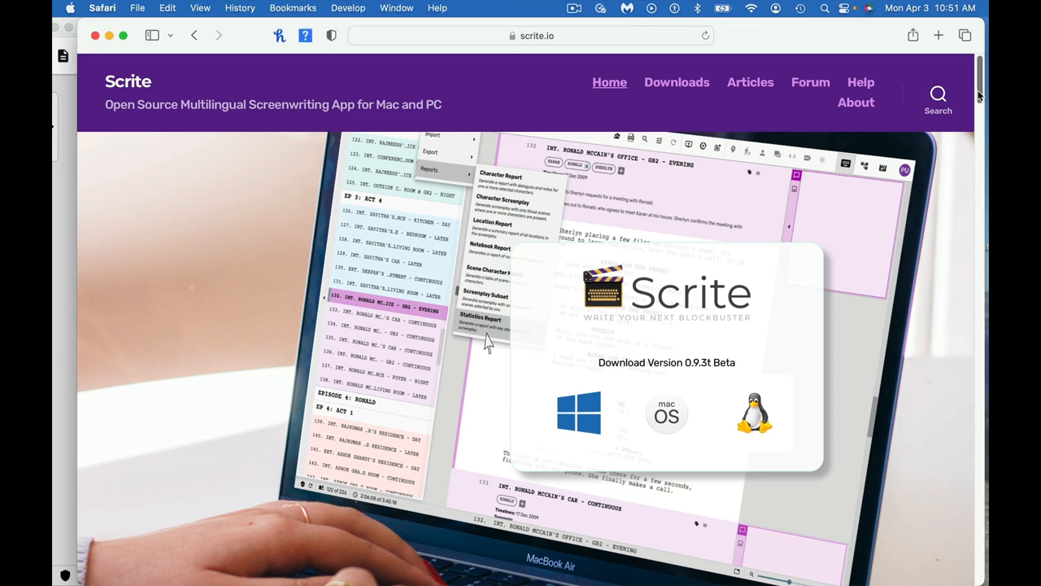
{"action": "mouse_move", "coordinate": [628, 413]}
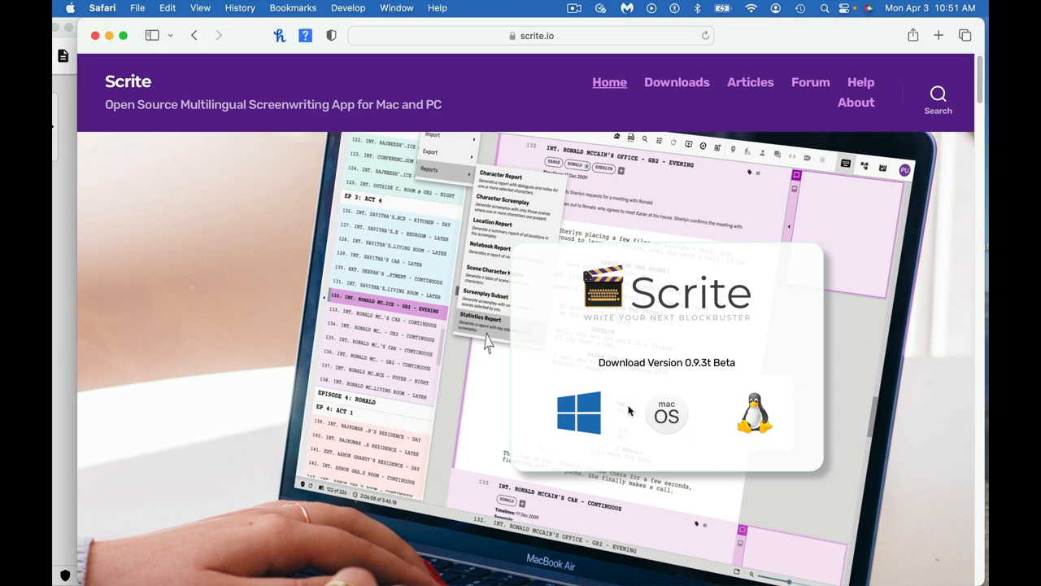
{"action": "mouse_move", "coordinate": [748, 430]}
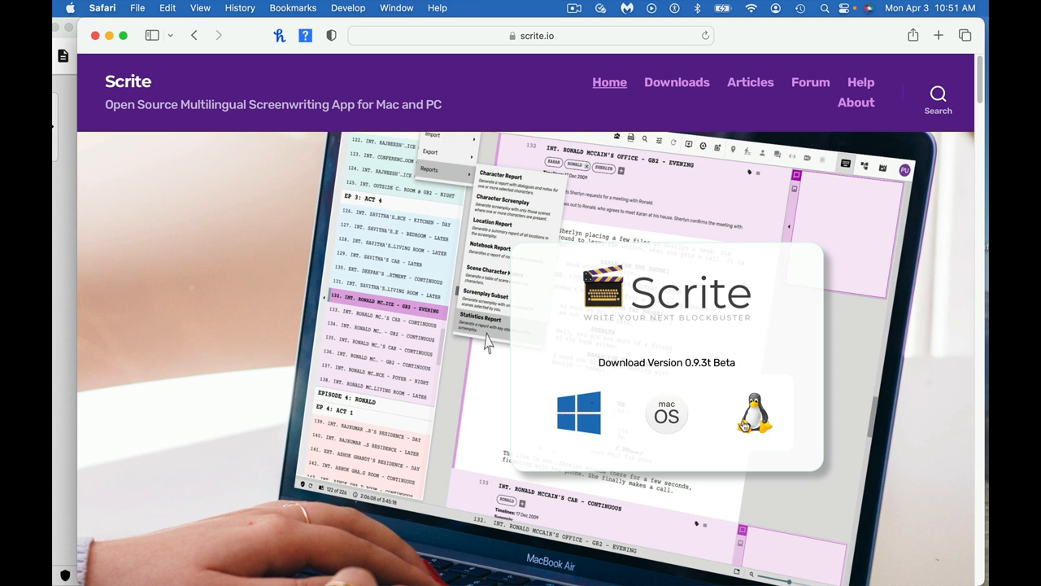
{"action": "mouse_move", "coordinate": [927, 175]}
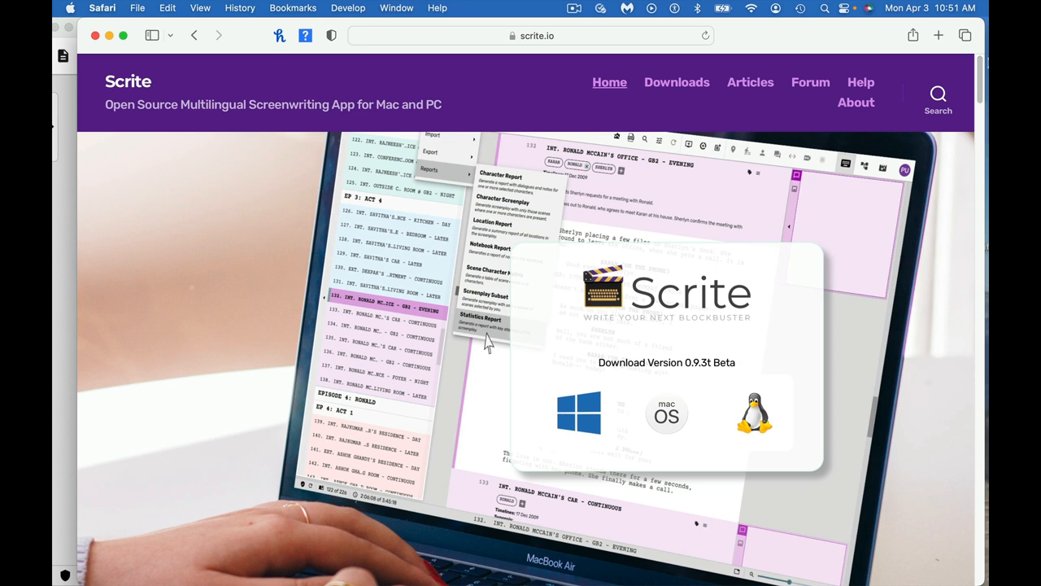
{"action": "mouse_move", "coordinate": [862, 13]}
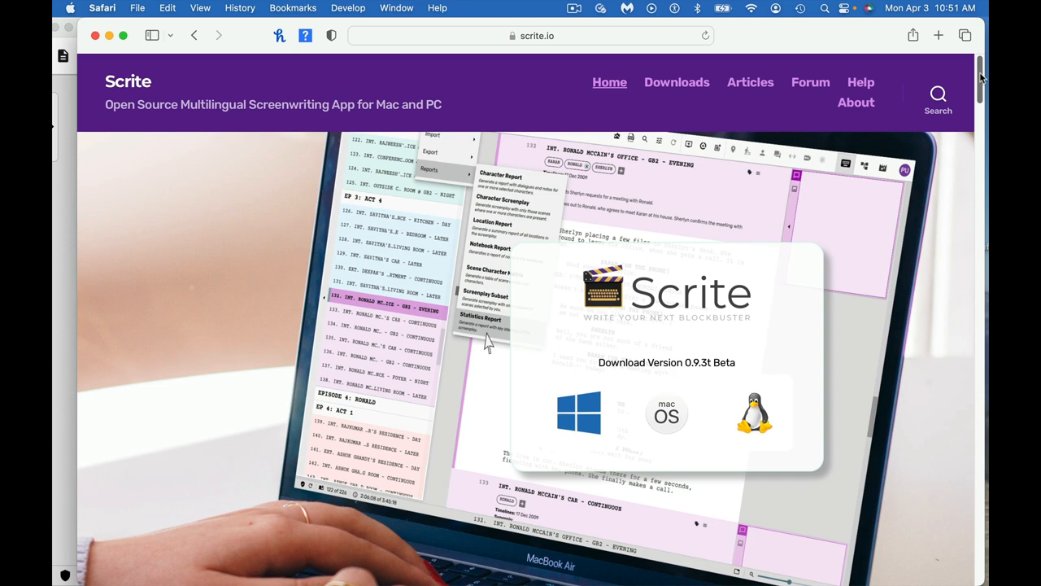
Scroll the scrite.io homepage down to the full-width screenplay workspace screenshot.
{"action": "scroll", "scroll_direction": "down", "scroll_amount": 3}
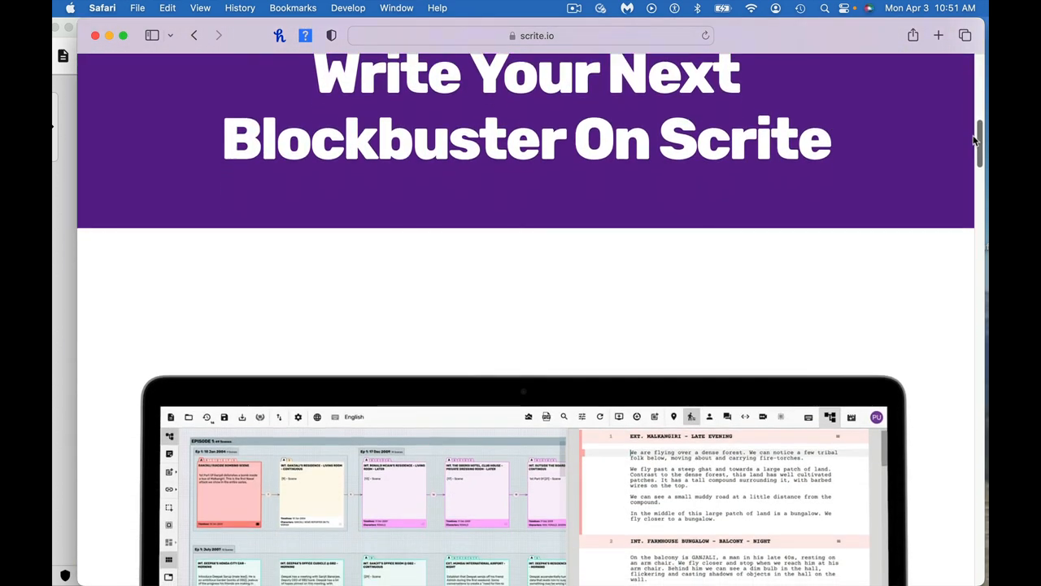
{"action": "scroll", "scroll_direction": "down", "scroll_amount": 3}
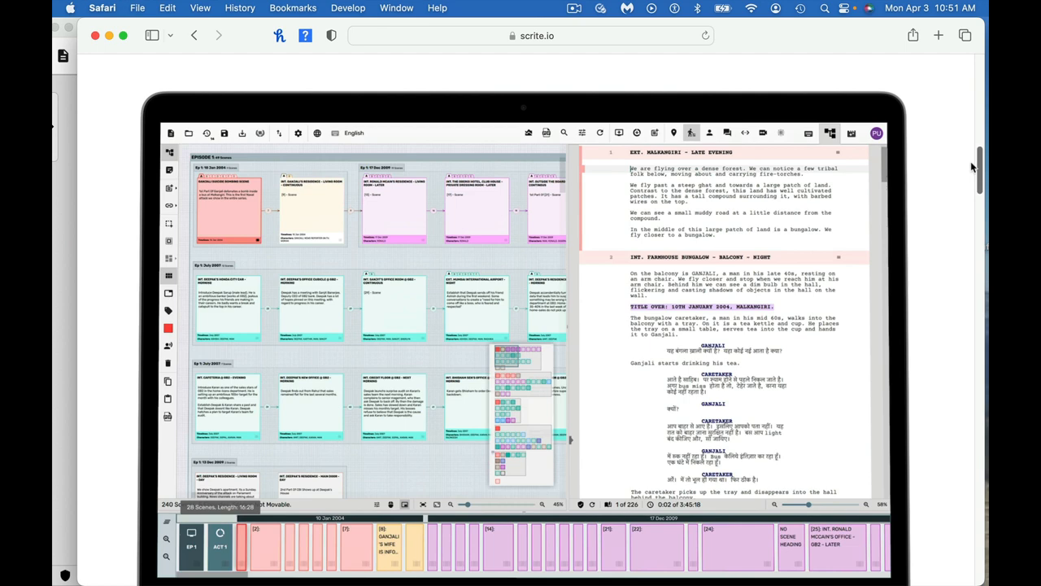
{"action": "scroll", "scroll_direction": "down", "scroll_amount": 3}
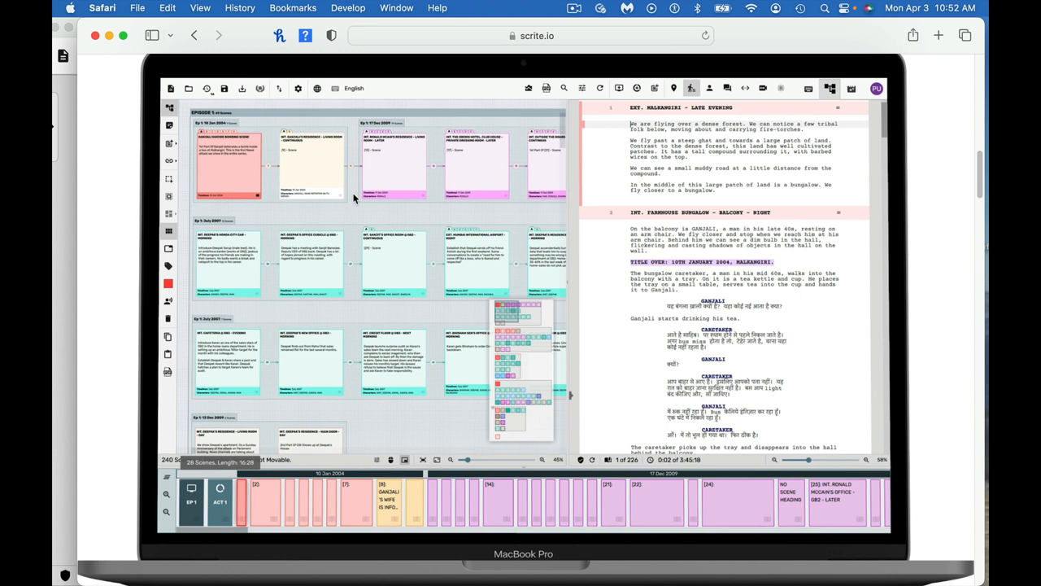
{"action": "mouse_move", "coordinate": [338, 181]}
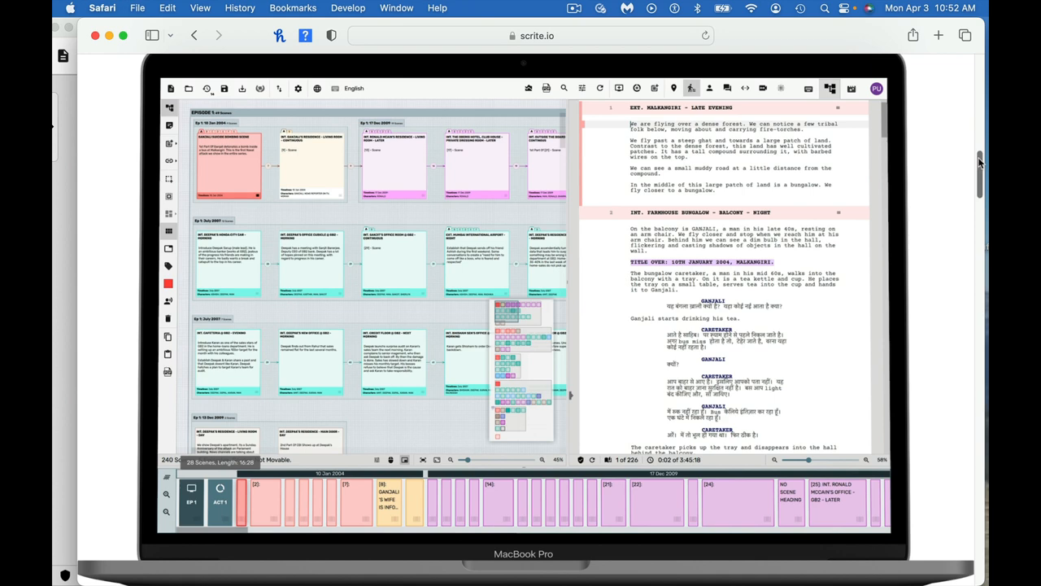
Scroll through the feature sections from Focus On Structure to Visually Map Relationships and Capture Notes.
{"action": "scroll", "scroll_direction": "down", "scroll_amount": 3}
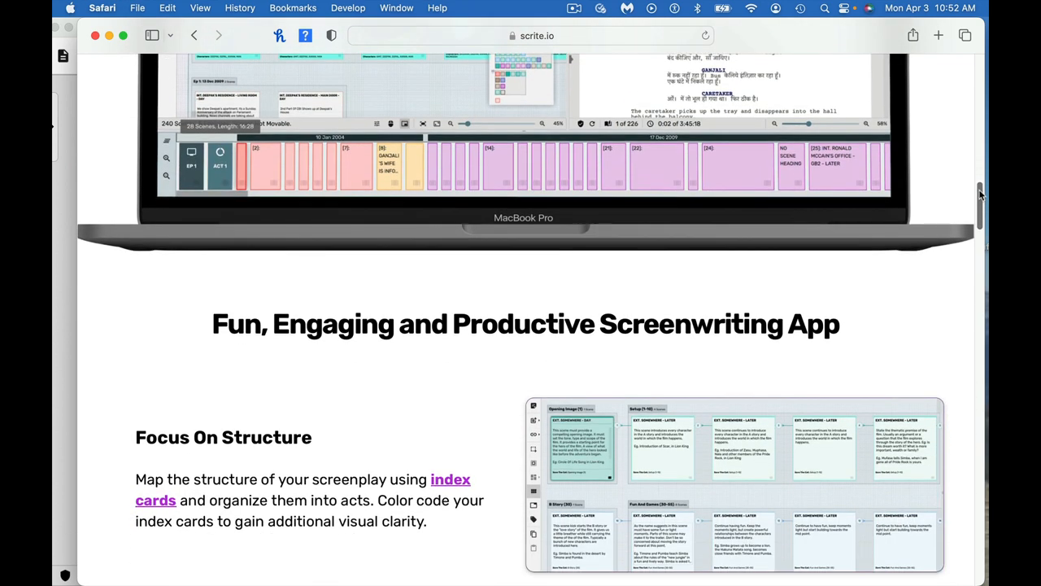
{"action": "scroll", "scroll_direction": "down", "scroll_amount": 3}
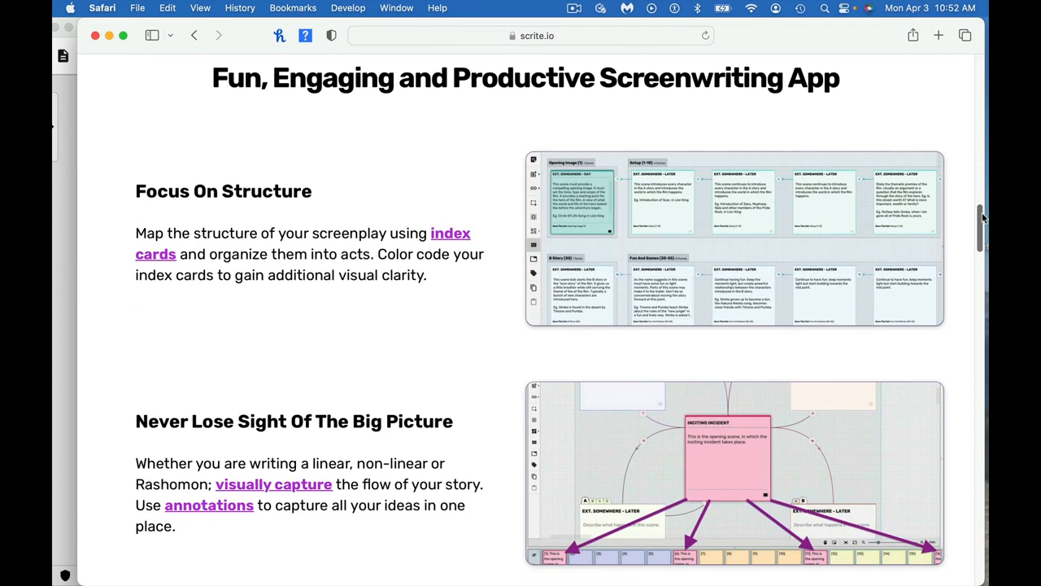
{"action": "scroll", "scroll_direction": "down", "scroll_amount": 3}
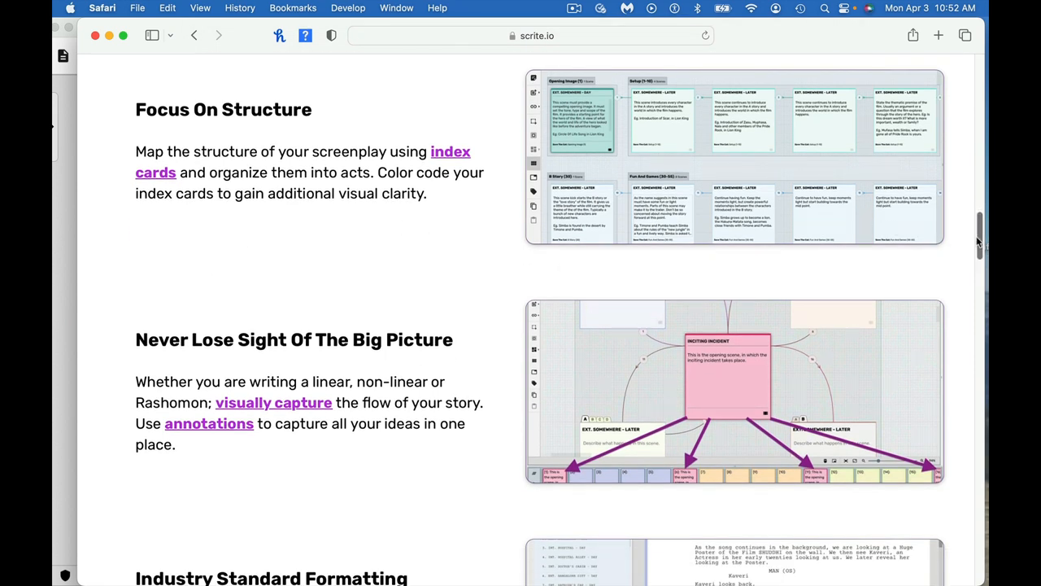
{"action": "scroll", "scroll_direction": "down", "scroll_amount": 3}
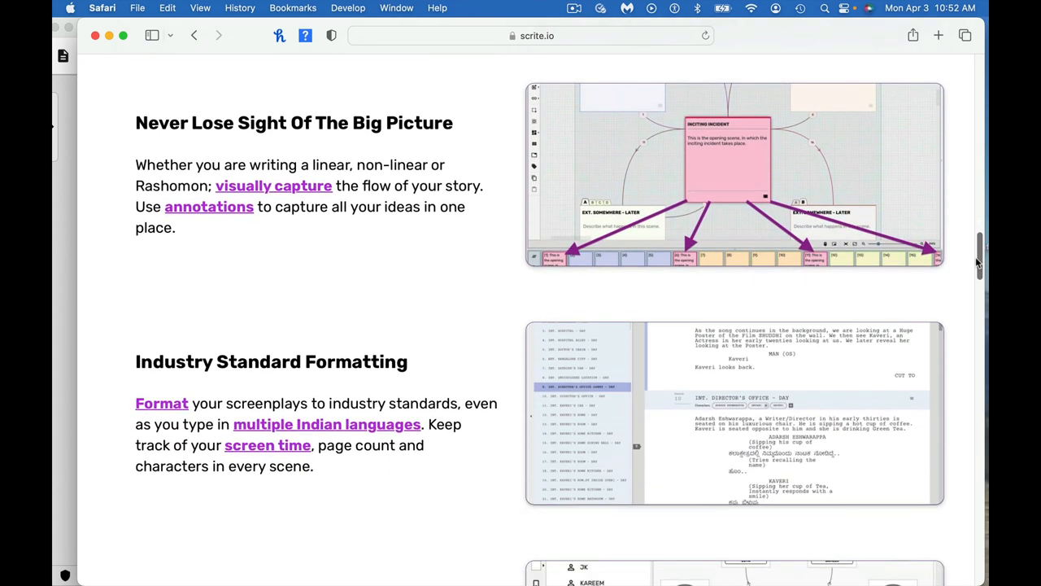
{"action": "scroll", "scroll_direction": "down", "scroll_amount": 3}
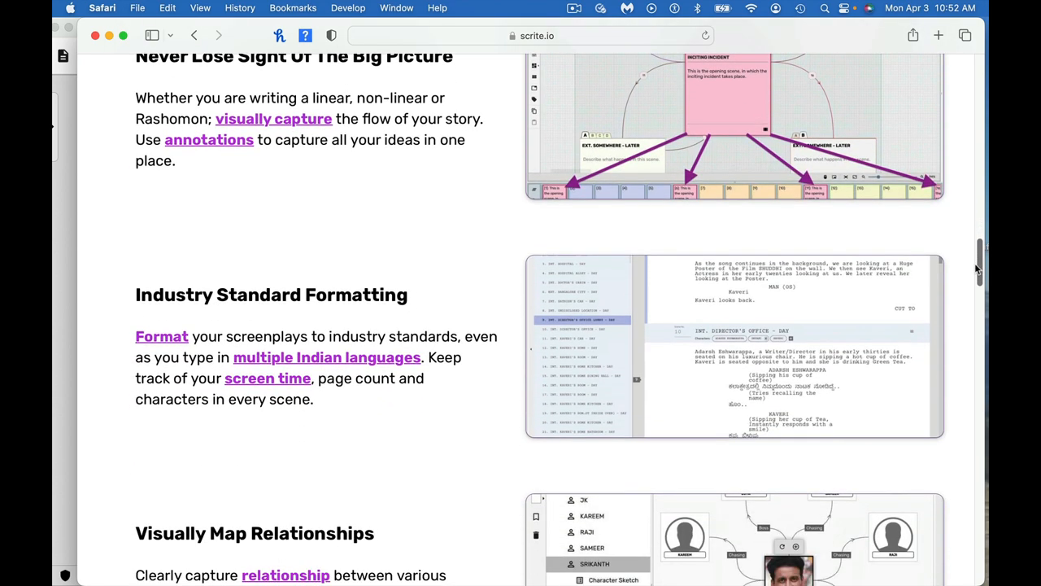
{"action": "scroll", "scroll_direction": "down", "scroll_amount": 3}
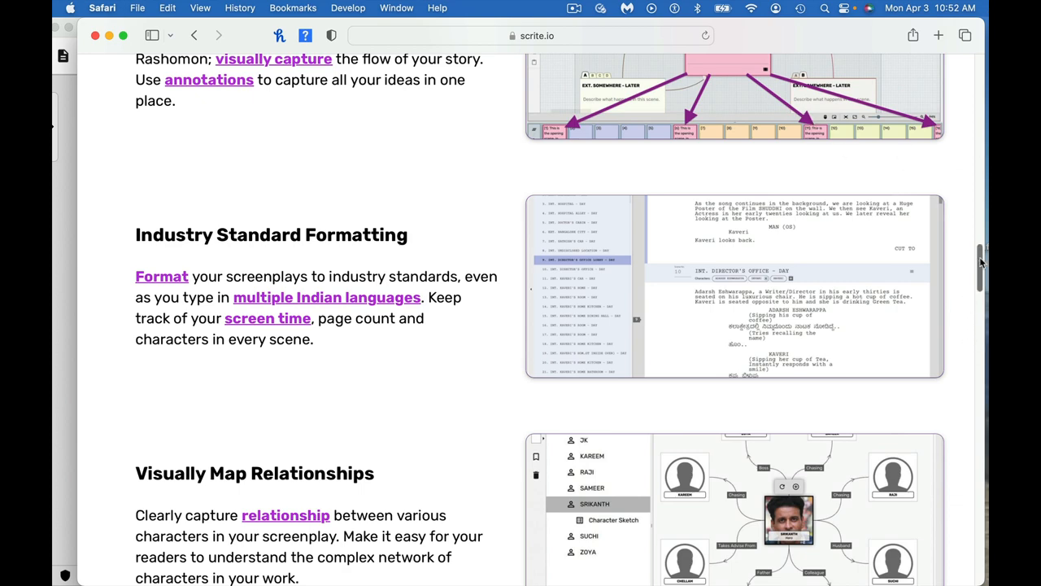
{"action": "scroll", "scroll_direction": "down", "scroll_amount": 3}
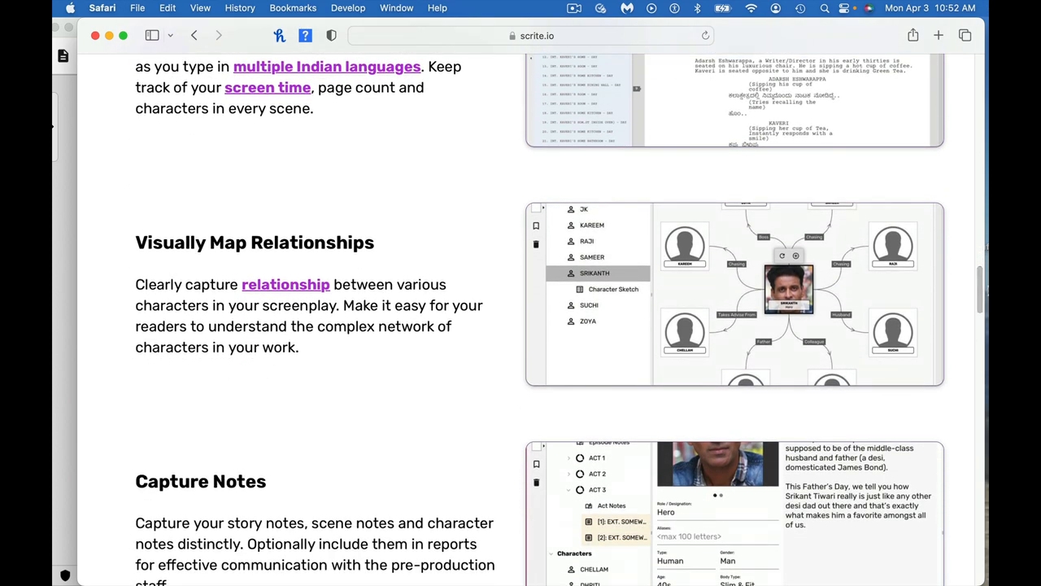
{"action": "mouse_move", "coordinate": [306, 277]}
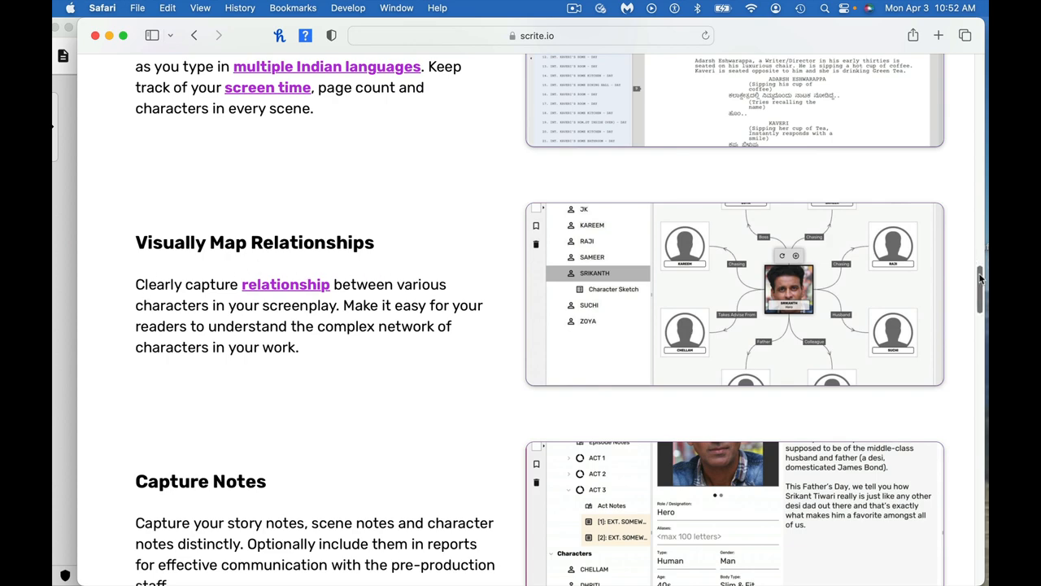
Scroll past Generate Reports and Synchronize Film & Screenplay to Scriptalay and Import & Export.
{"action": "scroll", "scroll_direction": "down", "scroll_amount": 3}
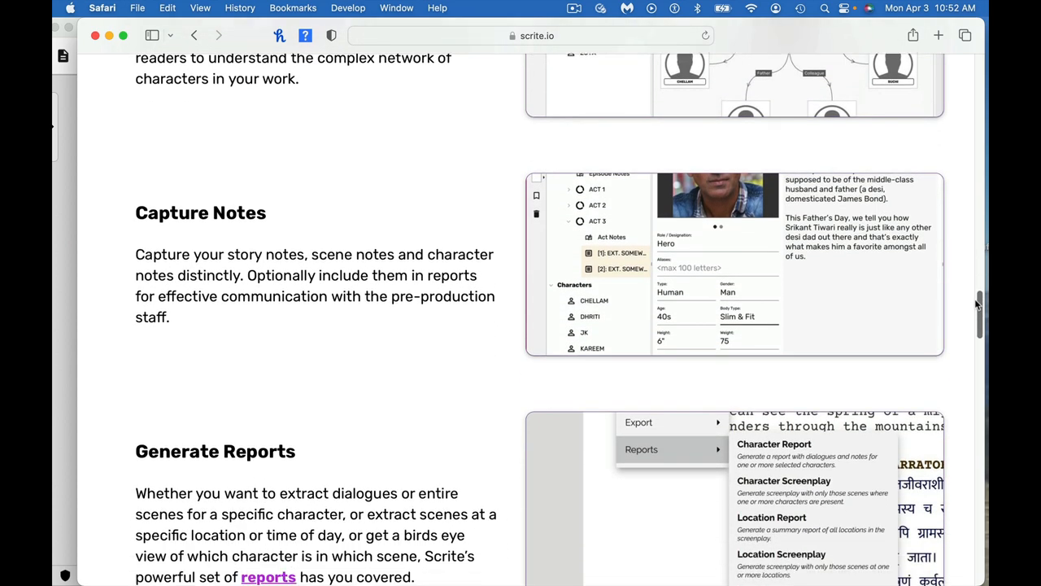
{"action": "scroll", "scroll_direction": "down", "scroll_amount": 3}
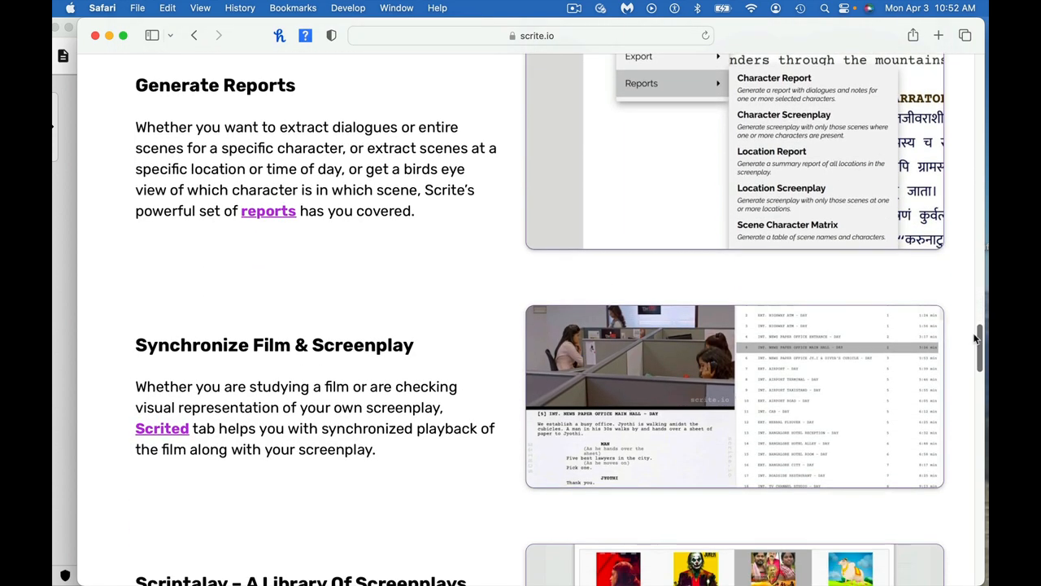
{"action": "scroll", "scroll_direction": "down", "scroll_amount": 3}
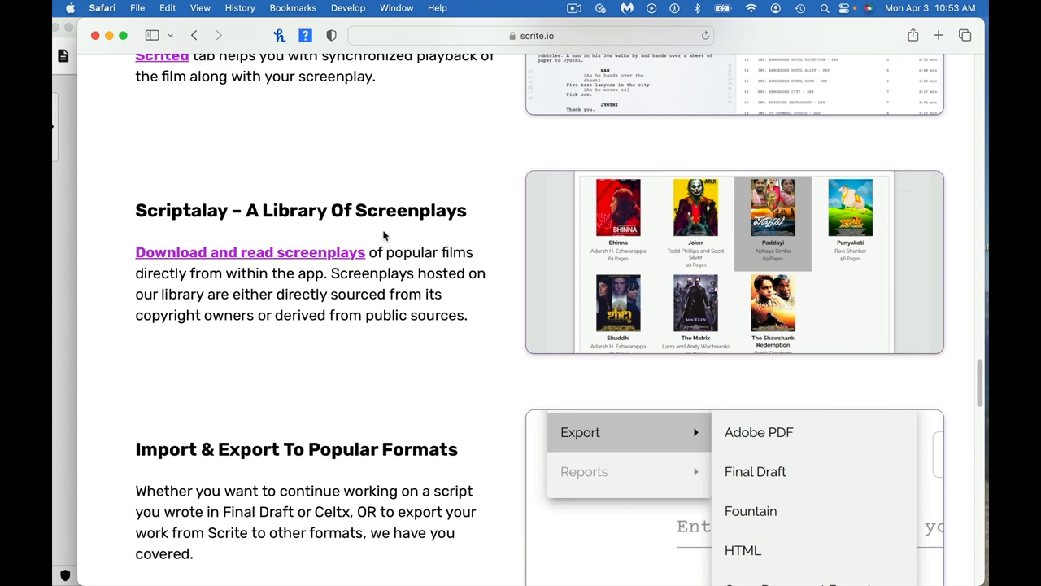
{"action": "mouse_move", "coordinate": [430, 244]}
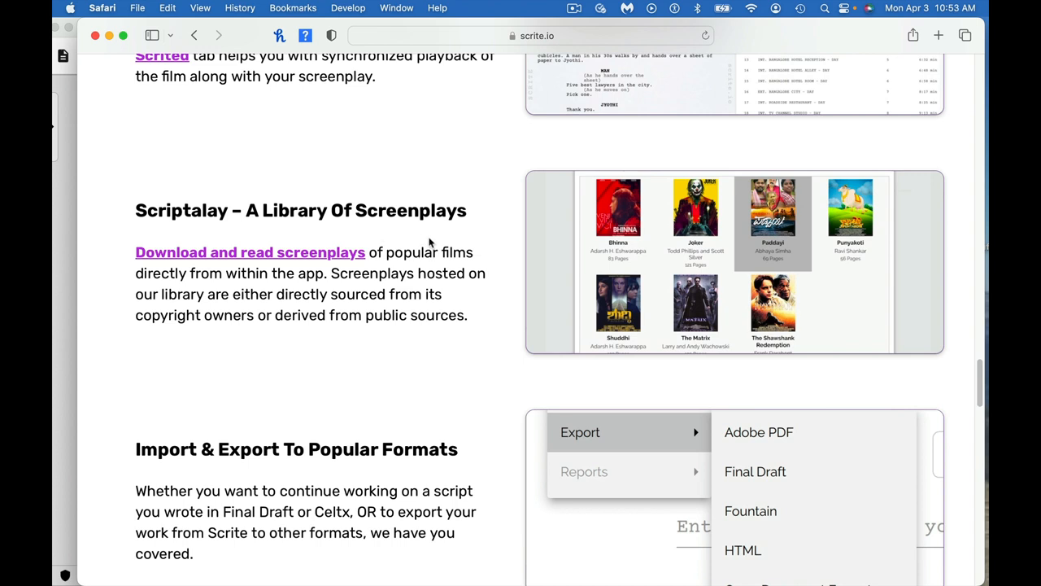
{"action": "mouse_move", "coordinate": [772, 208]}
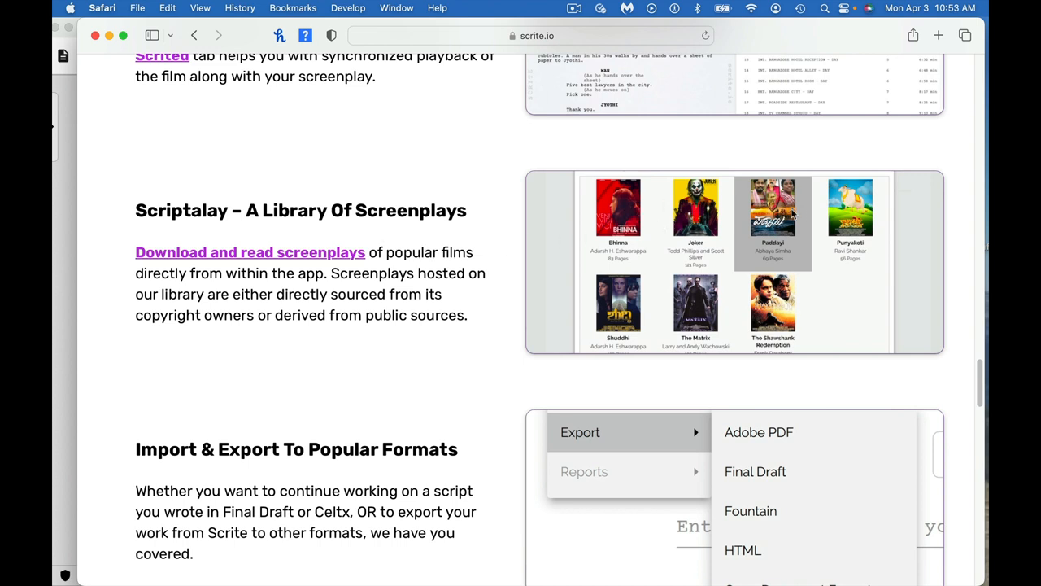
{"action": "mouse_move", "coordinate": [644, 291]}
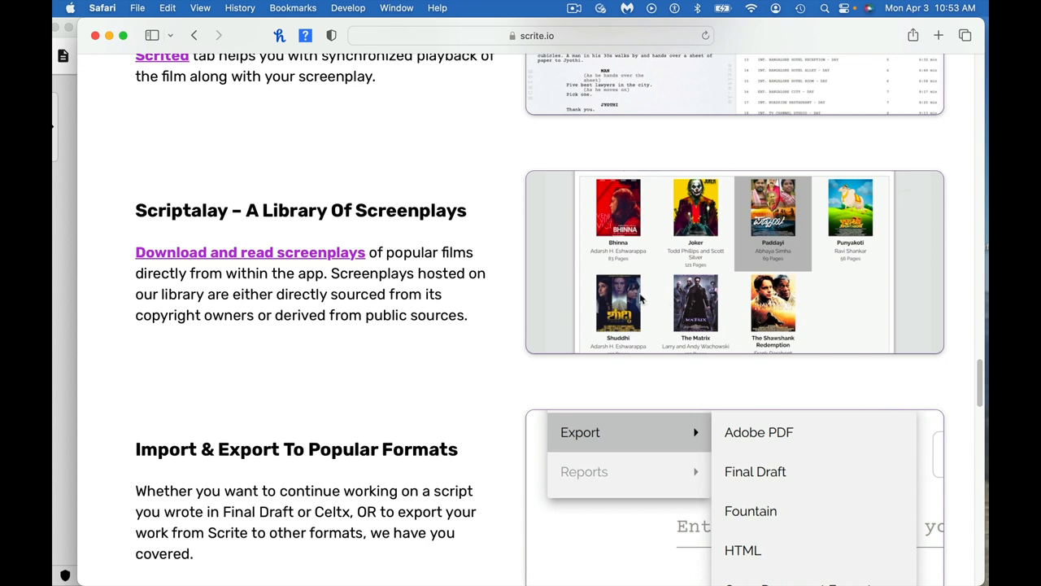
{"action": "mouse_move", "coordinate": [849, 293]}
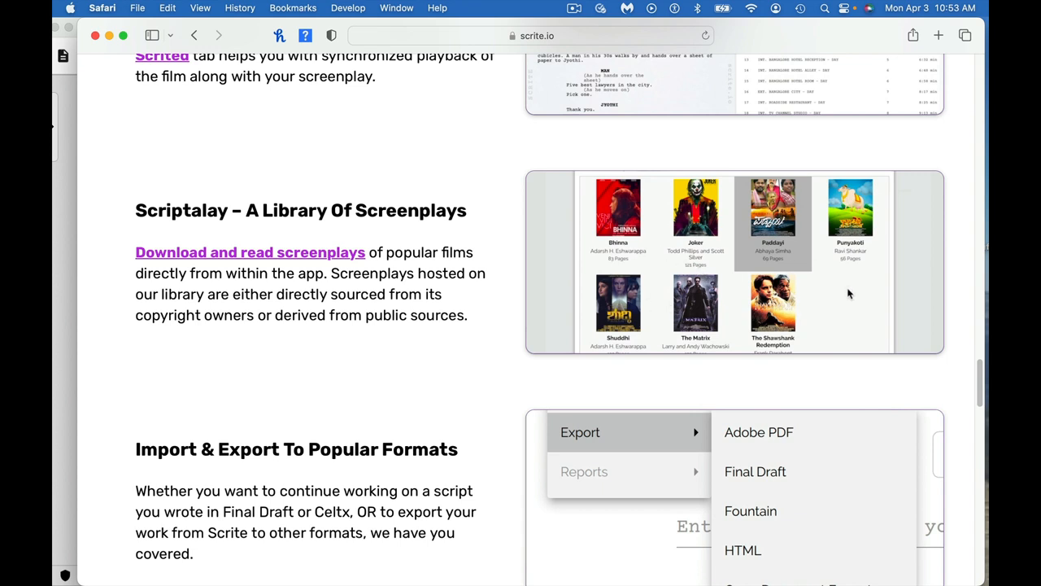
{"action": "mouse_move", "coordinate": [875, 309]}
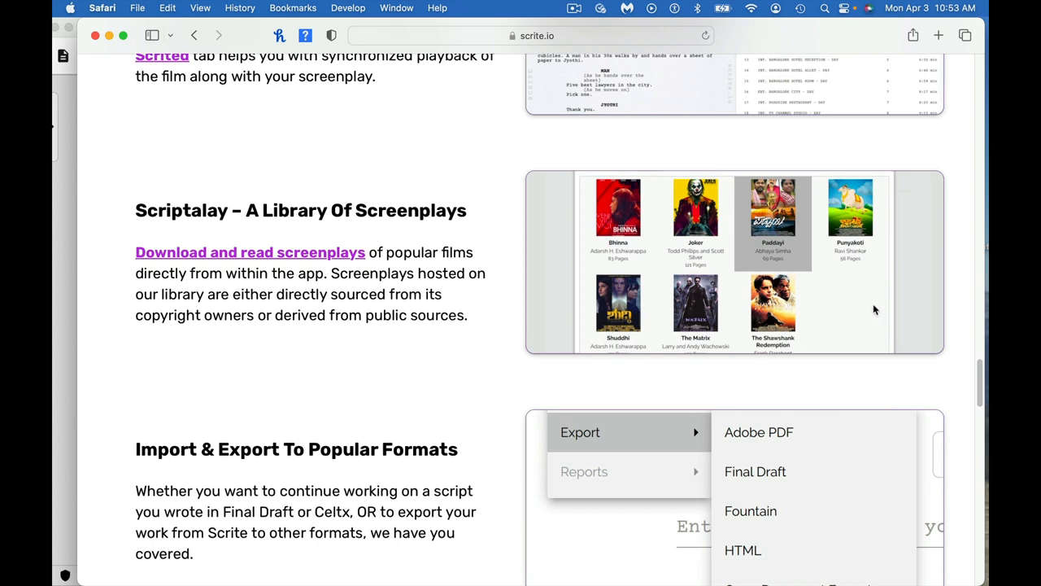
{"action": "mouse_move", "coordinate": [746, 301]}
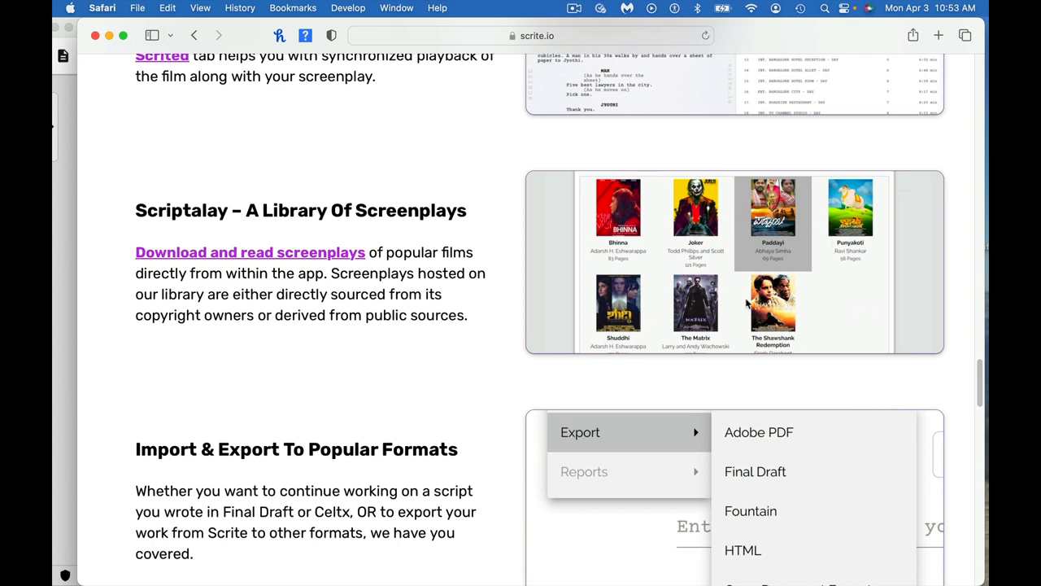
{"action": "mouse_move", "coordinate": [788, 309]}
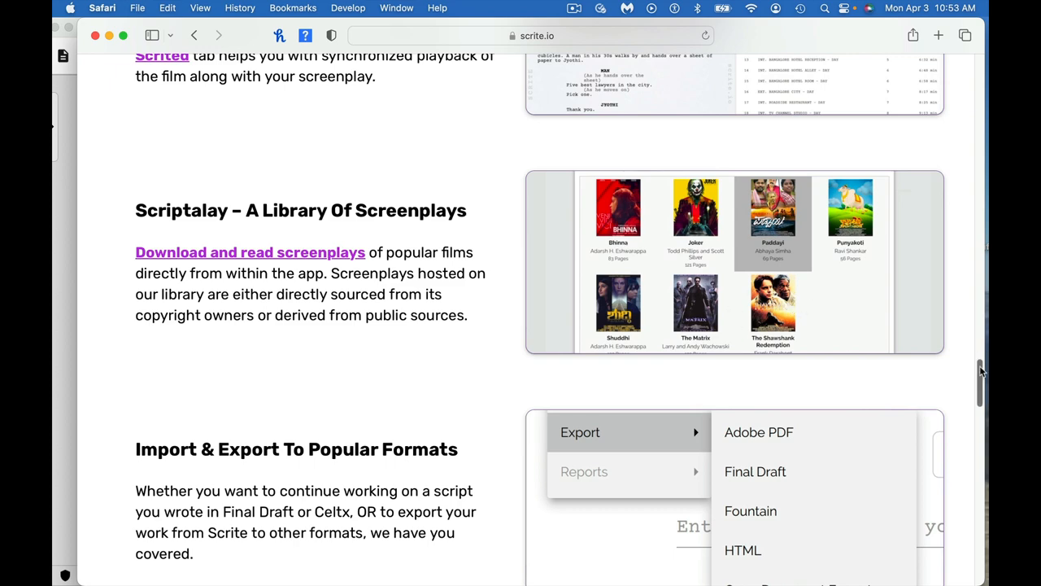
{"action": "scroll", "scroll_direction": "down", "scroll_amount": 3}
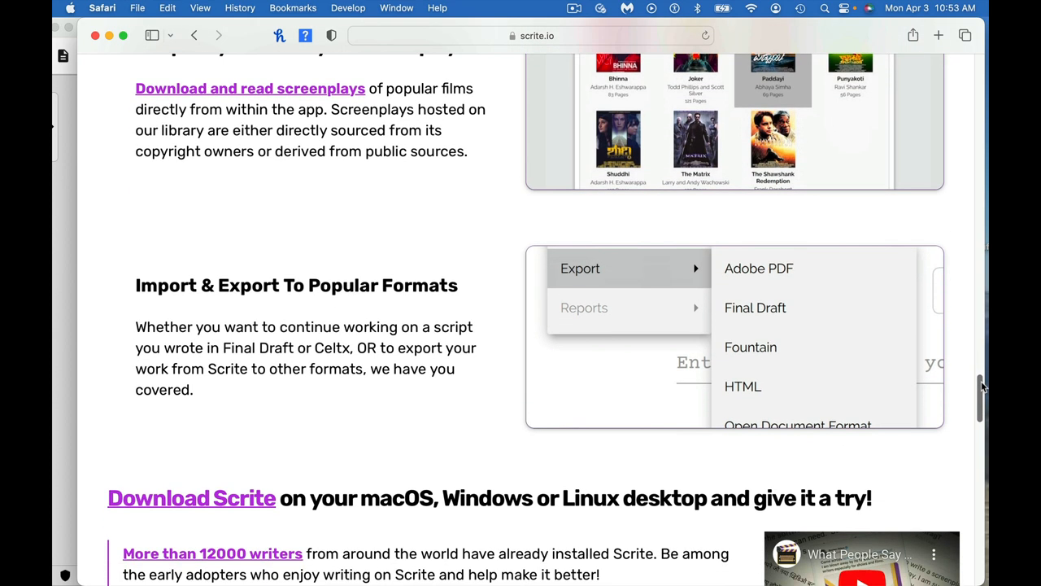
{"action": "scroll", "scroll_direction": "down", "scroll_amount": 3}
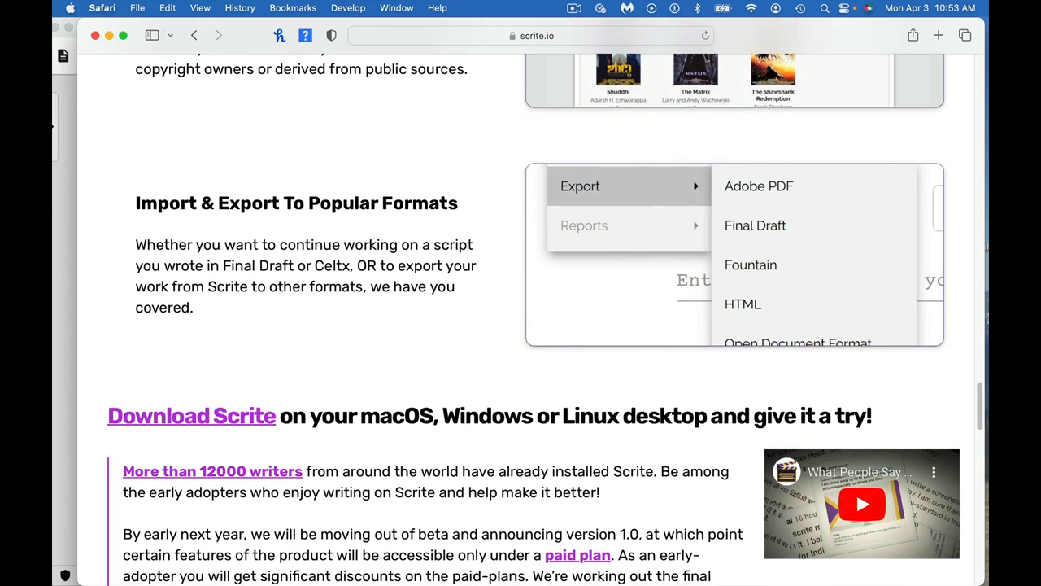
{"action": "mouse_move", "coordinate": [259, 501]}
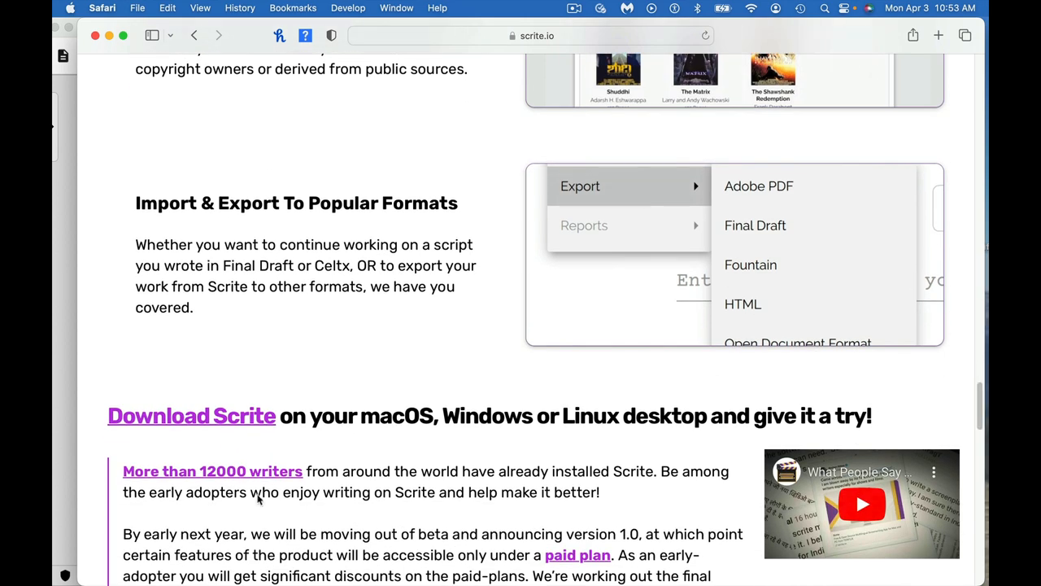
{"action": "mouse_move", "coordinate": [260, 355]}
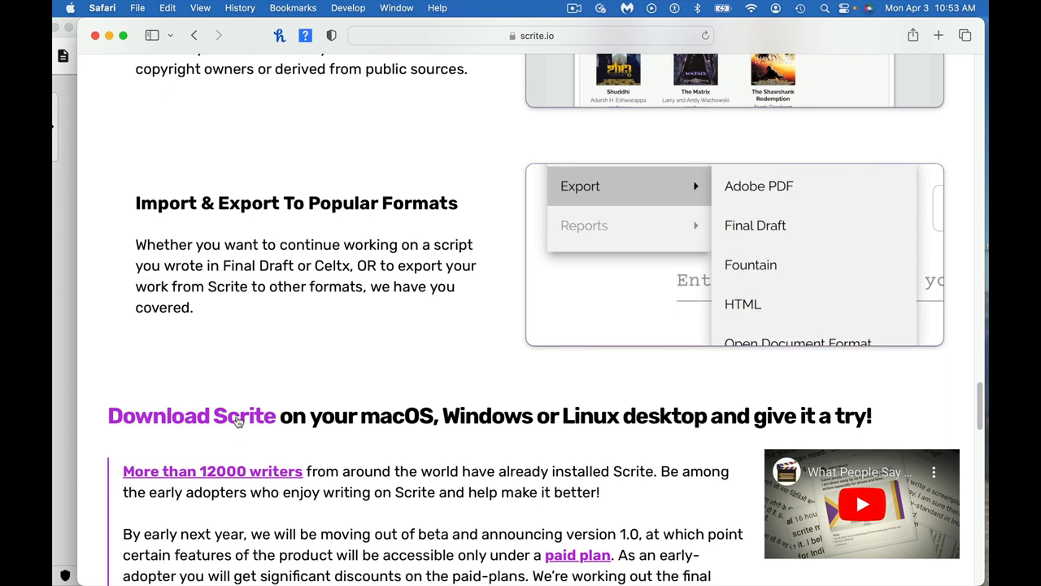
{"action": "mouse_move", "coordinate": [244, 391]}
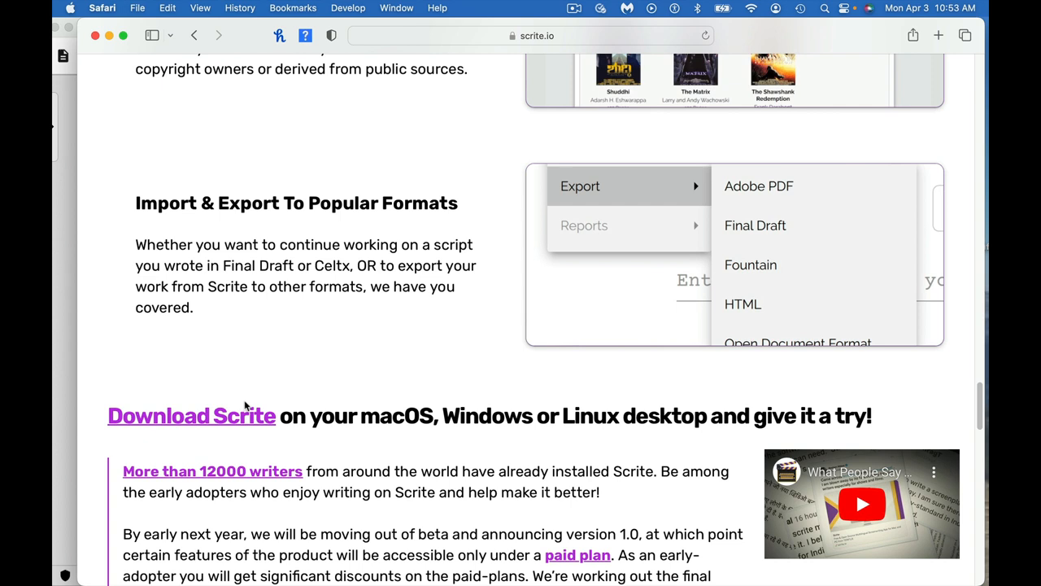
{"action": "mouse_move", "coordinate": [178, 403]}
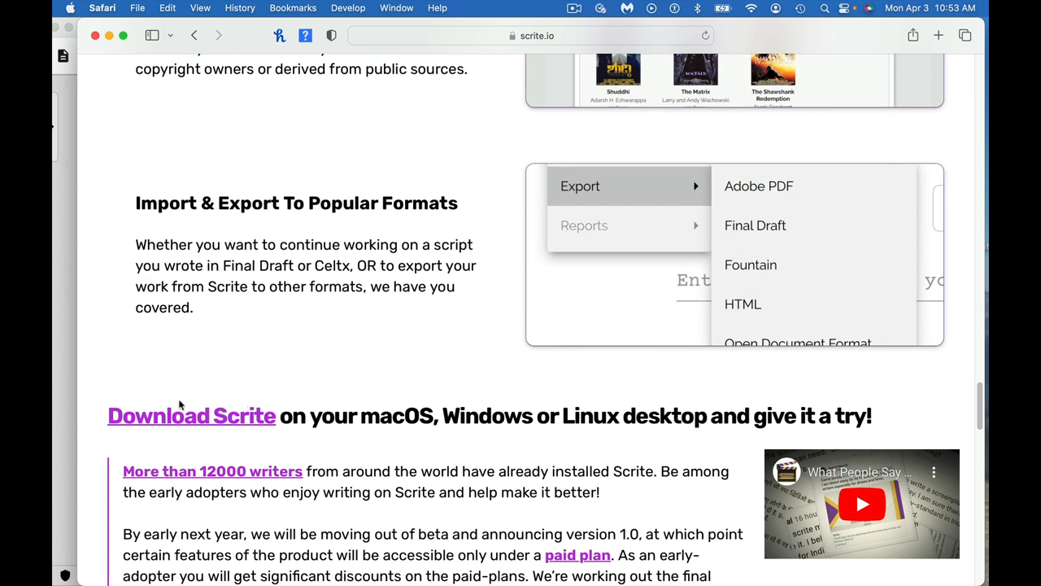
{"action": "mouse_move", "coordinate": [115, 340]}
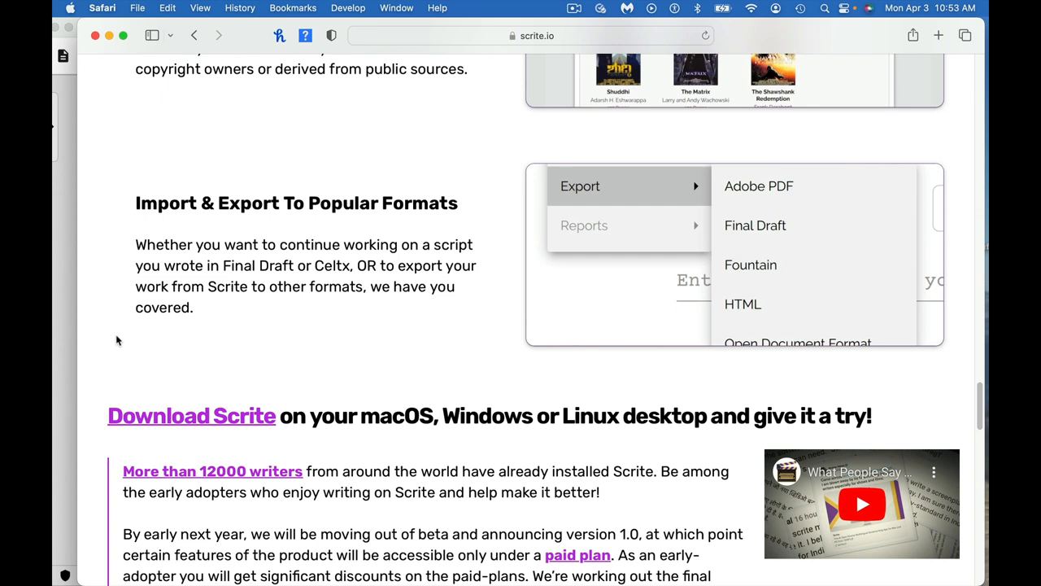
{"action": "mouse_move", "coordinate": [969, 393]}
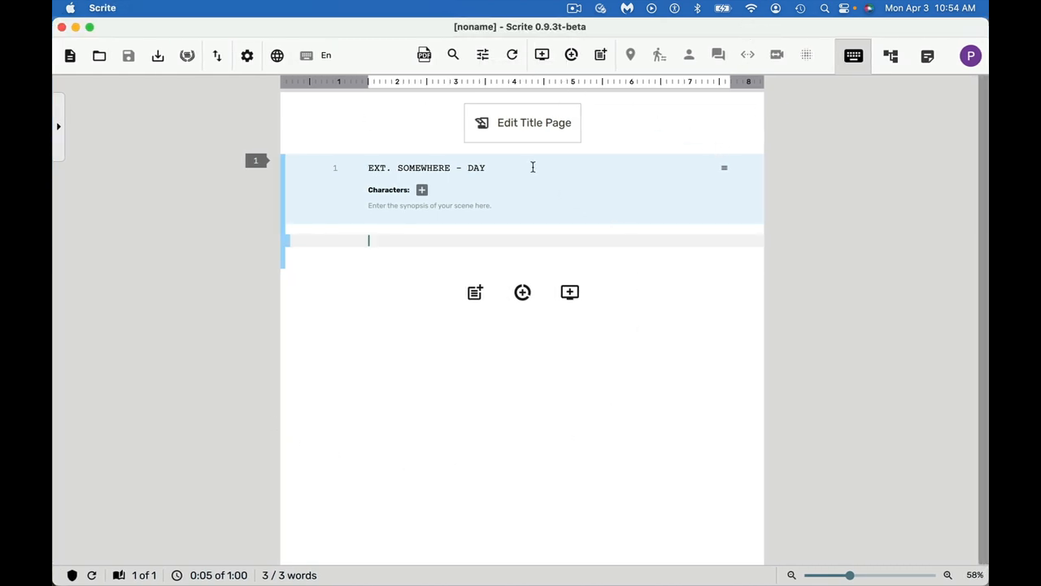
{"action": "mouse_move", "coordinate": [416, 156]}
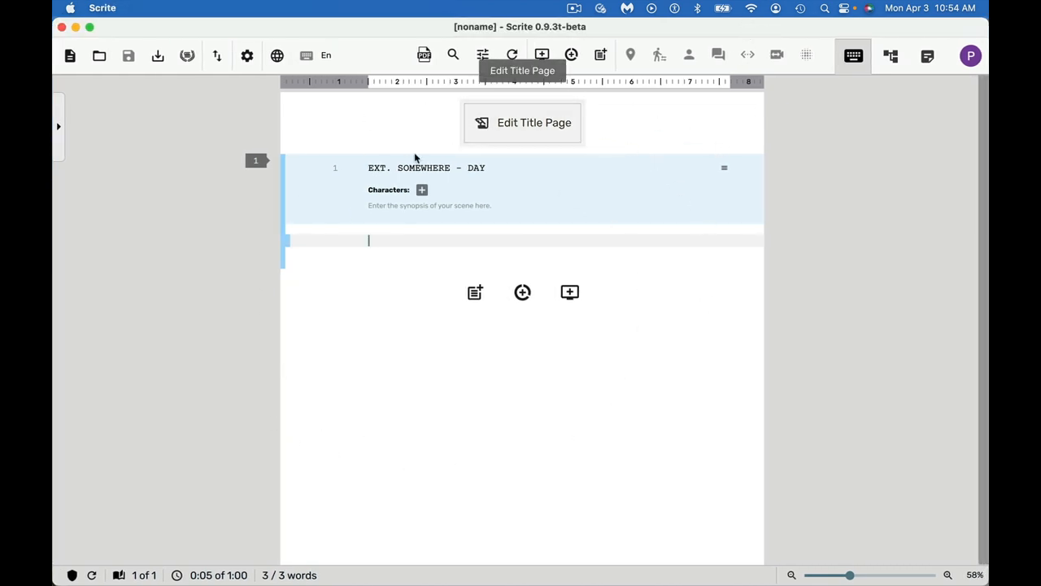
{"action": "mouse_move", "coordinate": [553, 123]}
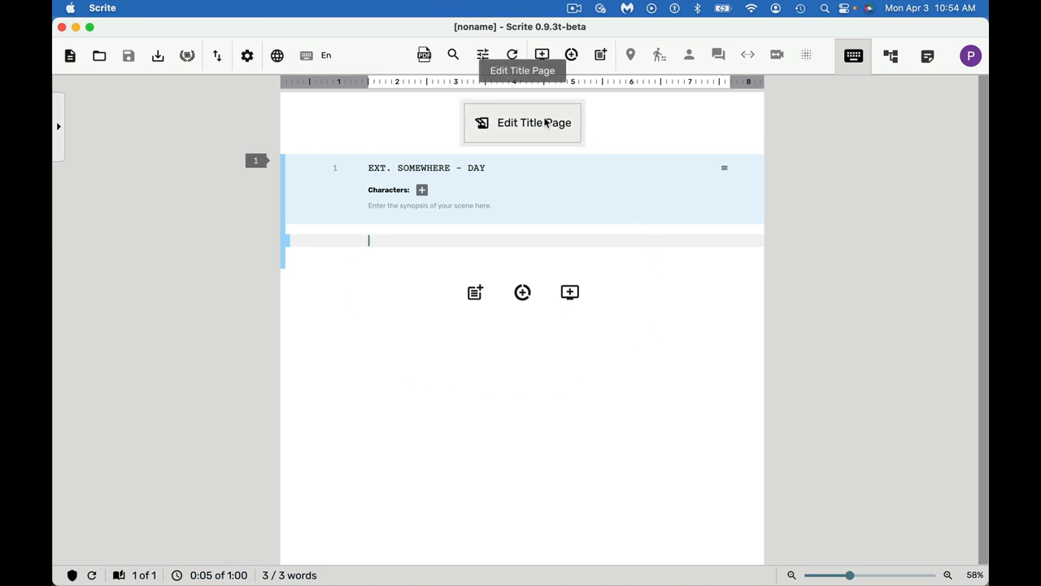
Bring up the Title Page settings and place the cursor in the empty Title field.
{"action": "left_click", "coordinate": [522, 122]}
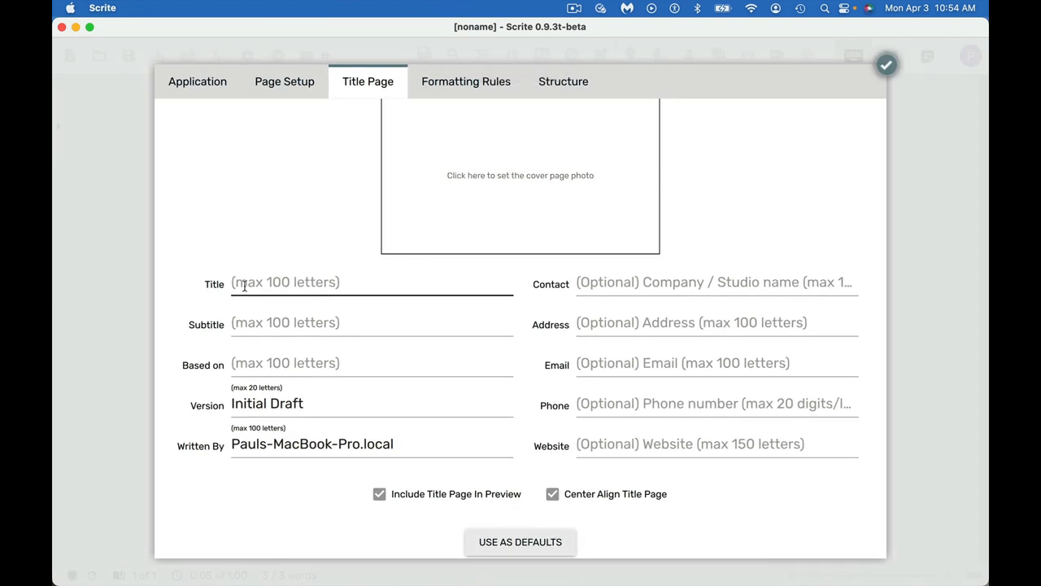
{"action": "left_click", "coordinate": [267, 442]}
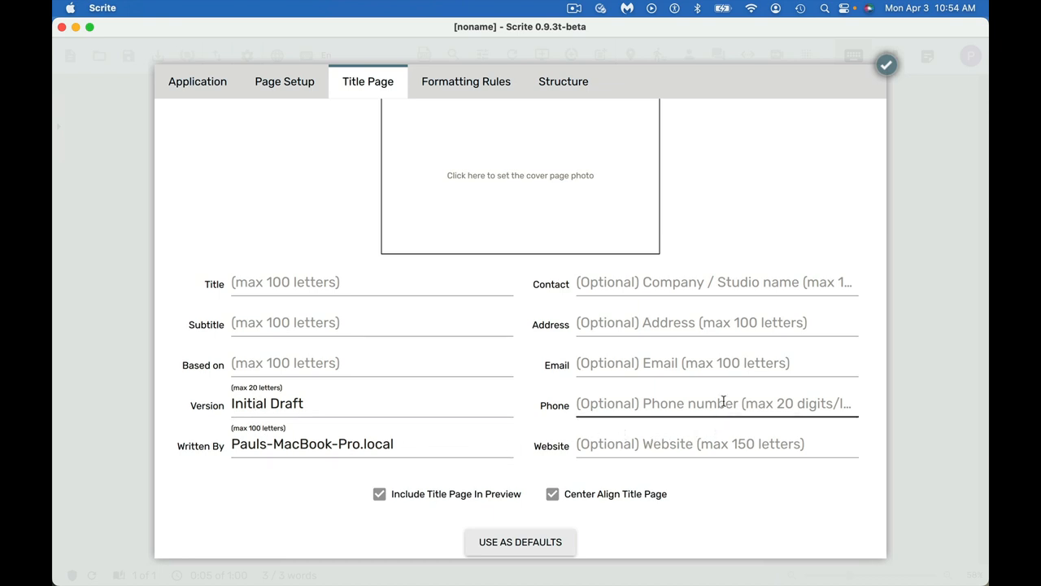
{"action": "mouse_move", "coordinate": [545, 532]}
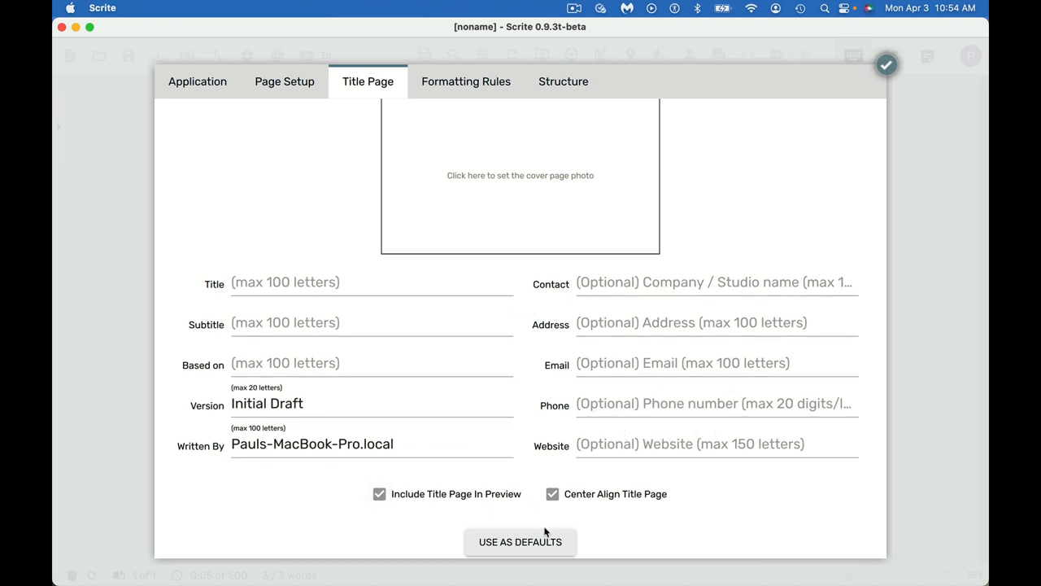
{"action": "mouse_move", "coordinate": [888, 62]}
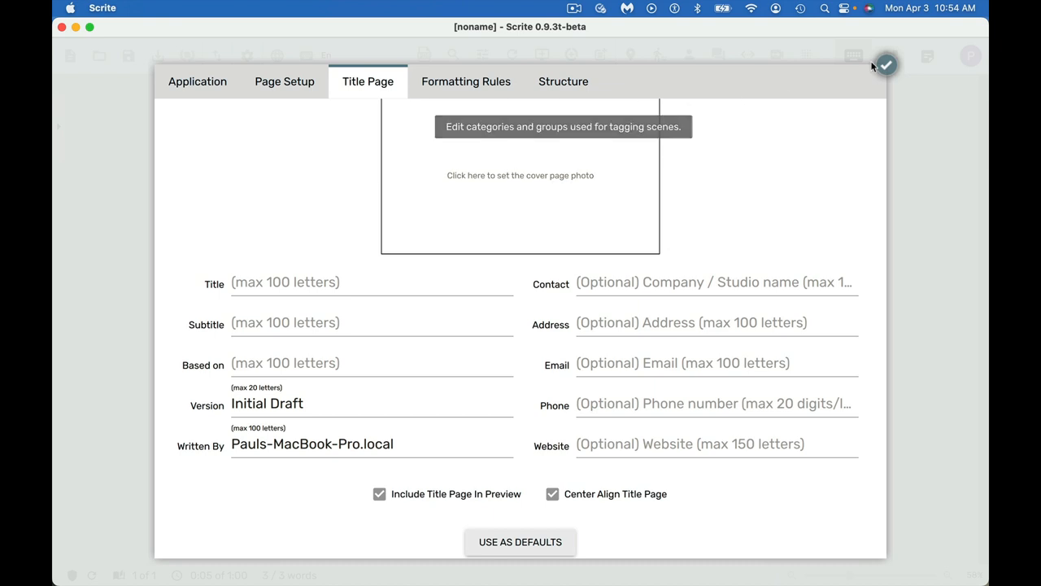
{"action": "mouse_move", "coordinate": [630, 168]}
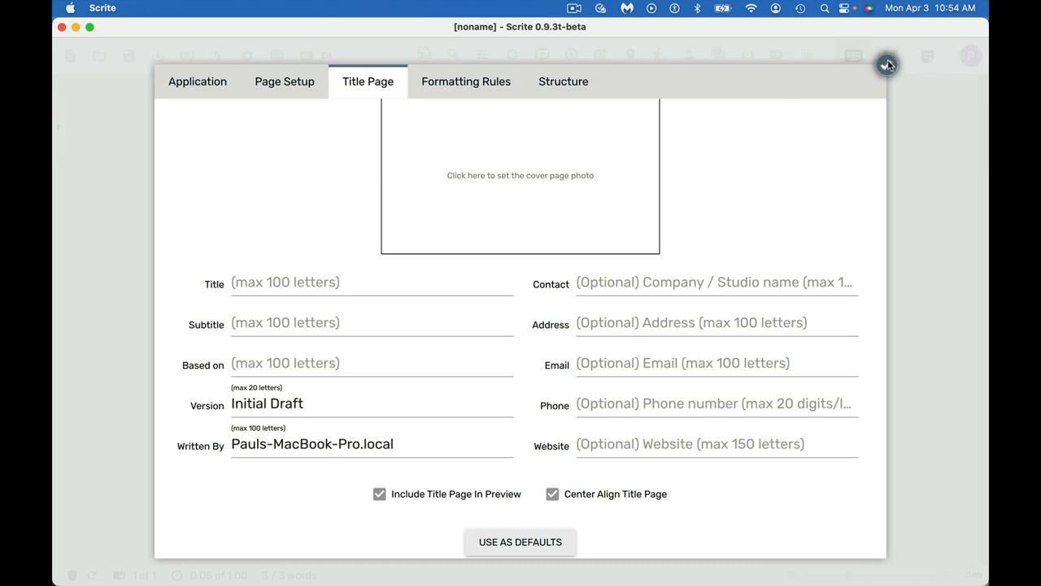
Close the Title Page settings, returning to the untitled one-scene screenplay.
{"action": "left_click", "coordinate": [887, 64]}
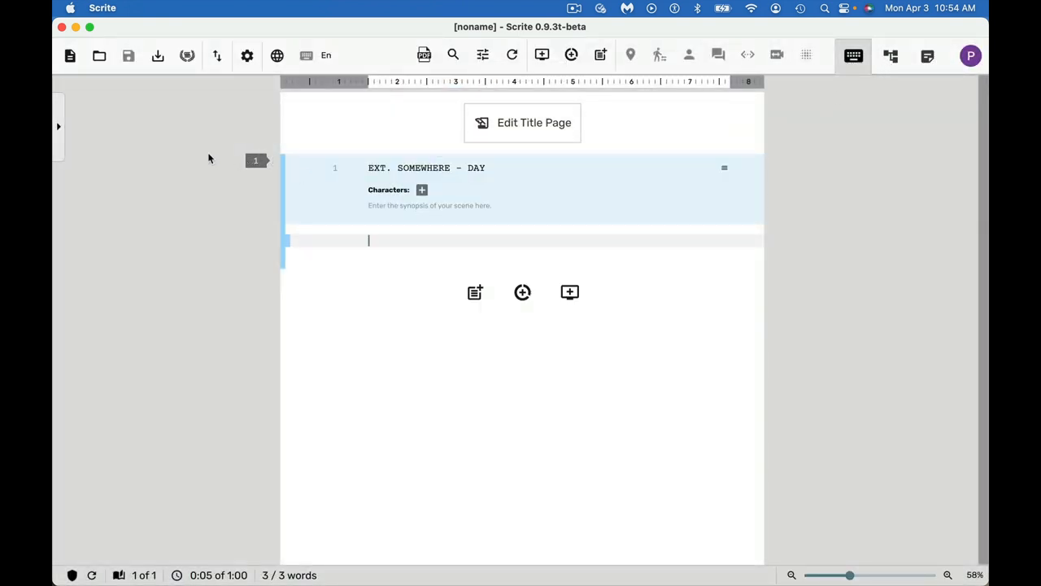
{"action": "mouse_move", "coordinate": [70, 56]}
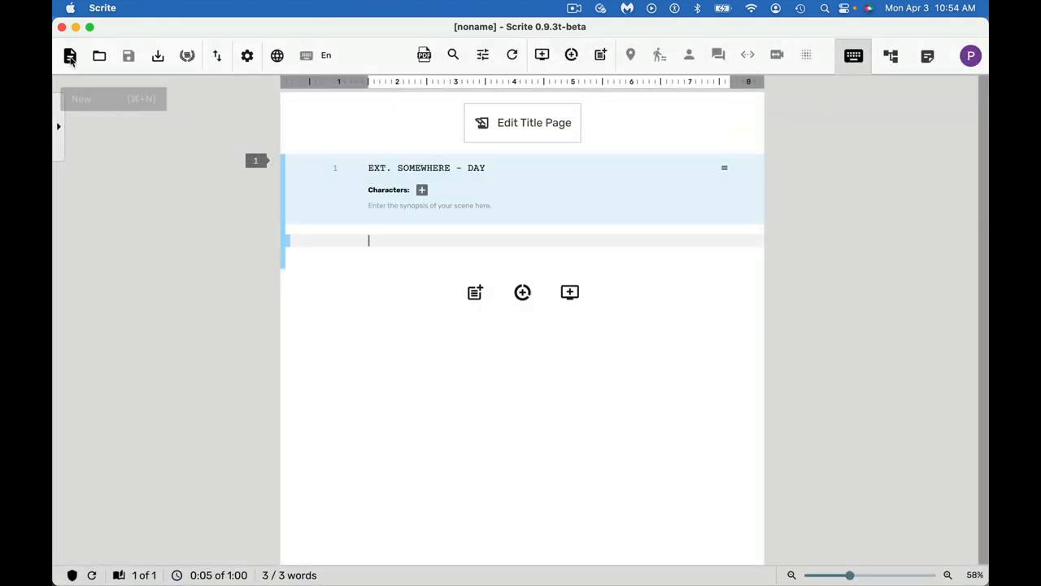
{"action": "mouse_move", "coordinate": [99, 56]}
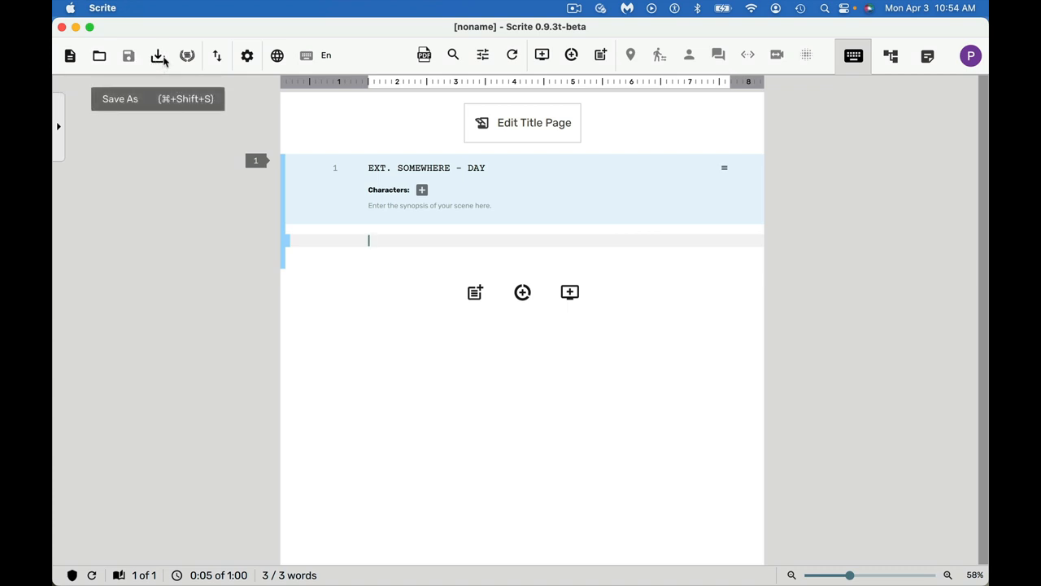
{"action": "mouse_move", "coordinate": [189, 56]}
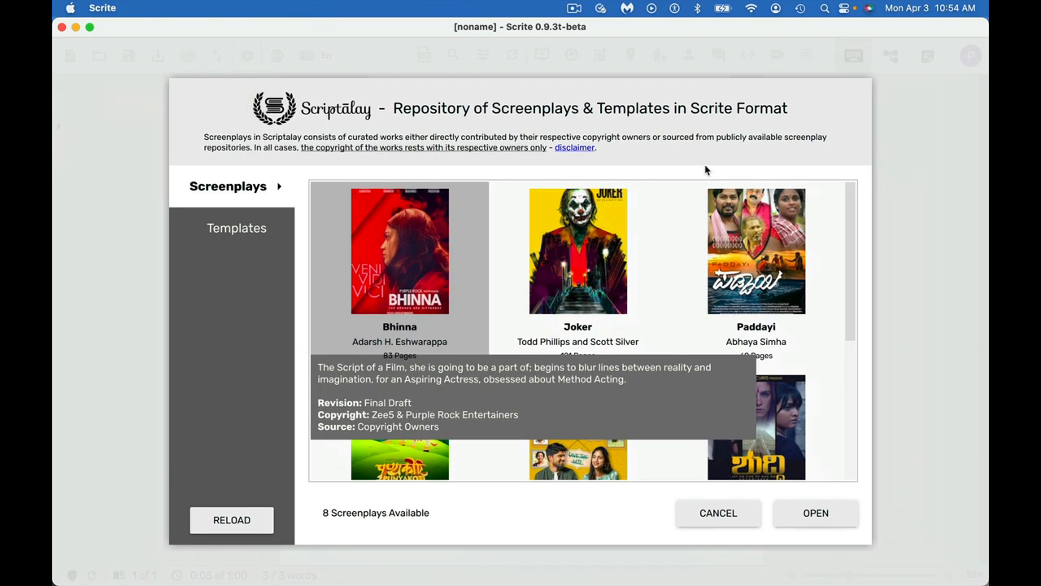
{"action": "mouse_move", "coordinate": [755, 251]}
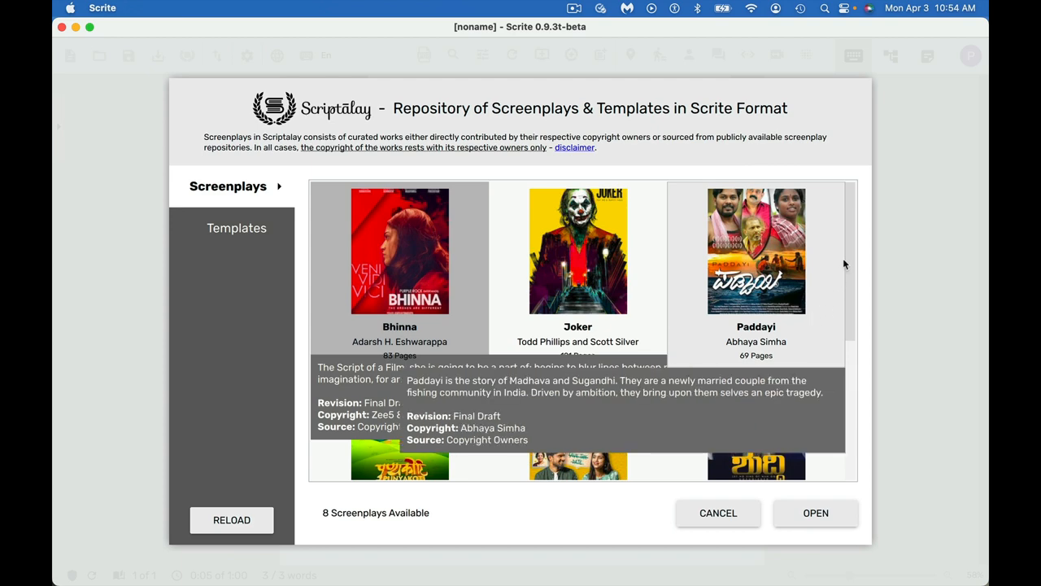
Scroll the Scriptalay Screenplays list past Joker, The Matrix and The Shawshank Redemption.
{"action": "scroll", "scroll_direction": "down", "scroll_amount": 3}
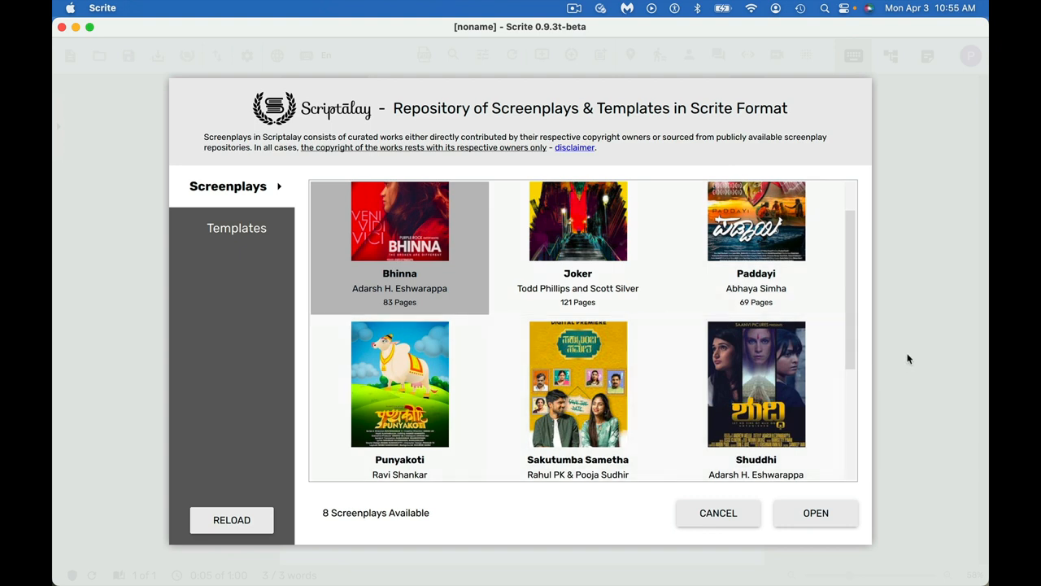
{"action": "scroll", "scroll_direction": "down", "scroll_amount": 3}
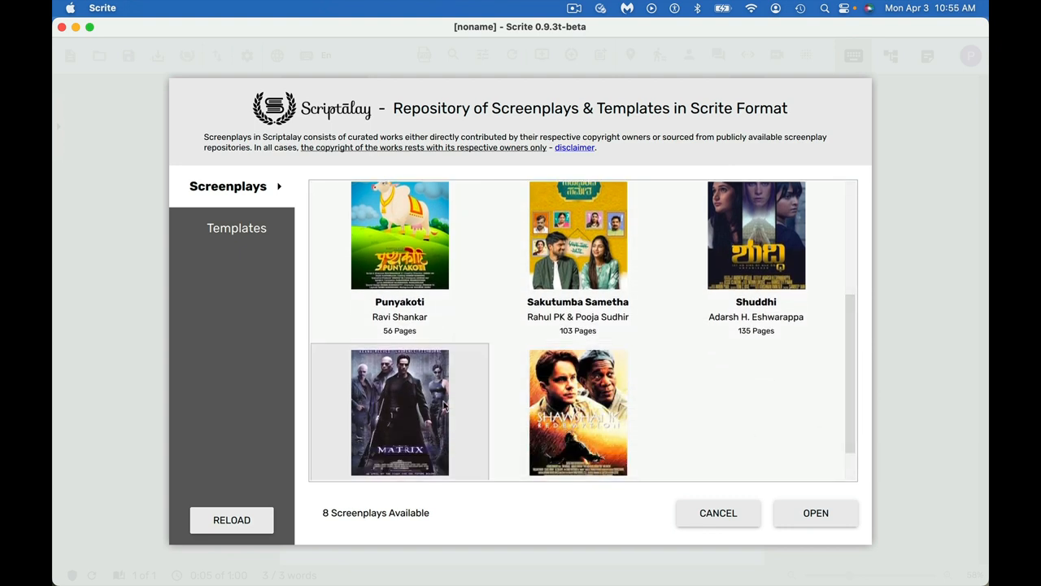
{"action": "scroll", "scroll_direction": "down", "scroll_amount": 3}
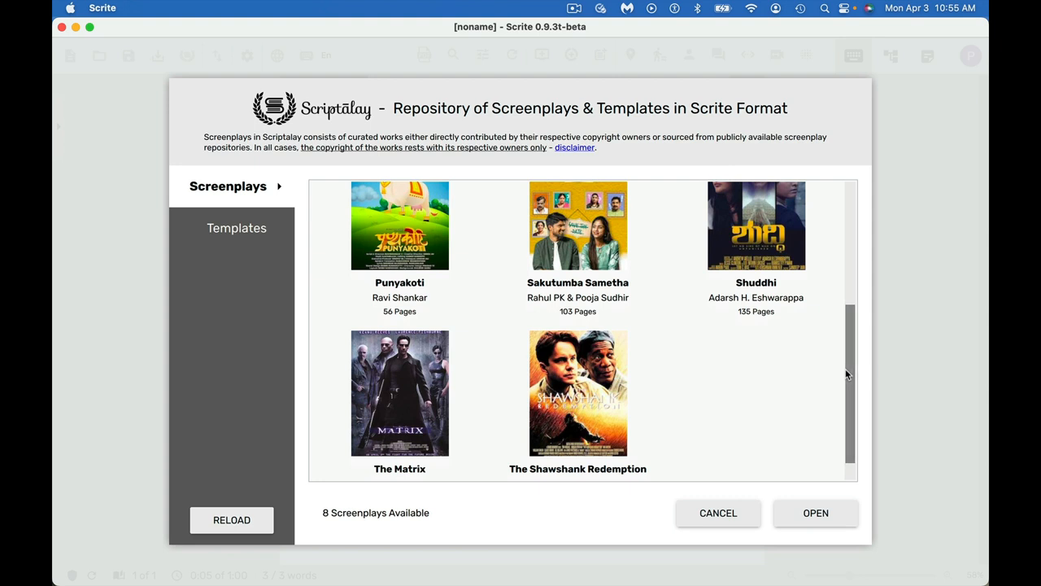
{"action": "mouse_move", "coordinate": [885, 186]}
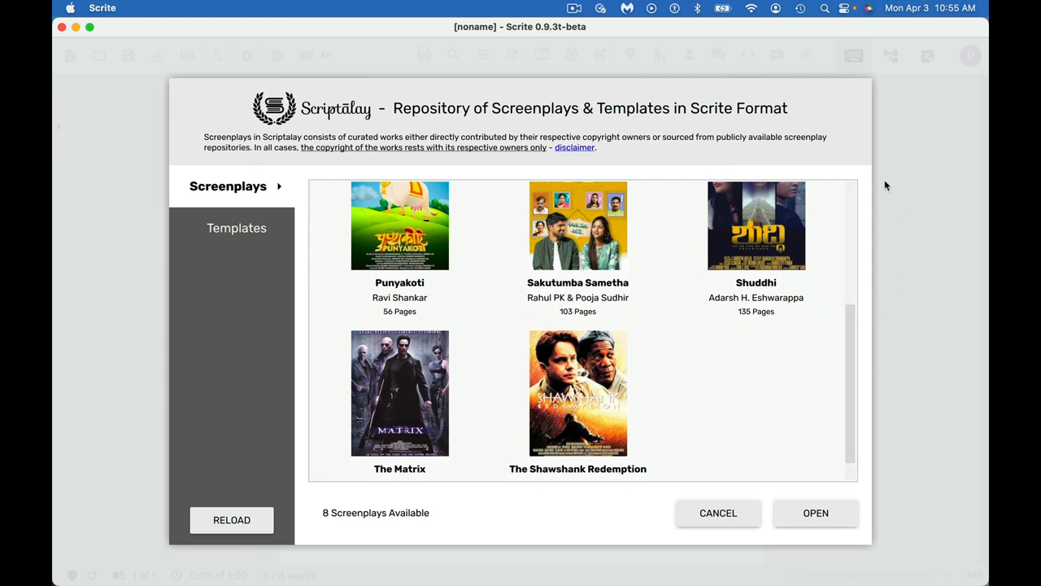
{"action": "mouse_move", "coordinate": [171, 227]}
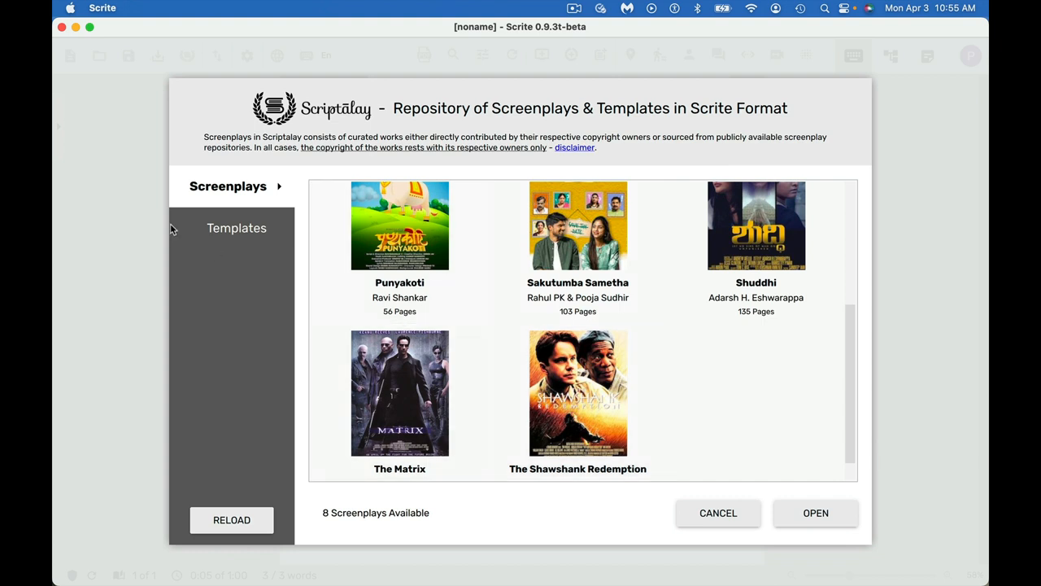
Switch Scriptalay to Templates and browse Save The Cat, Hero's Journey and Beat Sheet.
{"action": "left_click", "coordinate": [235, 228]}
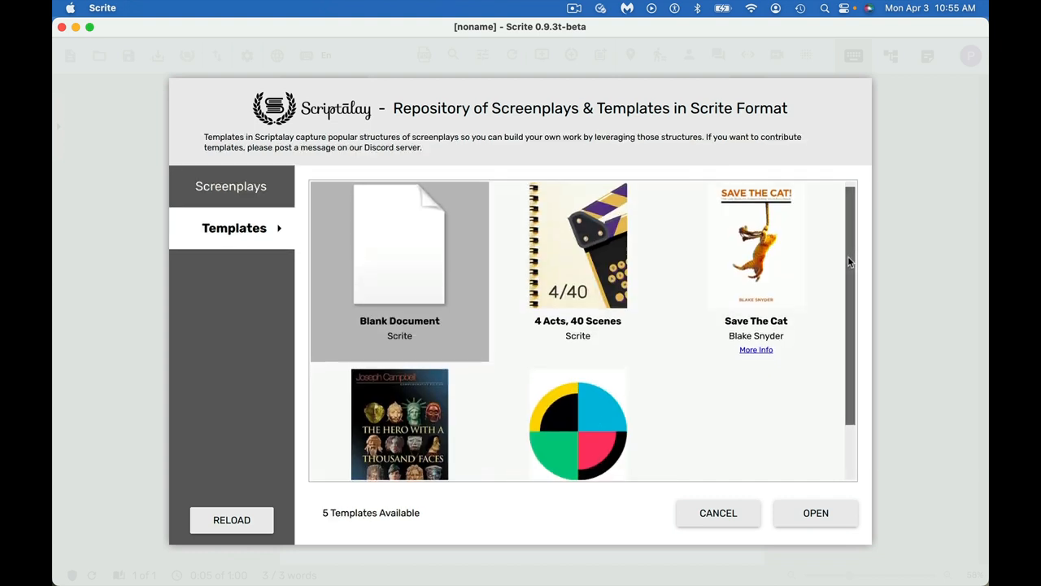
{"action": "scroll", "scroll_direction": "down", "scroll_amount": 3}
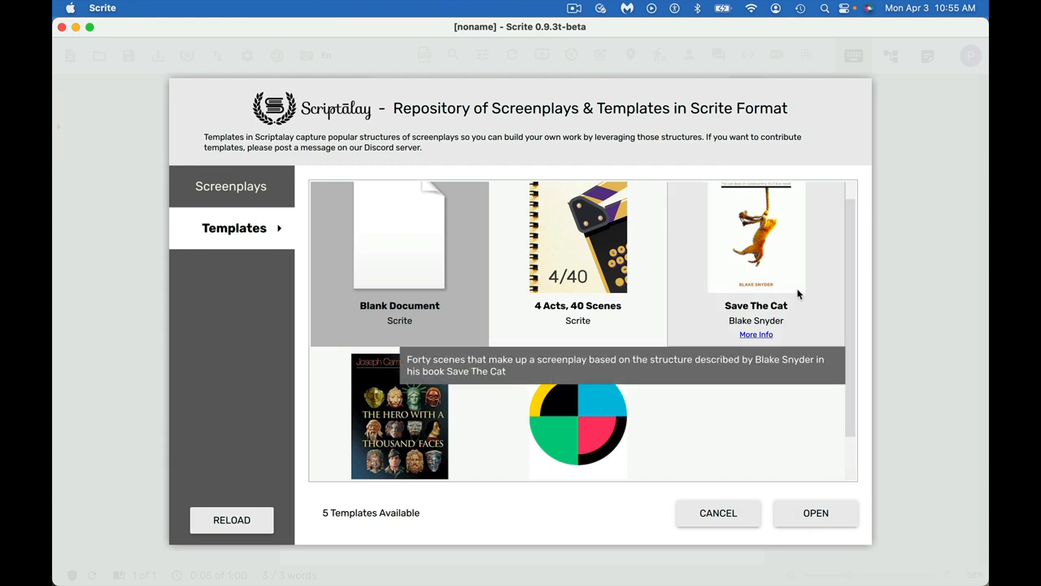
{"action": "mouse_move", "coordinate": [704, 301]}
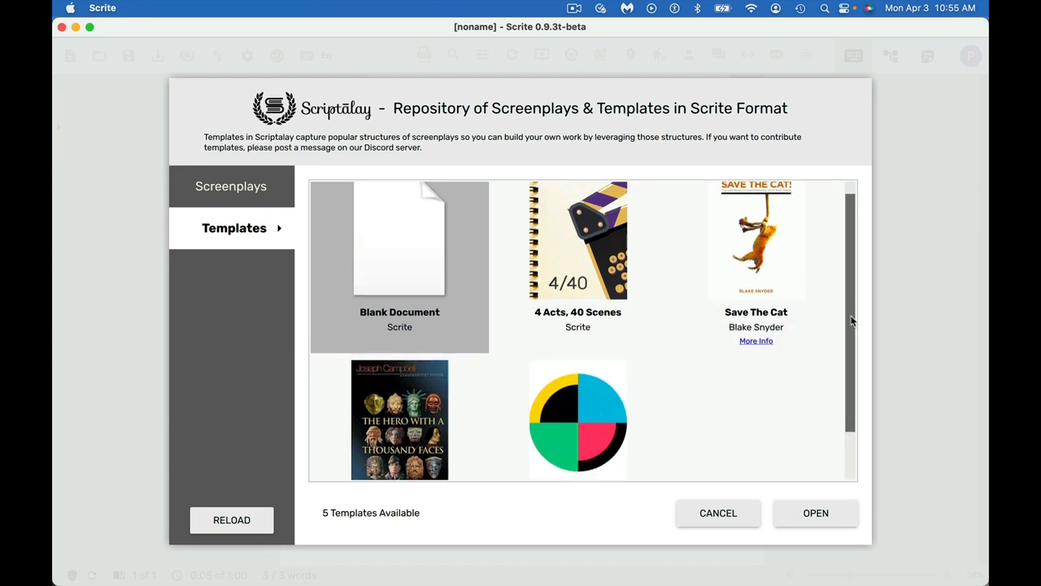
{"action": "left_click", "coordinate": [578, 252]}
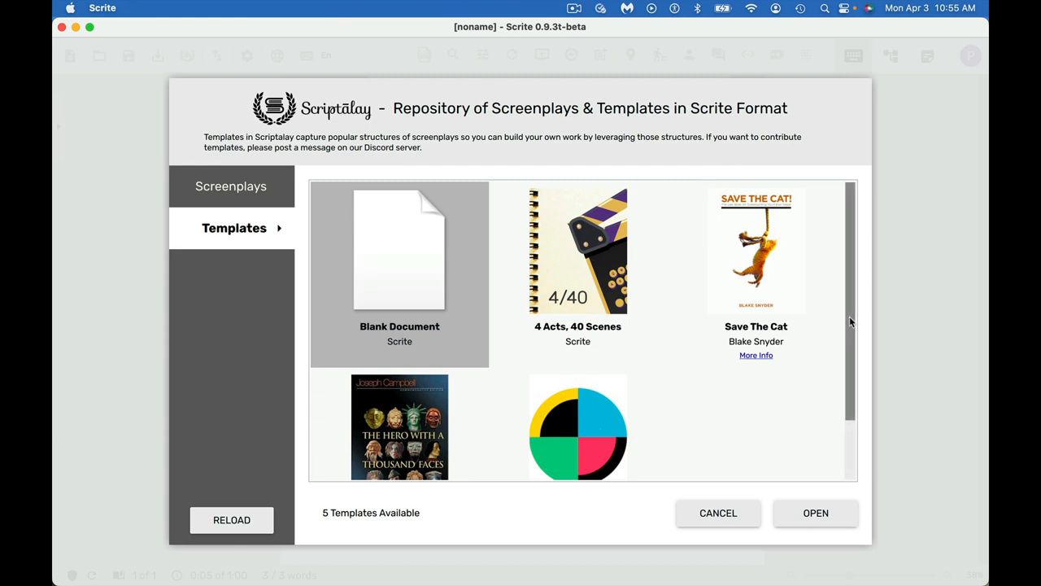
{"action": "scroll", "scroll_direction": "down", "scroll_amount": 3}
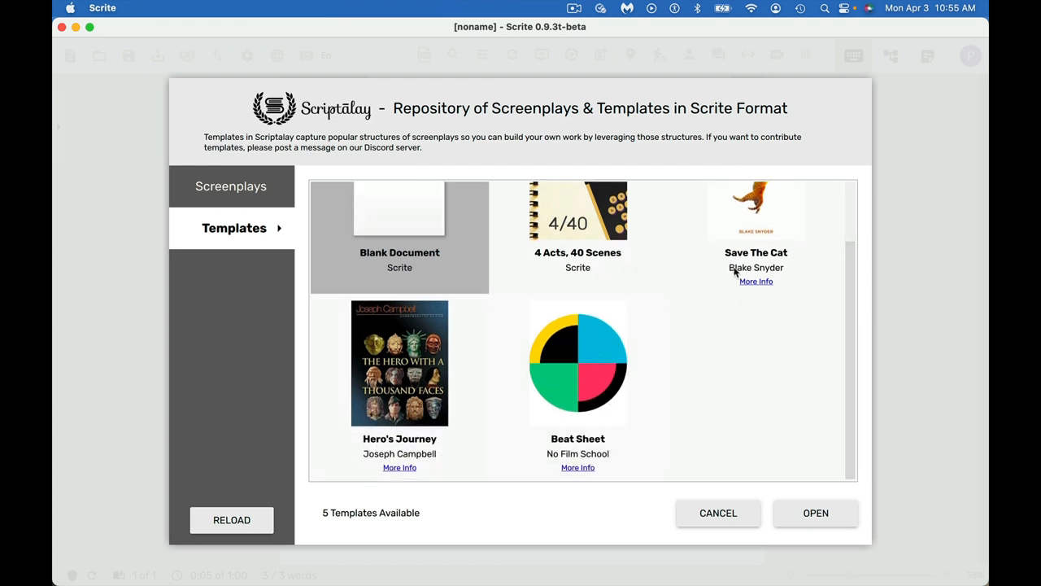
{"action": "mouse_move", "coordinate": [755, 284]}
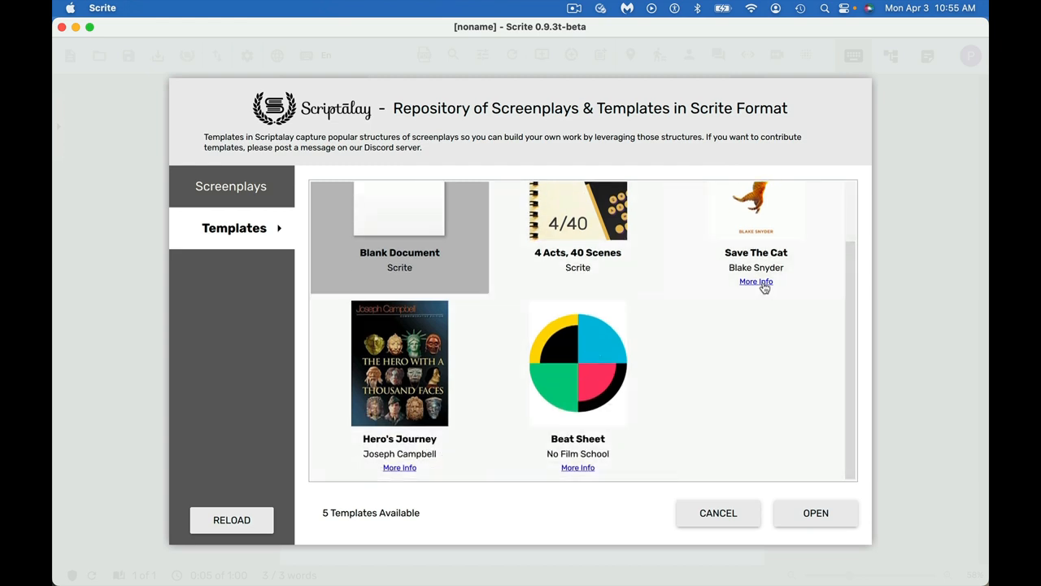
{"action": "left_click", "coordinate": [755, 282]}
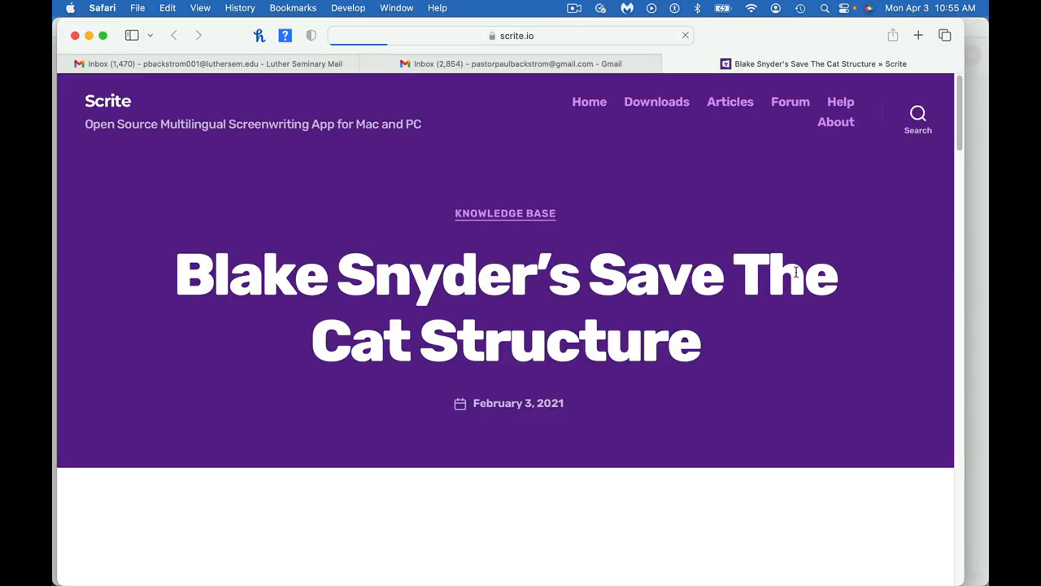
{"action": "scroll", "scroll_direction": "down", "scroll_amount": 3}
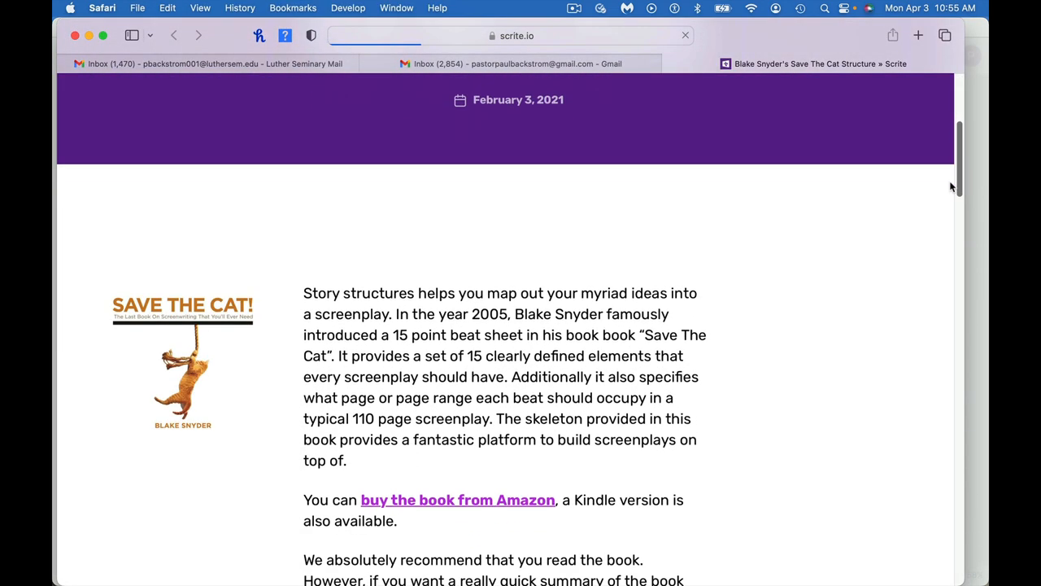
{"action": "scroll", "scroll_direction": "down", "scroll_amount": 3}
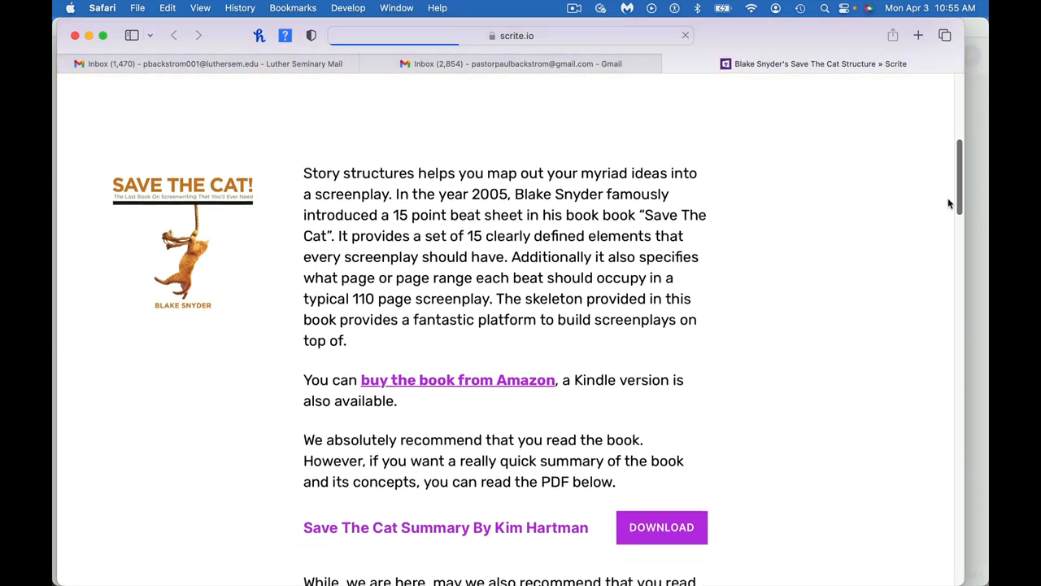
{"action": "scroll", "scroll_direction": "down", "scroll_amount": 3}
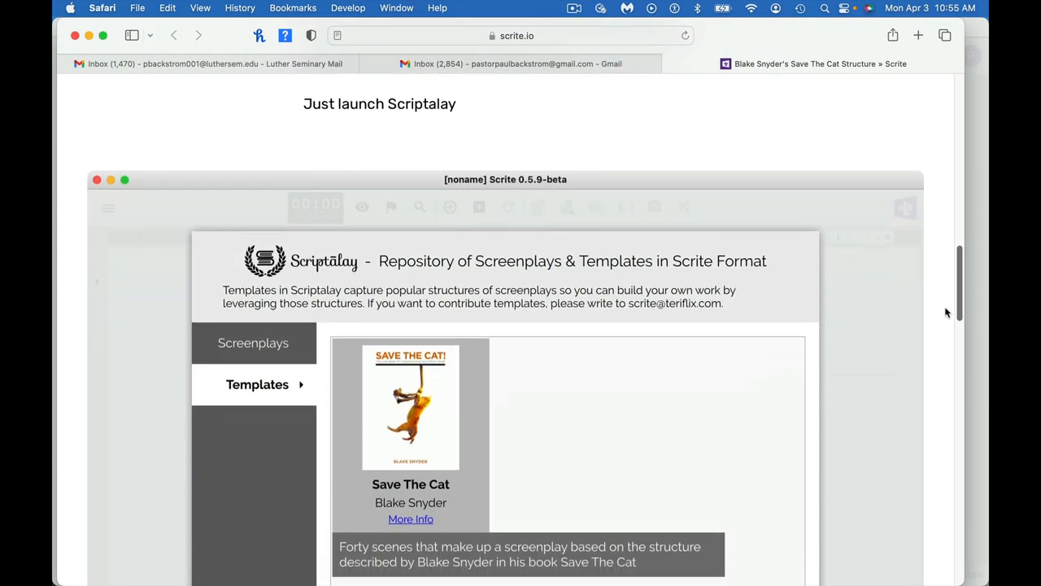
{"action": "scroll", "scroll_direction": "down", "scroll_amount": 3}
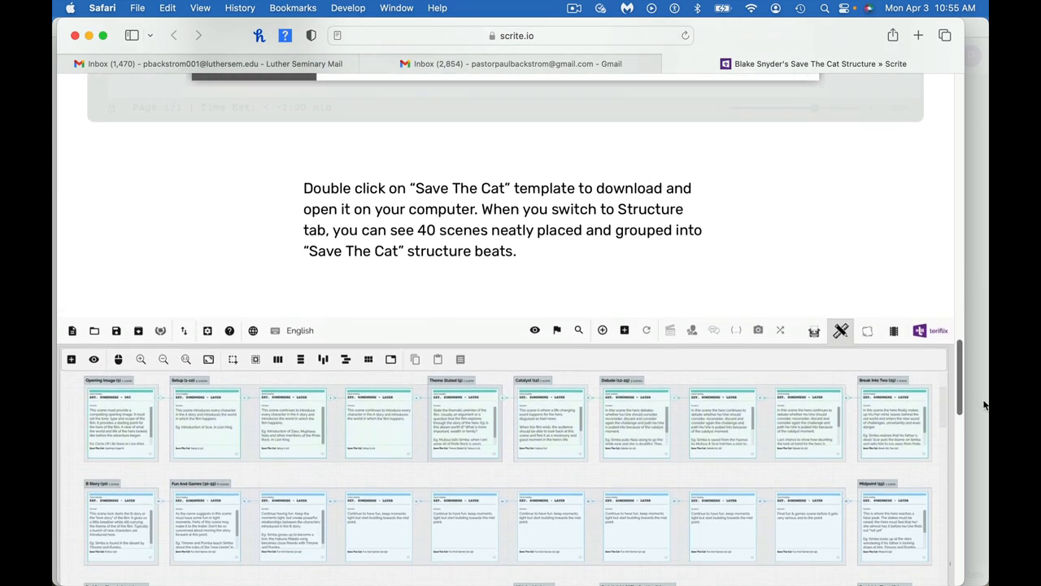
{"action": "scroll", "scroll_direction": "down", "scroll_amount": 3}
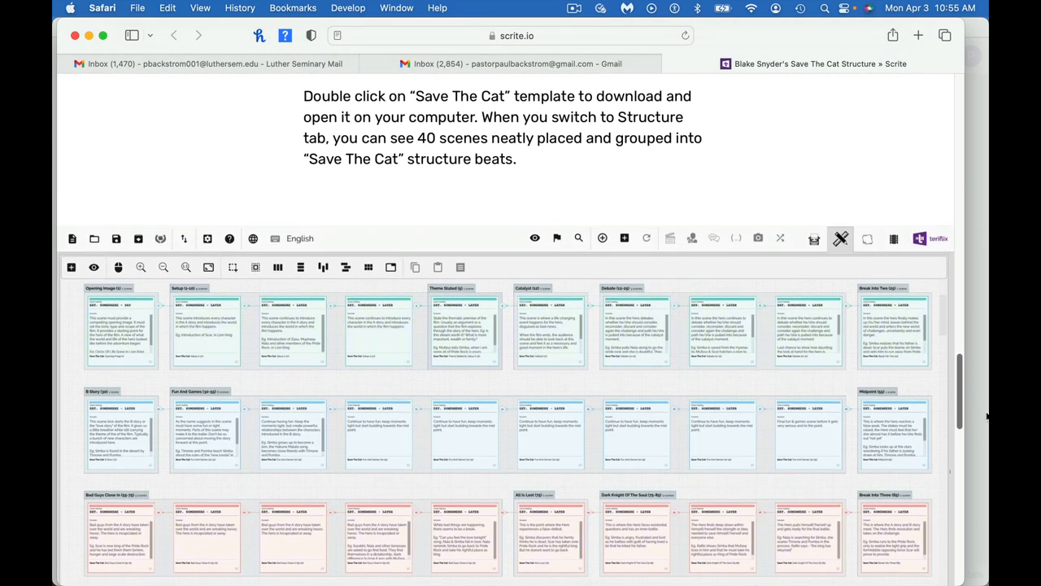
{"action": "scroll", "scroll_direction": "down", "scroll_amount": 3}
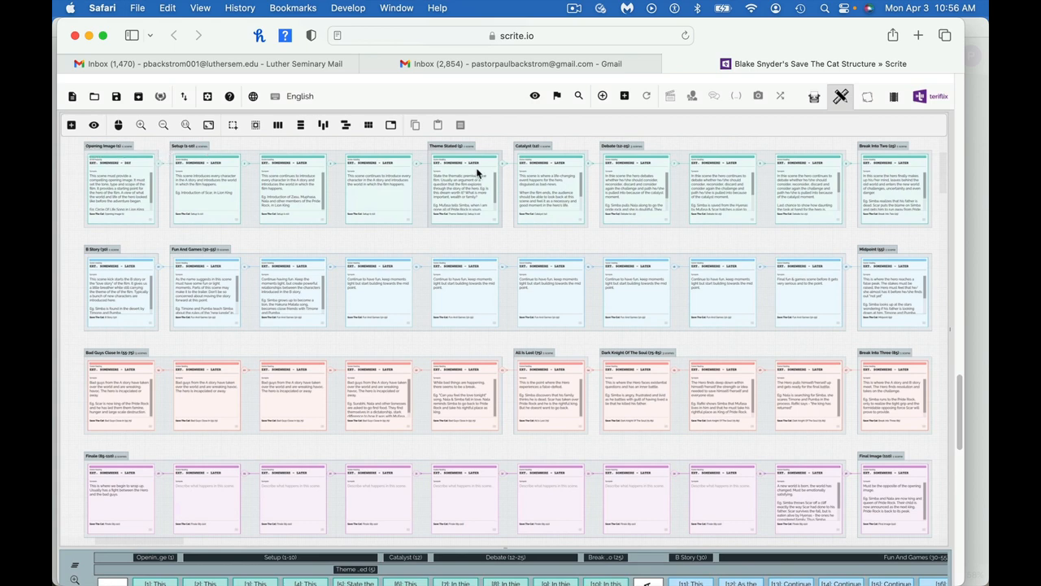
{"action": "mouse_move", "coordinate": [600, 164]}
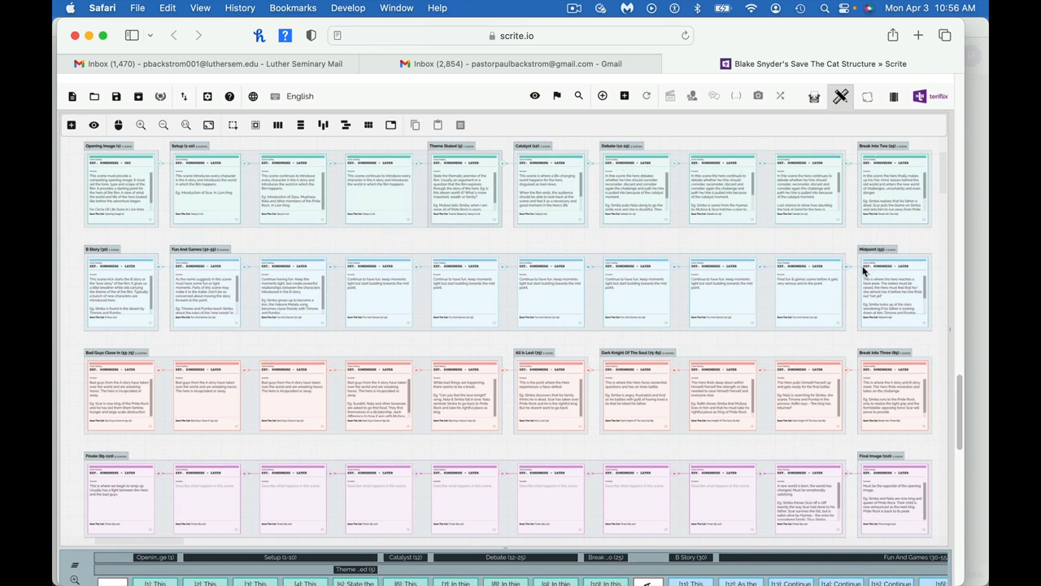
{"action": "mouse_move", "coordinate": [948, 417]}
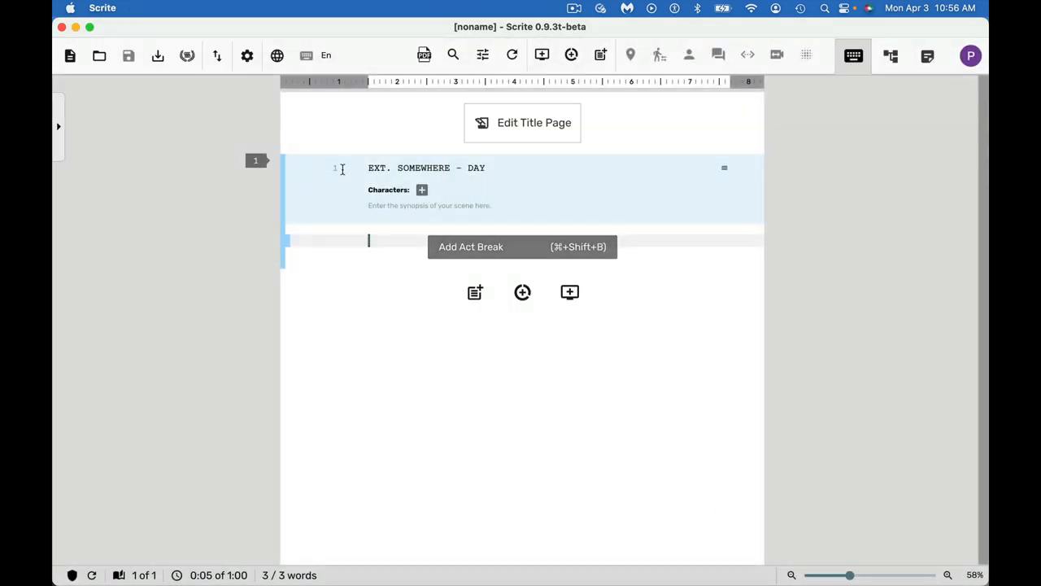
{"action": "mouse_move", "coordinate": [218, 55]}
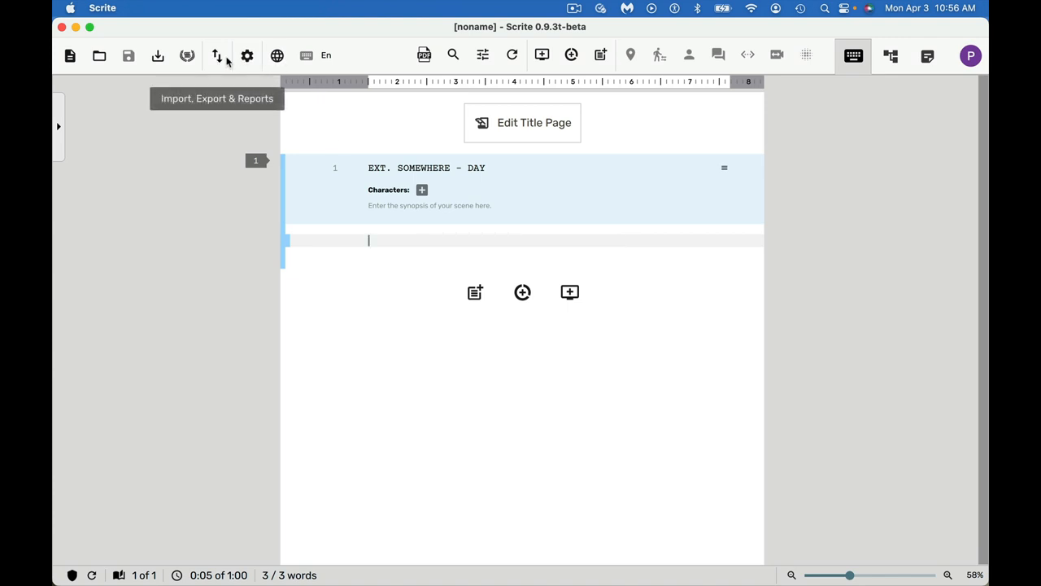
Show the gear menu with Settings, Shortcuts, Help, About and Toggle Fullscreen.
{"action": "left_click", "coordinate": [249, 55]}
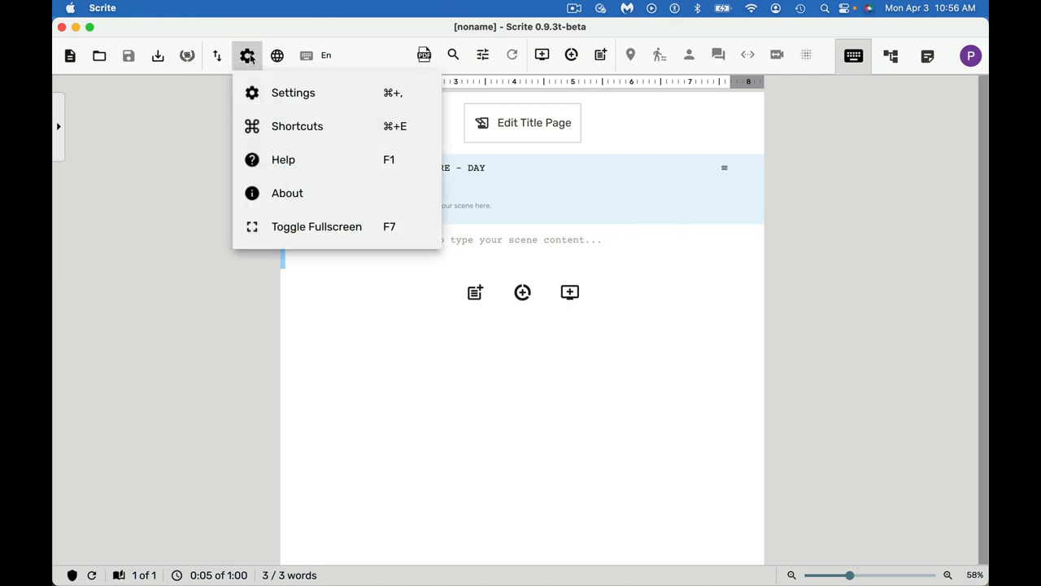
{"action": "left_click", "coordinate": [296, 125]}
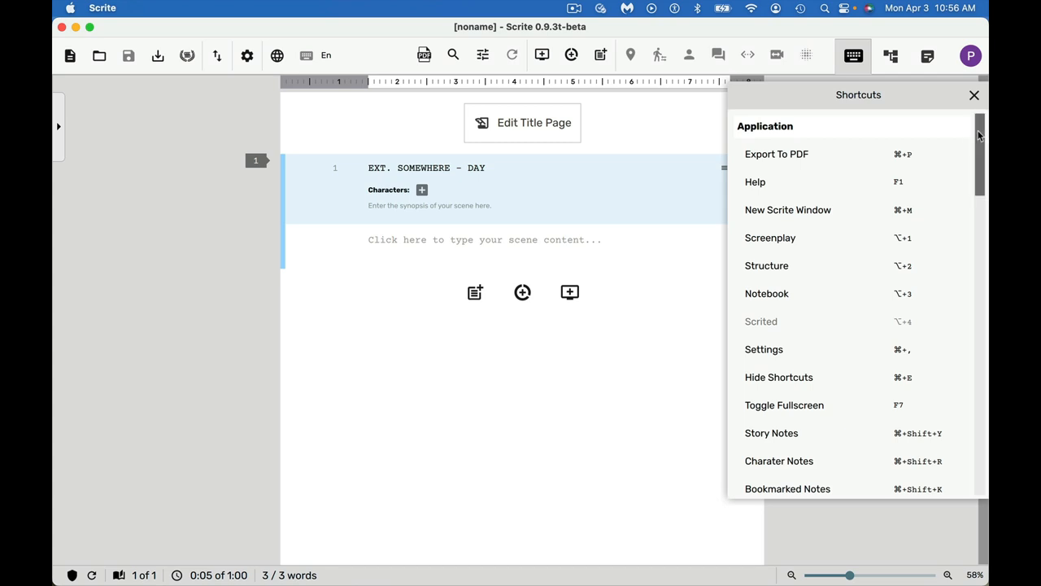
{"action": "scroll", "scroll_direction": "down", "scroll_amount": 3}
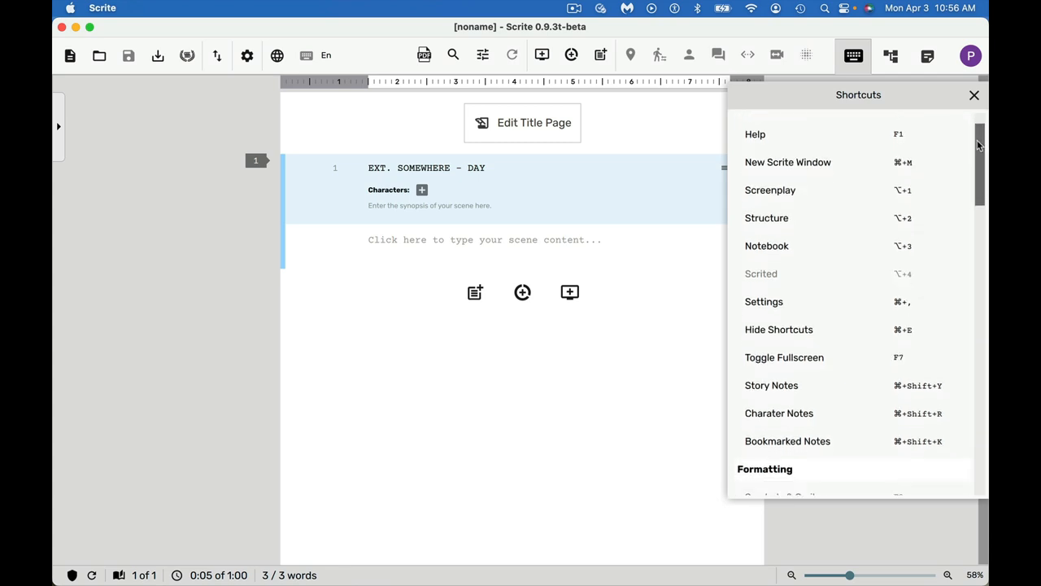
{"action": "scroll", "scroll_direction": "down", "scroll_amount": 3}
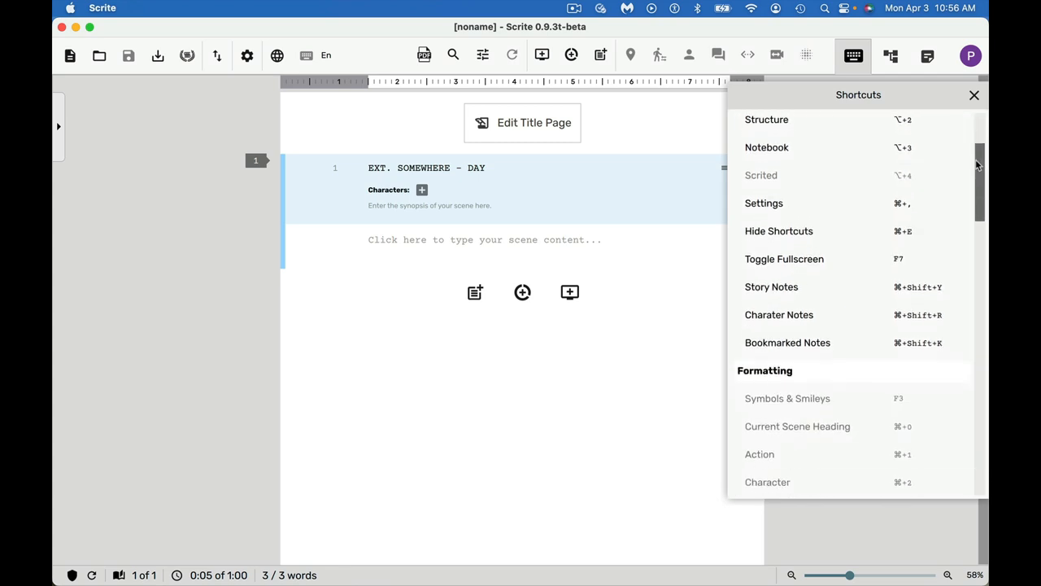
{"action": "scroll", "scroll_direction": "down", "scroll_amount": 3}
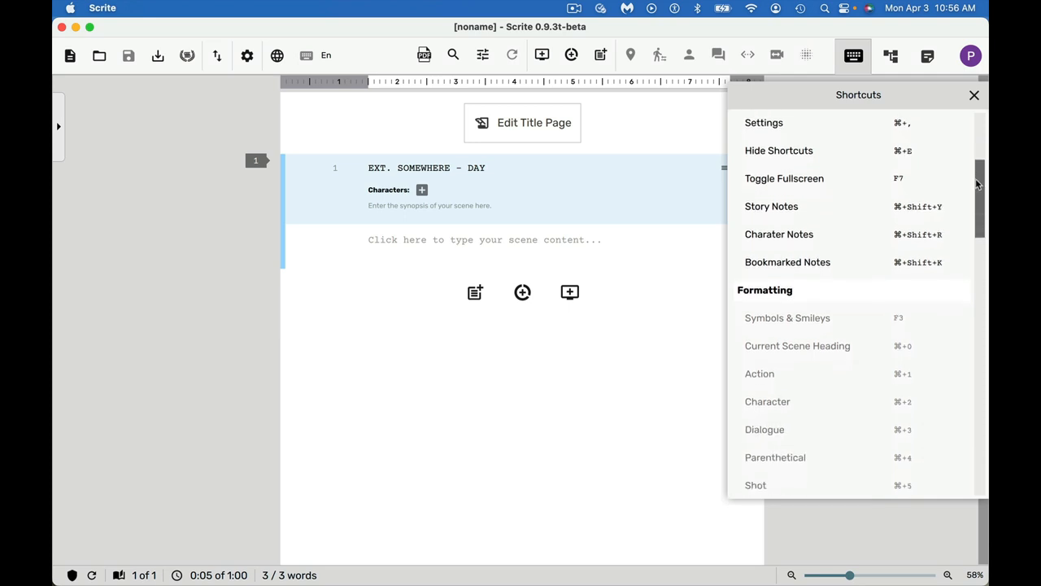
{"action": "scroll", "scroll_direction": "down", "scroll_amount": 3}
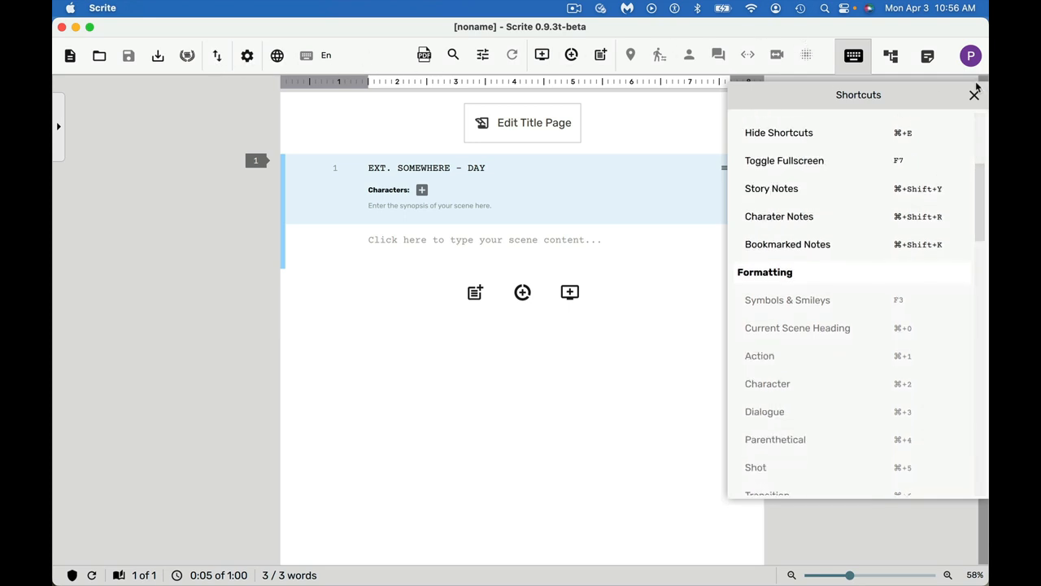
{"action": "mouse_move", "coordinate": [247, 55]}
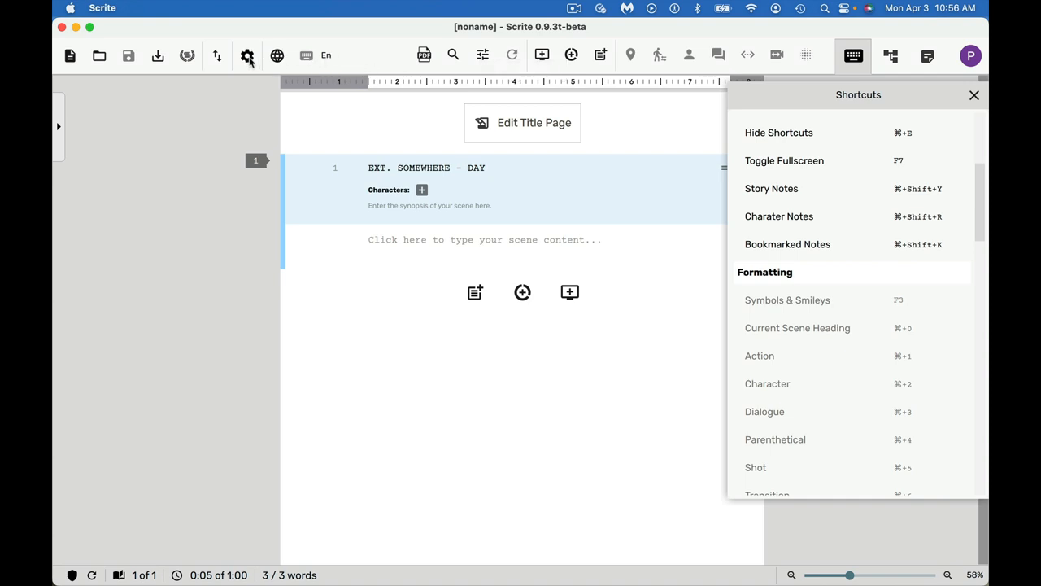
{"action": "scroll", "scroll_direction": "down", "scroll_amount": 3}
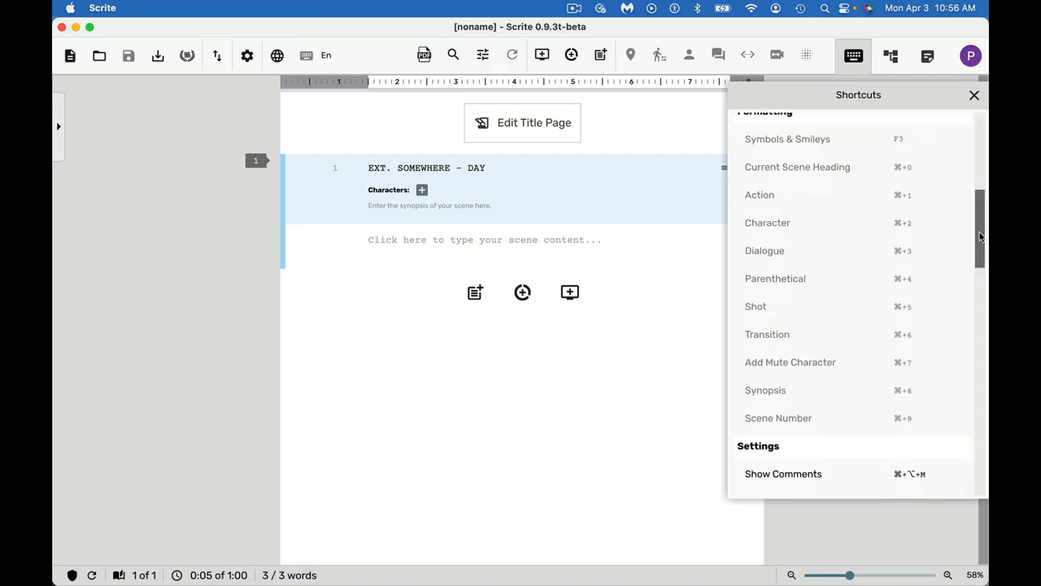
{"action": "scroll", "scroll_direction": "down", "scroll_amount": 3}
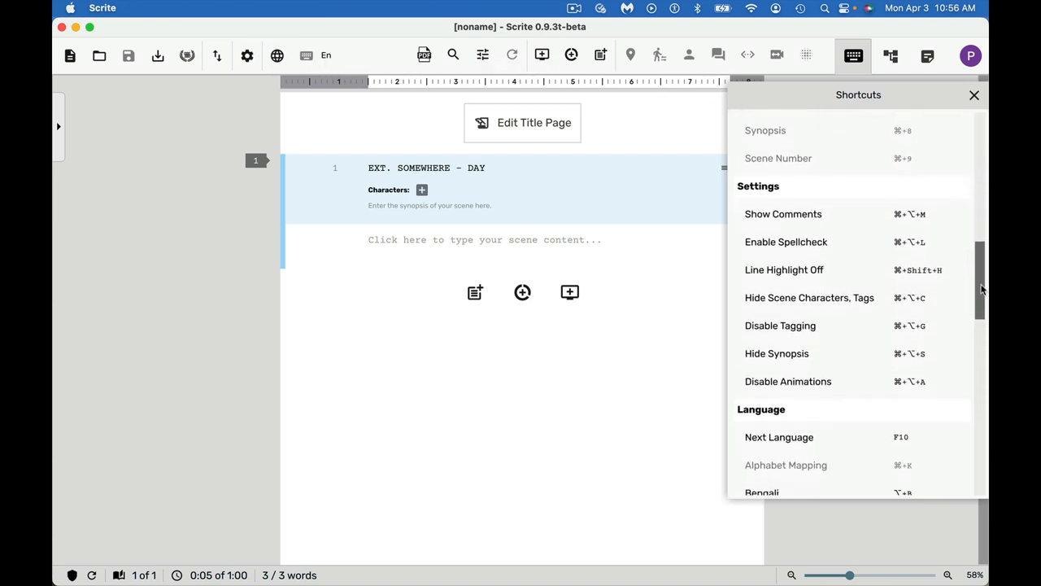
{"action": "scroll", "scroll_direction": "down", "scroll_amount": 3}
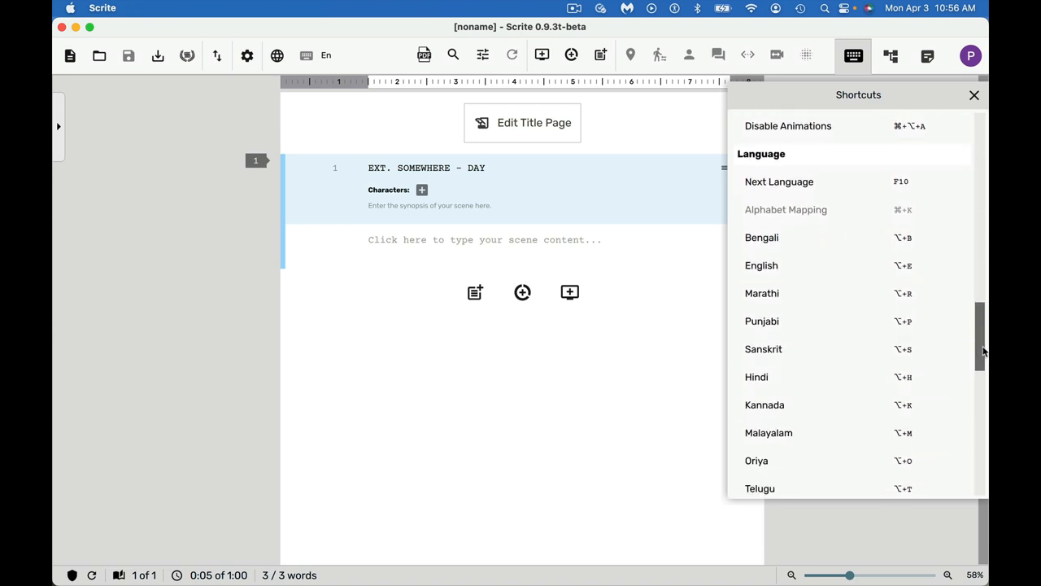
{"action": "scroll", "scroll_direction": "down", "scroll_amount": 3}
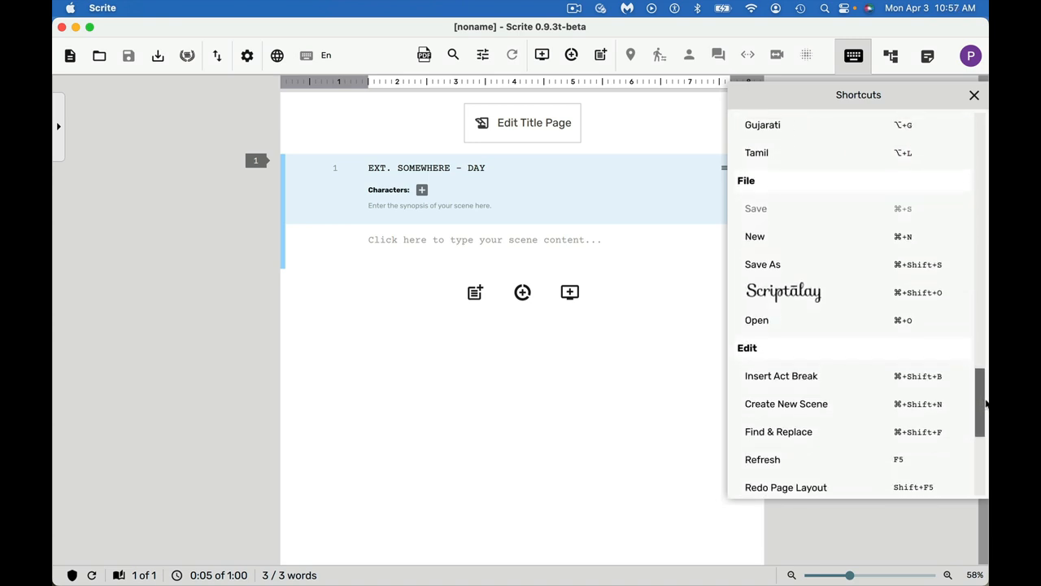
{"action": "left_click", "coordinate": [972, 94]}
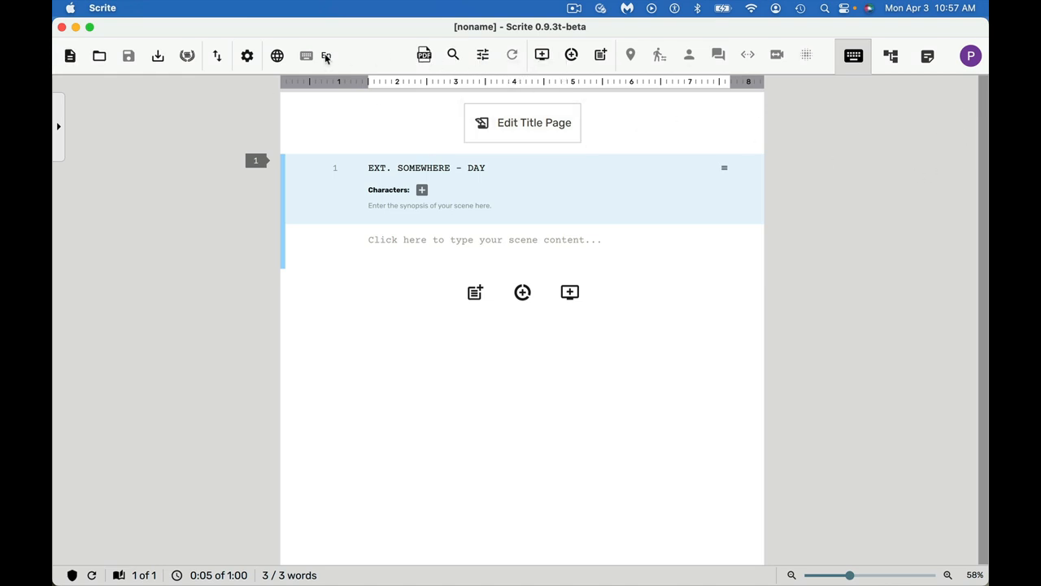
{"action": "left_click", "coordinate": [247, 56]}
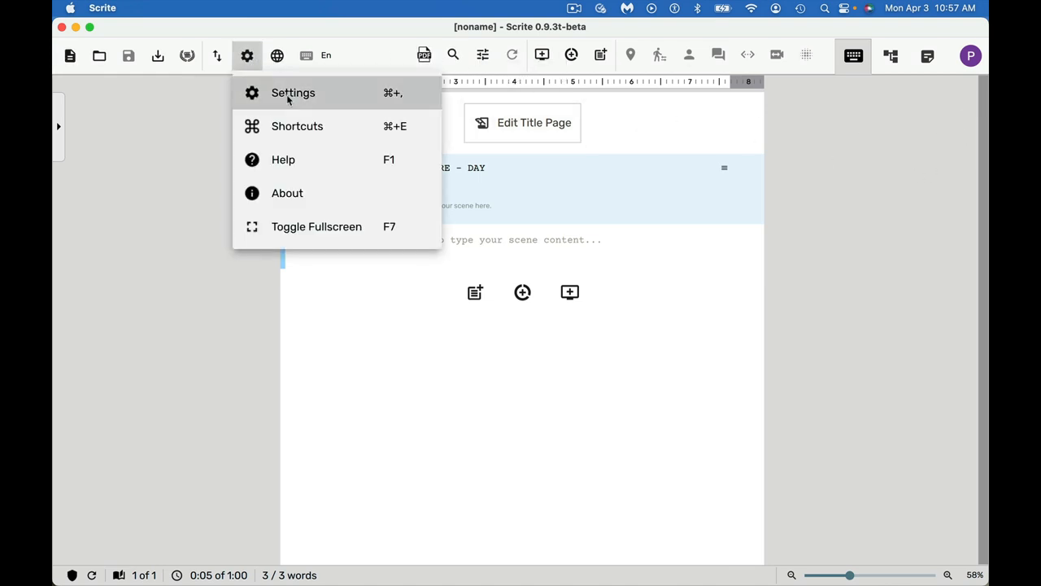
{"action": "mouse_move", "coordinate": [299, 134]}
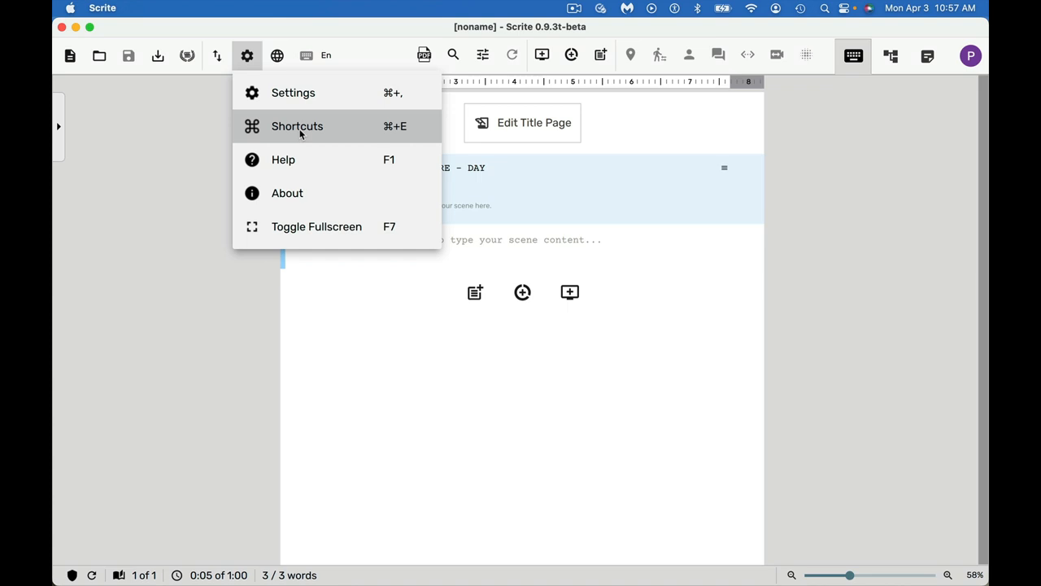
{"action": "mouse_move", "coordinate": [209, 121]}
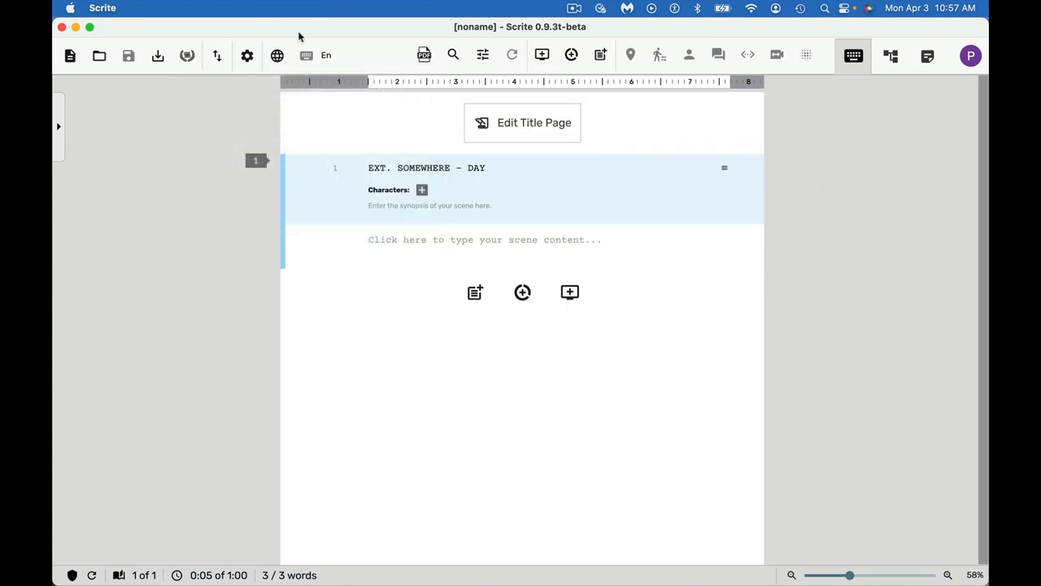
From the gear menu, bring up the Settings window on its Application tab.
{"action": "left_click", "coordinate": [247, 55]}
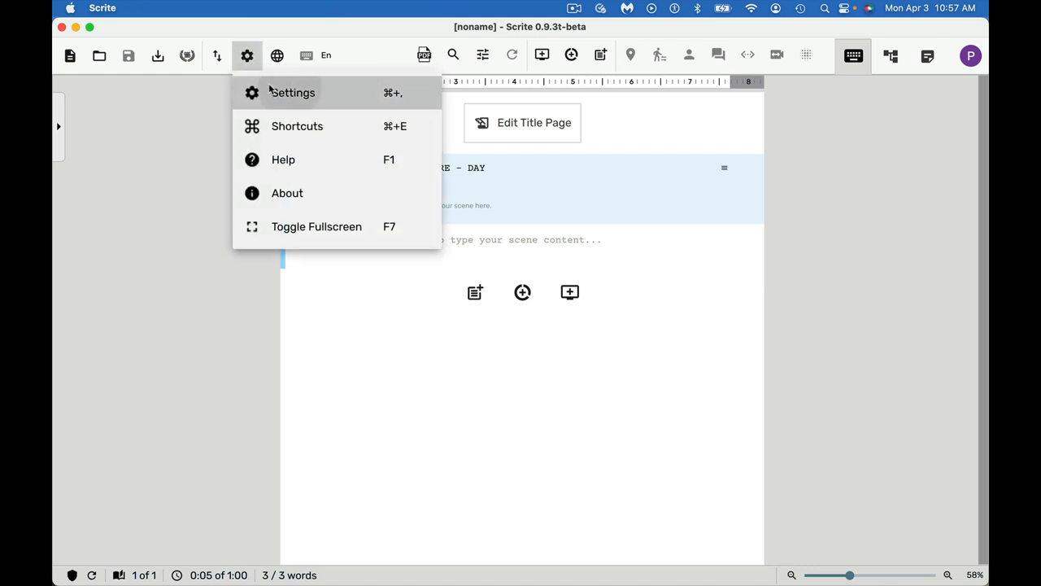
{"action": "left_click", "coordinate": [291, 91]}
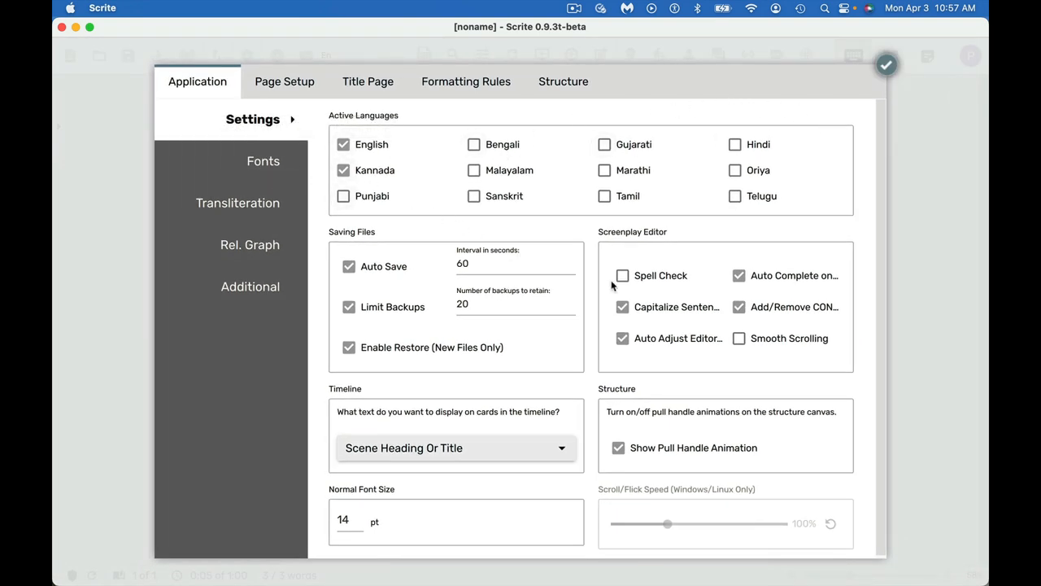
{"action": "mouse_move", "coordinate": [599, 275]}
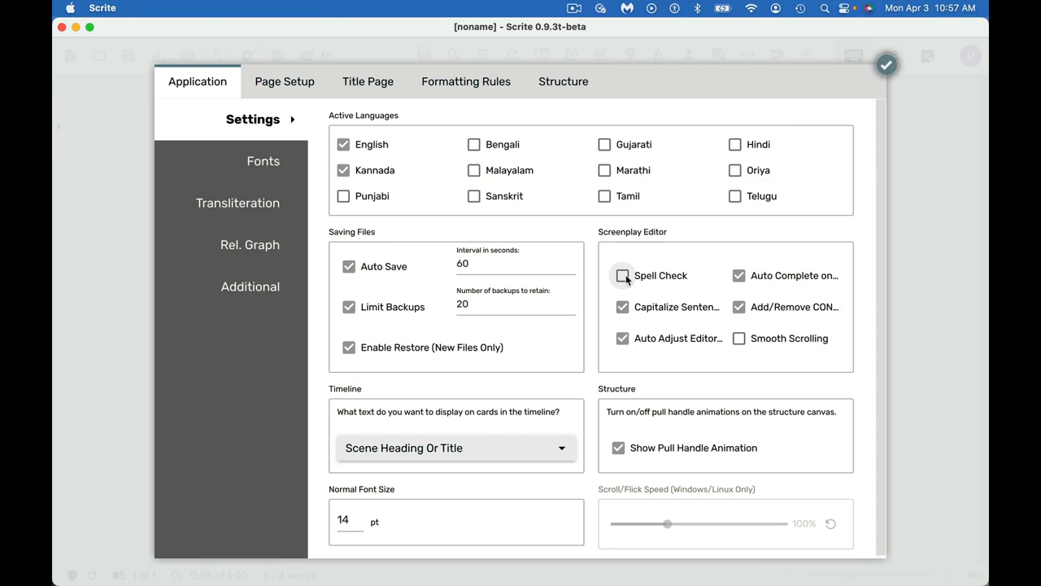
{"action": "mouse_move", "coordinate": [680, 306]}
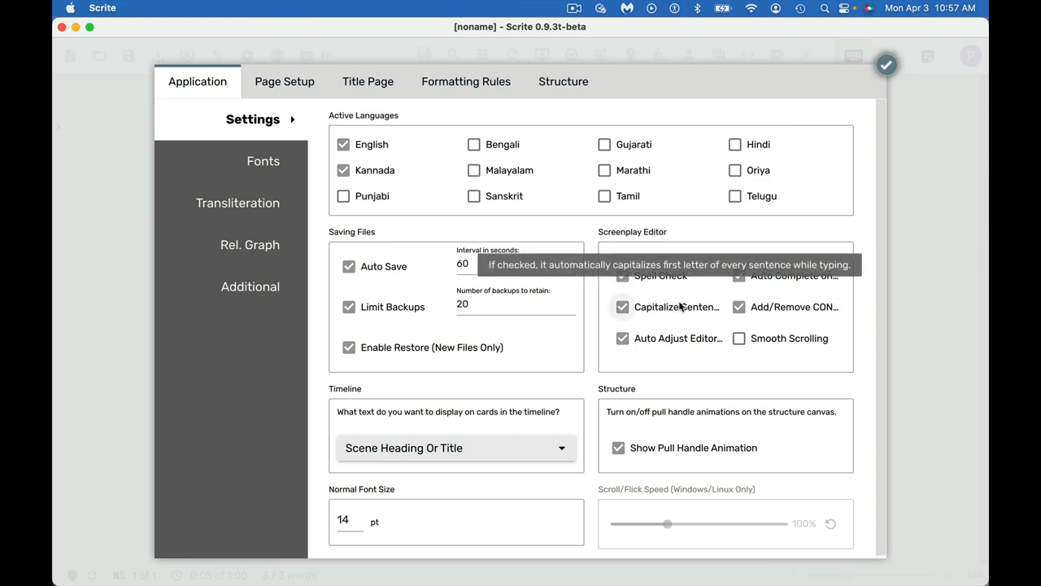
{"action": "mouse_move", "coordinate": [794, 351]}
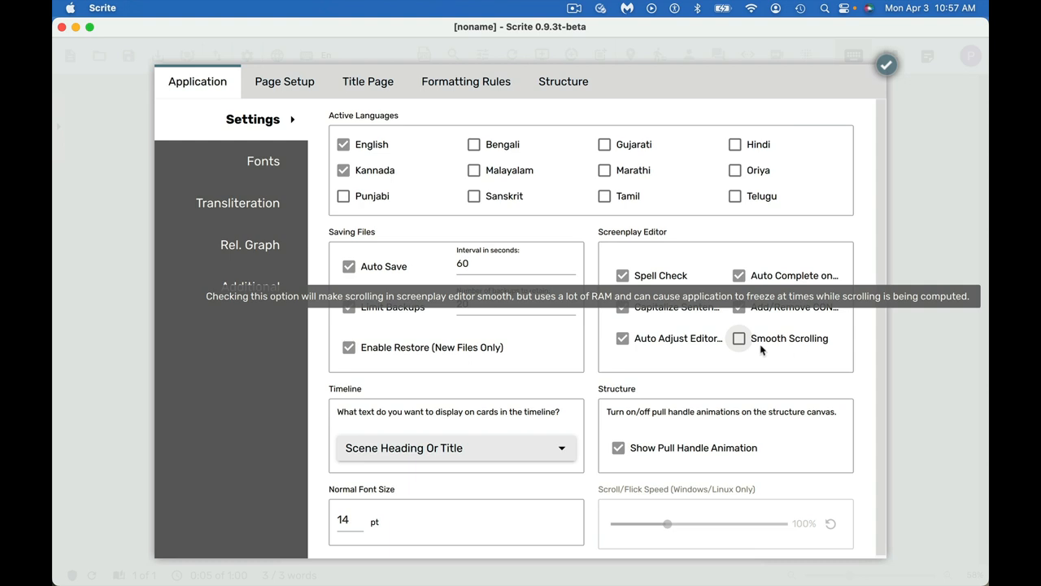
{"action": "mouse_move", "coordinate": [764, 355]}
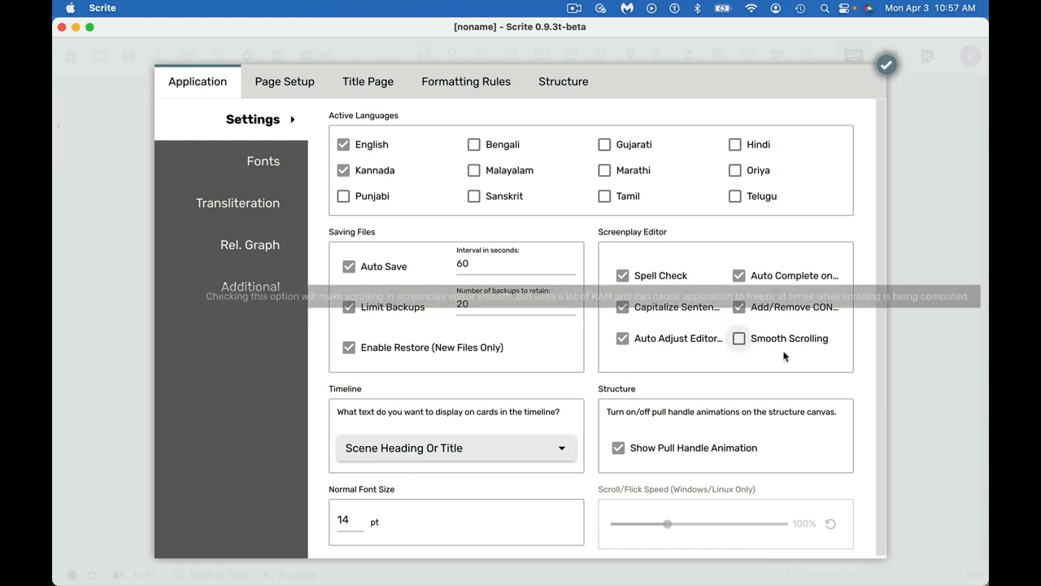
Browse Fonts, Transliteration, Graph, Additional, Page Setup and Structure settings, then cancel without changes.
{"action": "left_click", "coordinate": [262, 161]}
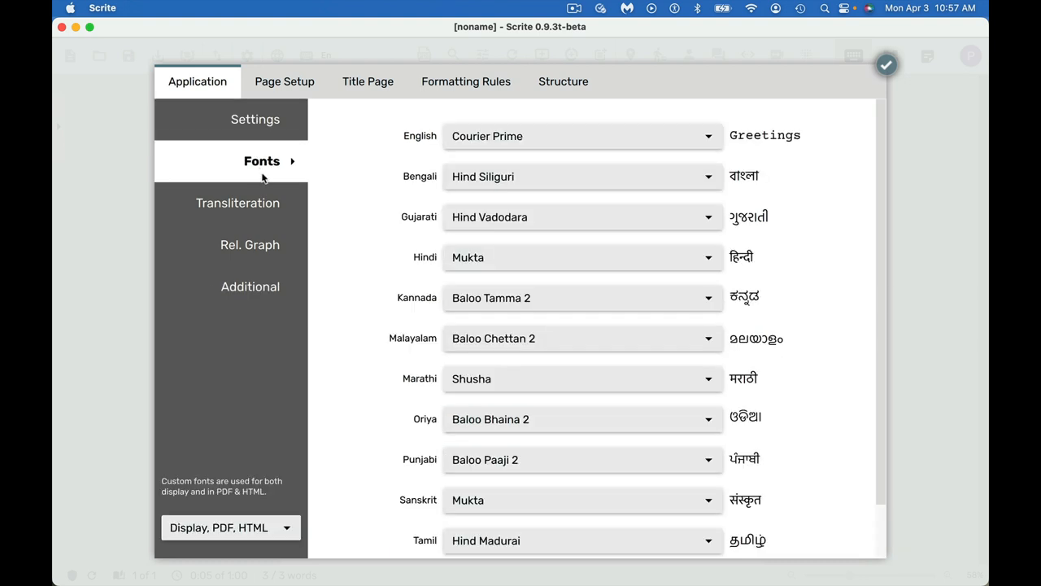
{"action": "left_click", "coordinate": [233, 201]}
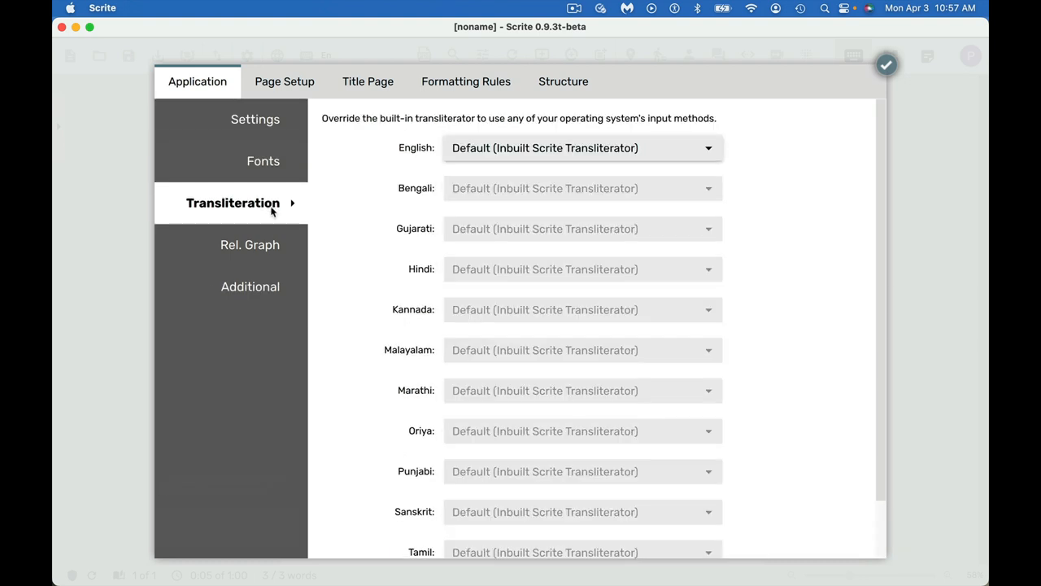
{"action": "mouse_move", "coordinate": [273, 247]}
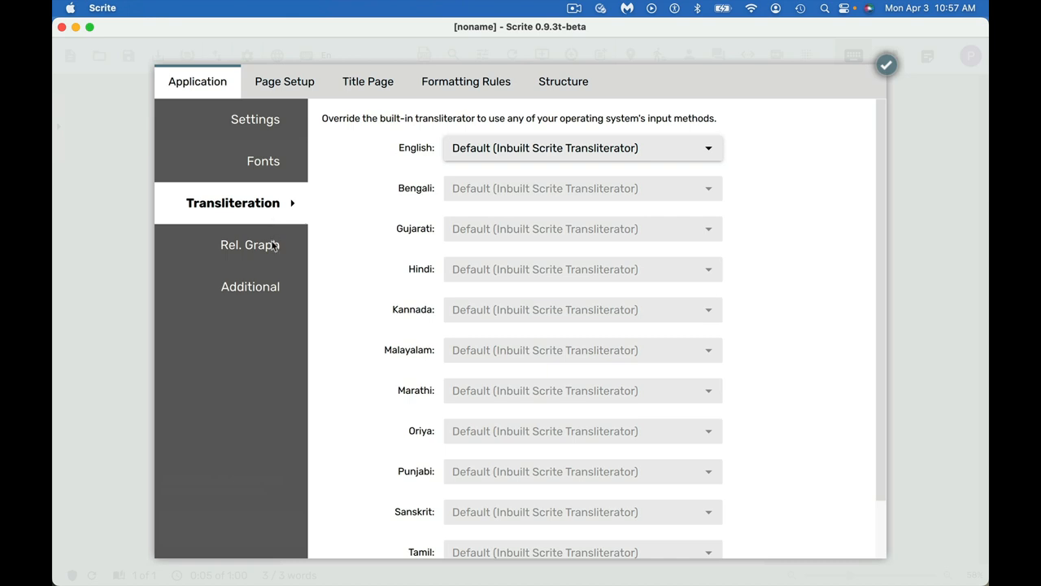
{"action": "left_click", "coordinate": [247, 244]}
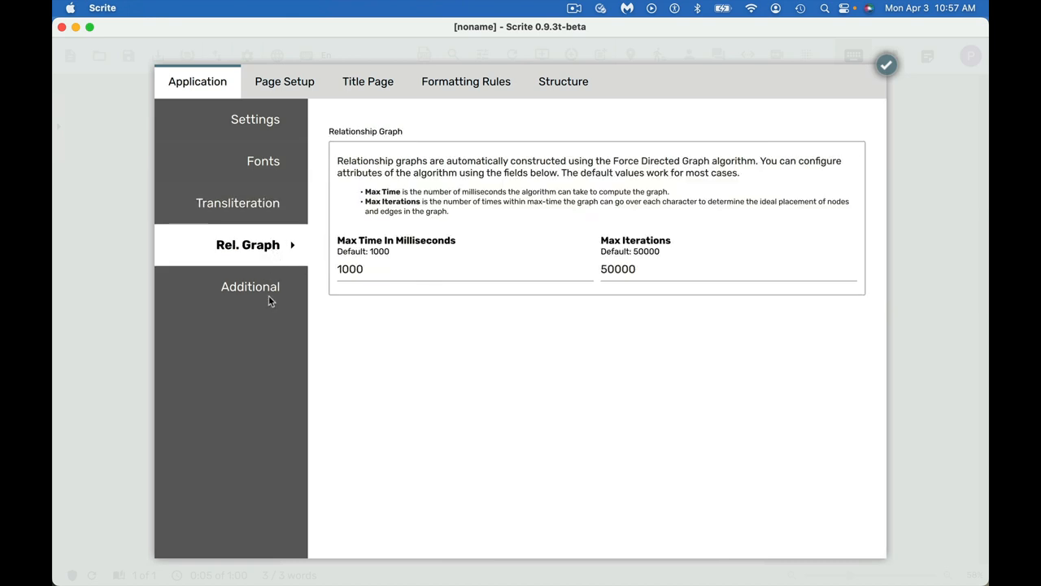
{"action": "left_click", "coordinate": [251, 286]}
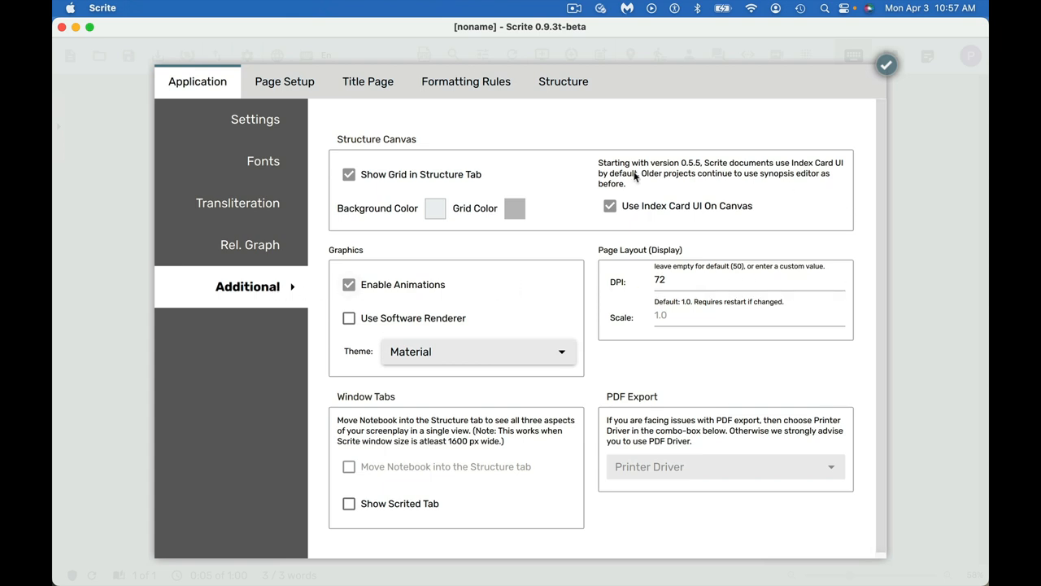
{"action": "left_click", "coordinate": [283, 81]}
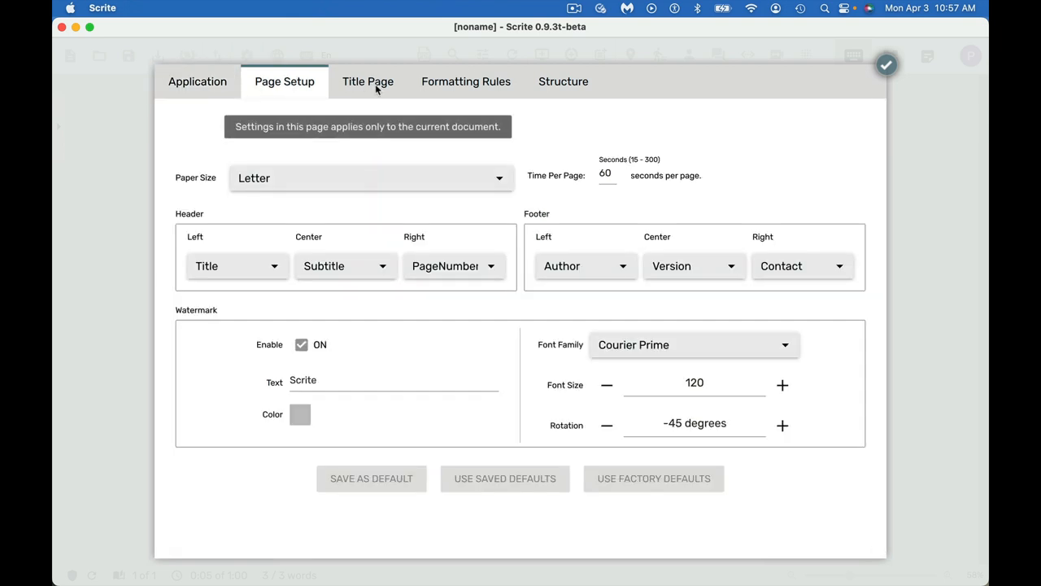
{"action": "left_click", "coordinate": [563, 81]}
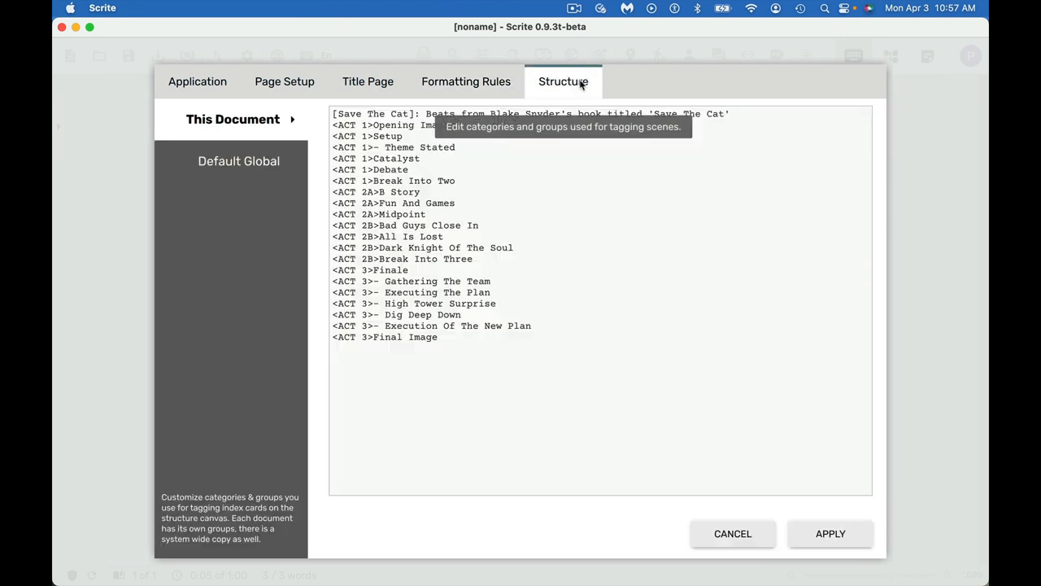
{"action": "mouse_move", "coordinate": [278, 96]}
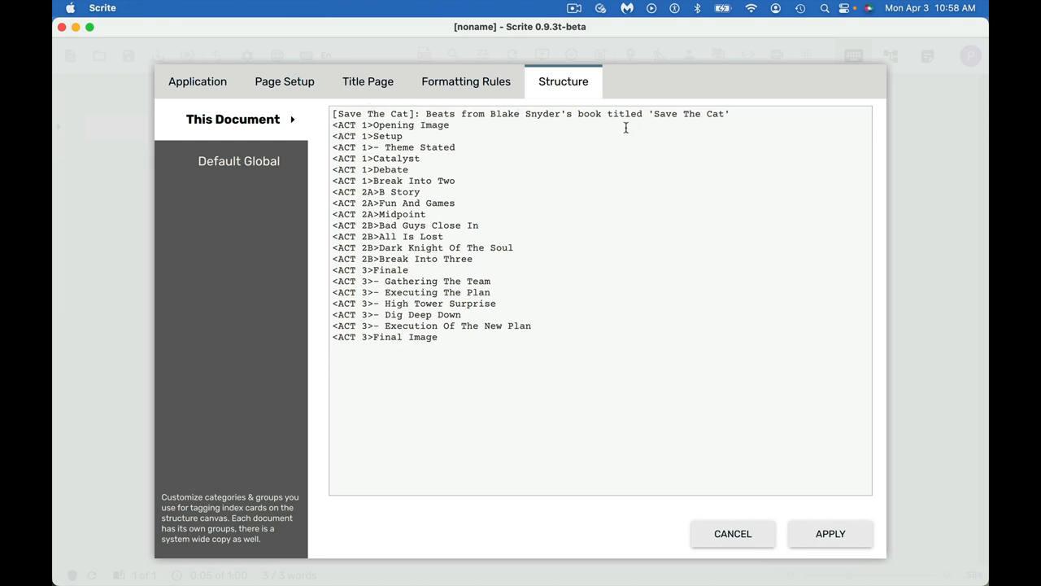
{"action": "left_click", "coordinate": [197, 81]}
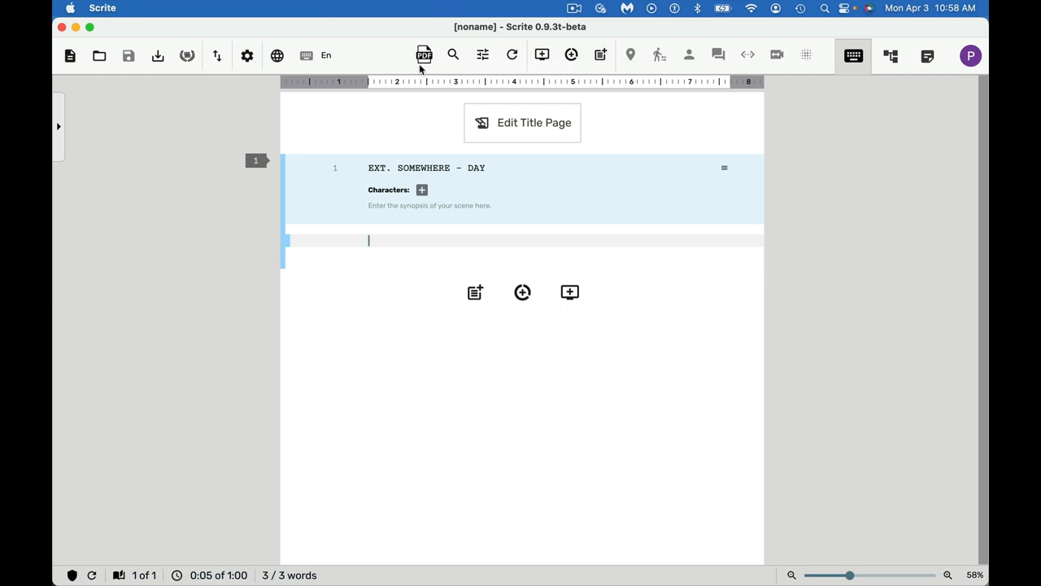
{"action": "mouse_move", "coordinate": [423, 56]}
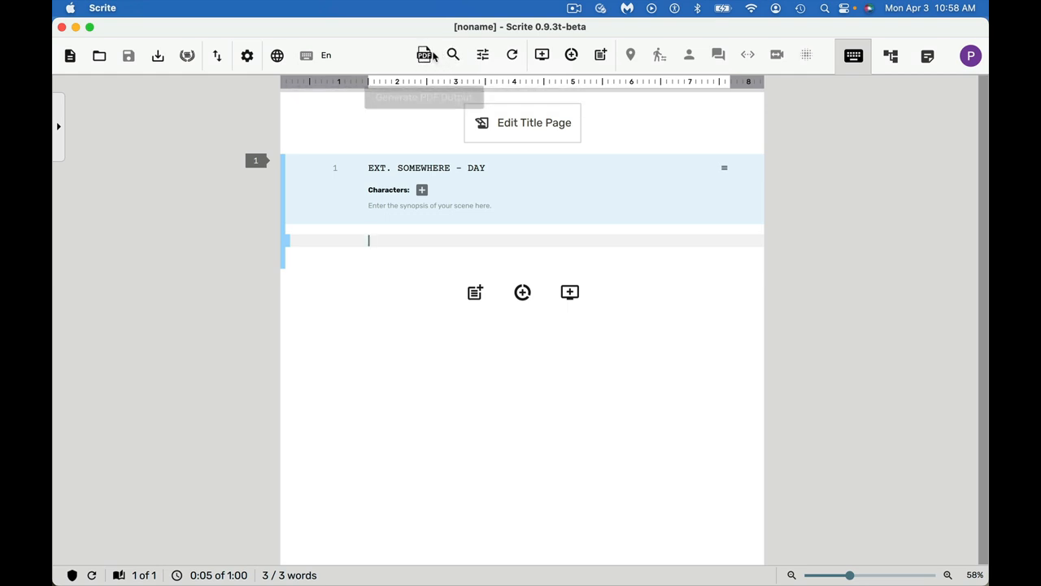
{"action": "mouse_move", "coordinate": [452, 55]}
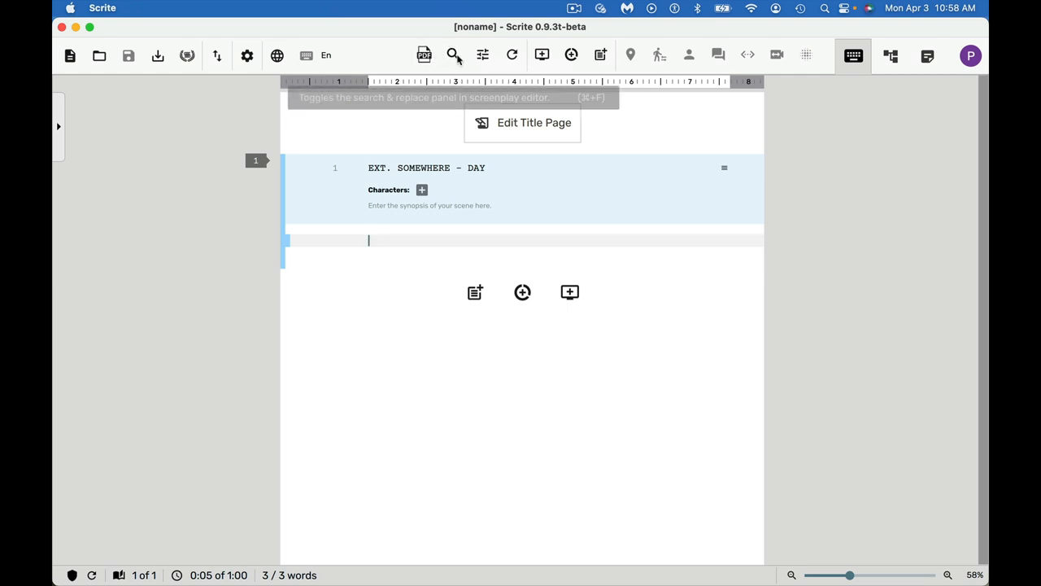
{"action": "mouse_move", "coordinate": [453, 55]}
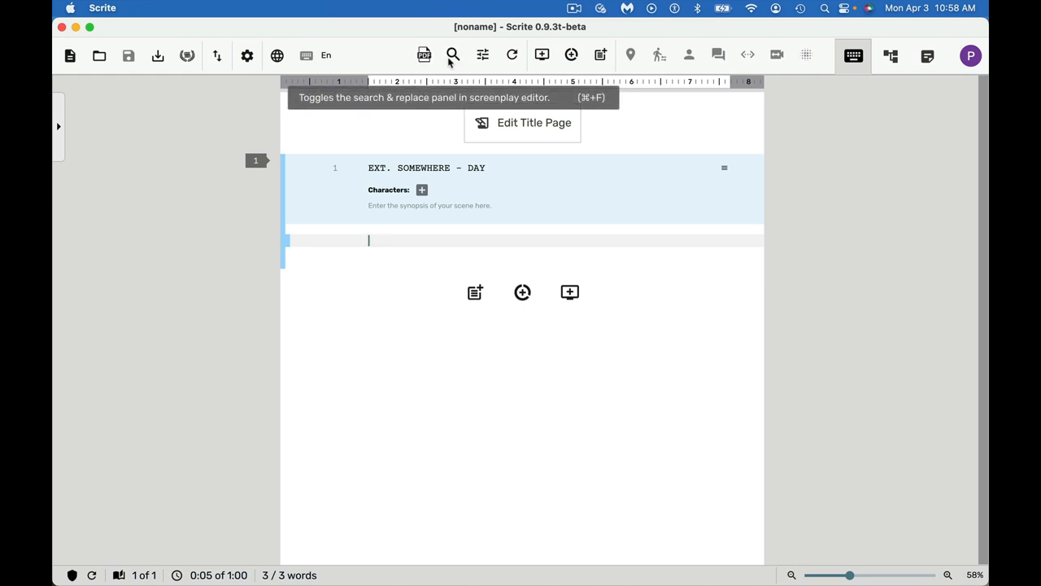
{"action": "mouse_move", "coordinate": [481, 55]}
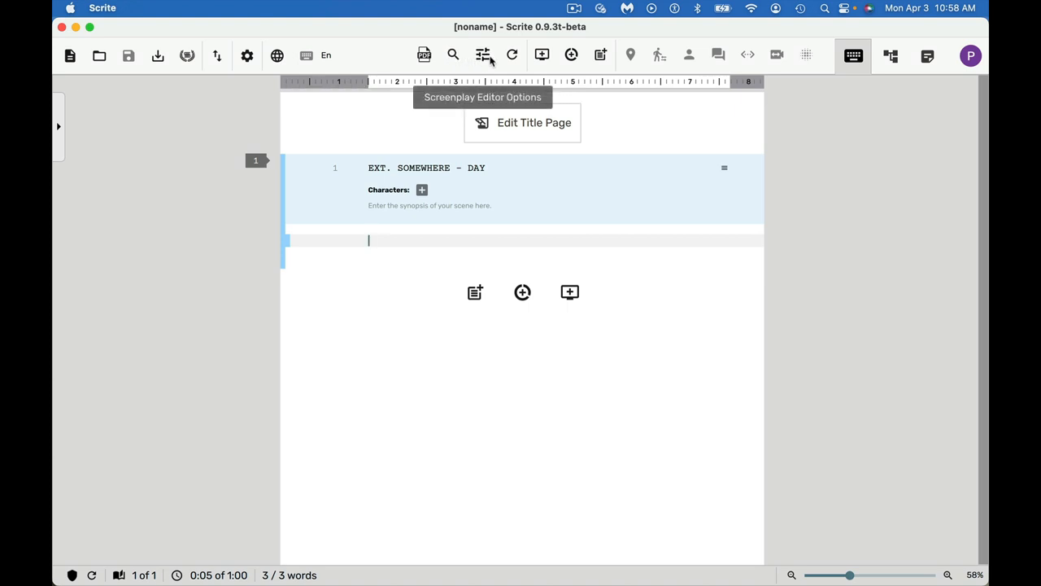
{"action": "left_click", "coordinate": [481, 56]}
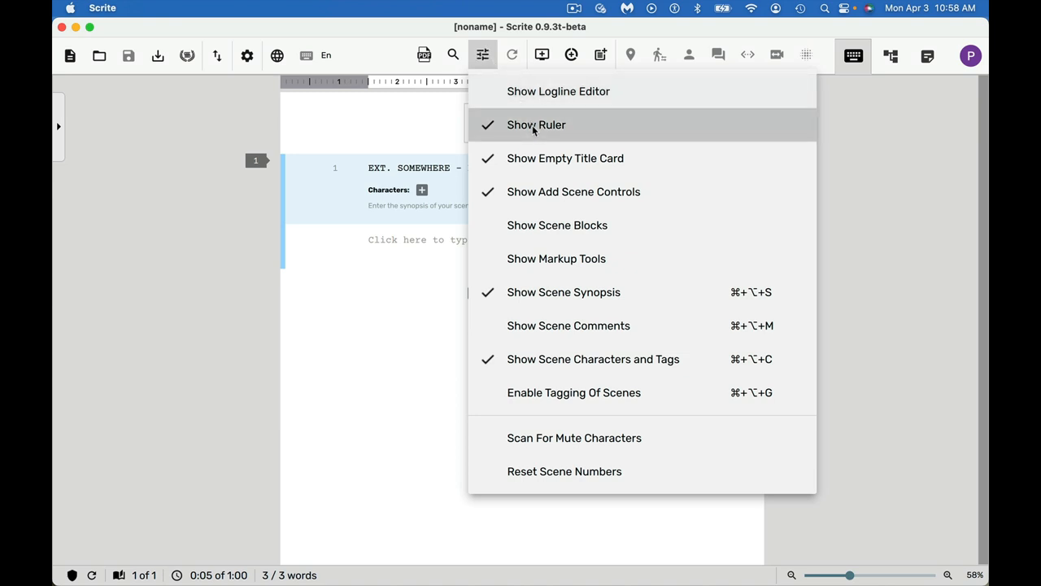
{"action": "mouse_move", "coordinate": [556, 258]}
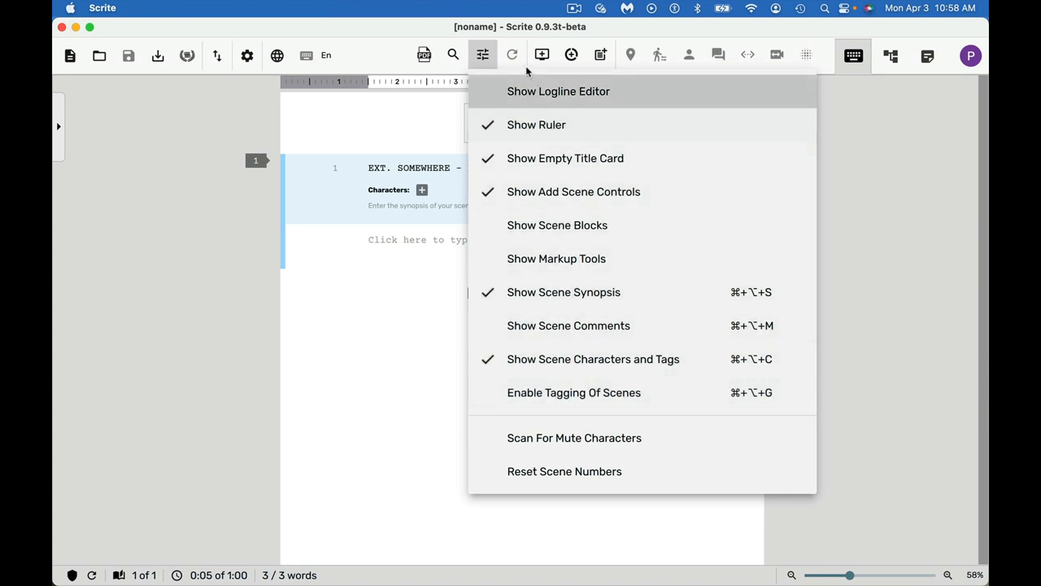
{"action": "left_click", "coordinate": [481, 55]}
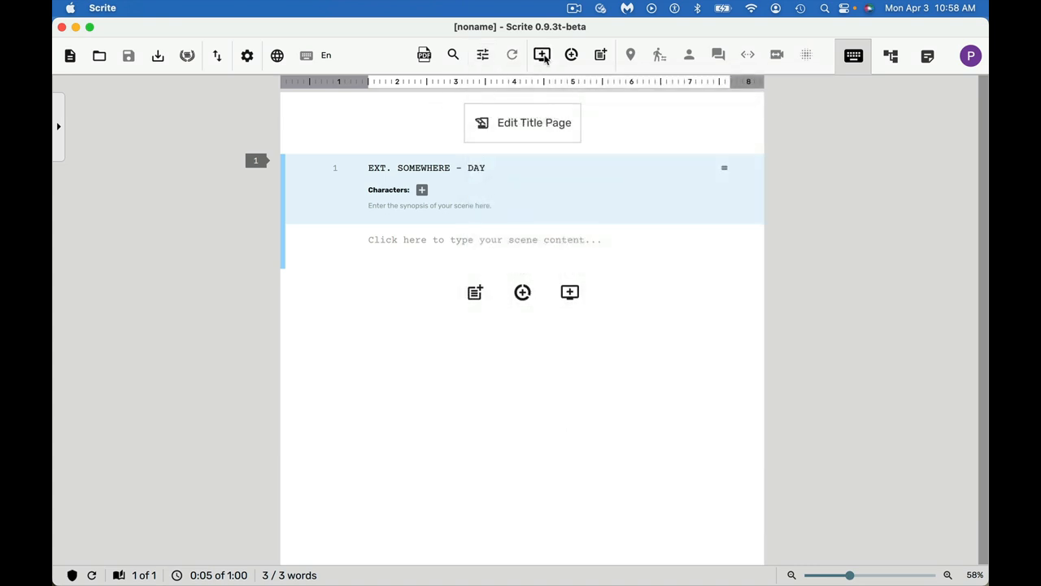
{"action": "mouse_move", "coordinate": [541, 55]}
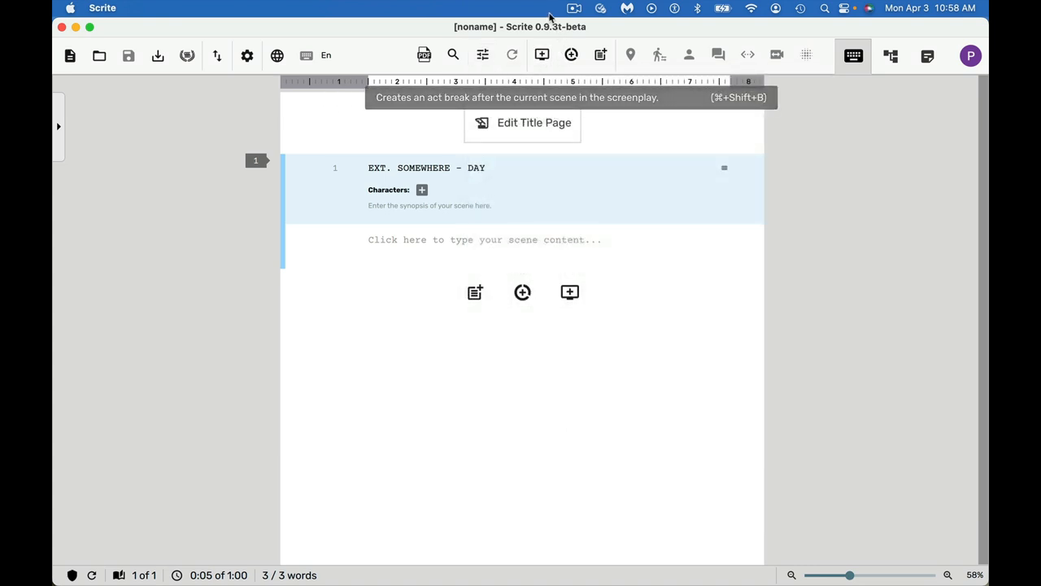
{"action": "mouse_move", "coordinate": [543, 56]}
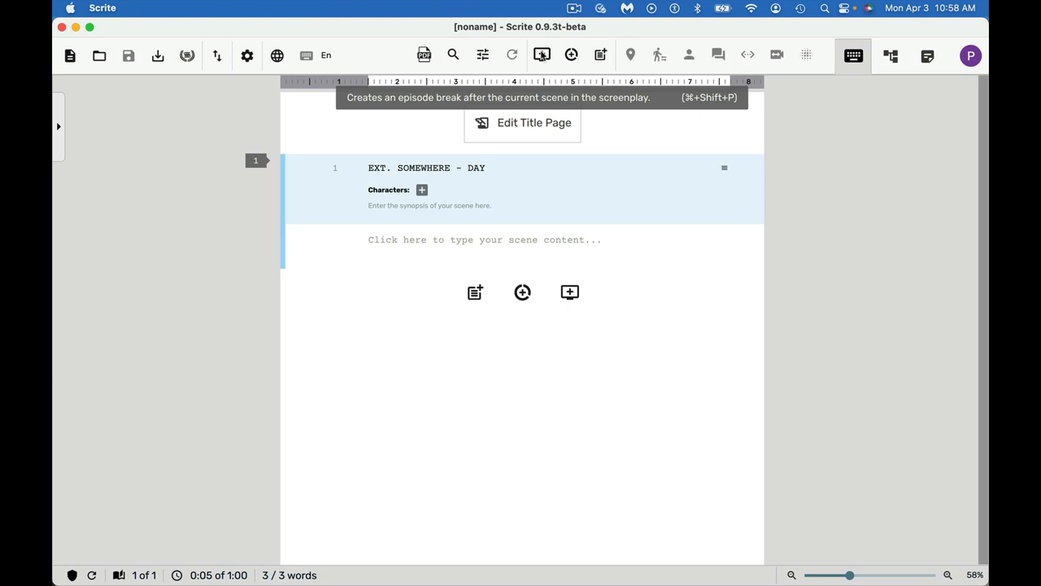
{"action": "mouse_move", "coordinate": [569, 55]}
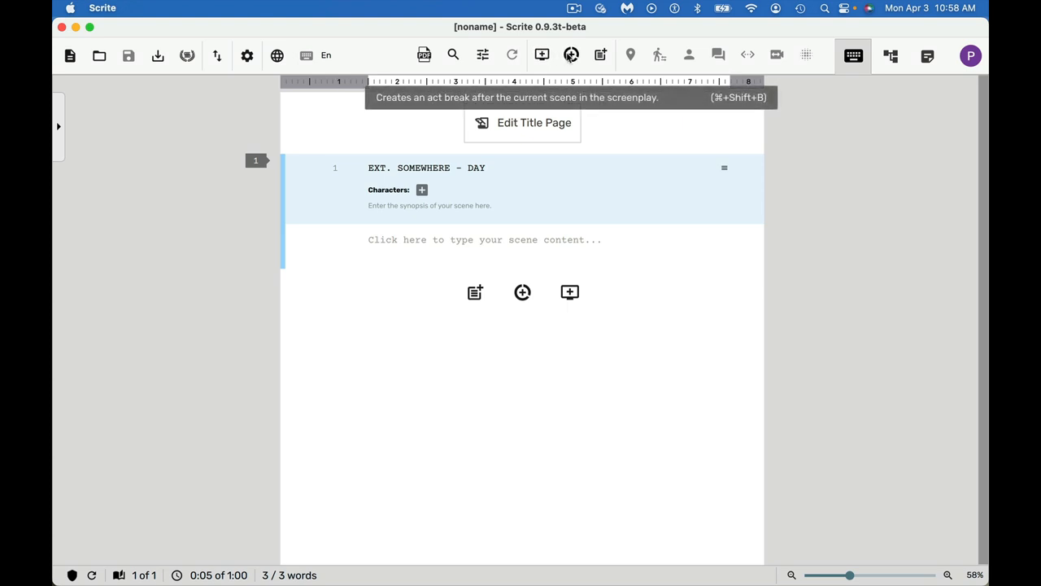
{"action": "mouse_move", "coordinate": [598, 56]}
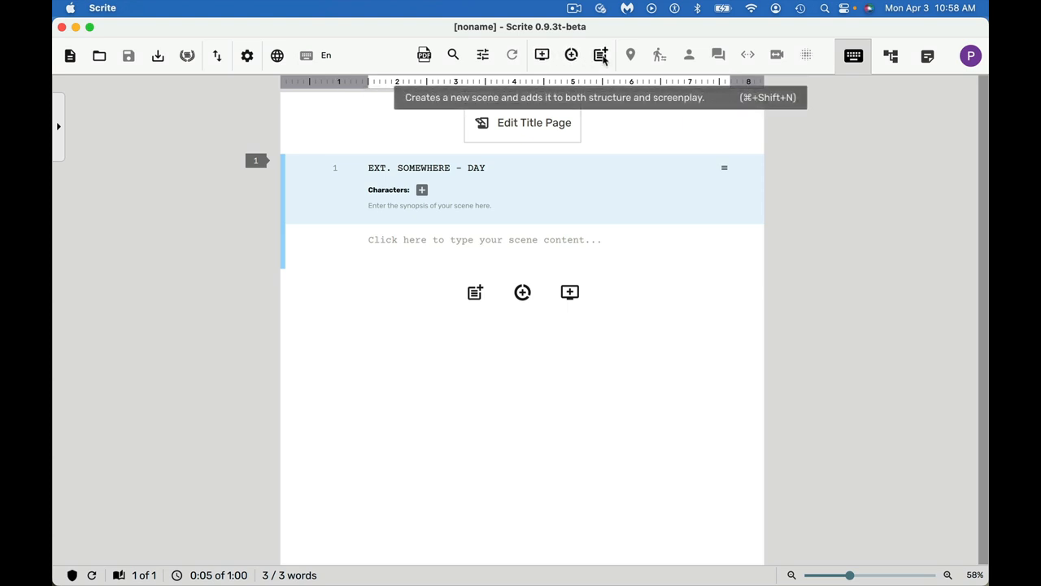
{"action": "mouse_move", "coordinate": [836, 90]}
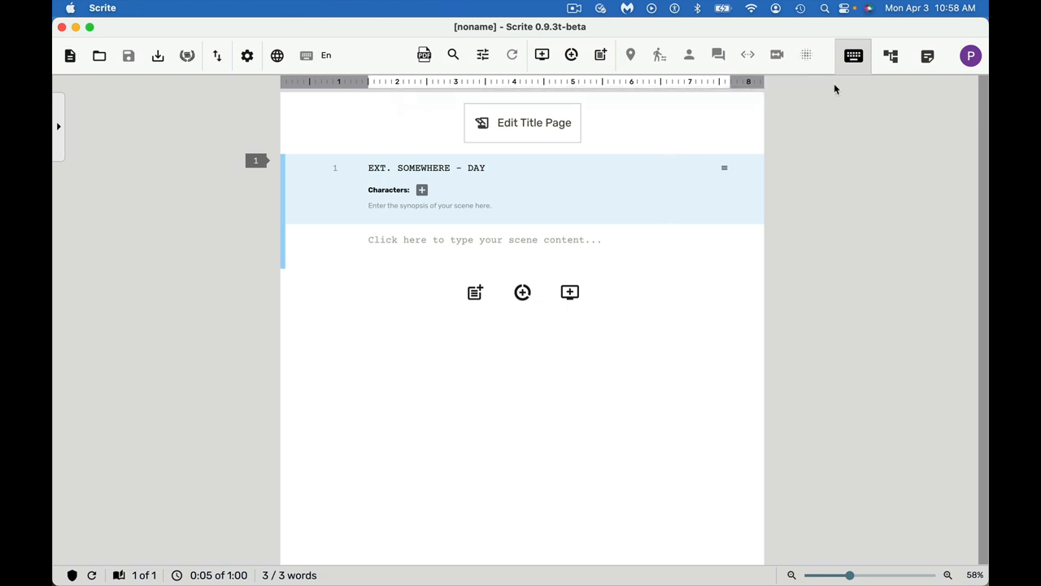
{"action": "mouse_move", "coordinate": [195, 366]}
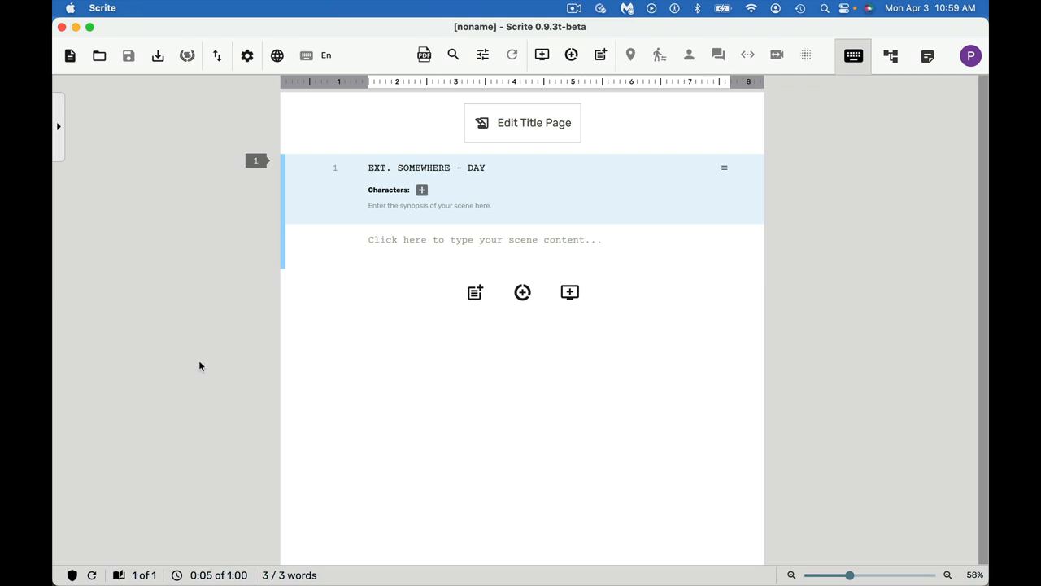
{"action": "mouse_move", "coordinate": [205, 364]}
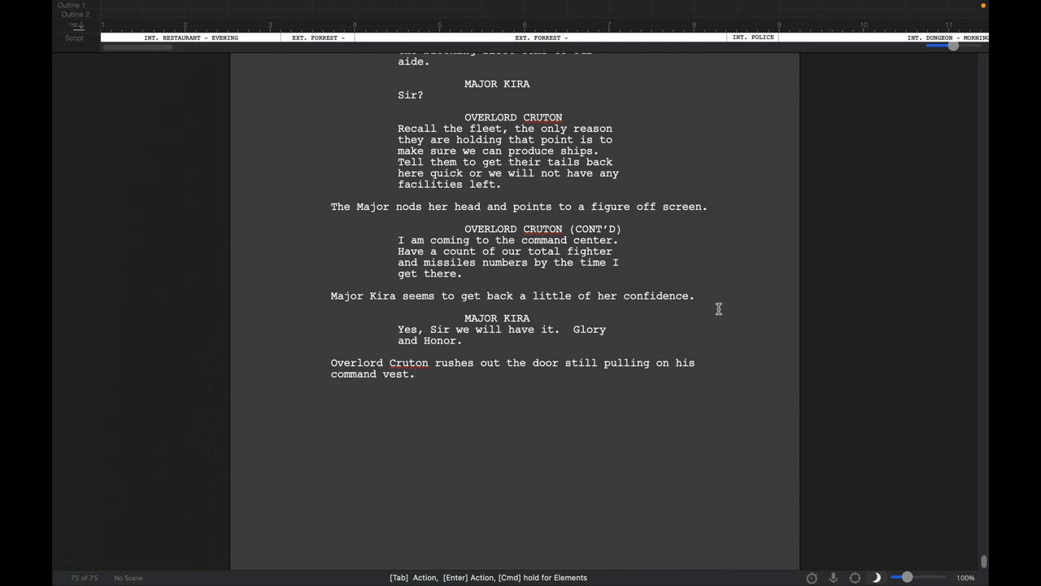
{"action": "mouse_move", "coordinate": [807, 422]}
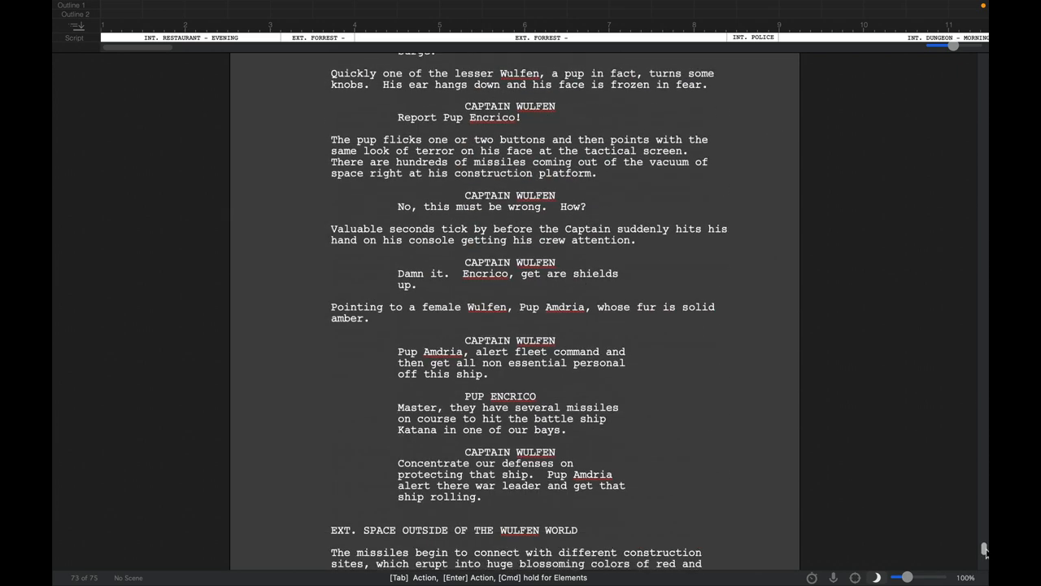
Scroll the Final Draft screenplay down toward page 74, the Overlord's Quarters scene.
{"action": "scroll", "scroll_direction": "down", "scroll_amount": 3}
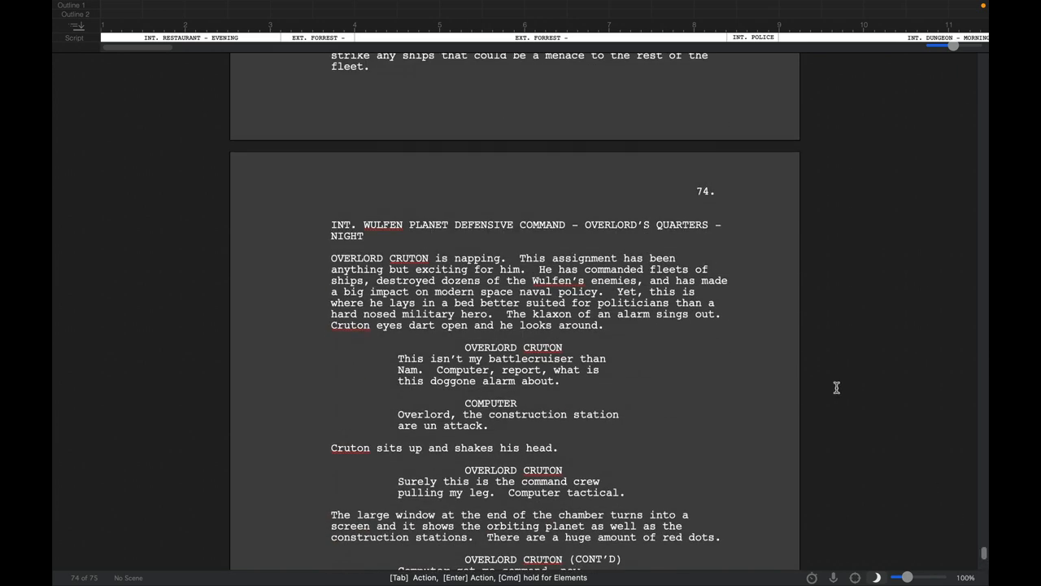
{"action": "mouse_move", "coordinate": [982, 551]}
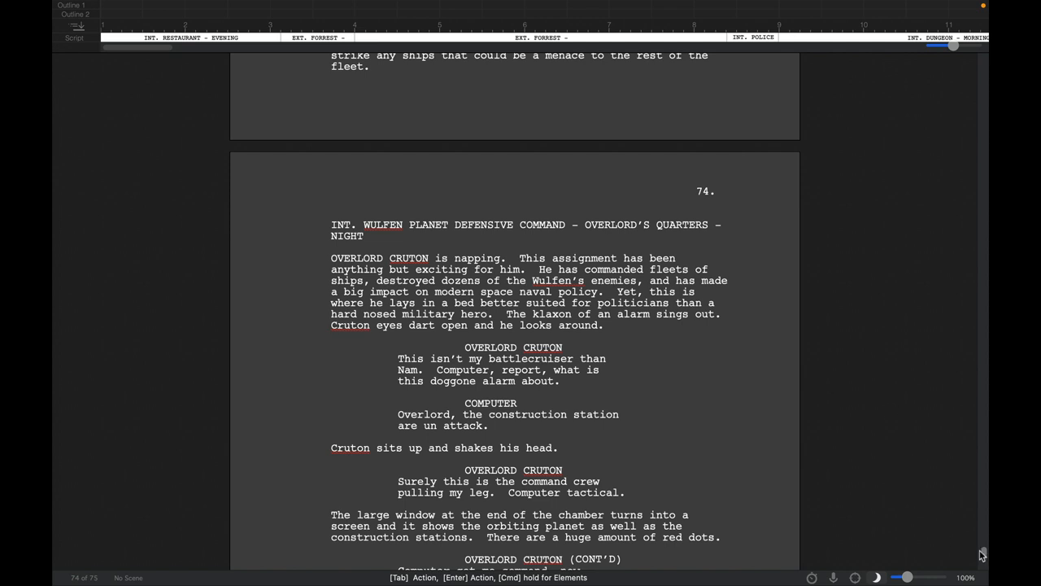
{"action": "scroll", "scroll_direction": "down", "scroll_amount": 3}
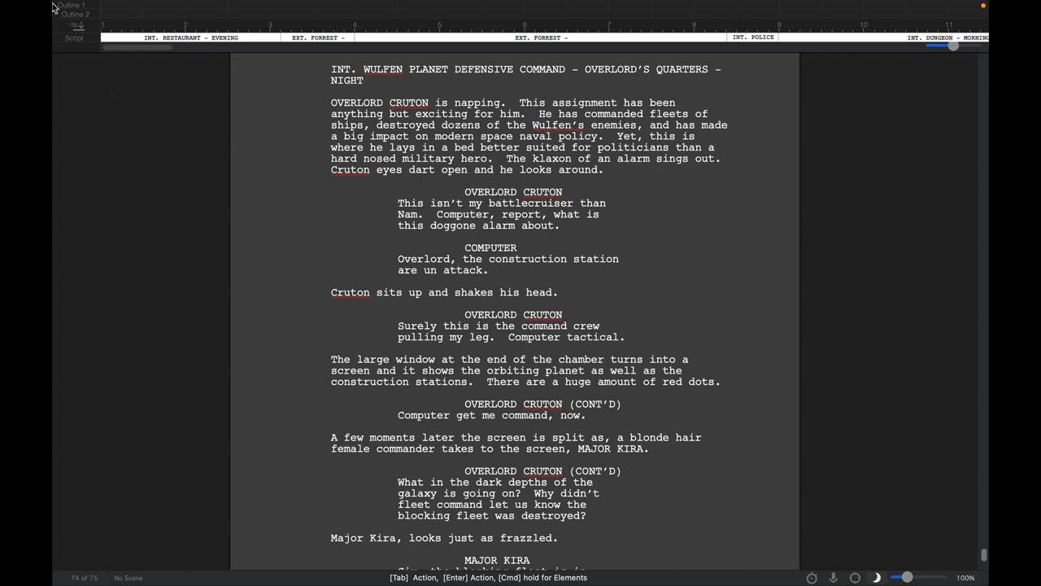
{"action": "mouse_move", "coordinate": [141, 7]}
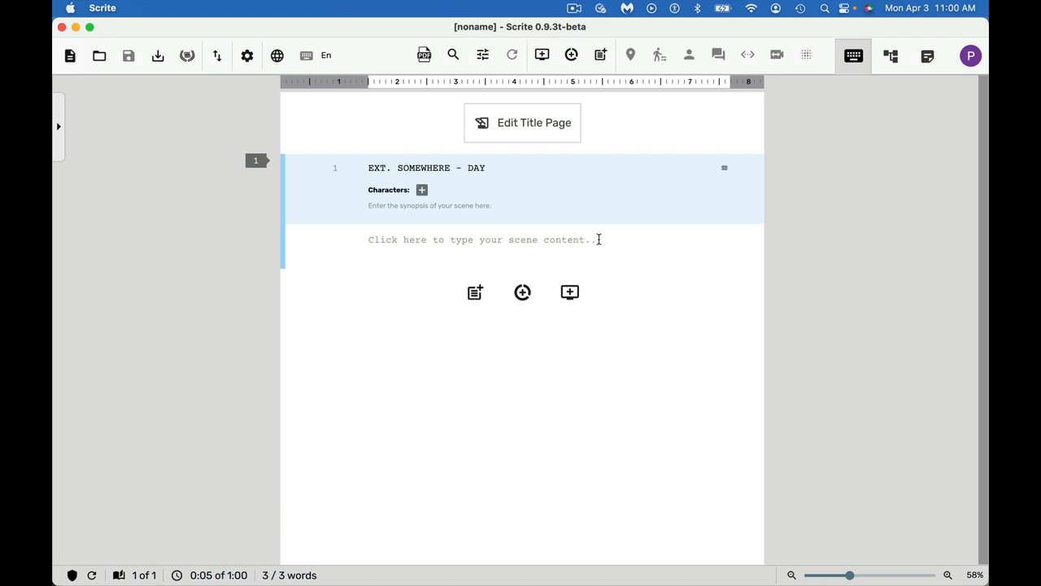
{"action": "mouse_move", "coordinate": [611, 237]}
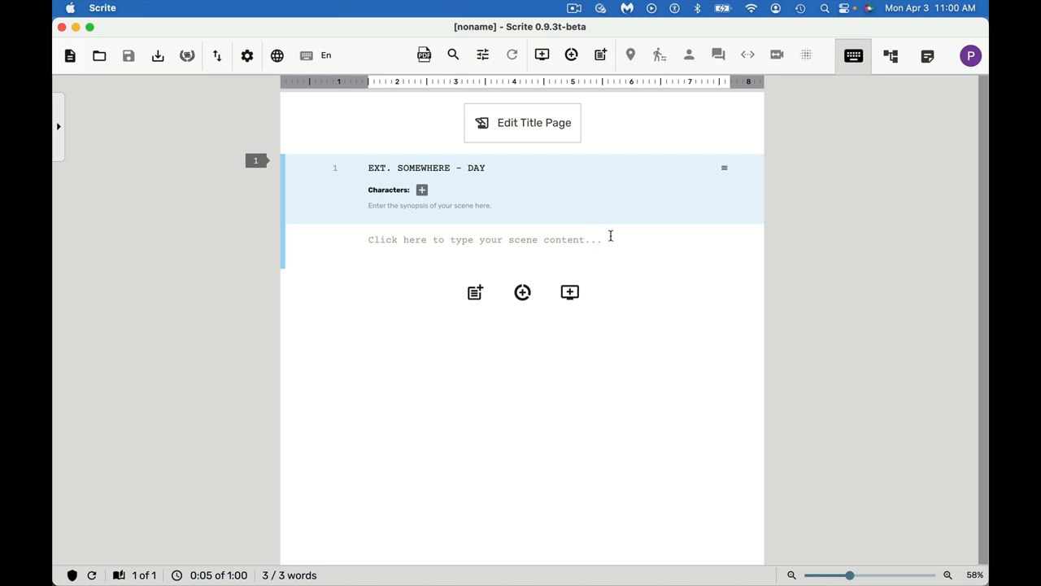
{"action": "mouse_move", "coordinate": [542, 216]}
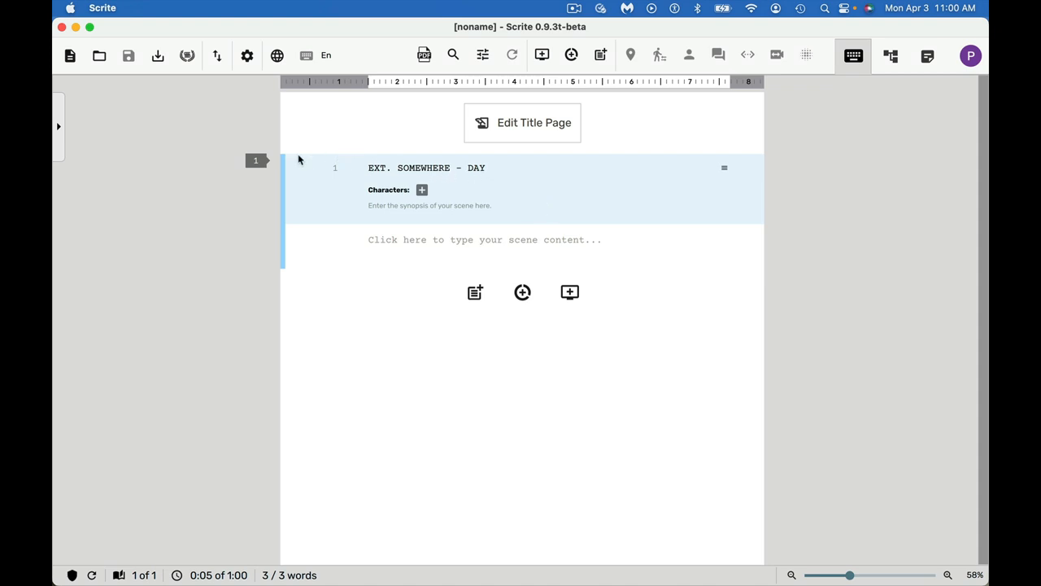
{"action": "mouse_move", "coordinate": [264, 177]}
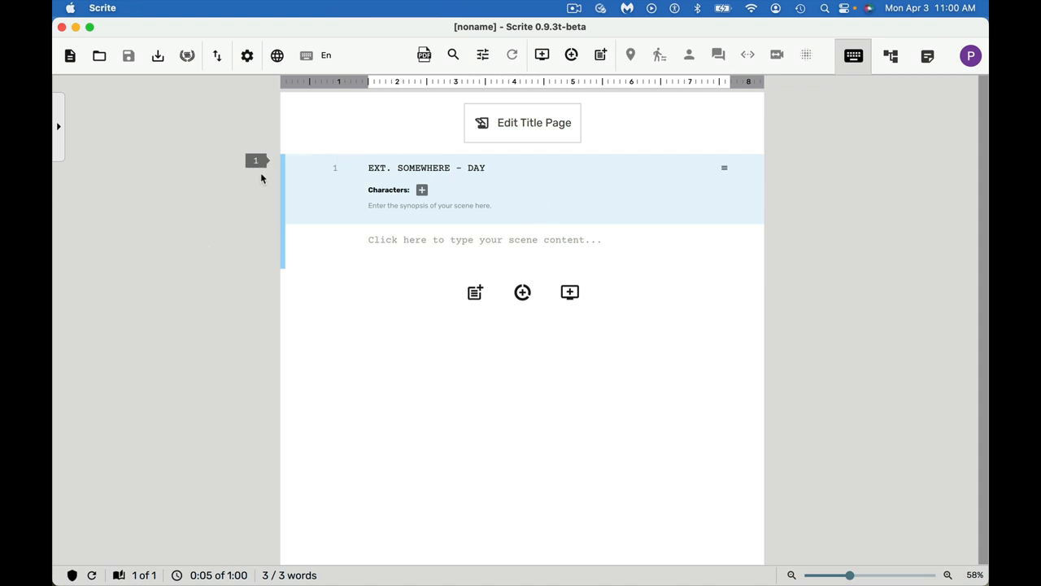
{"action": "mouse_move", "coordinate": [261, 205]}
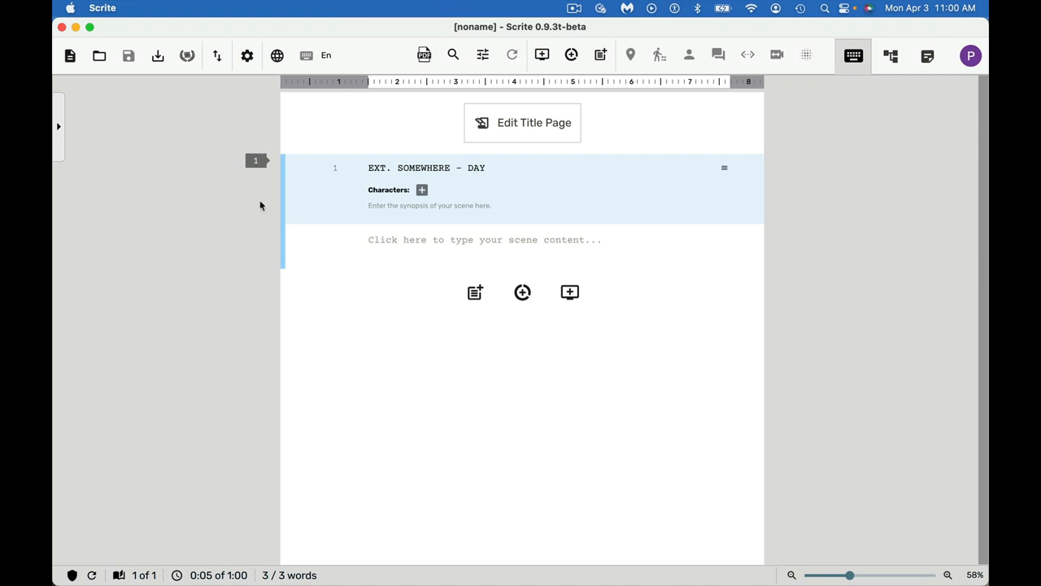
{"action": "mouse_move", "coordinate": [104, 543]}
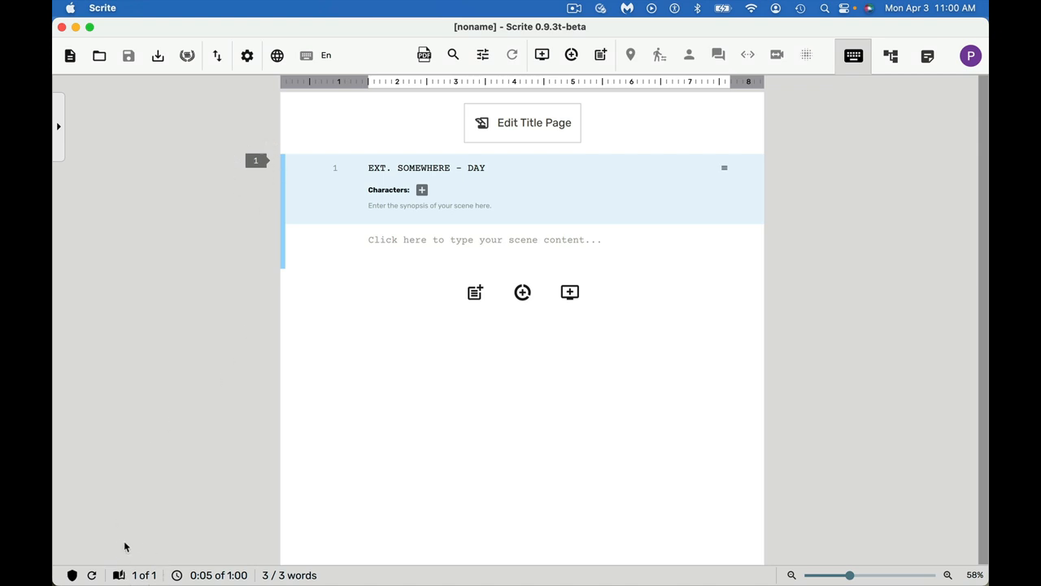
{"action": "mouse_move", "coordinate": [247, 573]}
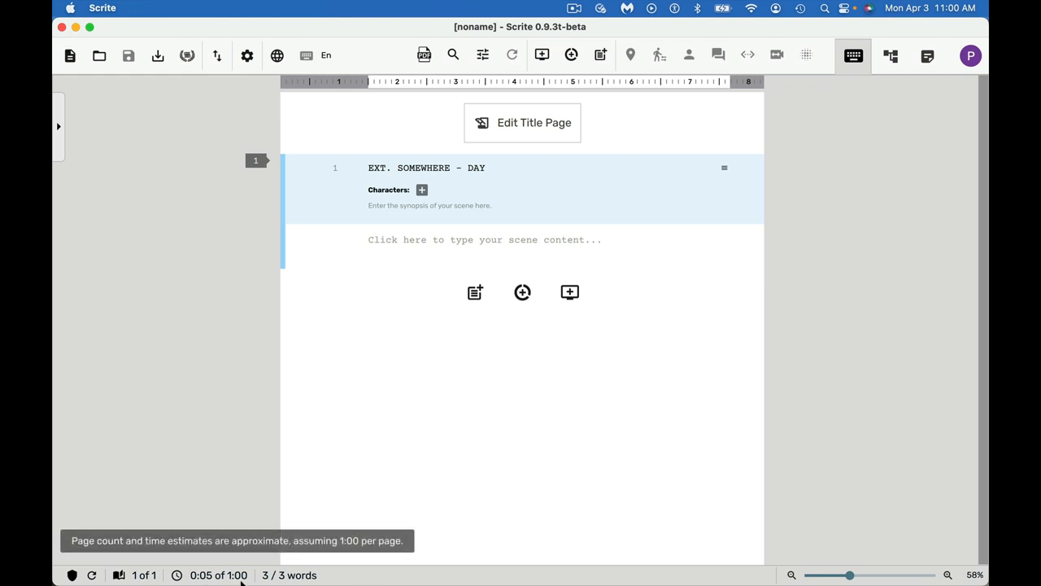
{"action": "mouse_move", "coordinate": [219, 577]}
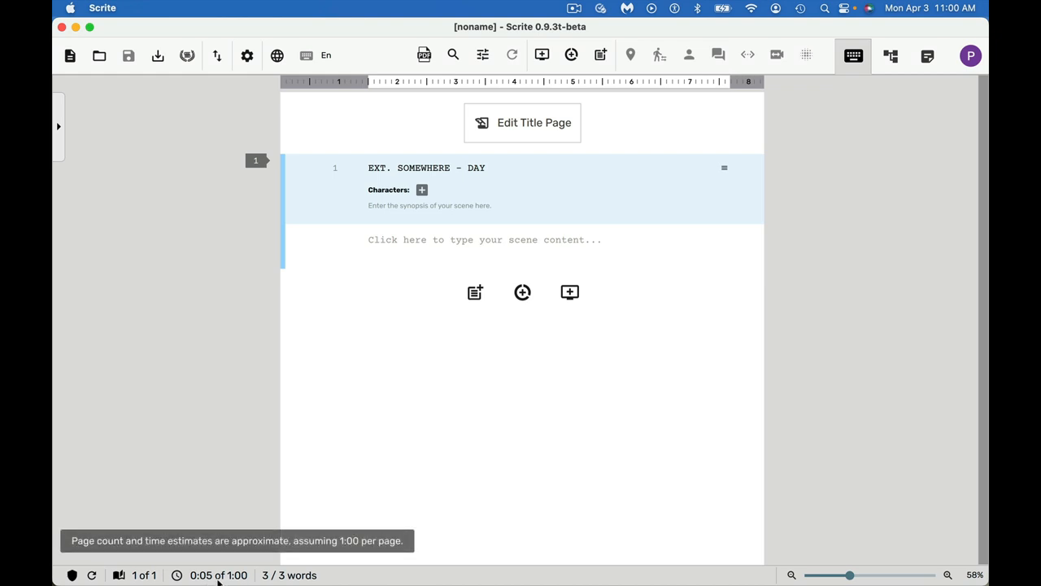
{"action": "mouse_move", "coordinate": [239, 493]}
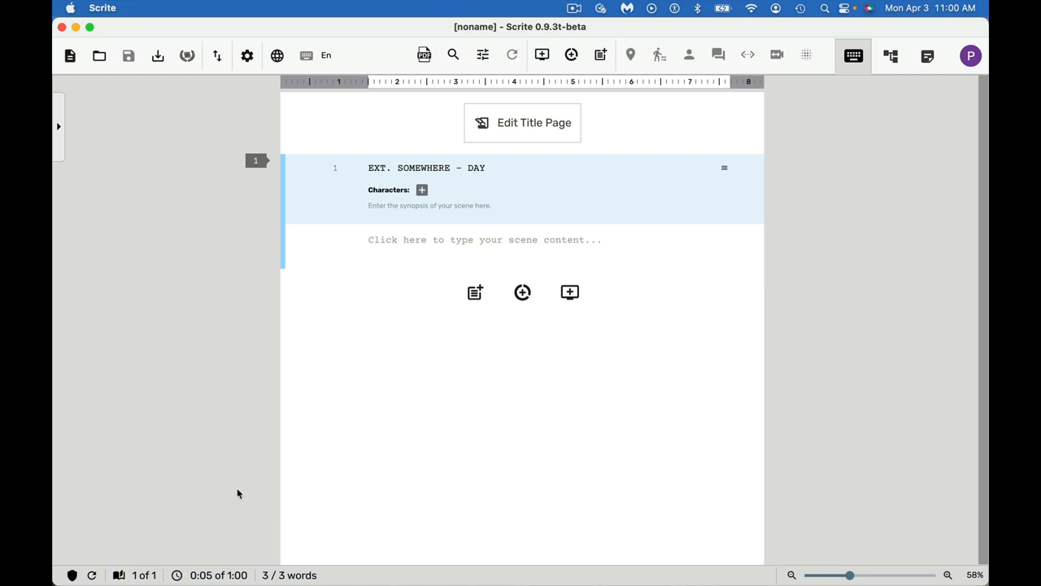
{"action": "mouse_move", "coordinate": [182, 428]}
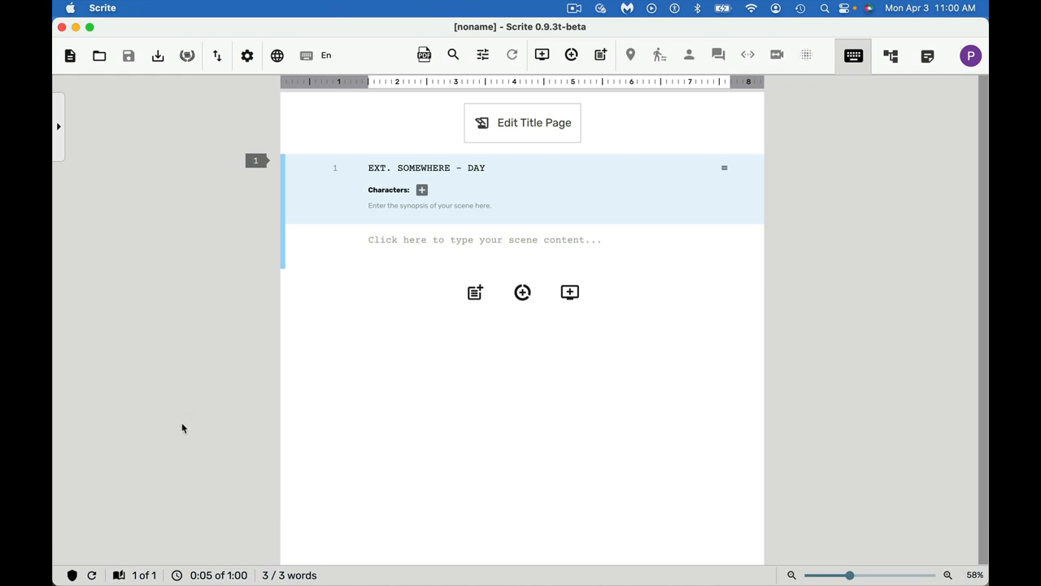
{"action": "mouse_move", "coordinate": [268, 306]}
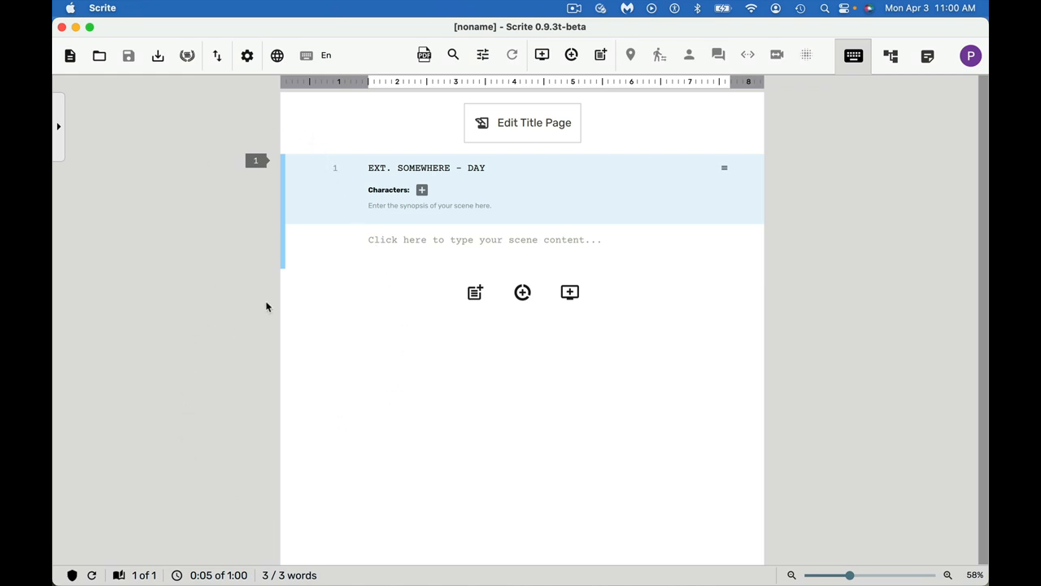
{"action": "mouse_move", "coordinate": [283, 301]}
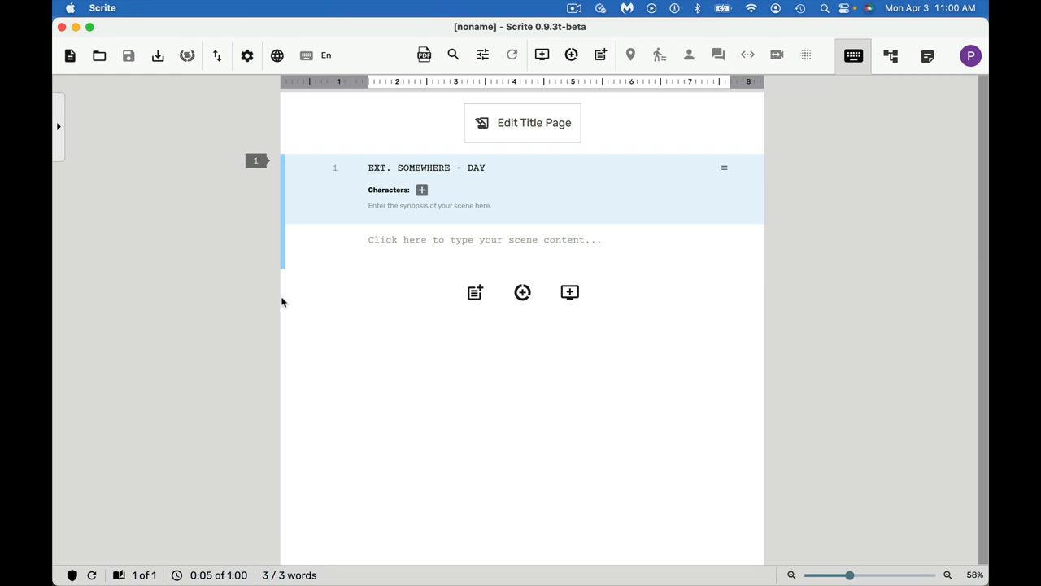
{"action": "mouse_move", "coordinate": [205, 156]}
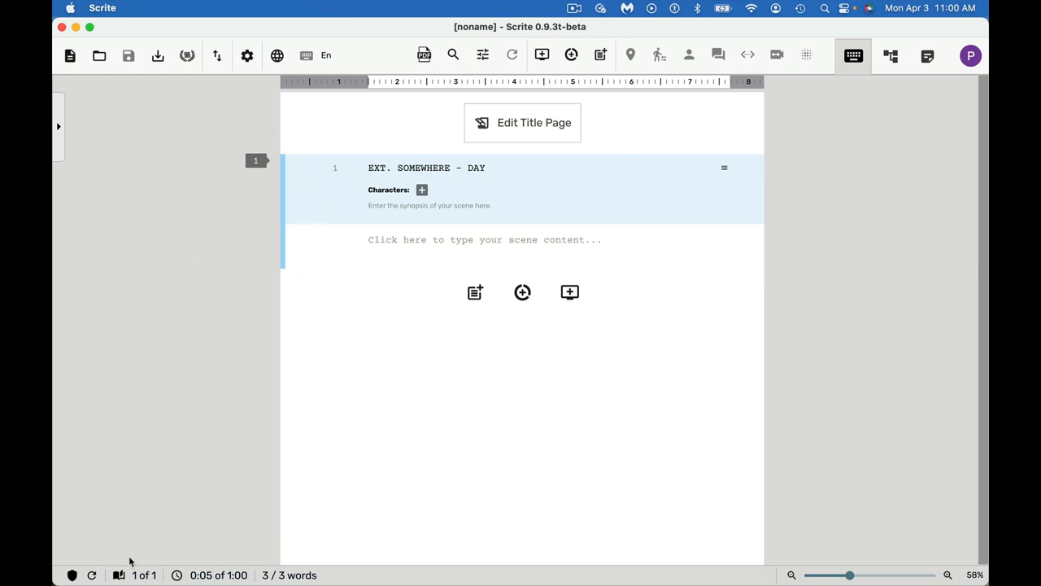
{"action": "left_click", "coordinate": [120, 576]}
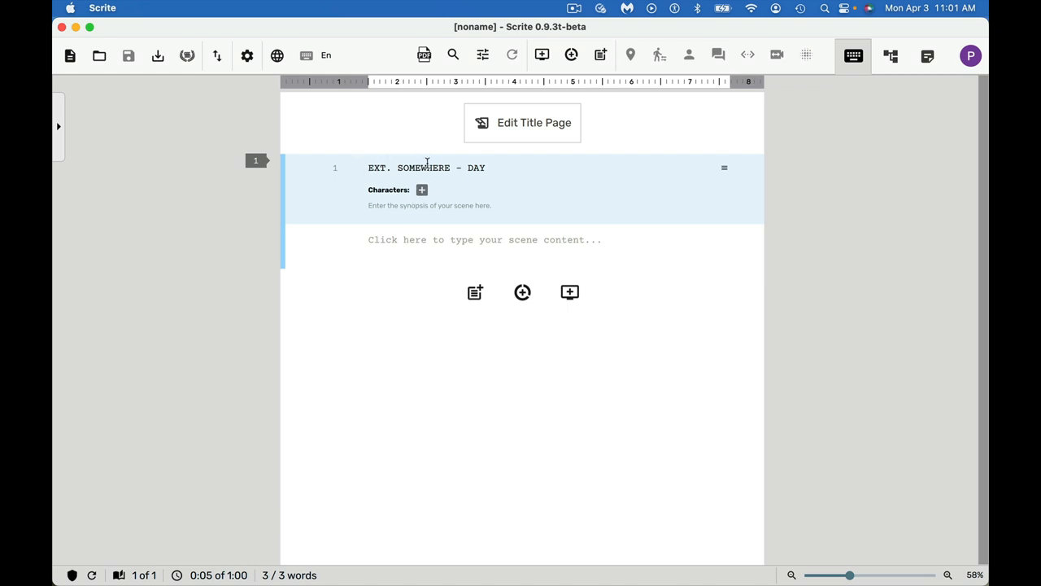
{"action": "mouse_move", "coordinate": [475, 167]}
{"action": "type", "text": "EXT. SOAC"}
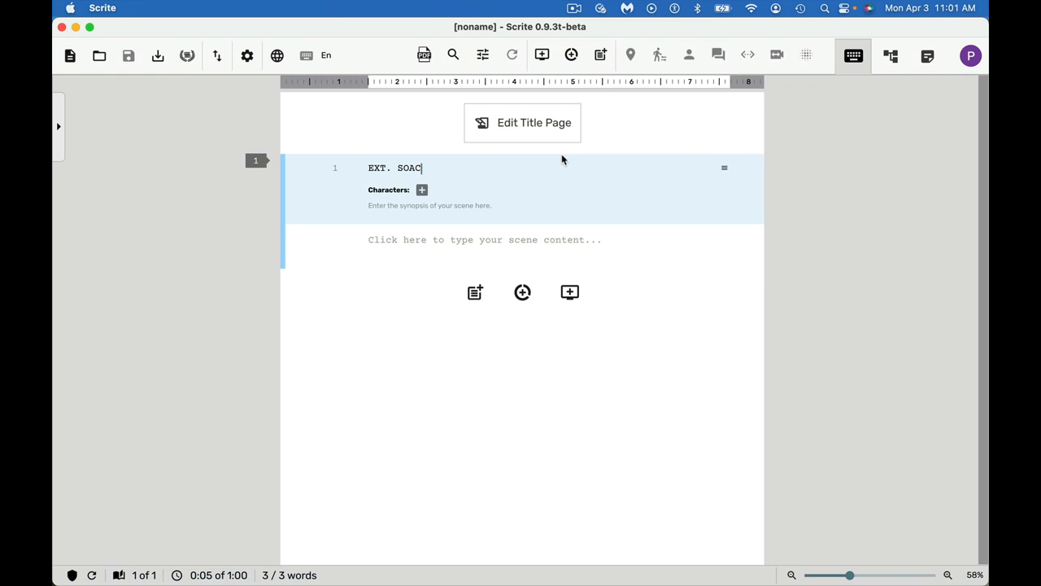
Complete the scene heading as EXT. SPACE - DAY, choosing DAY from the suggestions.
{"action": "type", "text": "SPACE -"}
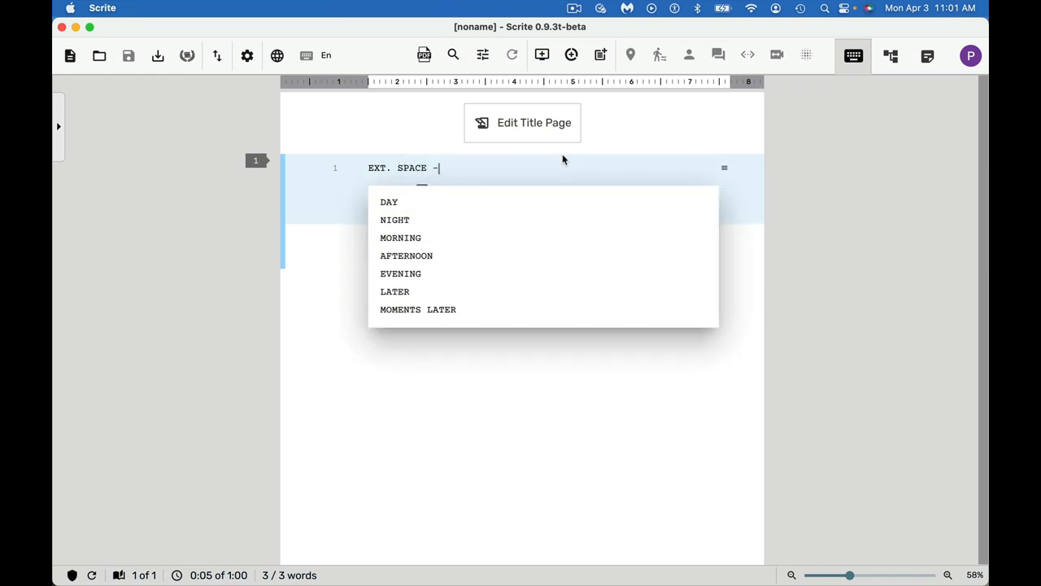
{"action": "left_click", "coordinate": [388, 202]}
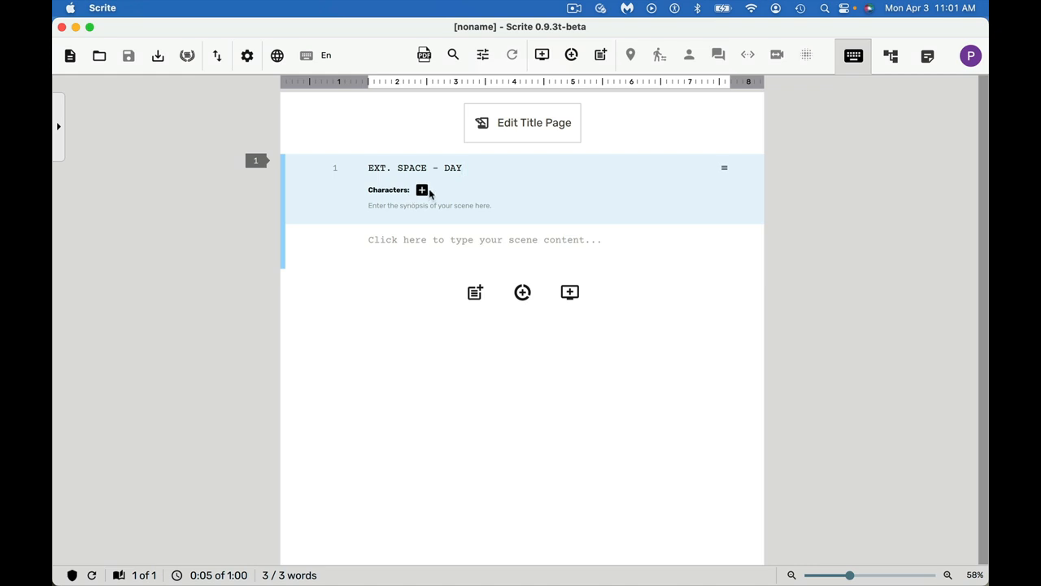
{"action": "mouse_move", "coordinate": [469, 208]}
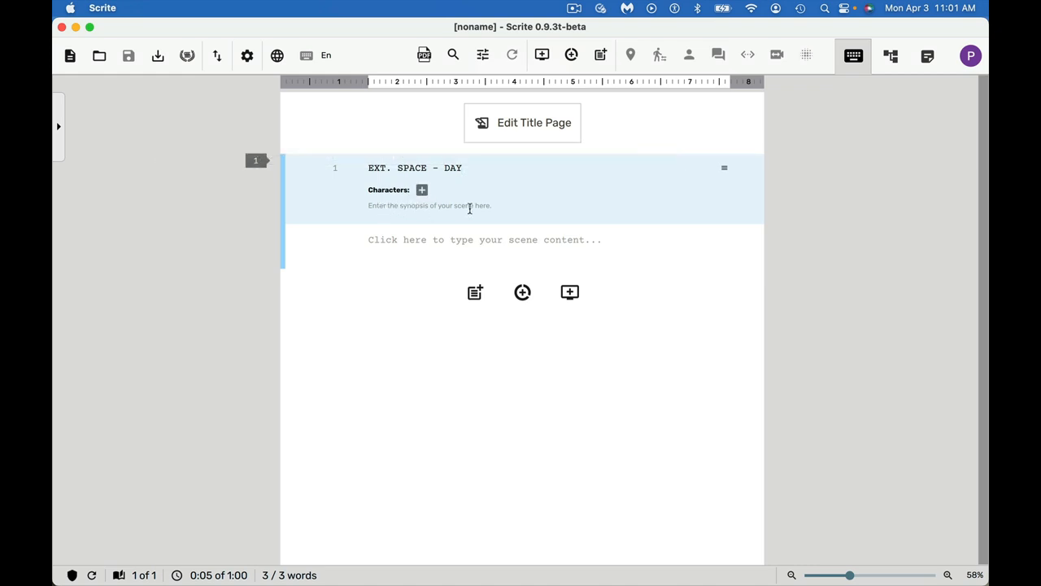
{"action": "mouse_move", "coordinate": [547, 205]}
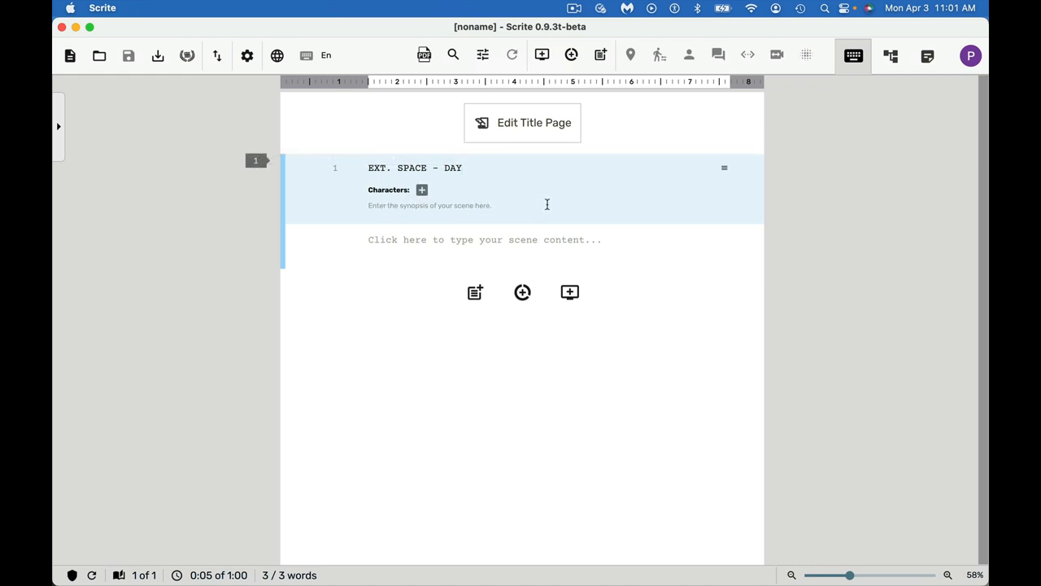
{"action": "mouse_move", "coordinate": [550, 203]}
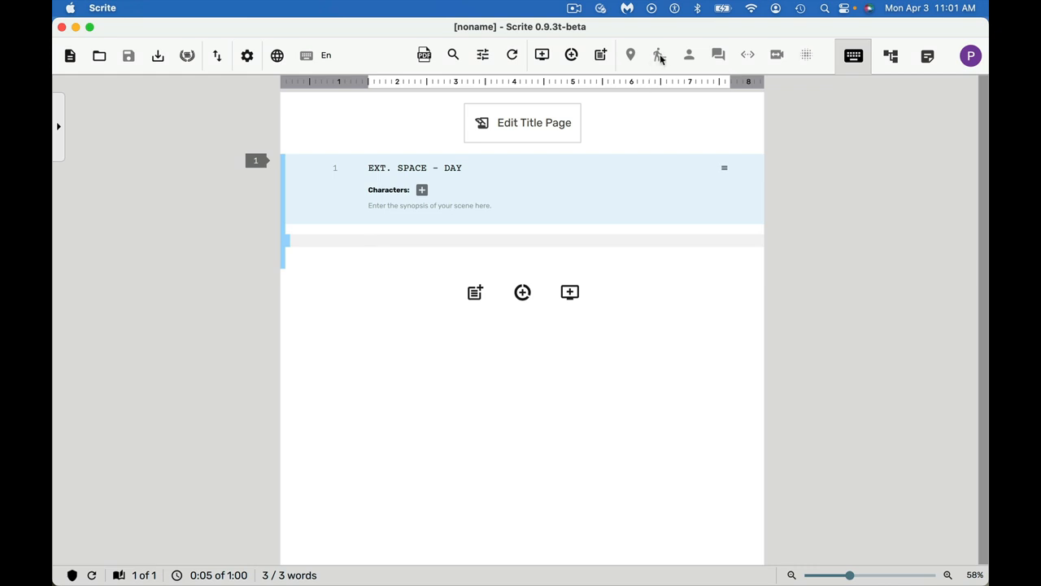
{"action": "mouse_move", "coordinate": [579, 153]}
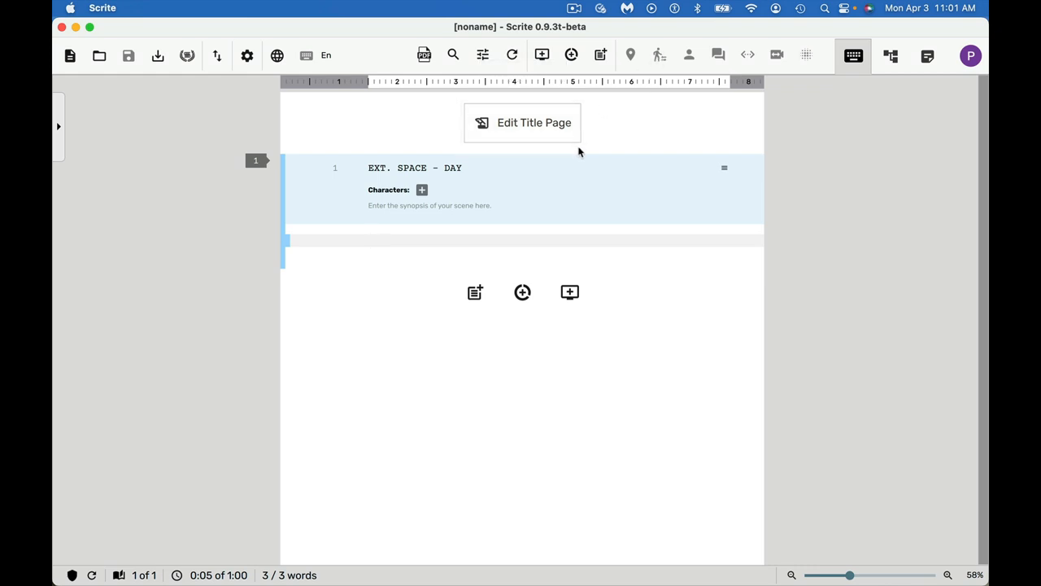
Write the action about space ships flying around taking damage and capitalise the word HERO.
{"action": "type", "text": "s"}
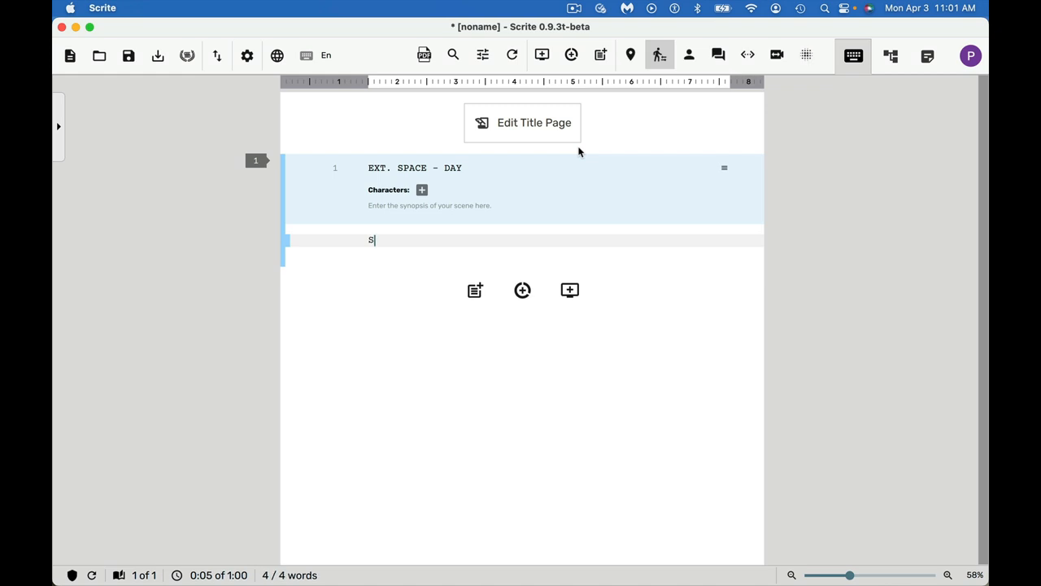
{"action": "type", "text": "pace"}
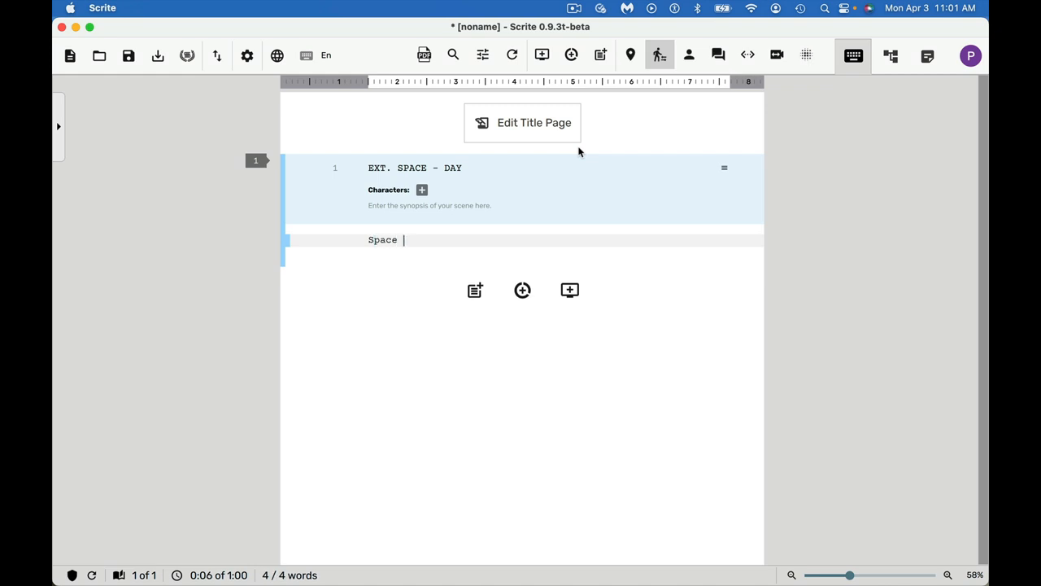
{"action": "type", "text": "ships are flying around and taking damage.  Hero is going to pilot his star fighter into the midst."}
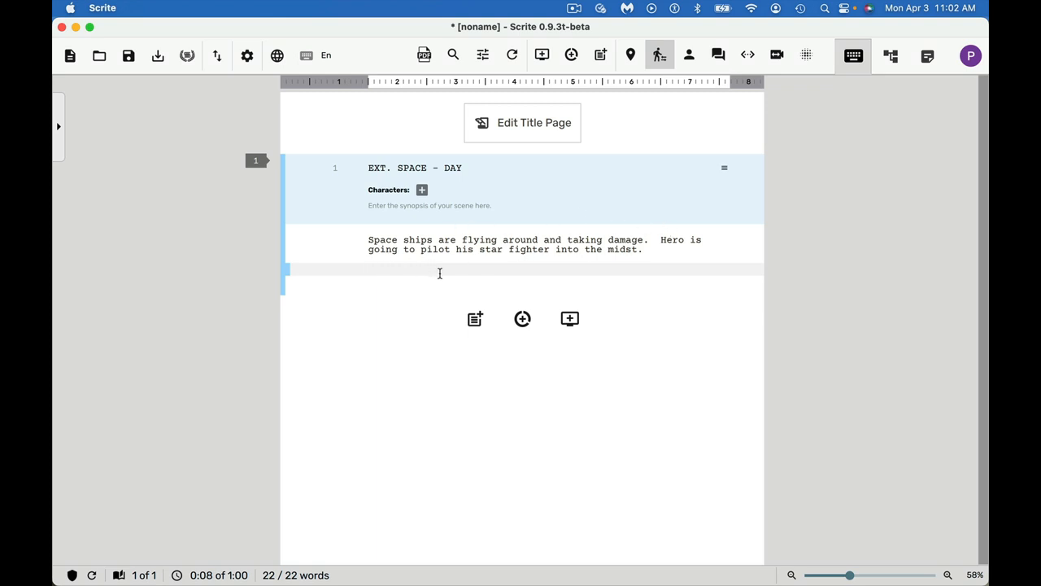
{"action": "double_click", "coordinate": [675, 239]}
{"action": "type", "text": "ERO"}
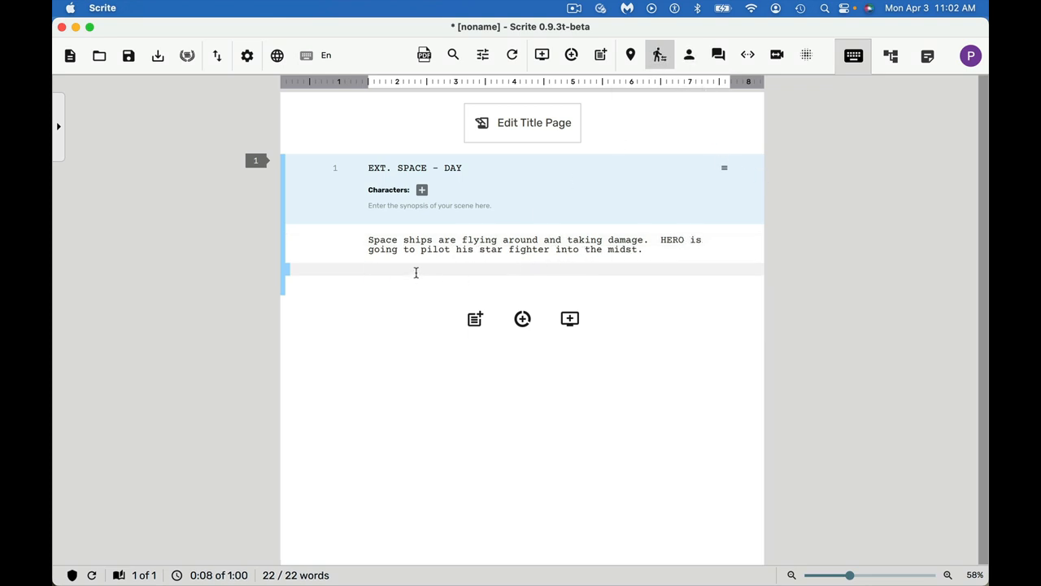
{"action": "mouse_move", "coordinate": [689, 55]}
{"action": "type", "text": "H"}
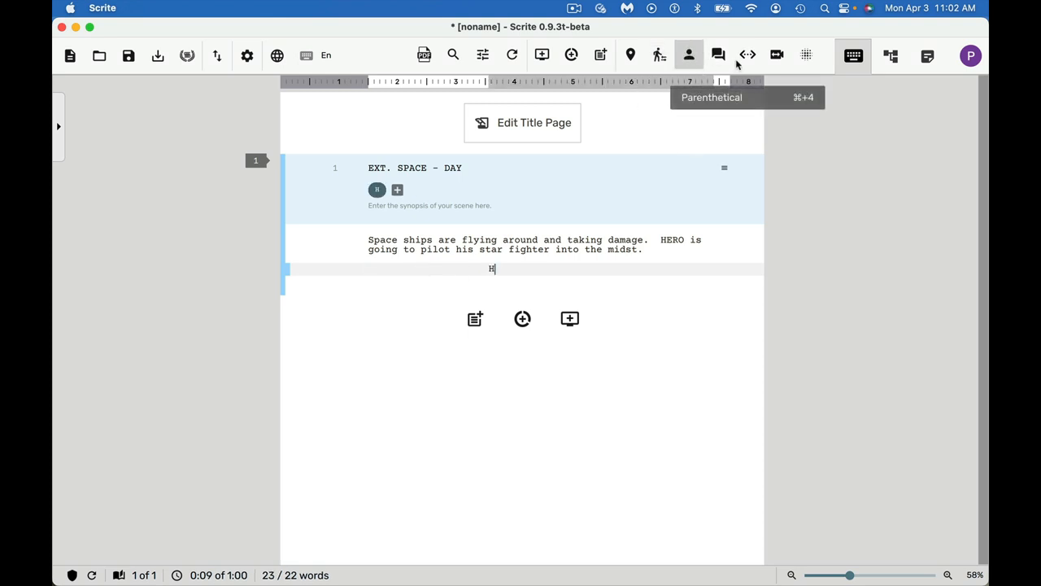
Add HERO's dialogue "Hey what is going on" with the parenthetical "Jumping into a fighter jet".
{"action": "type", "text": "ERO"}
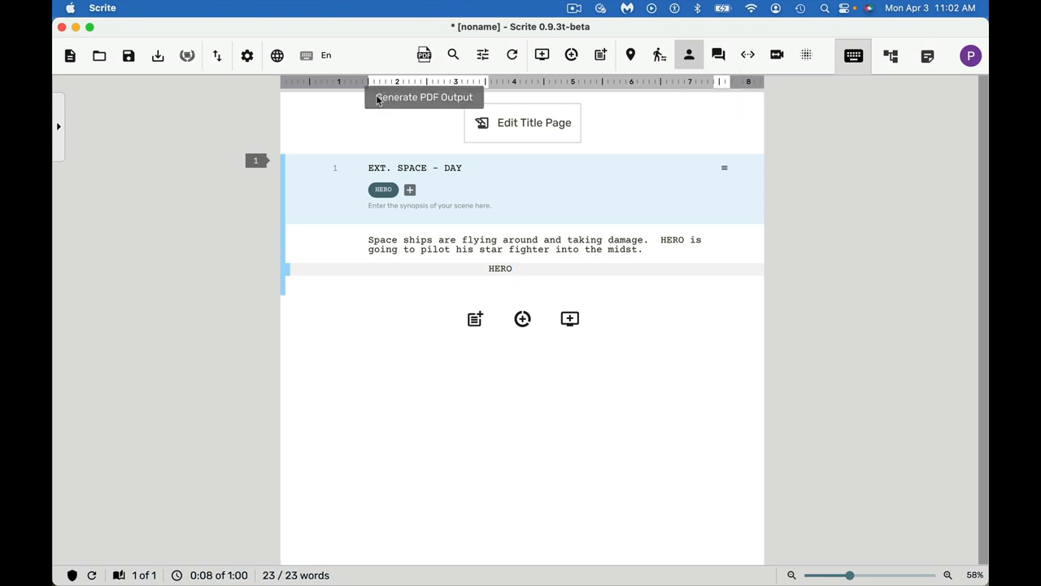
{"action": "mouse_move", "coordinate": [383, 171]}
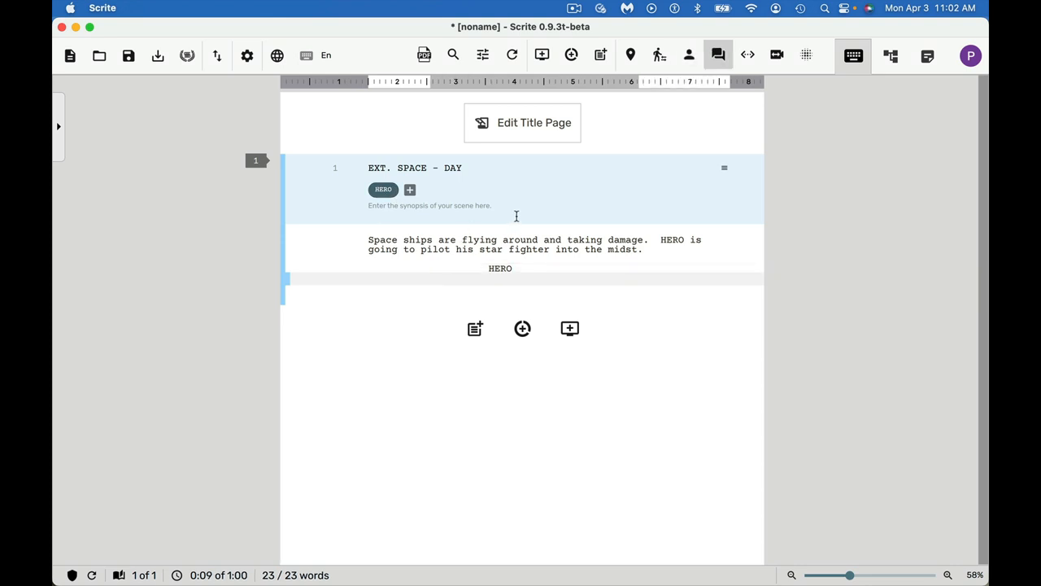
{"action": "type", "text": "Hey what is going on"}
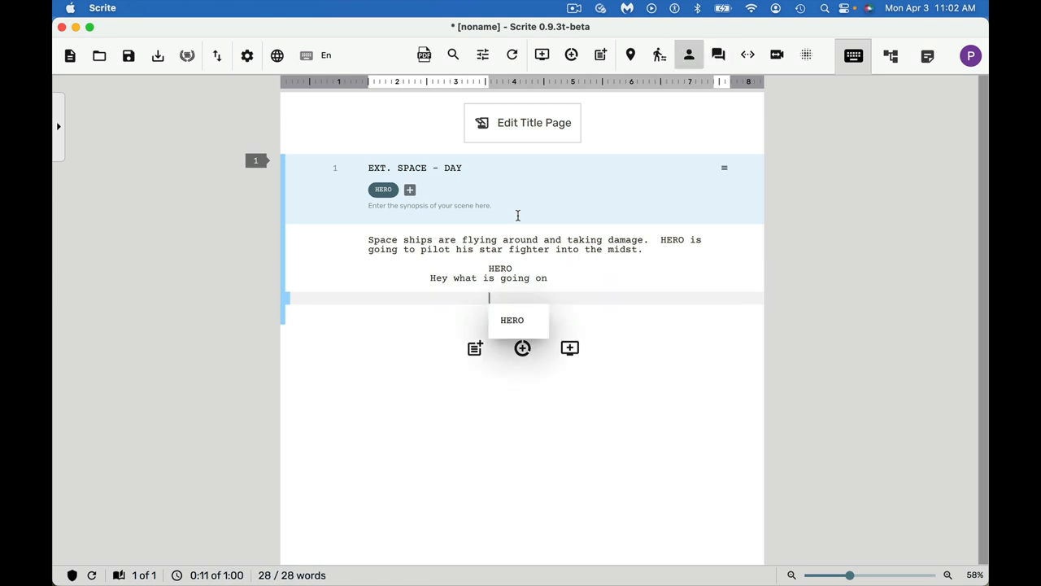
{"action": "mouse_move", "coordinate": [521, 215]}
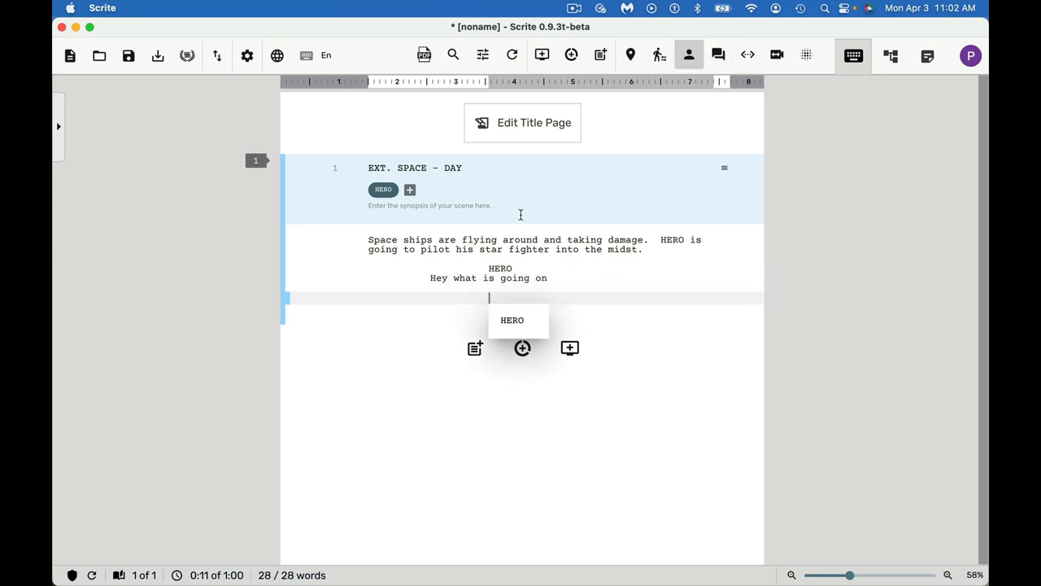
{"action": "mouse_move", "coordinate": [715, 56]}
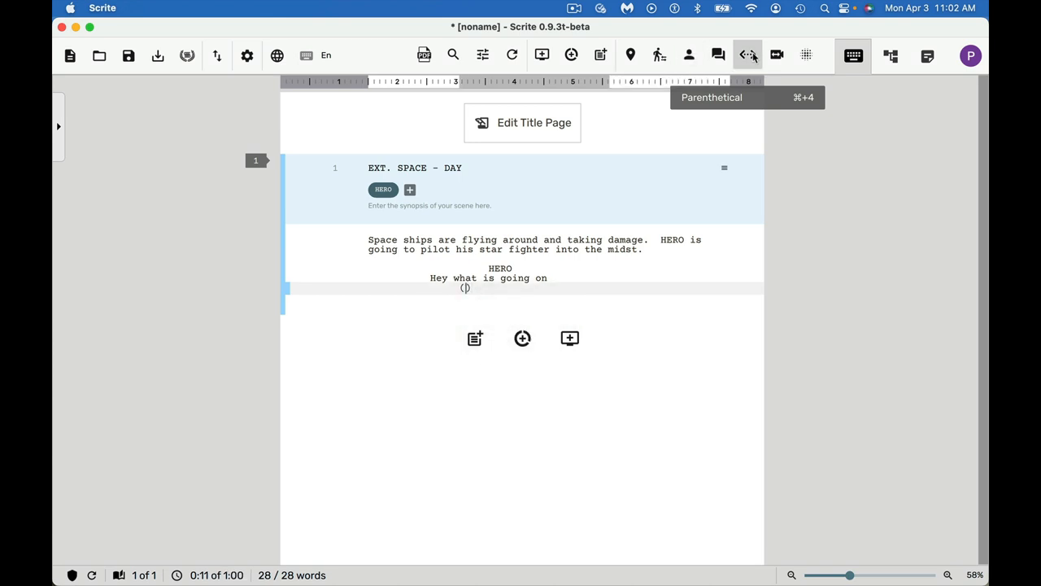
{"action": "type", "text": "Jumpin"}
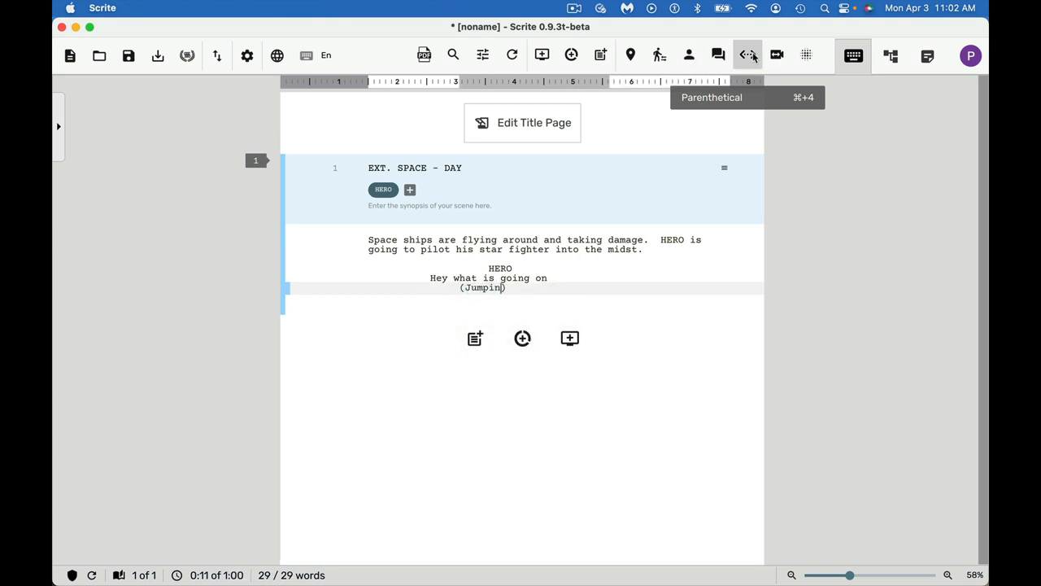
{"action": "type", "text": "into a fighter jet"}
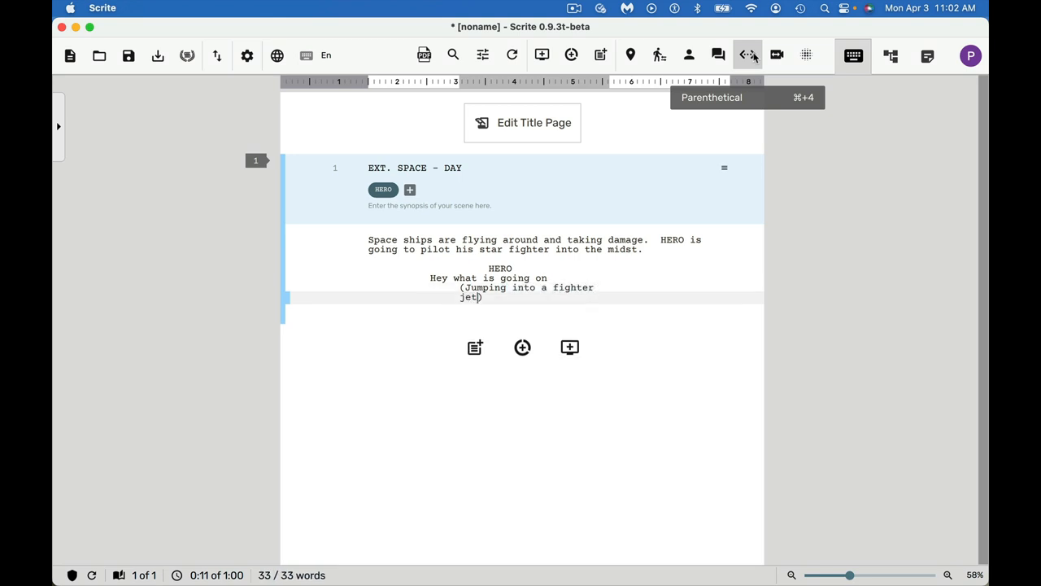
{"action": "mouse_move", "coordinate": [715, 218]}
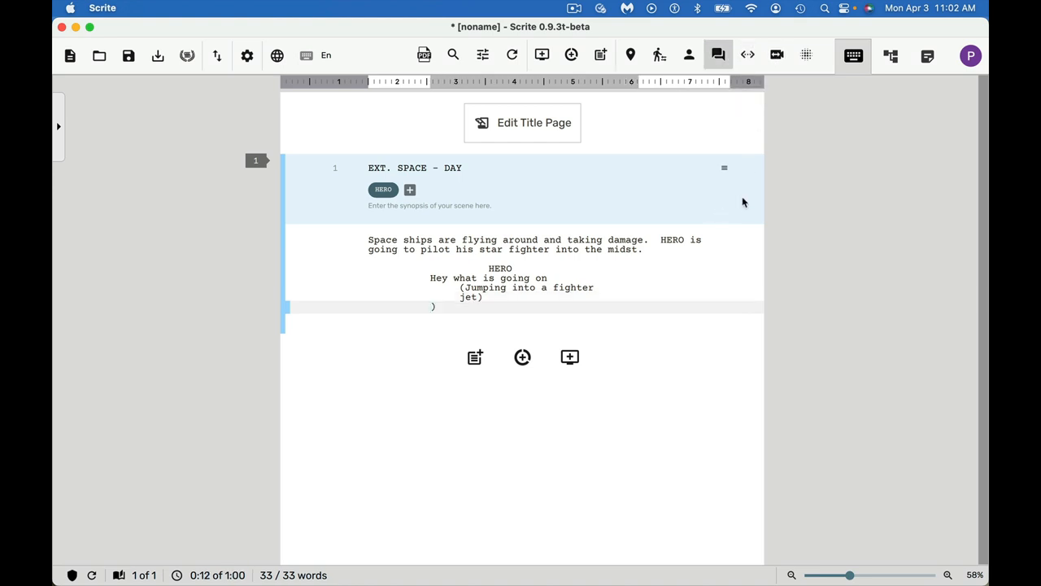
{"action": "mouse_move", "coordinate": [675, 127]}
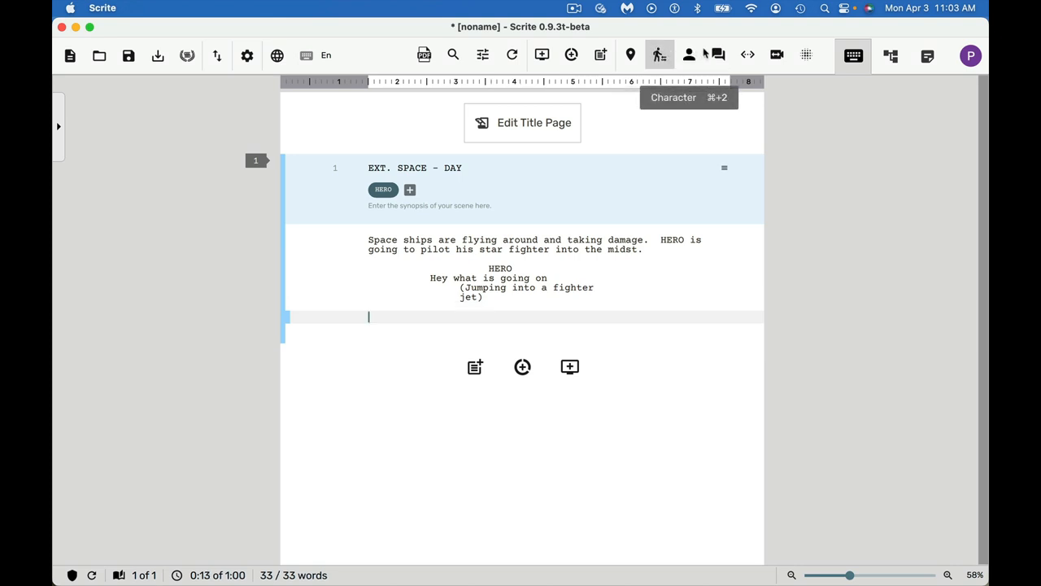
{"action": "mouse_move", "coordinate": [699, 55]}
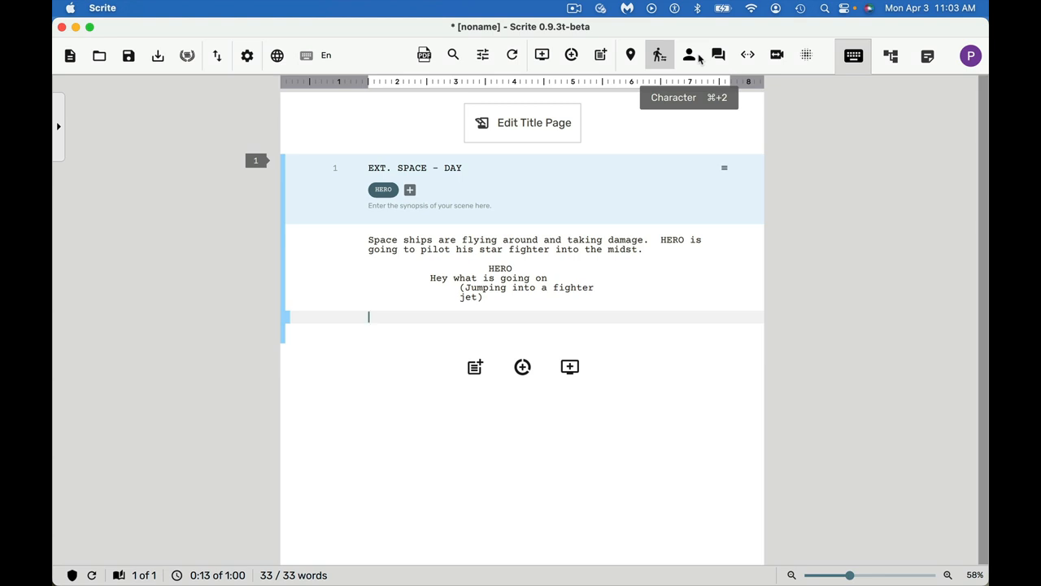
{"action": "mouse_move", "coordinate": [803, 55]}
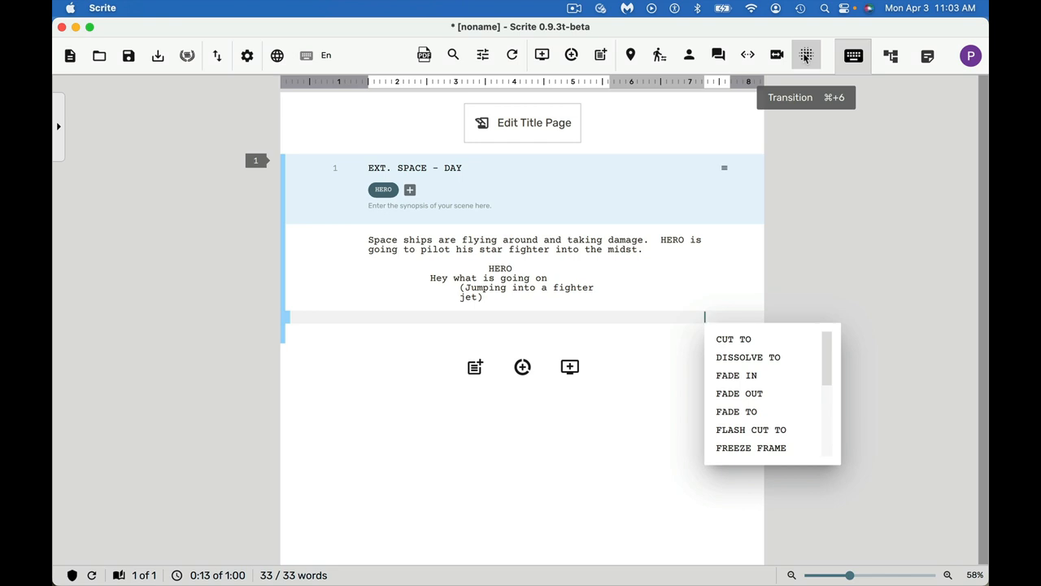
Scroll down to review scene 1 with HERO's dialogue and completed parenthetical.
{"action": "scroll", "scroll_direction": "down", "scroll_amount": 3}
{"action": "type", "text": "`"}
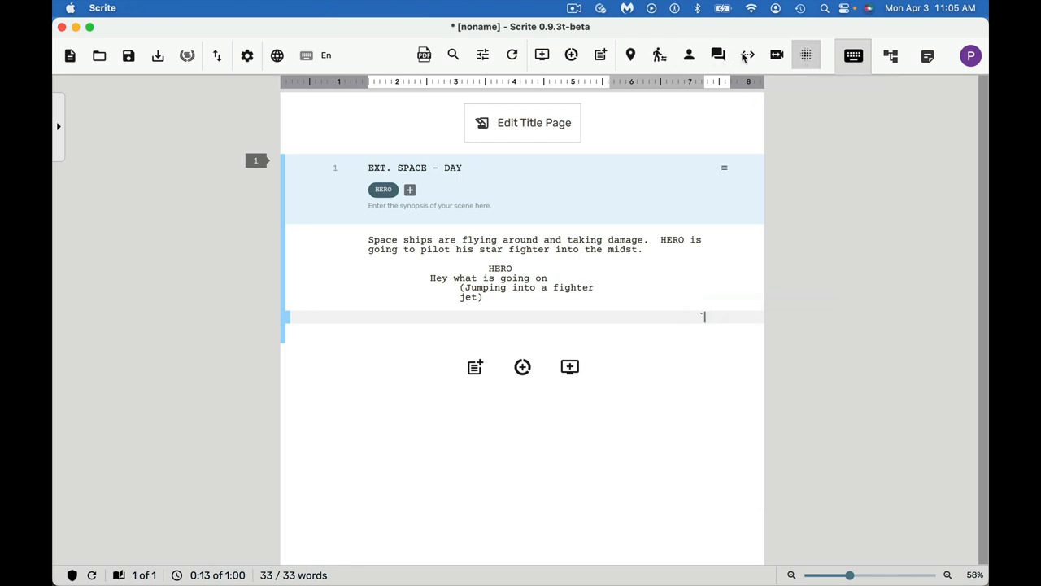
{"action": "mouse_move", "coordinate": [847, 56]}
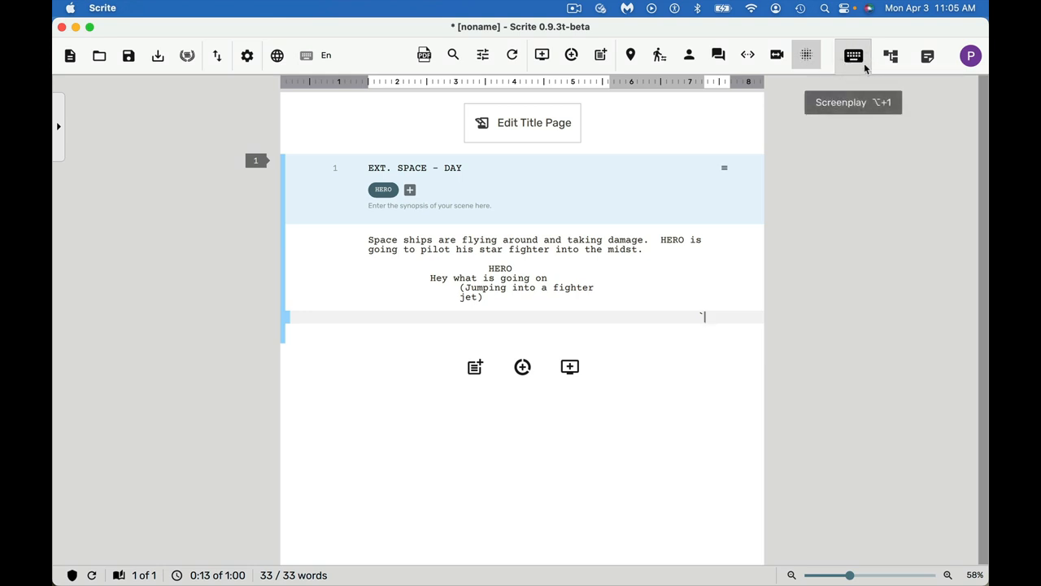
{"action": "mouse_move", "coordinate": [895, 55]}
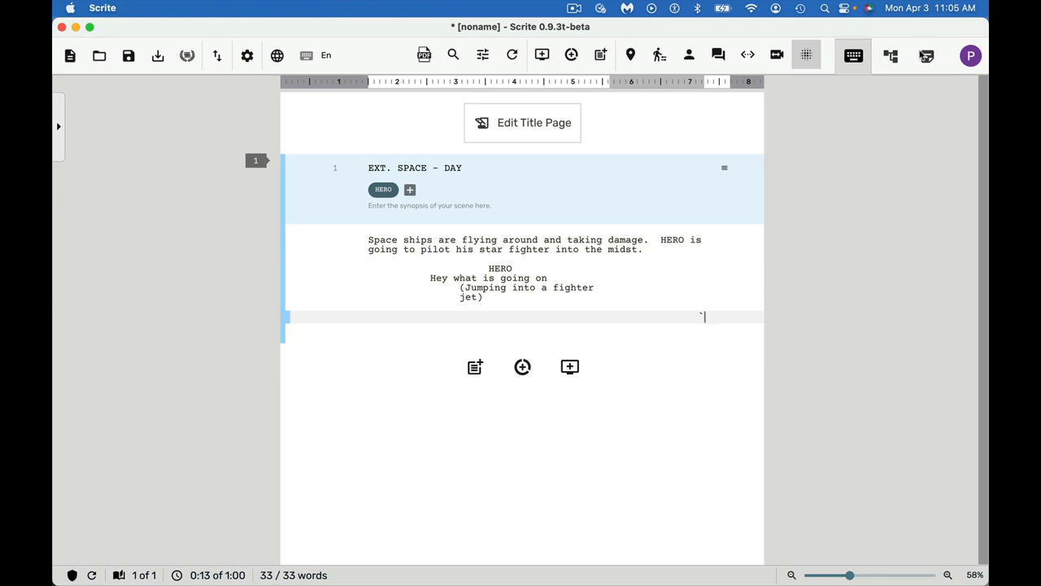
{"action": "mouse_move", "coordinate": [926, 55]}
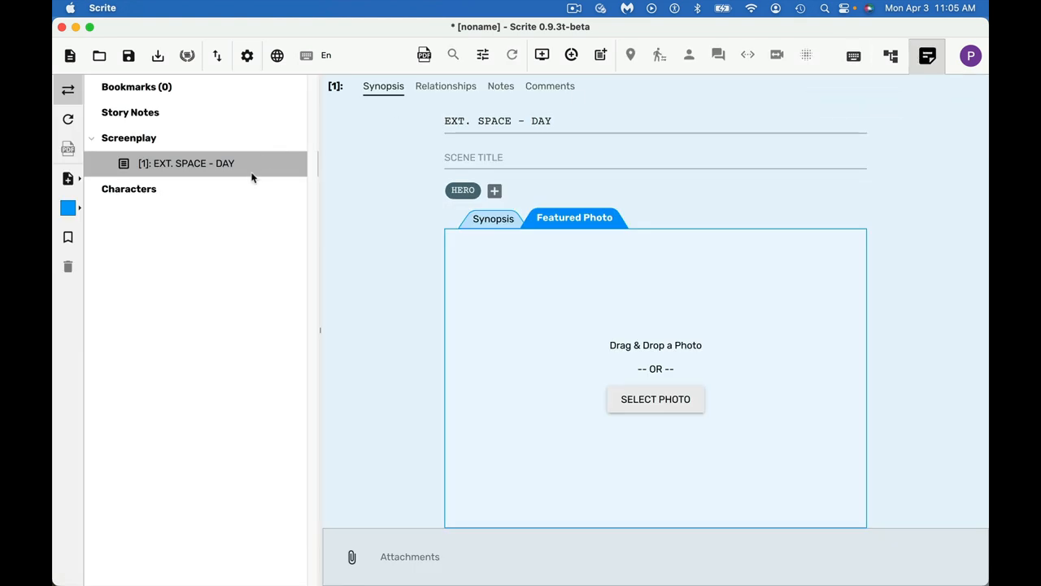
{"action": "mouse_move", "coordinate": [293, 174]}
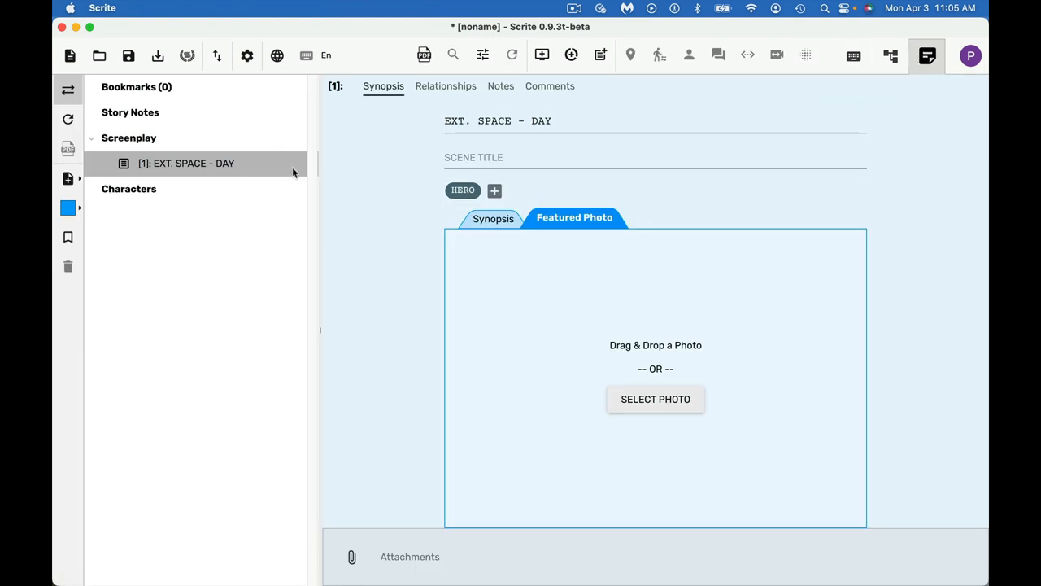
{"action": "mouse_move", "coordinate": [206, 114]}
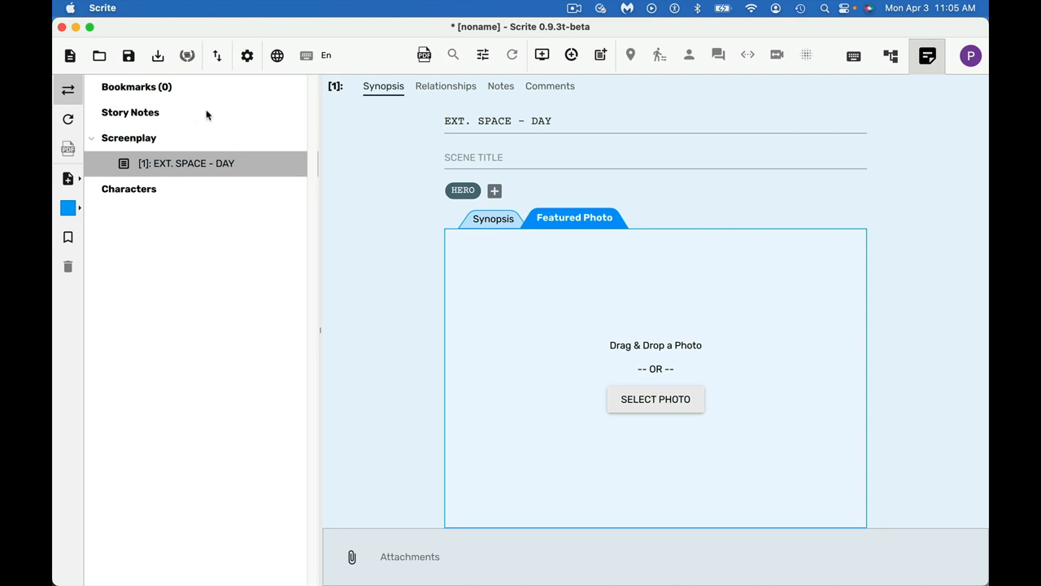
{"action": "mouse_move", "coordinate": [205, 117]}
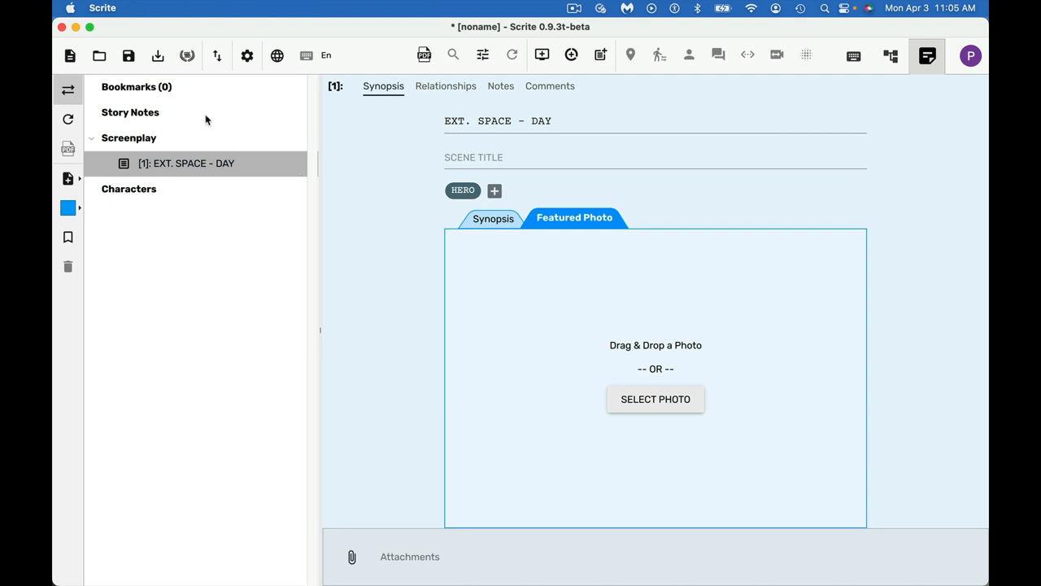
{"action": "mouse_move", "coordinate": [185, 156]}
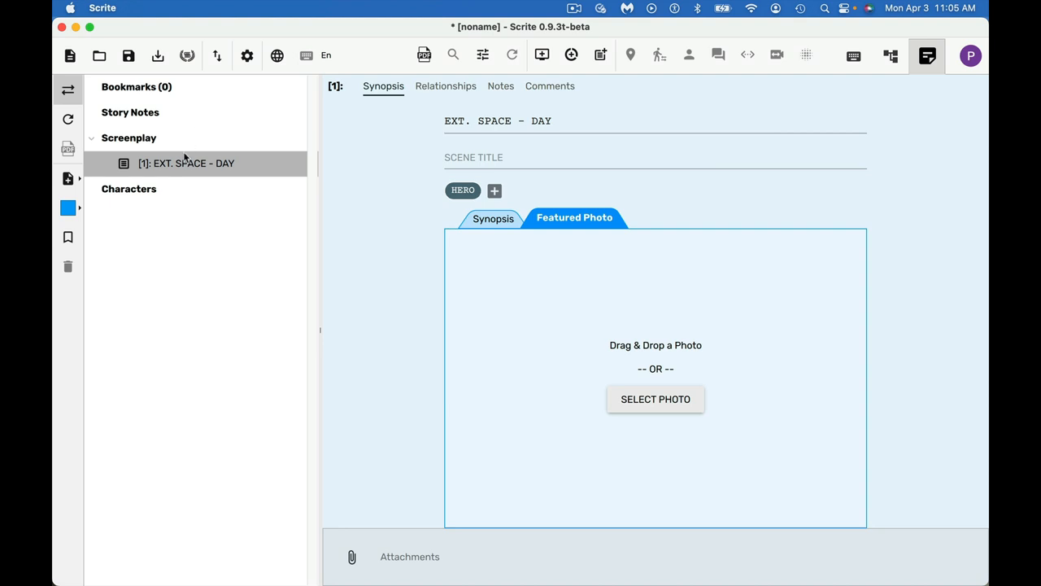
Show HERO in the Notebook's Characters section and view the empty Relationships graph.
{"action": "left_click", "coordinate": [128, 189]}
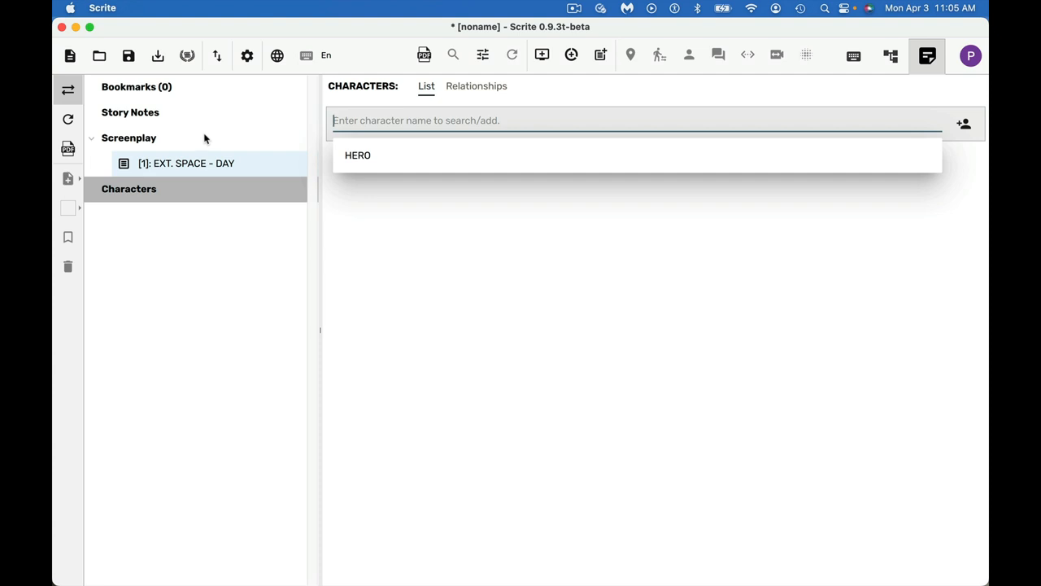
{"action": "left_click", "coordinate": [358, 154]}
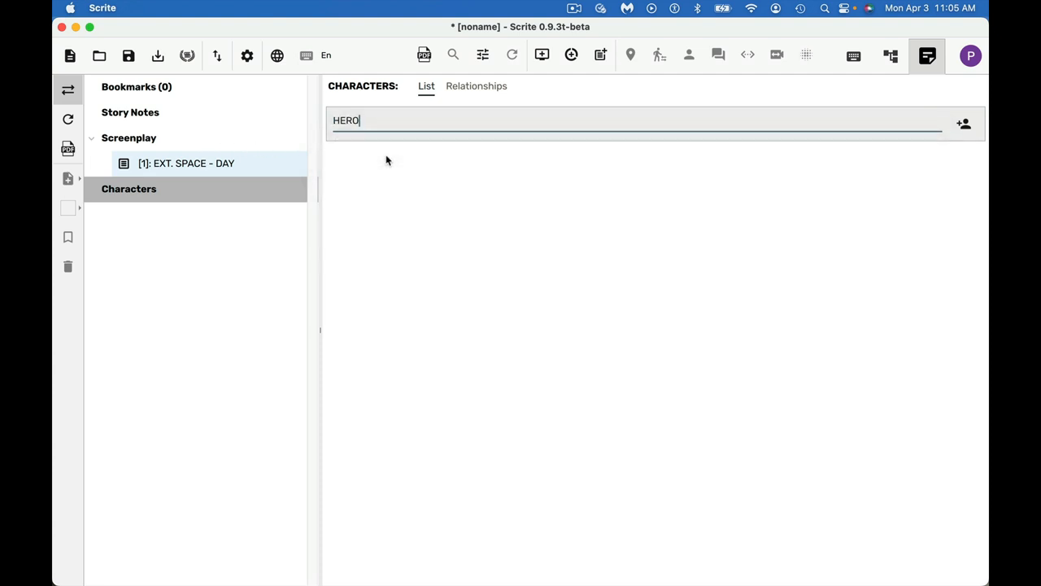
{"action": "mouse_move", "coordinate": [475, 96]}
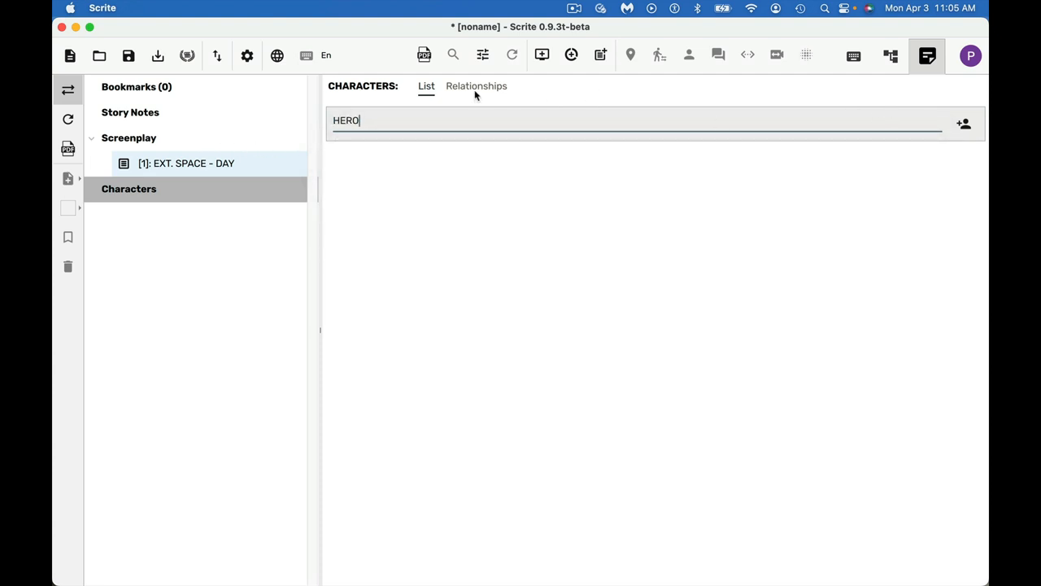
{"action": "left_click", "coordinate": [476, 86]}
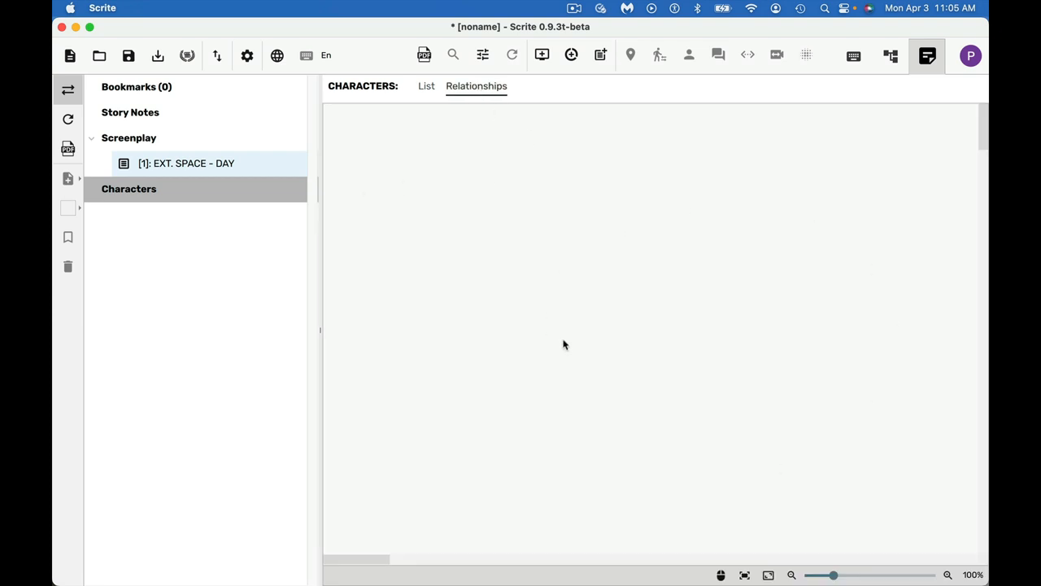
{"action": "mouse_move", "coordinate": [690, 343]}
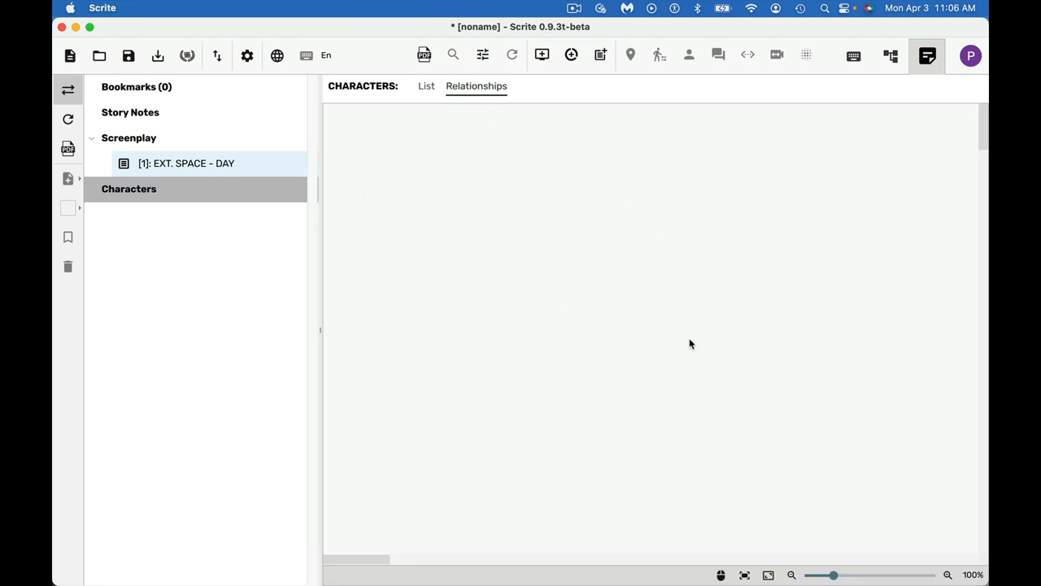
{"action": "mouse_move", "coordinate": [488, 254]}
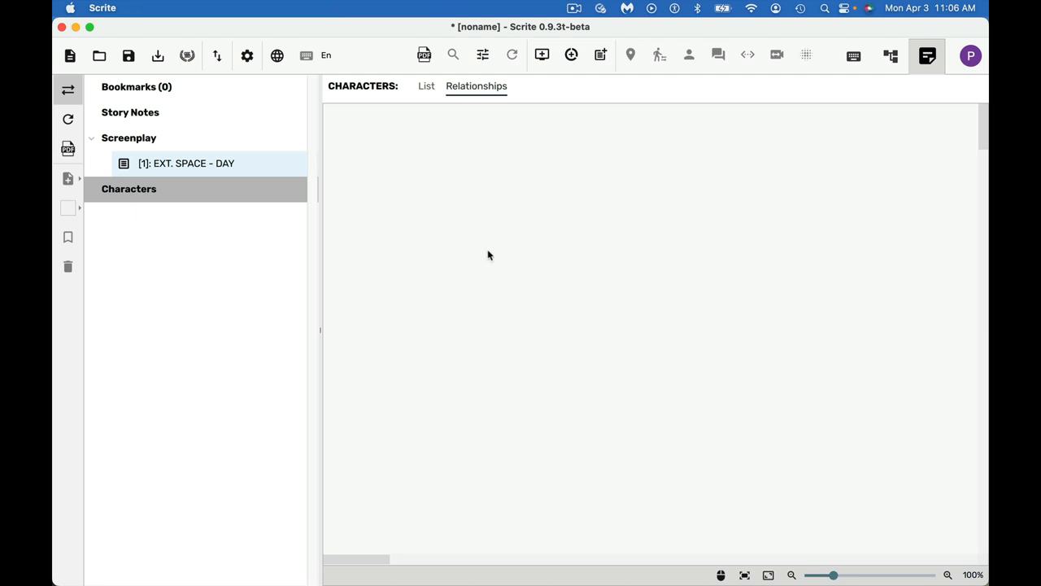
{"action": "mouse_move", "coordinate": [162, 146]}
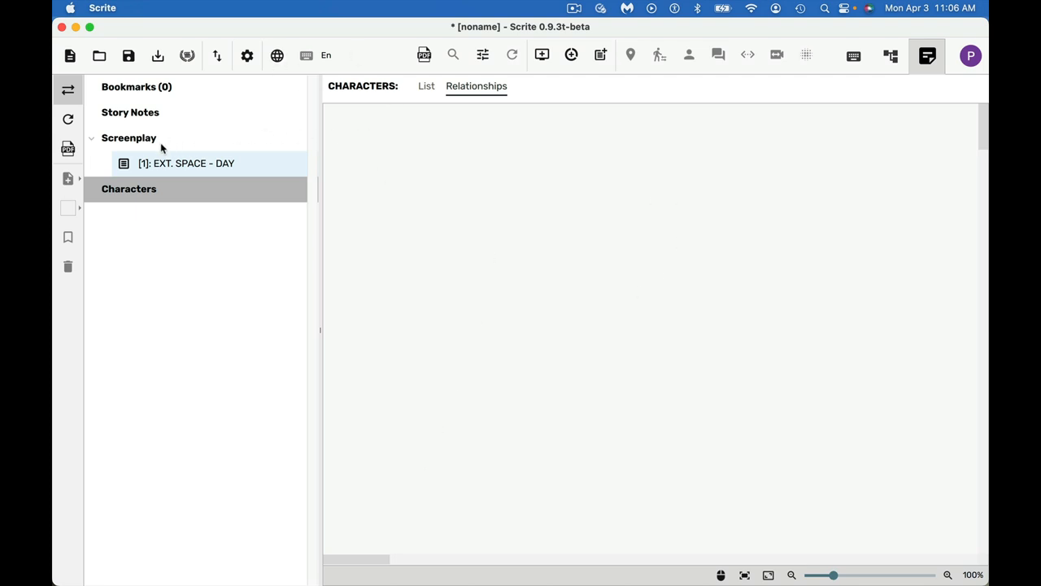
{"action": "mouse_move", "coordinate": [153, 144]}
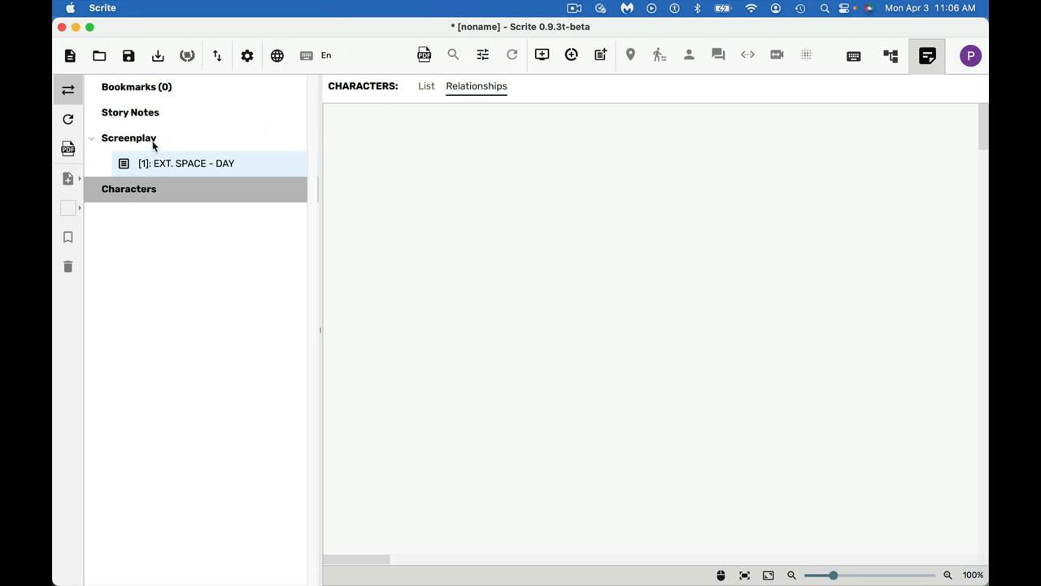
View the screenplay's title page details, then bring up the new-note choices in Story Notes.
{"action": "left_click", "coordinate": [129, 136]}
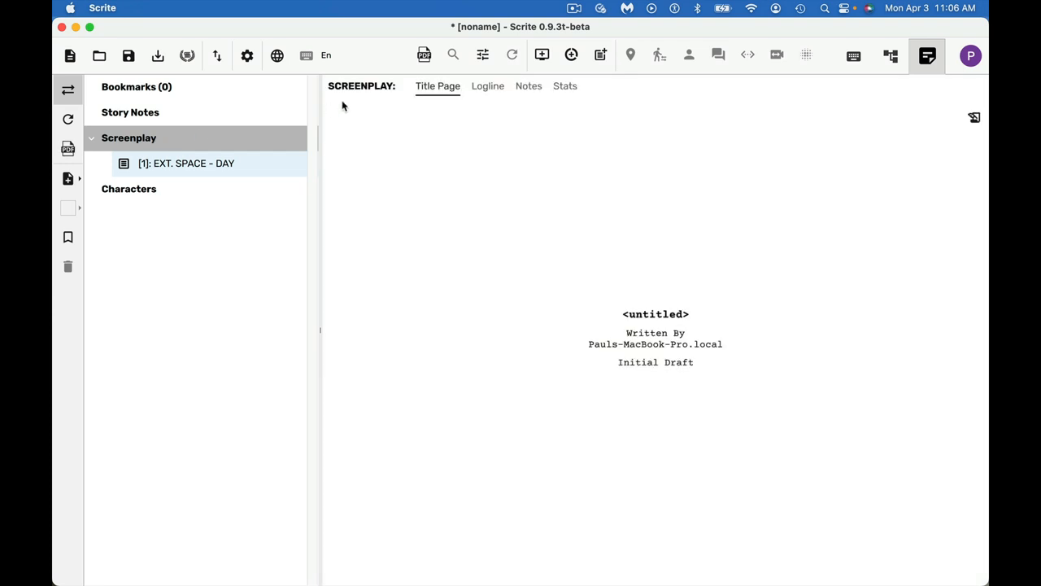
{"action": "mouse_move", "coordinate": [172, 143]}
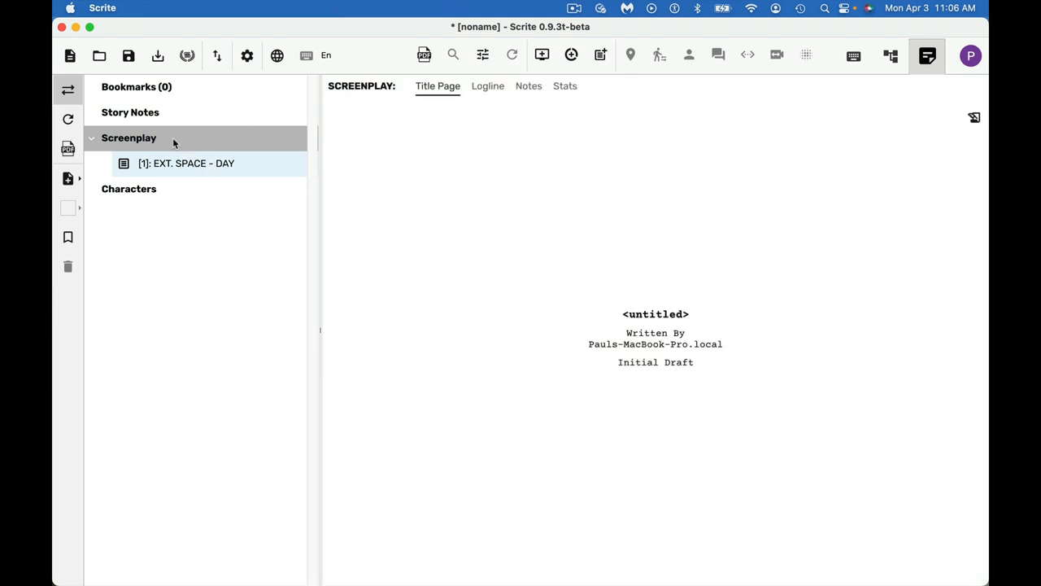
{"action": "mouse_move", "coordinate": [240, 130]}
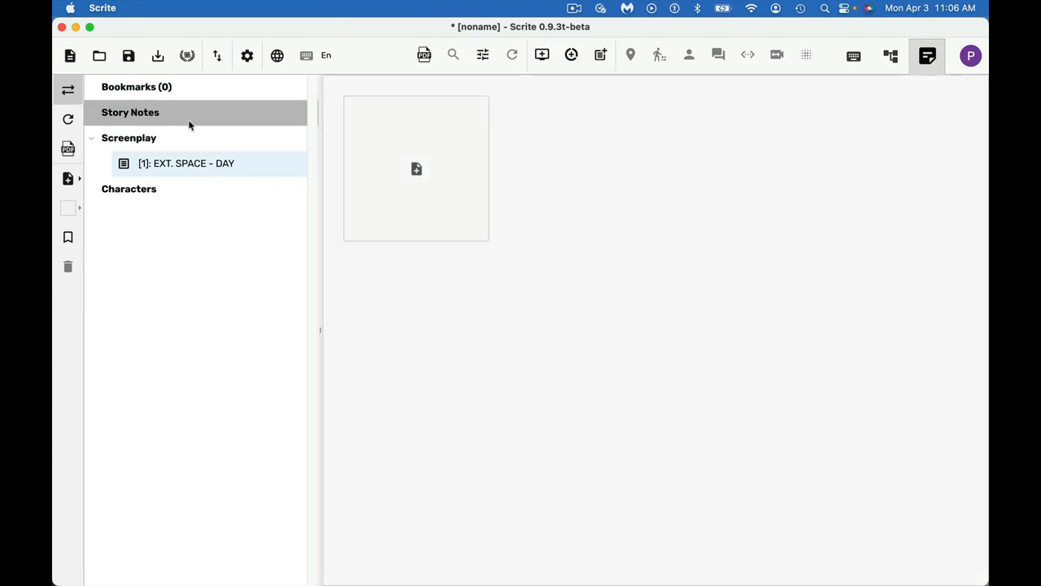
{"action": "mouse_move", "coordinate": [417, 168]}
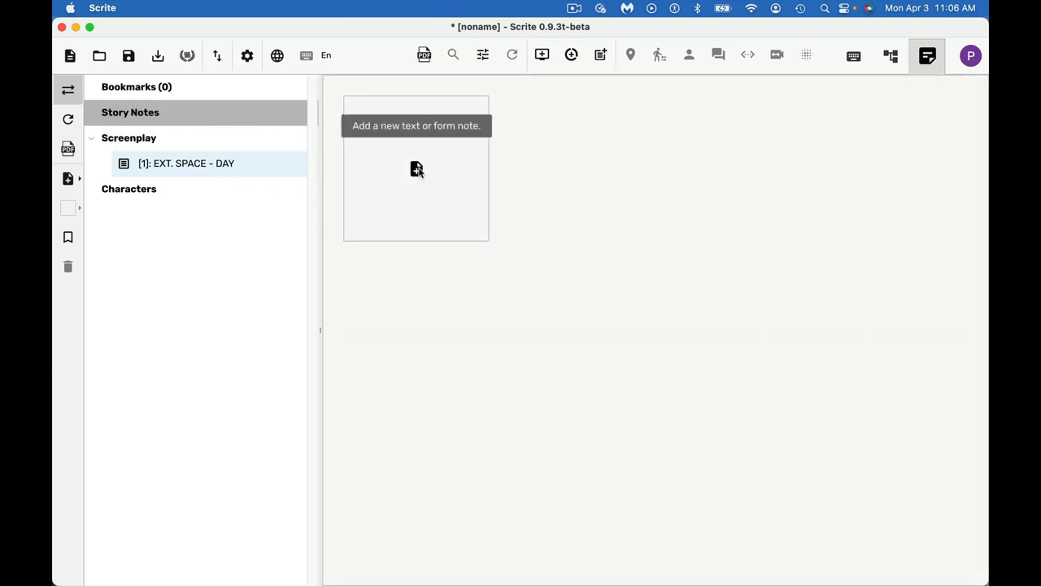
{"action": "left_click", "coordinate": [417, 167]}
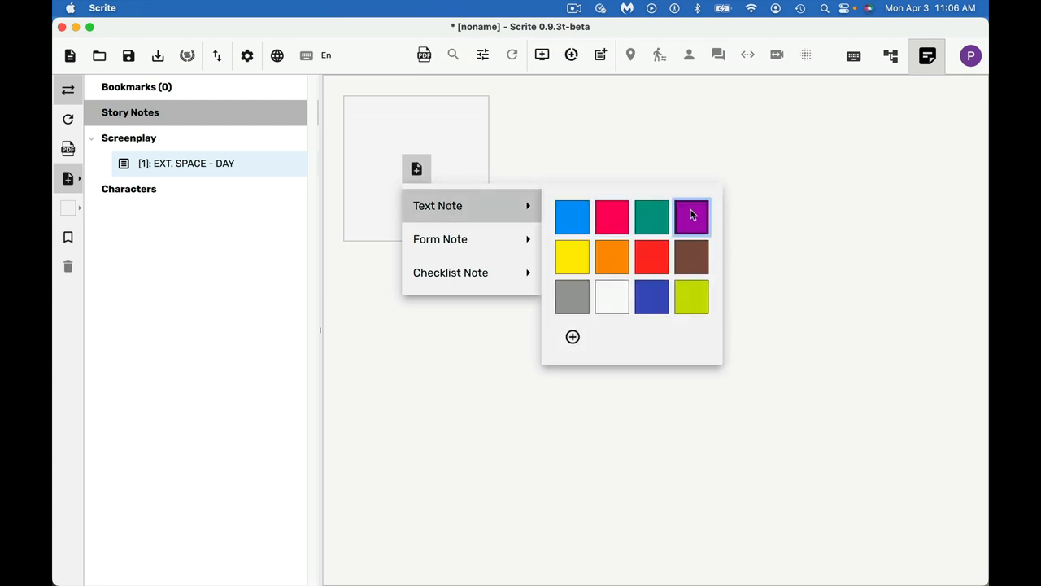
{"action": "mouse_move", "coordinate": [449, 252]}
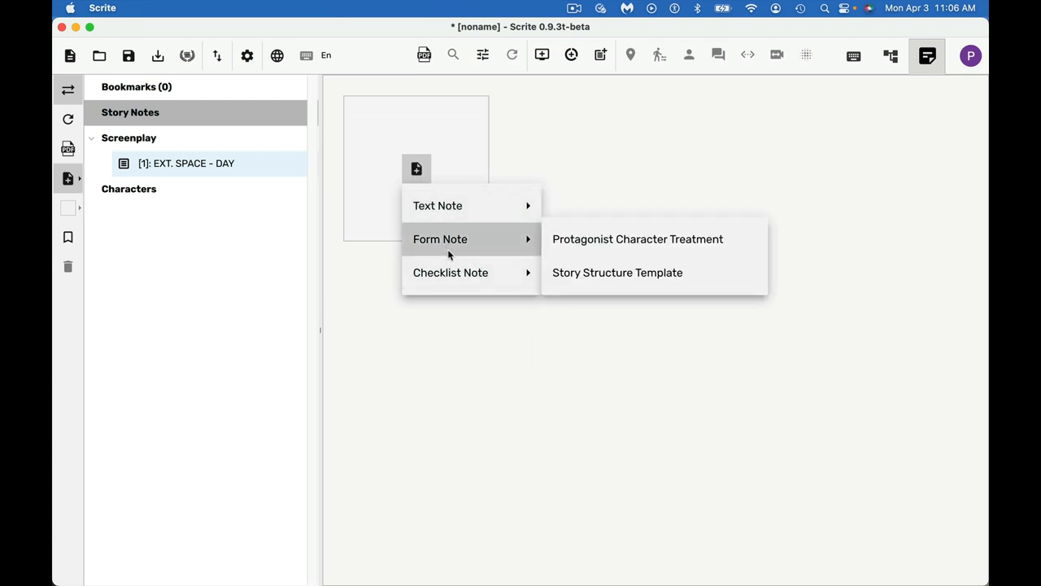
{"action": "mouse_move", "coordinate": [582, 251]}
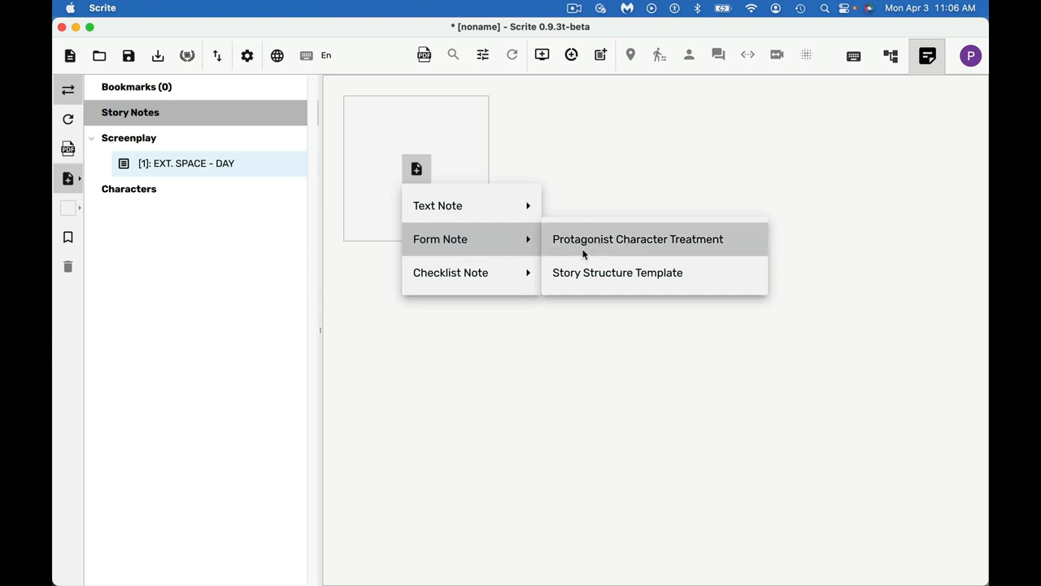
{"action": "mouse_move", "coordinate": [476, 283]}
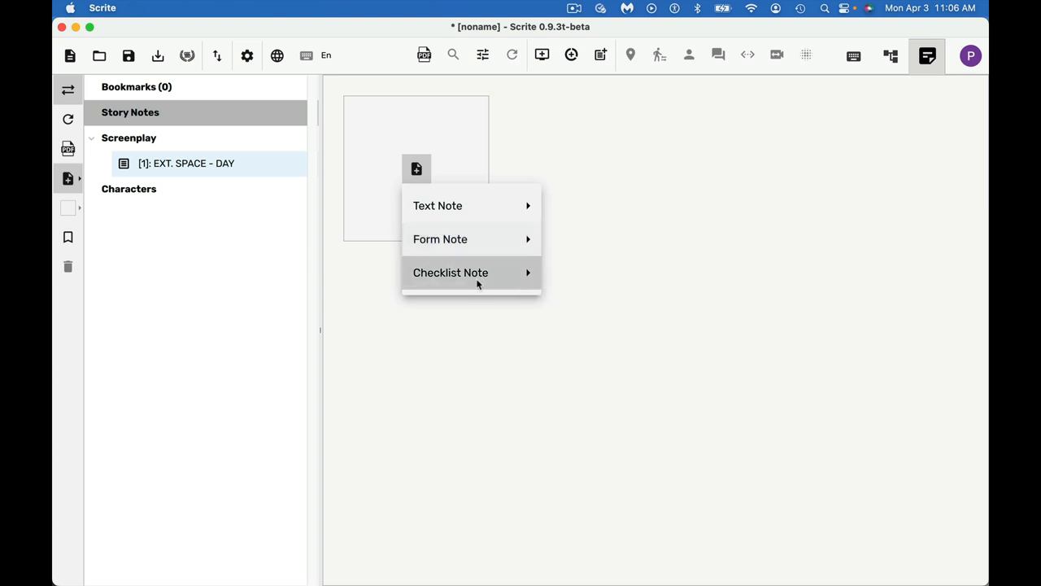
{"action": "mouse_move", "coordinate": [449, 210]}
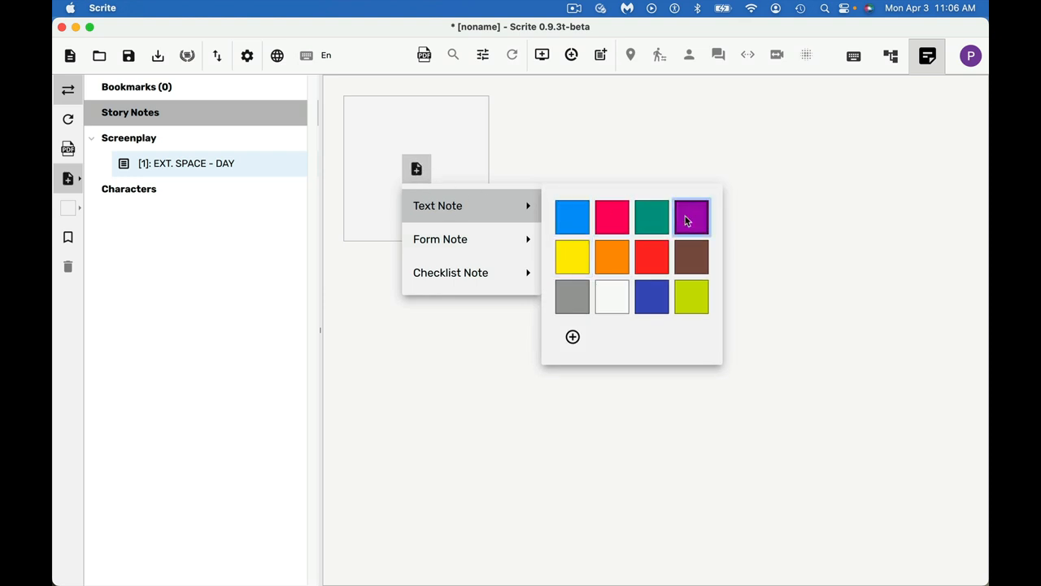
{"action": "mouse_move", "coordinate": [439, 237]}
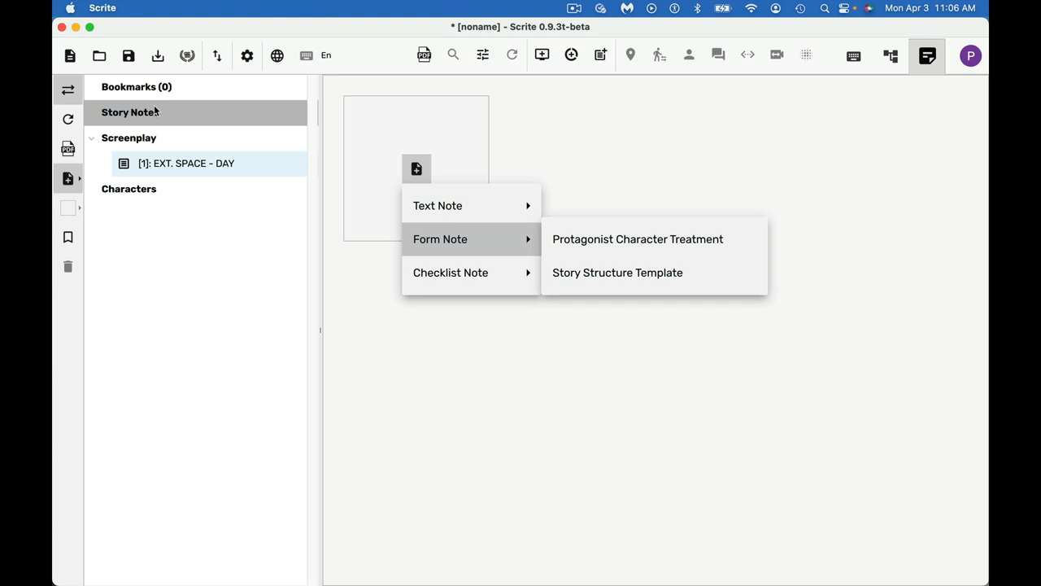
{"action": "mouse_move", "coordinate": [151, 163]}
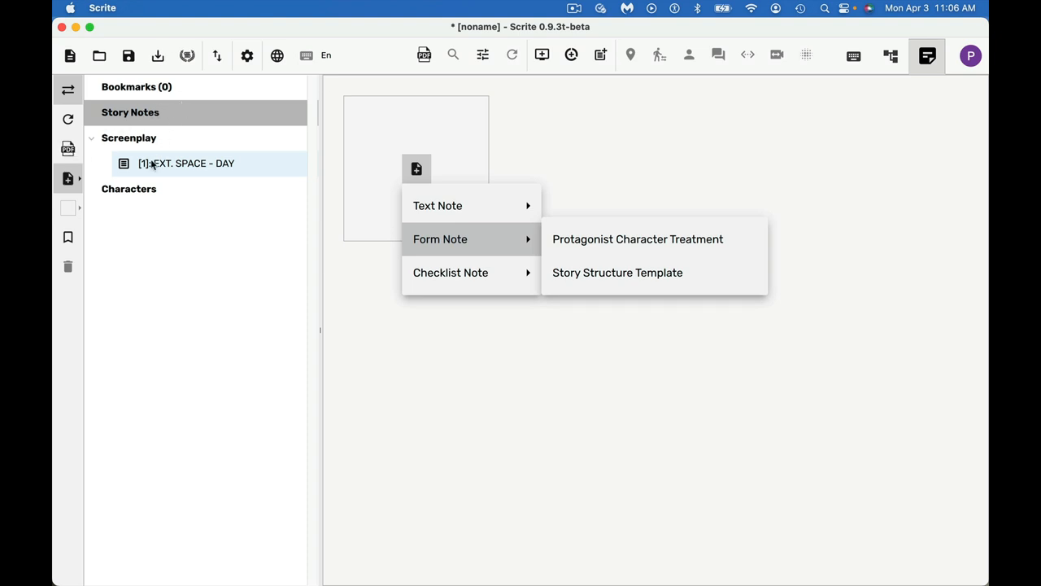
{"action": "left_click", "coordinate": [438, 205]}
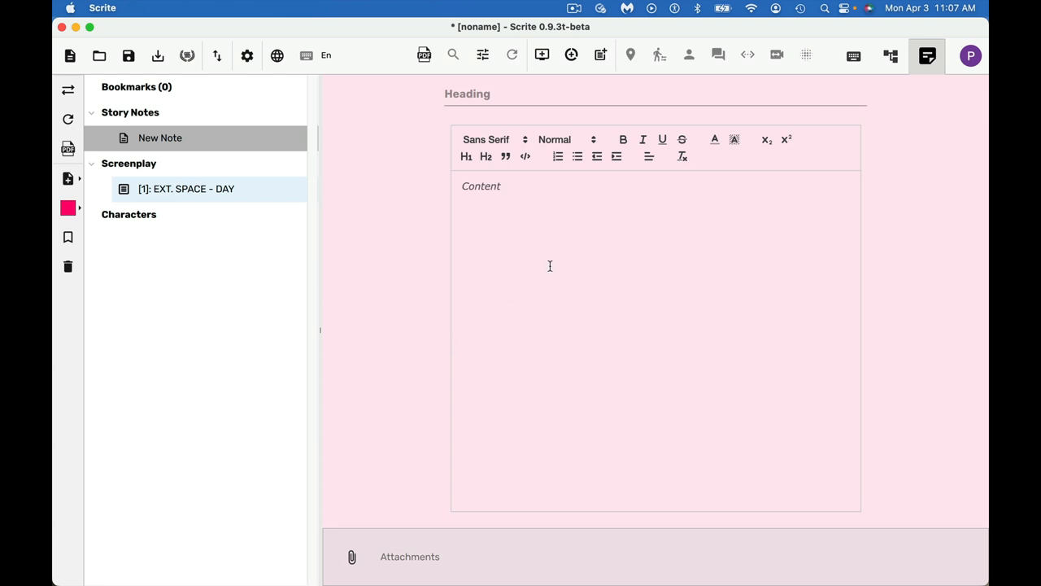
{"action": "mouse_move", "coordinate": [846, 364]}
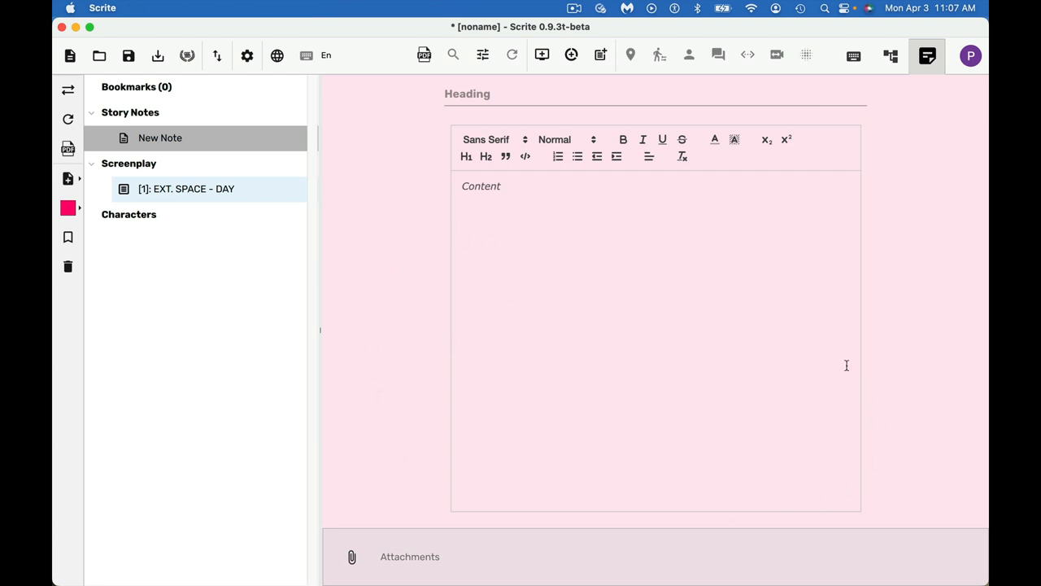
{"action": "mouse_move", "coordinate": [403, 547]}
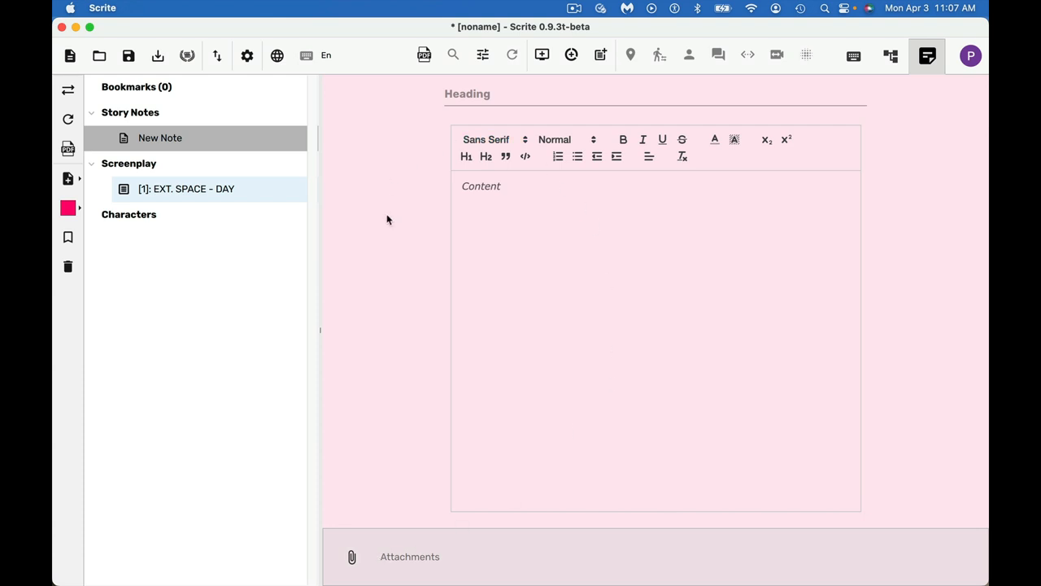
{"action": "left_click", "coordinate": [468, 93]}
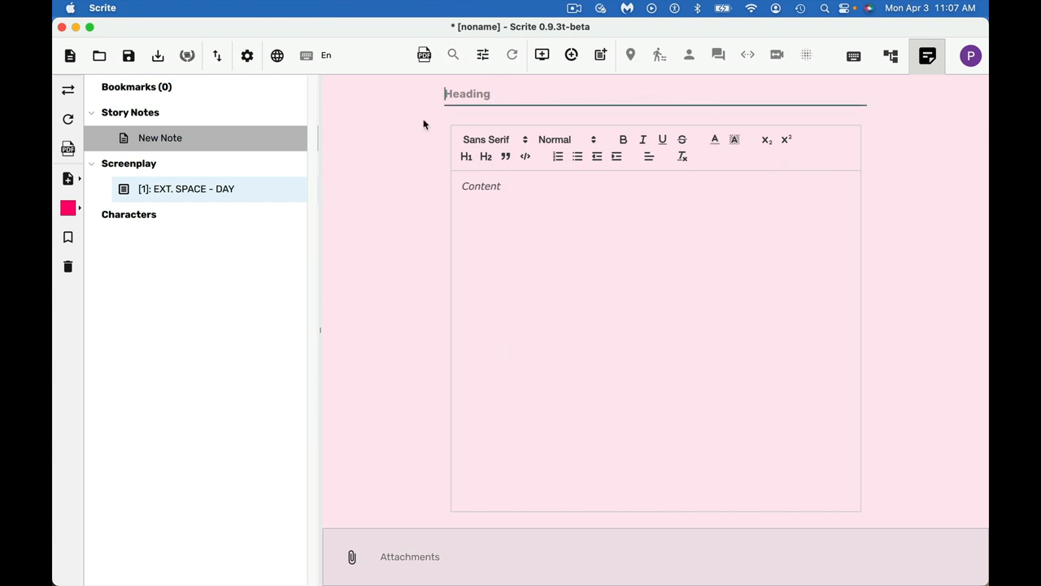
{"action": "mouse_move", "coordinate": [283, 130]}
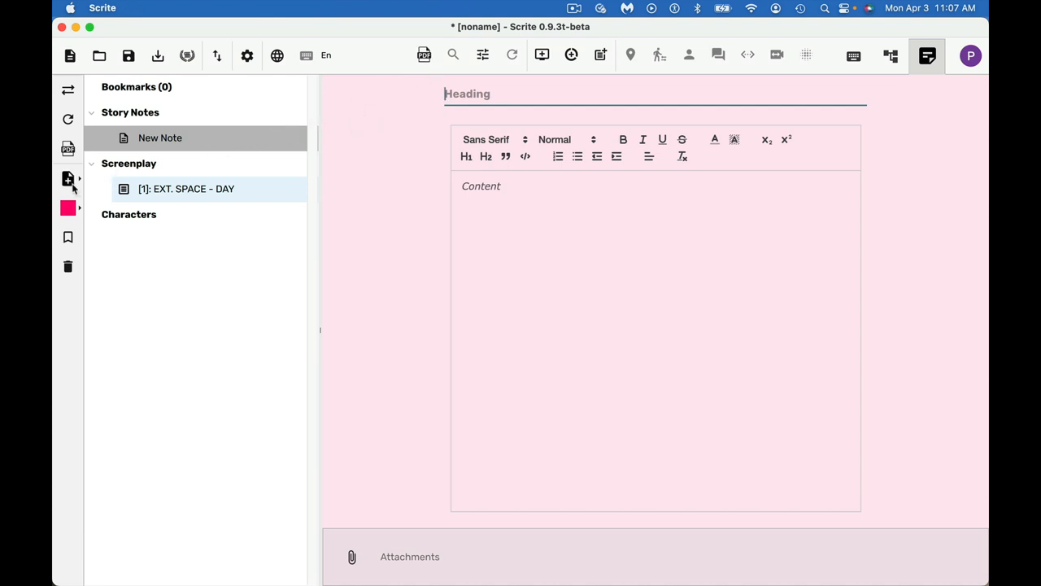
{"action": "left_click", "coordinate": [68, 177]}
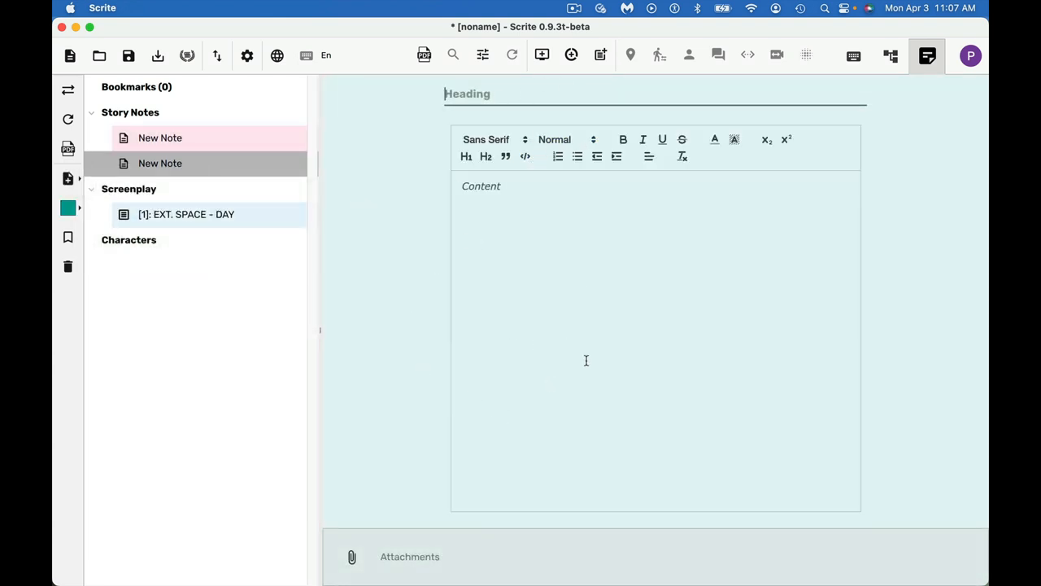
{"action": "mouse_move", "coordinate": [573, 365]}
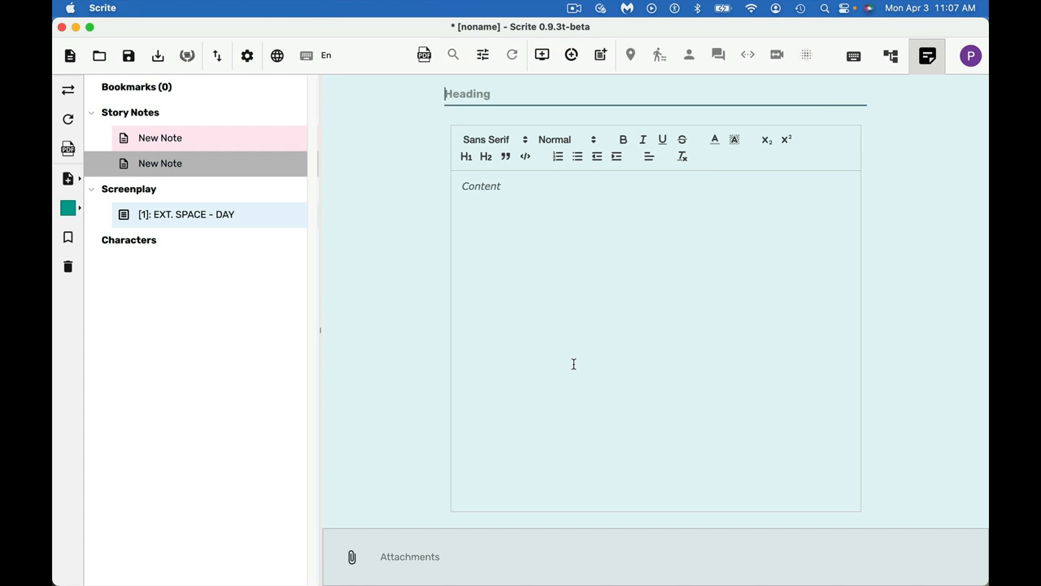
{"action": "mouse_move", "coordinate": [608, 377]}
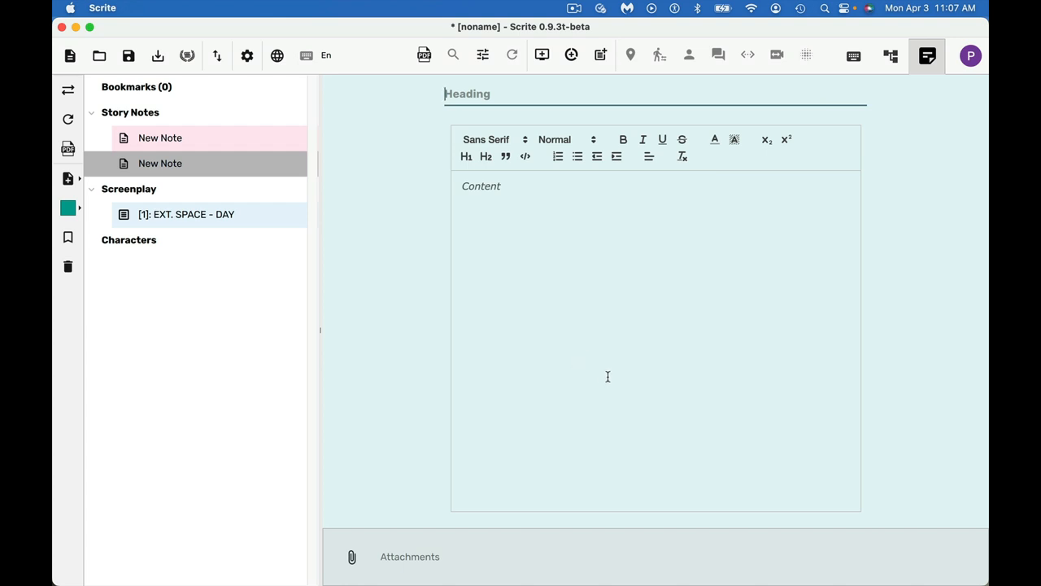
{"action": "mouse_move", "coordinate": [624, 372]}
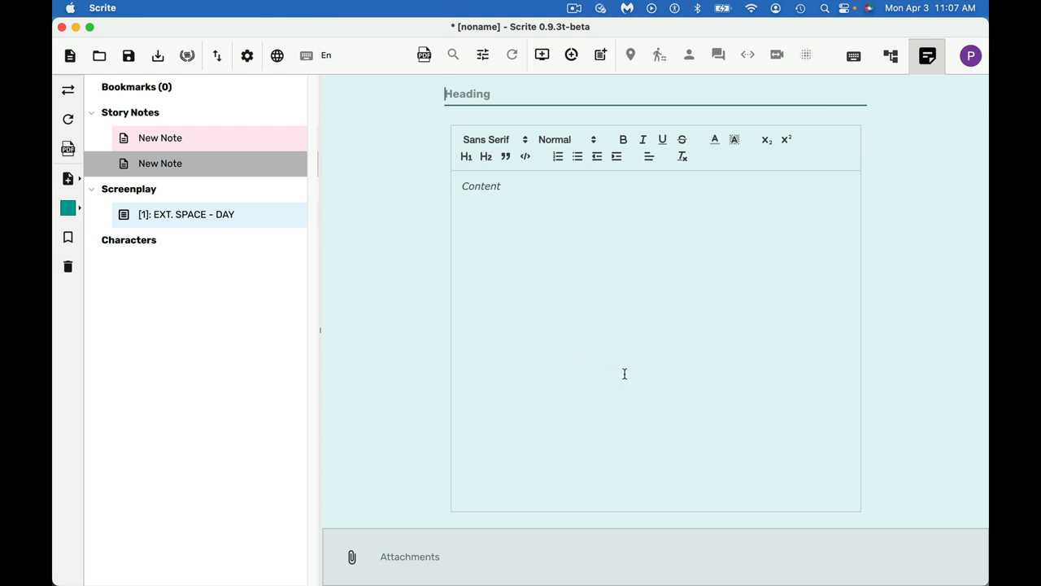
{"action": "mouse_move", "coordinate": [625, 372]}
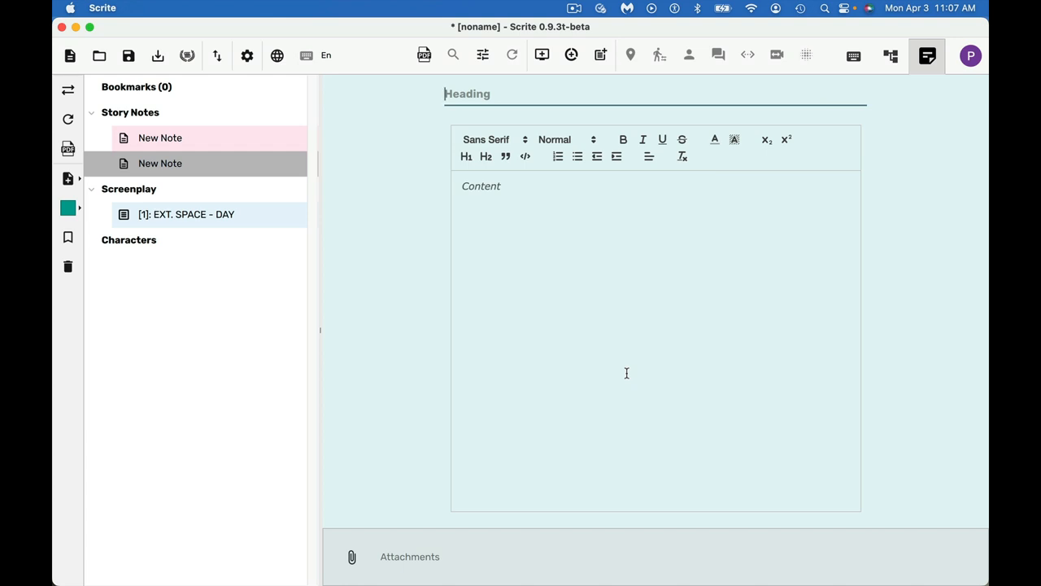
{"action": "mouse_move", "coordinate": [626, 373]}
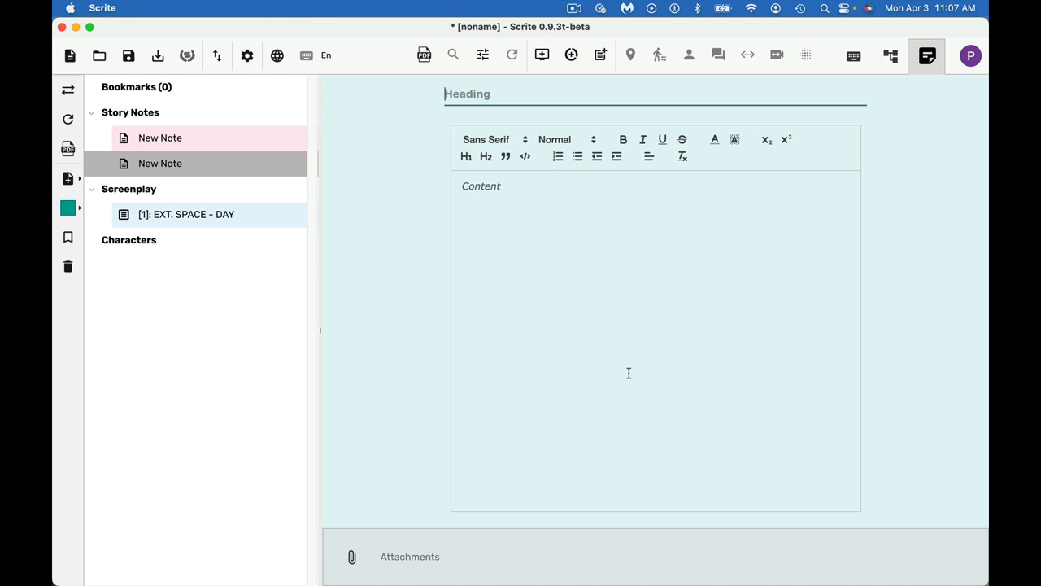
{"action": "mouse_move", "coordinate": [68, 237]}
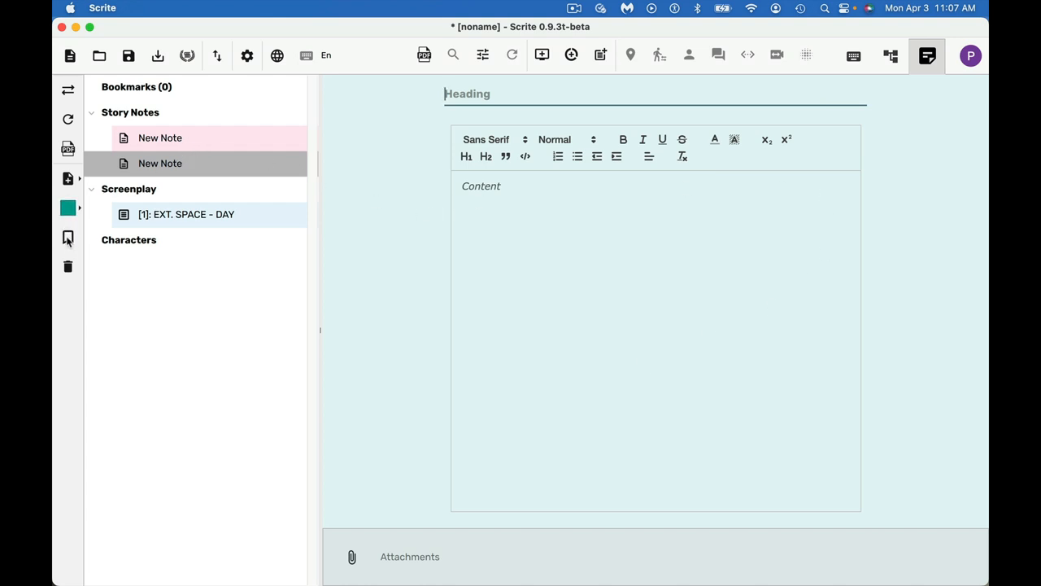
{"action": "left_click", "coordinate": [68, 237]}
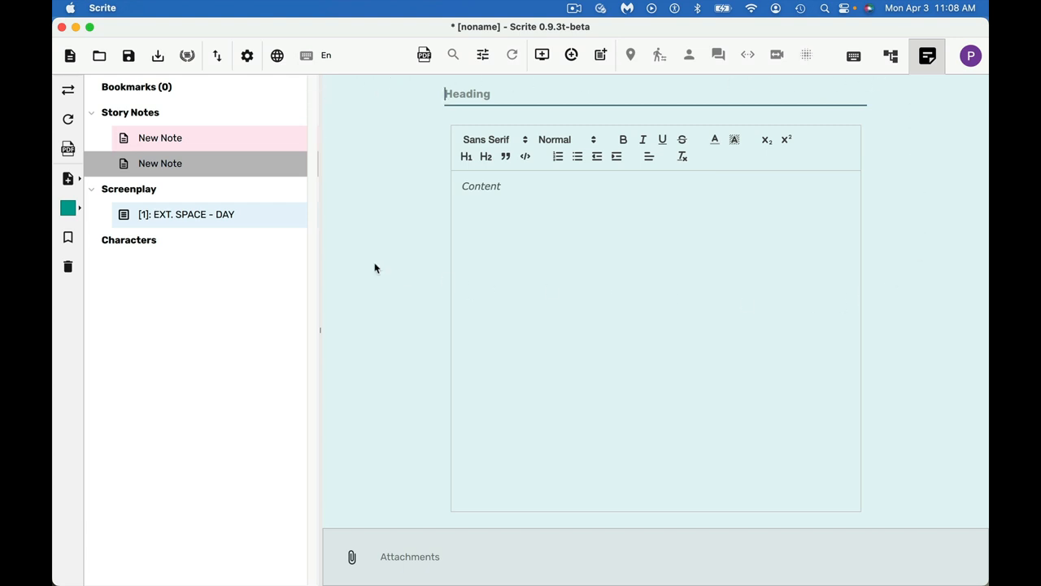
{"action": "mouse_move", "coordinate": [400, 130]}
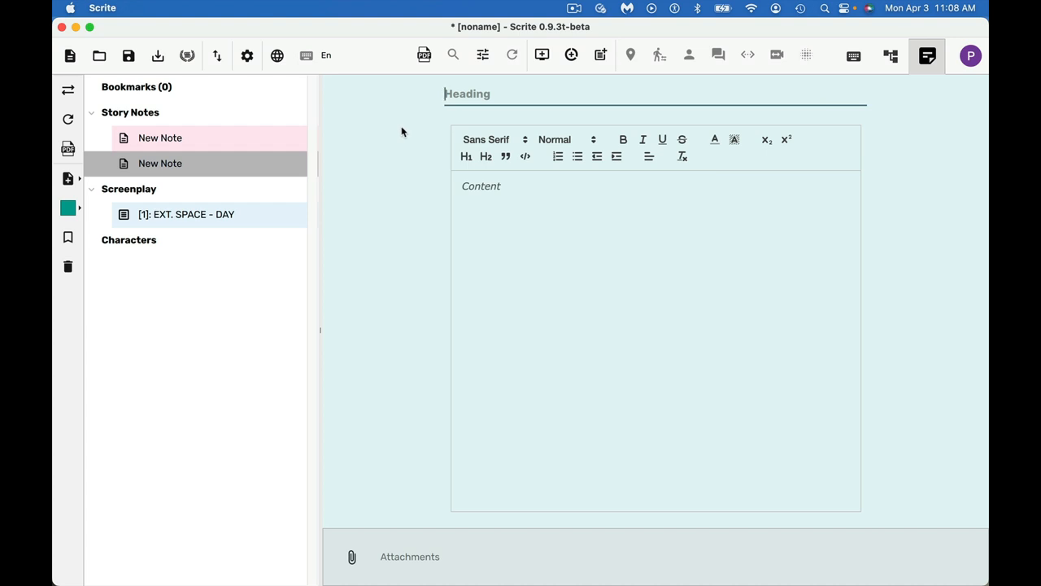
{"action": "mouse_move", "coordinate": [172, 94]}
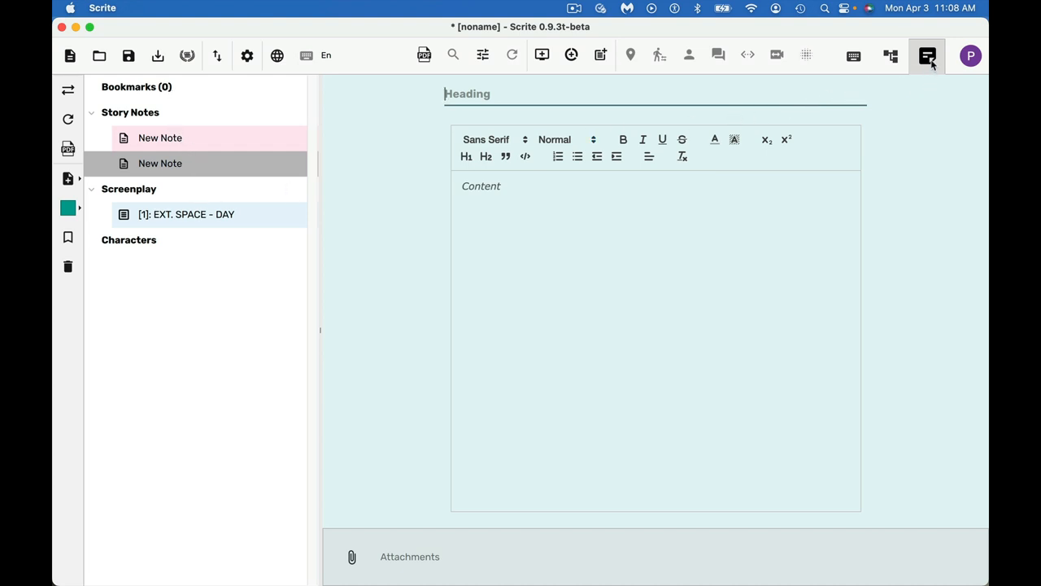
{"action": "mouse_move", "coordinate": [888, 55]}
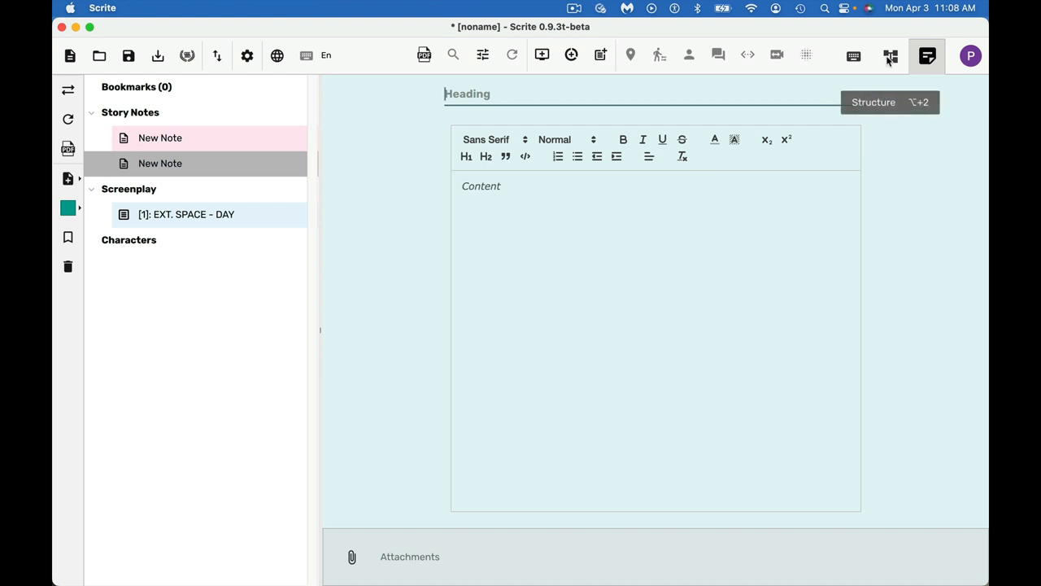
Switch from the Notebook to the Structure view showing the EXT. SPACE - DAY card.
{"action": "left_click", "coordinate": [890, 53]}
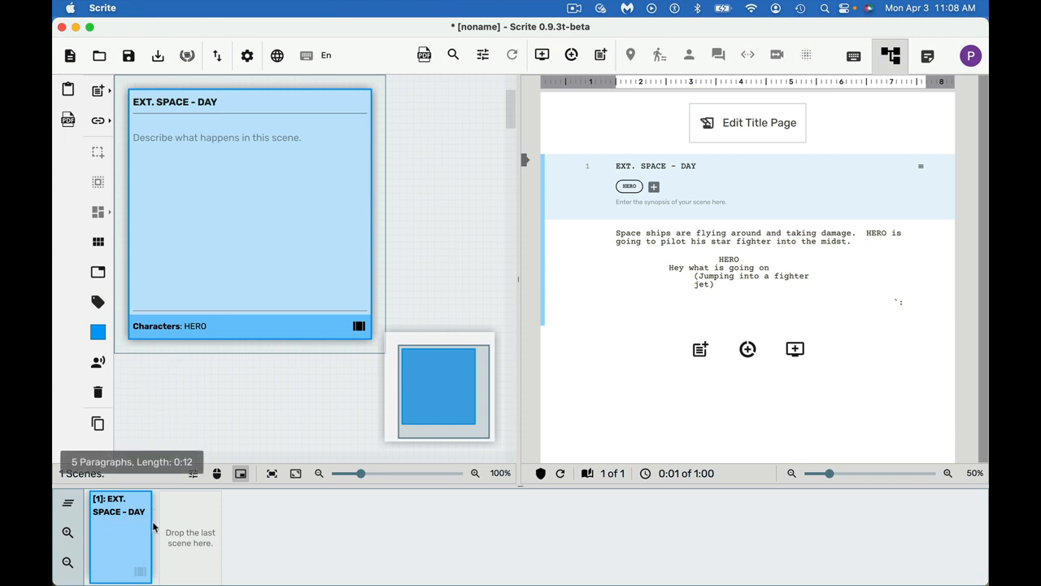
{"action": "mouse_move", "coordinate": [463, 543]}
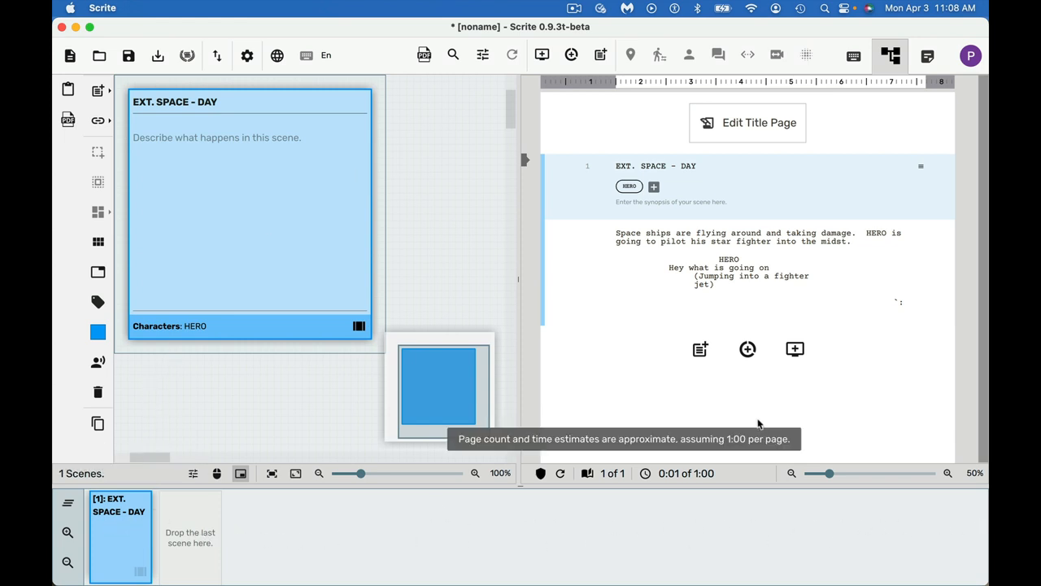
{"action": "mouse_move", "coordinate": [280, 136]}
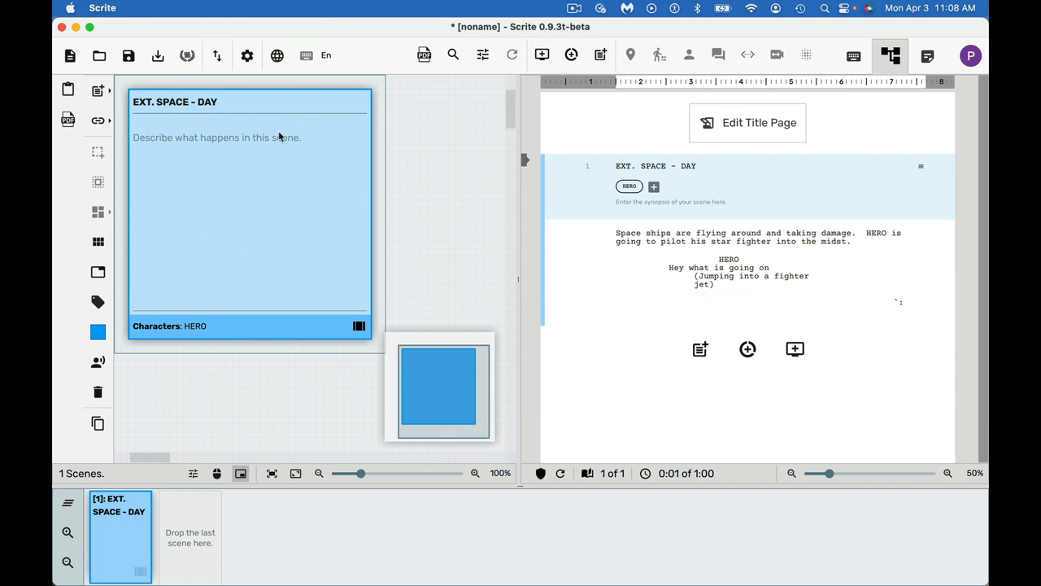
{"action": "mouse_move", "coordinate": [801, 140]}
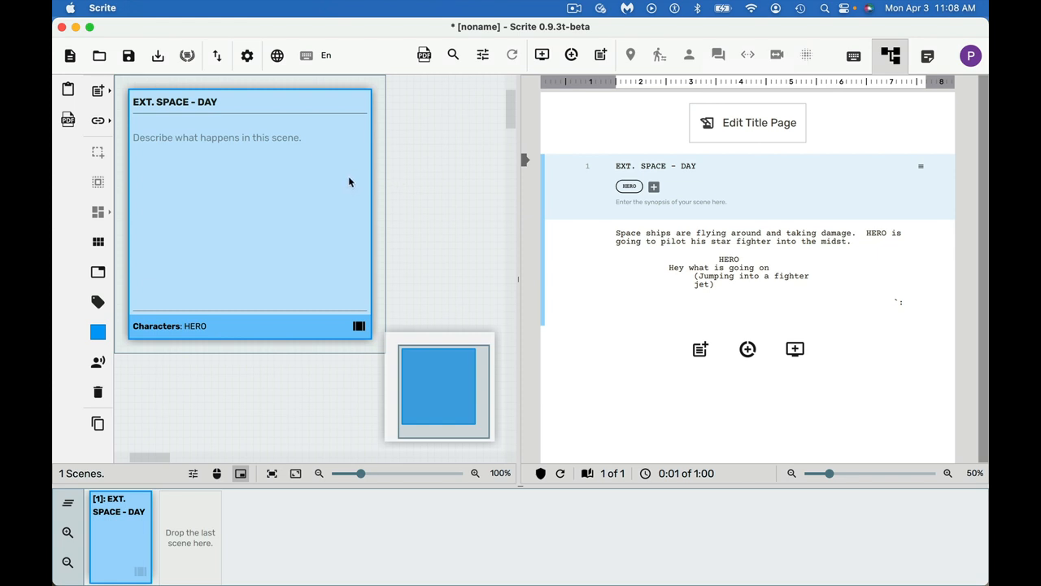
{"action": "mouse_move", "coordinate": [455, 205]}
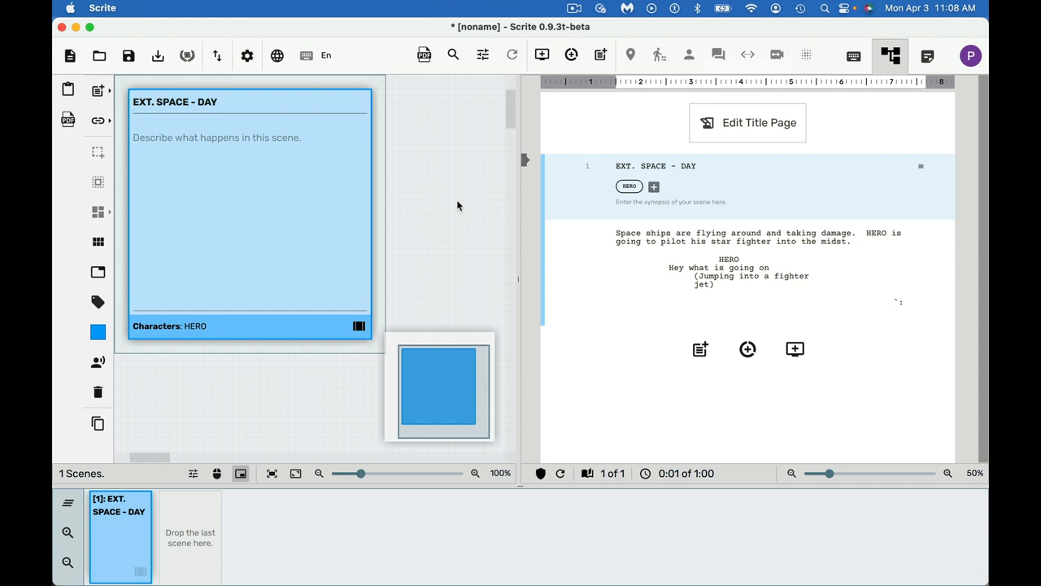
{"action": "mouse_move", "coordinate": [99, 224]}
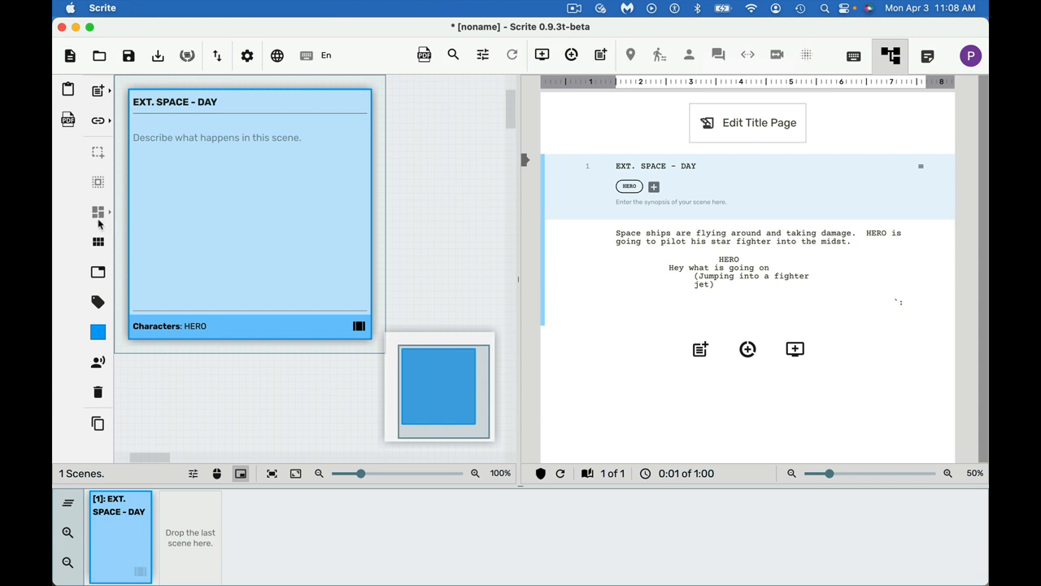
{"action": "mouse_move", "coordinate": [98, 242]}
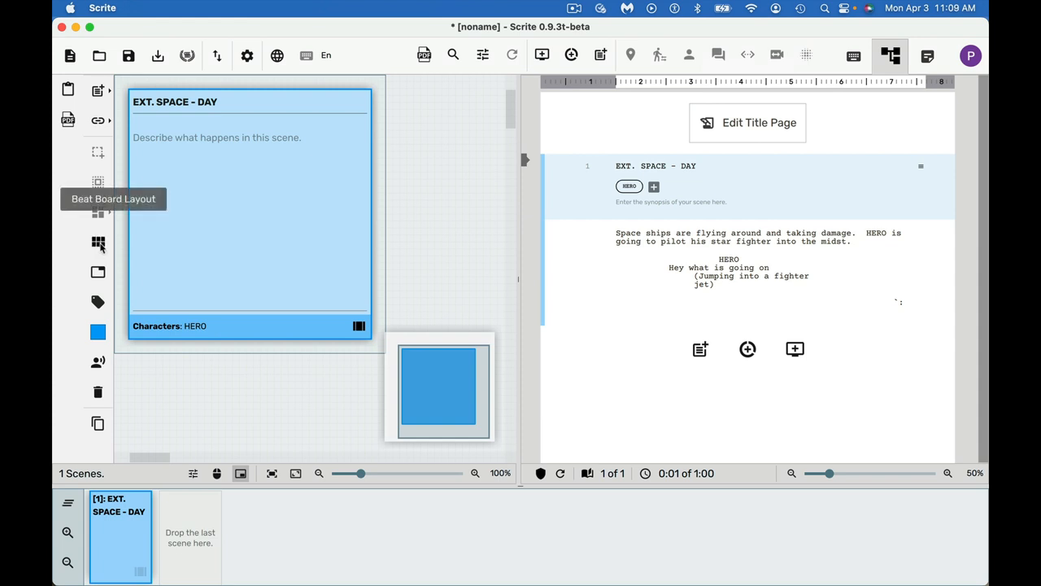
{"action": "mouse_move", "coordinate": [98, 274]}
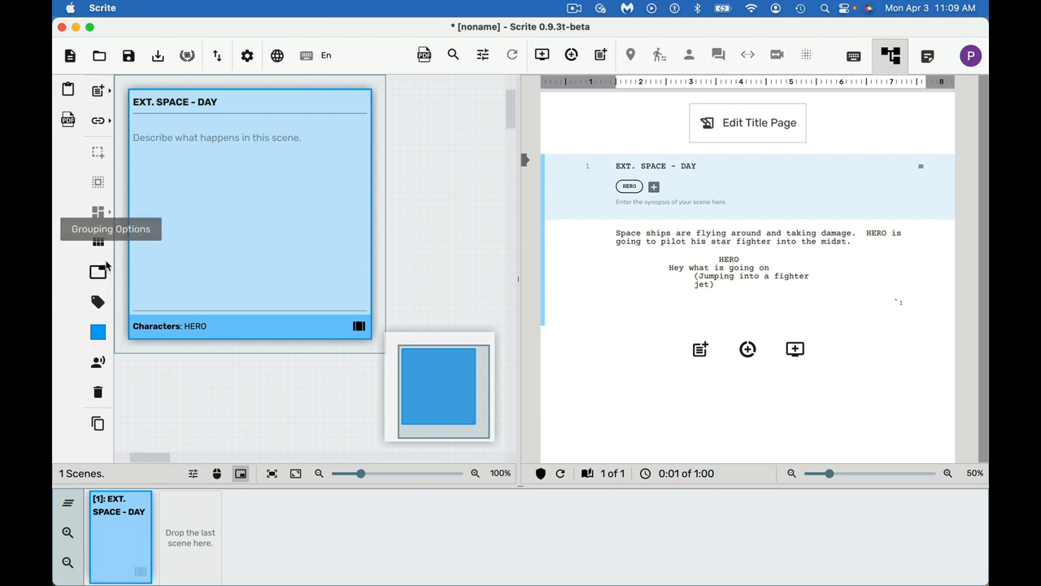
{"action": "mouse_move", "coordinate": [98, 331]}
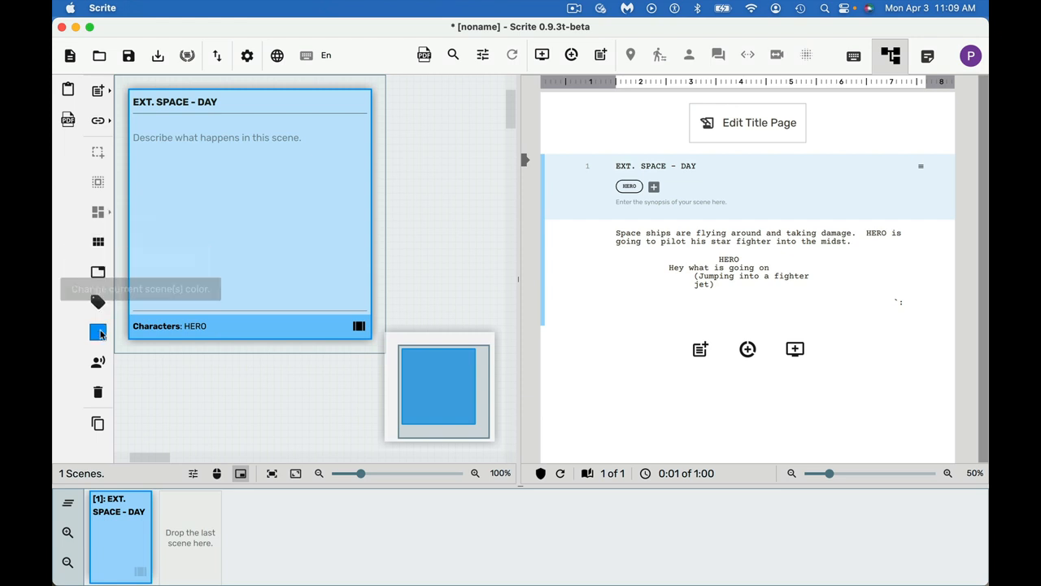
{"action": "mouse_move", "coordinate": [97, 361]}
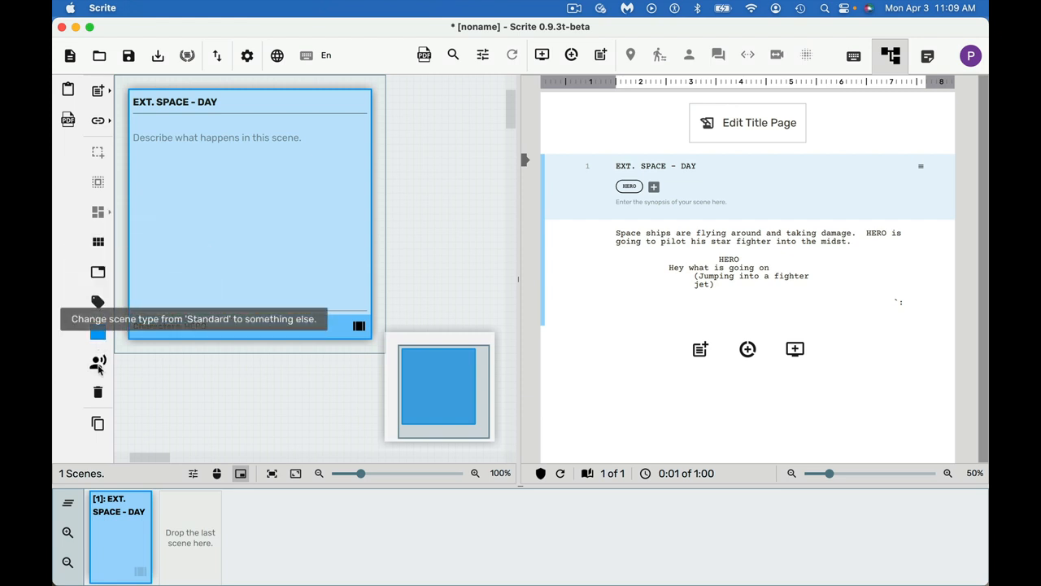
{"action": "mouse_move", "coordinate": [98, 182]}
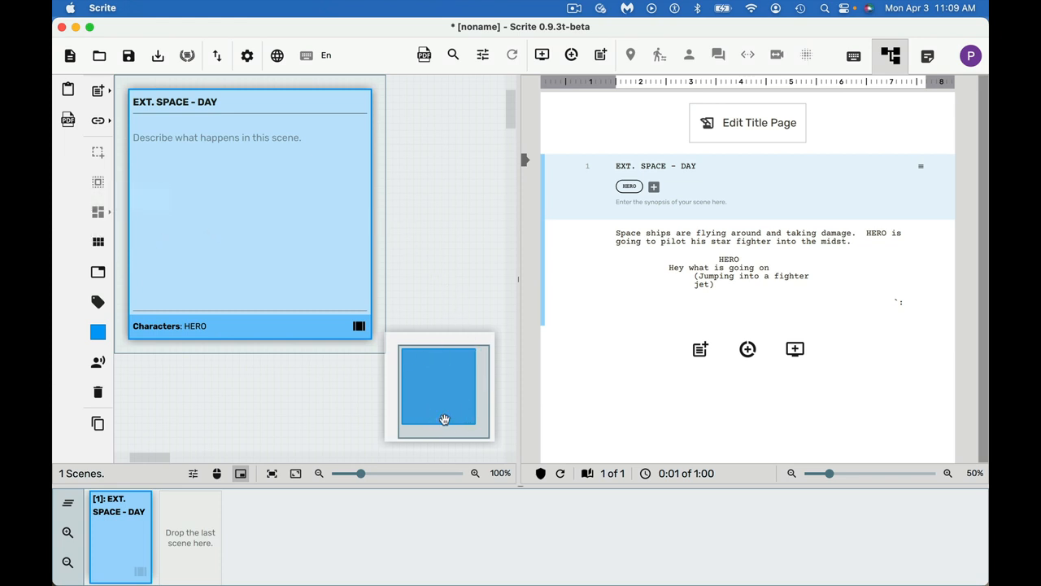
{"action": "mouse_move", "coordinate": [431, 223]}
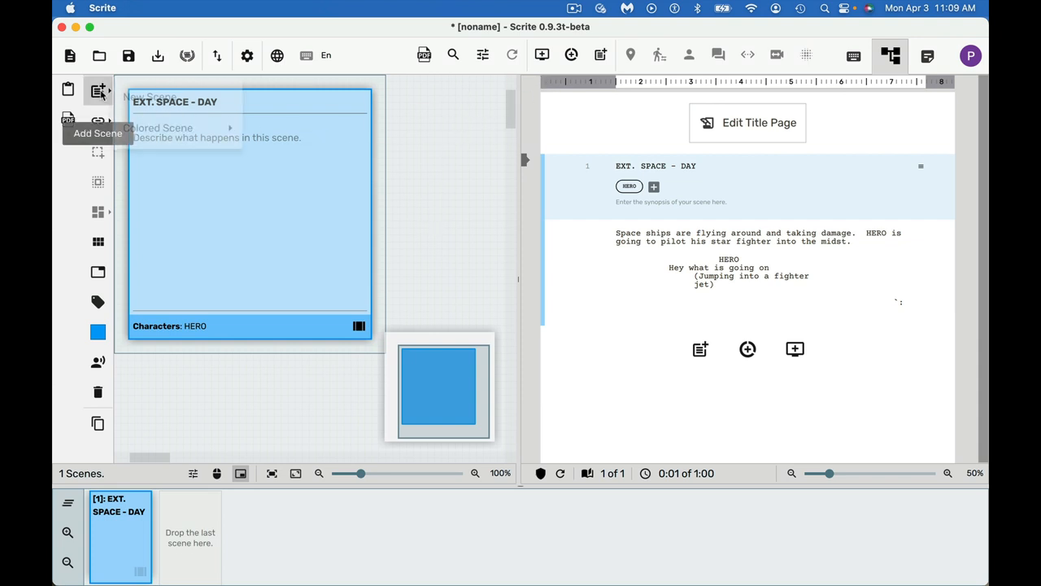
{"action": "mouse_move", "coordinate": [156, 91]}
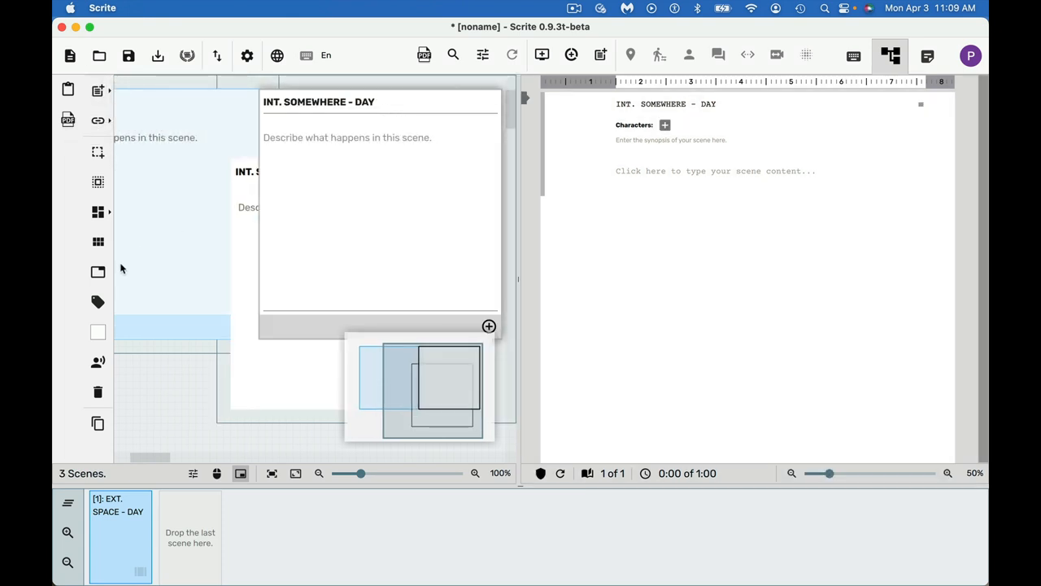
{"action": "mouse_move", "coordinate": [98, 244]}
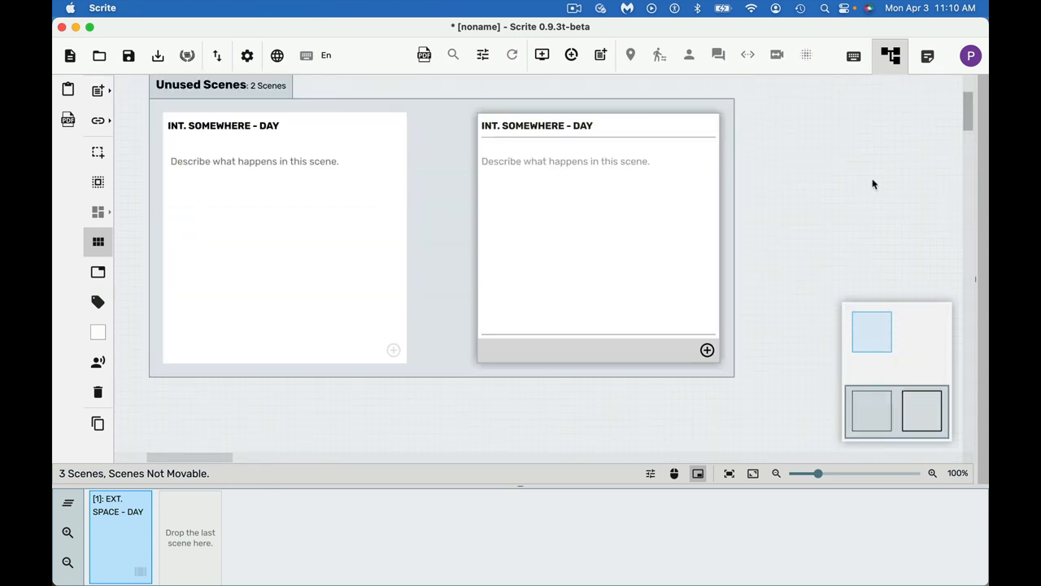
{"action": "mouse_move", "coordinate": [758, 381]}
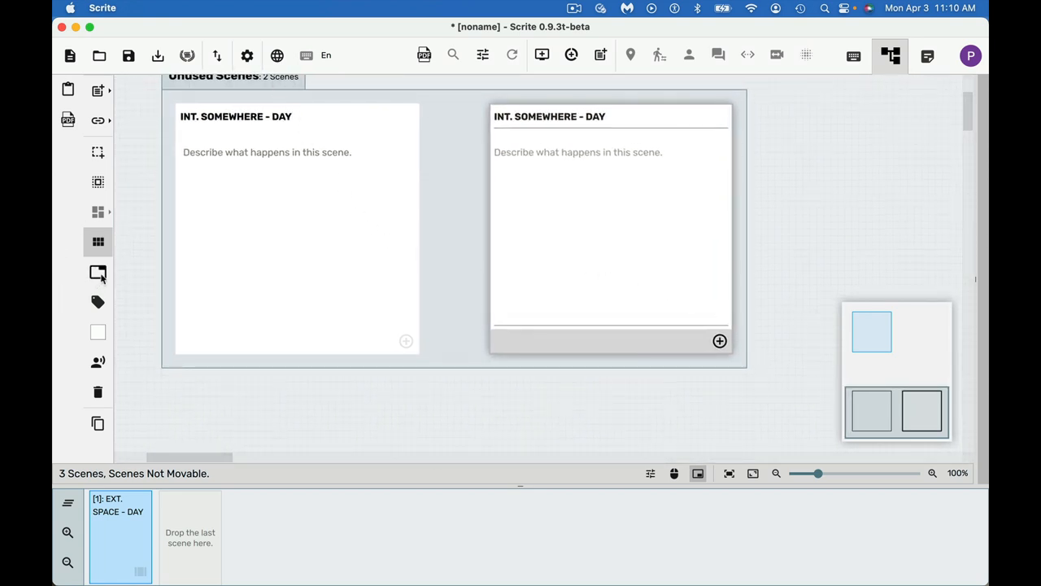
Add the two INT. SOMEWHERE - DAY cards to the timeline as scenes 2 and 3.
{"action": "left_click", "coordinate": [97, 273]}
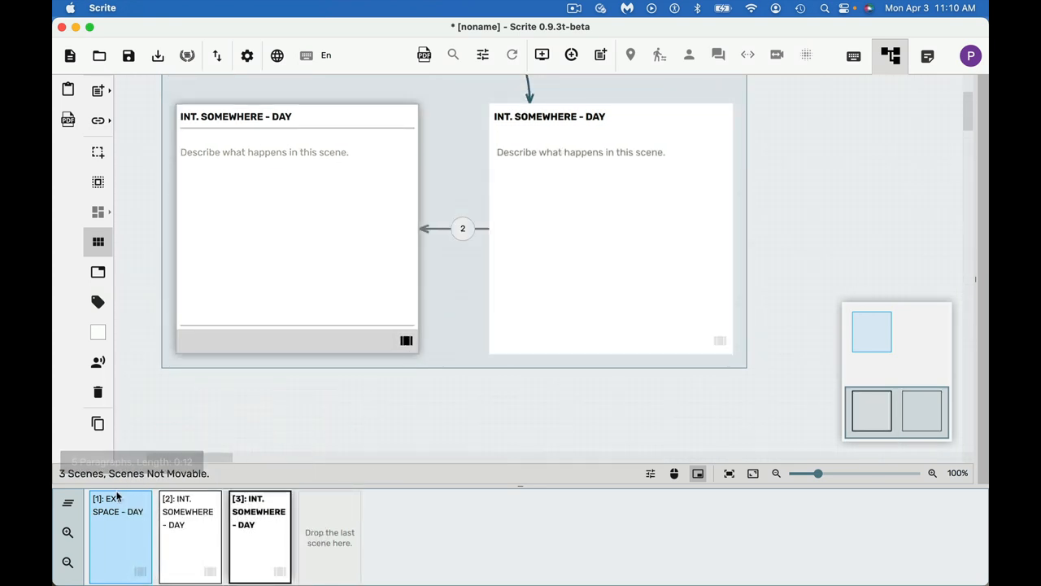
{"action": "mouse_move", "coordinate": [305, 475]}
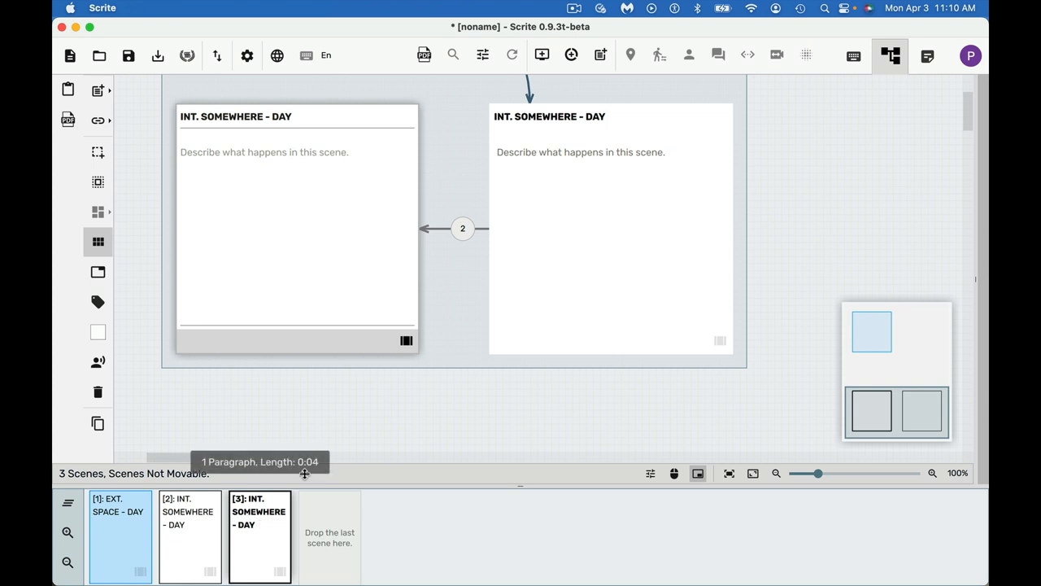
{"action": "mouse_move", "coordinate": [358, 228]}
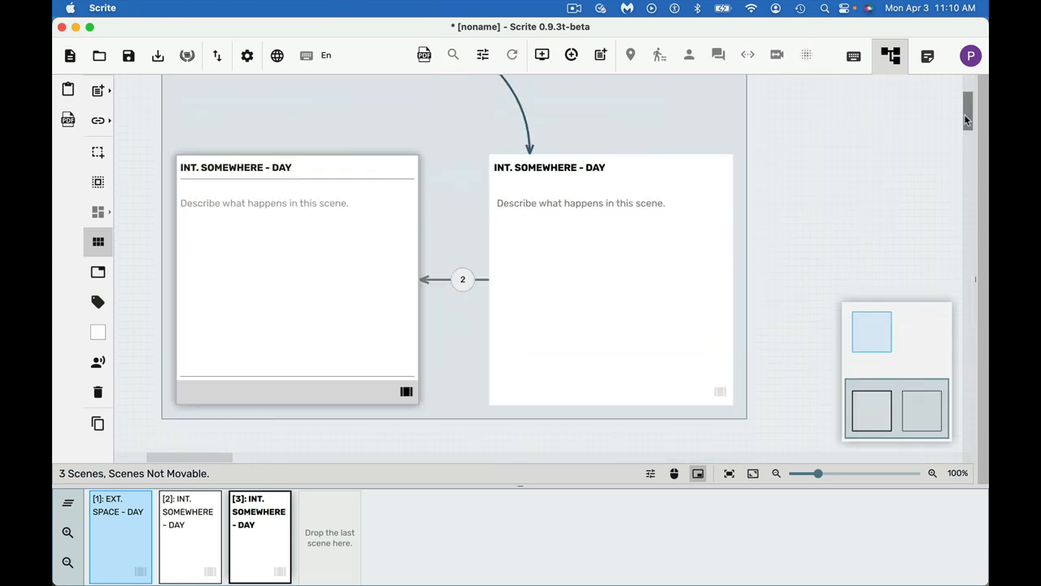
{"action": "mouse_move", "coordinate": [267, 535]}
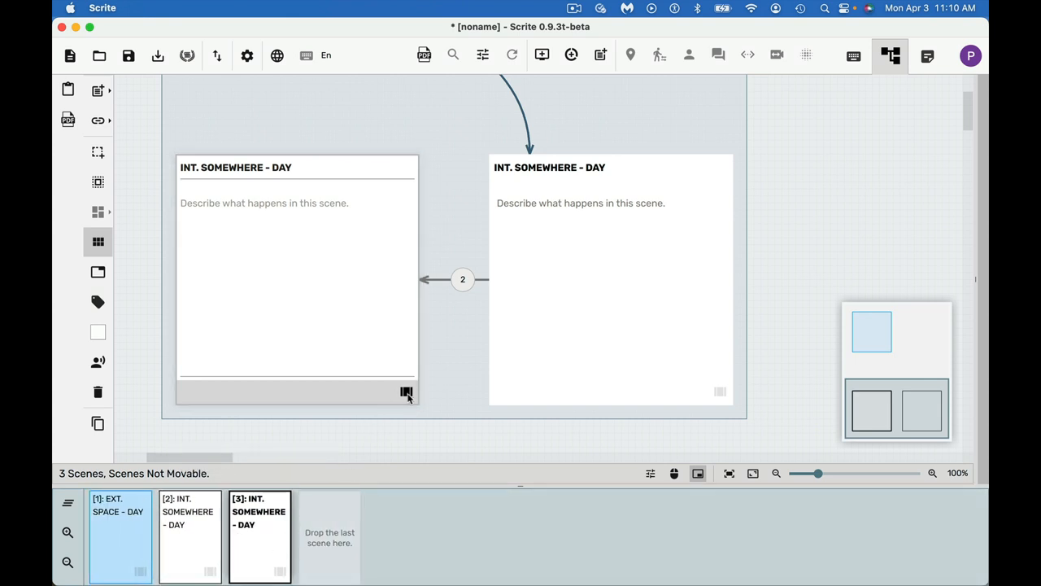
{"action": "left_click", "coordinate": [403, 392]}
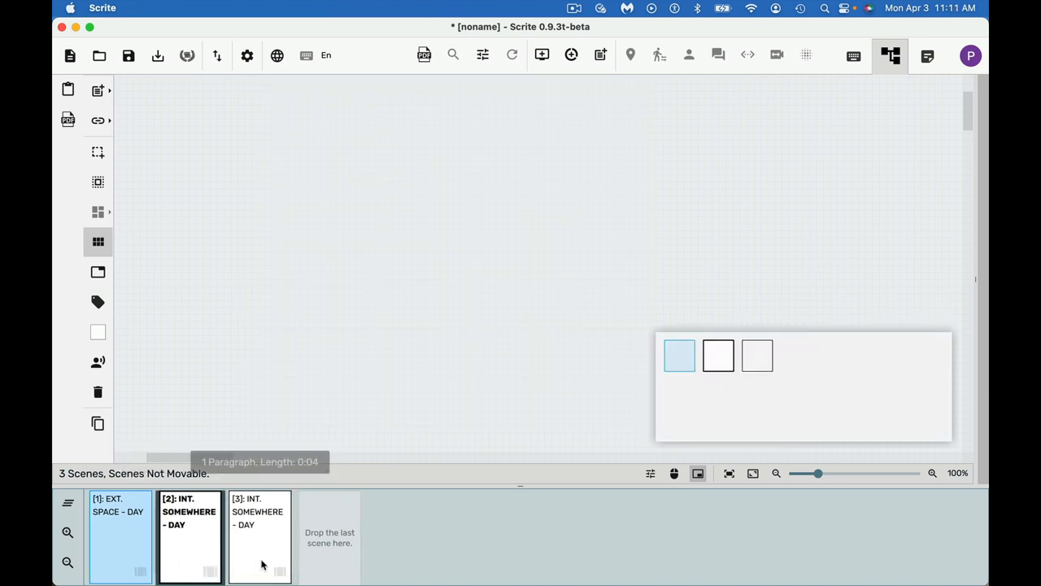
{"action": "mouse_move", "coordinate": [946, 101]}
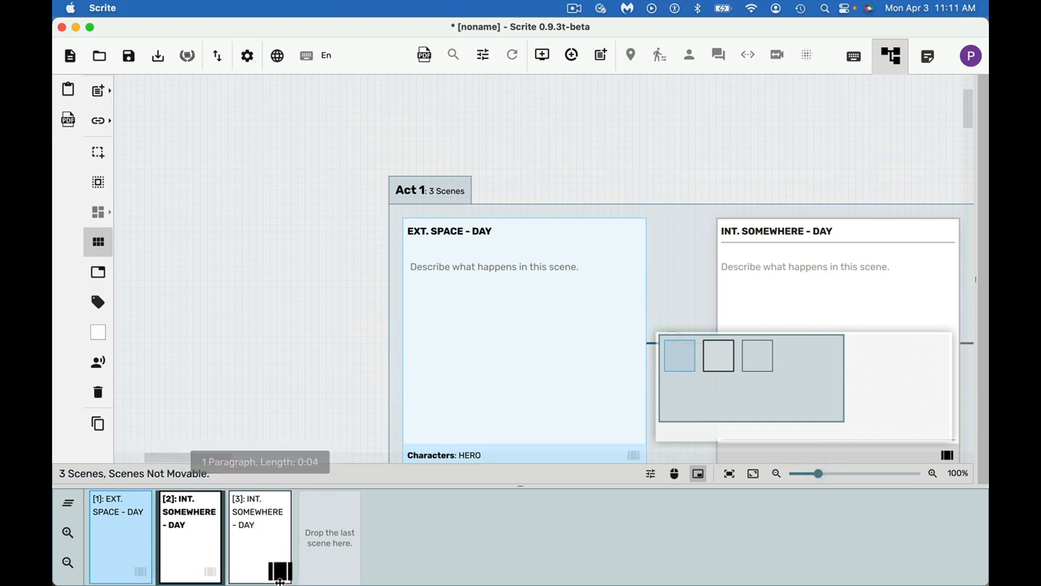
{"action": "mouse_move", "coordinate": [683, 458]}
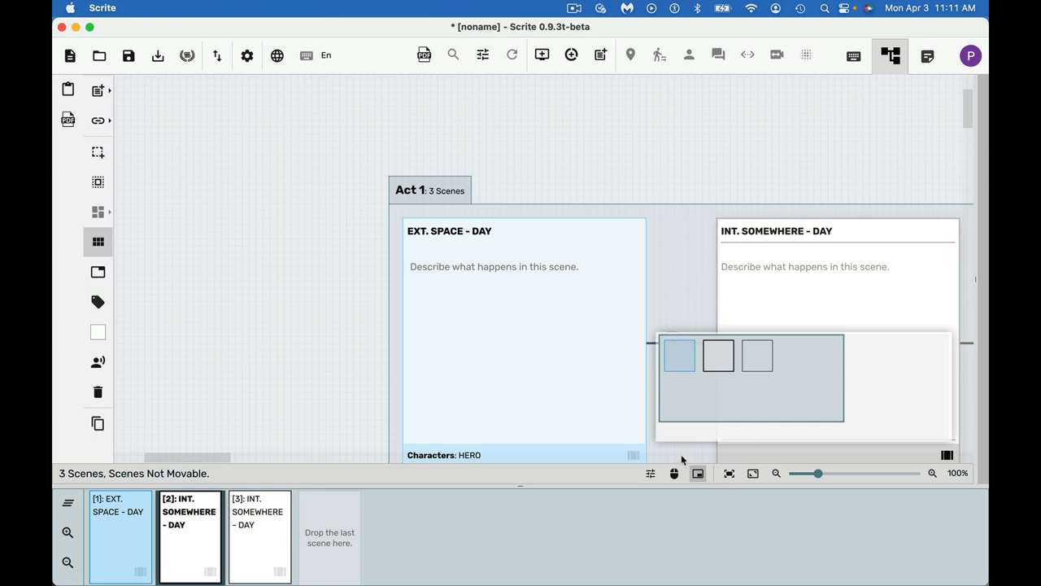
Give the second and third index cards the synopses "second scene" and "third scene".
{"action": "left_click", "coordinate": [804, 267]}
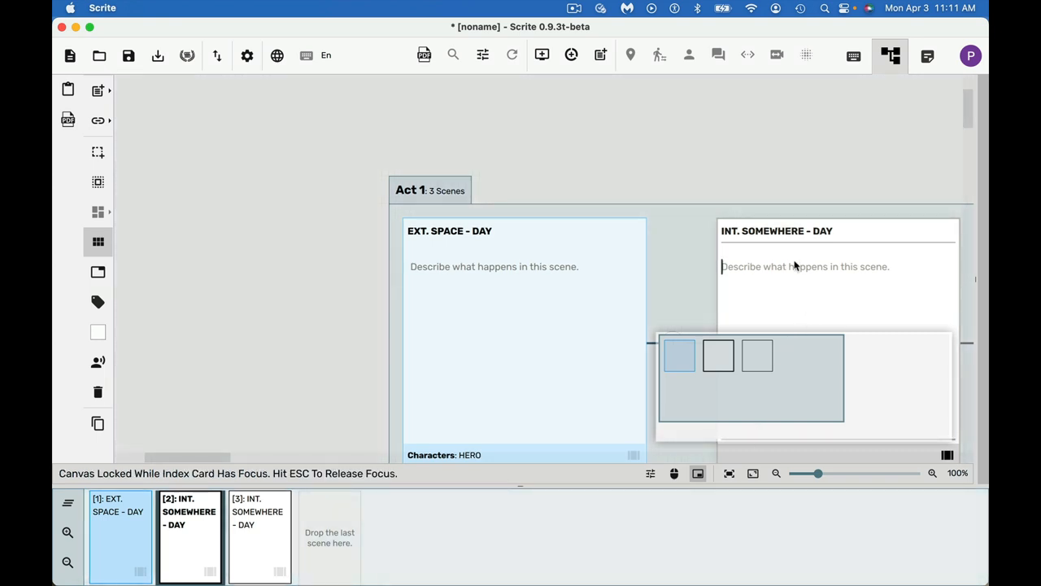
{"action": "type", "text": "s"}
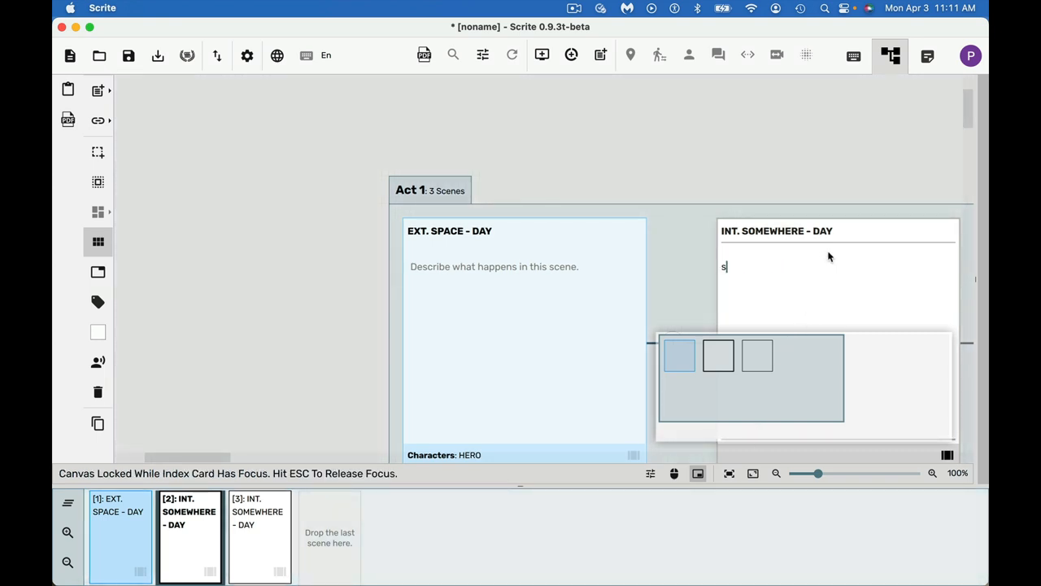
{"action": "type", "text": "second scene"}
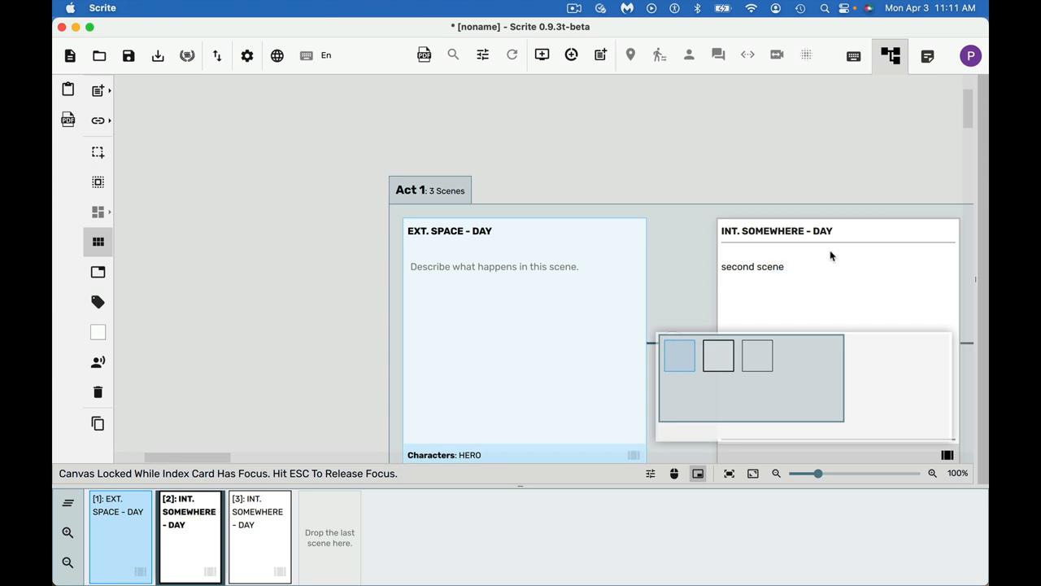
{"action": "mouse_move", "coordinate": [757, 354]}
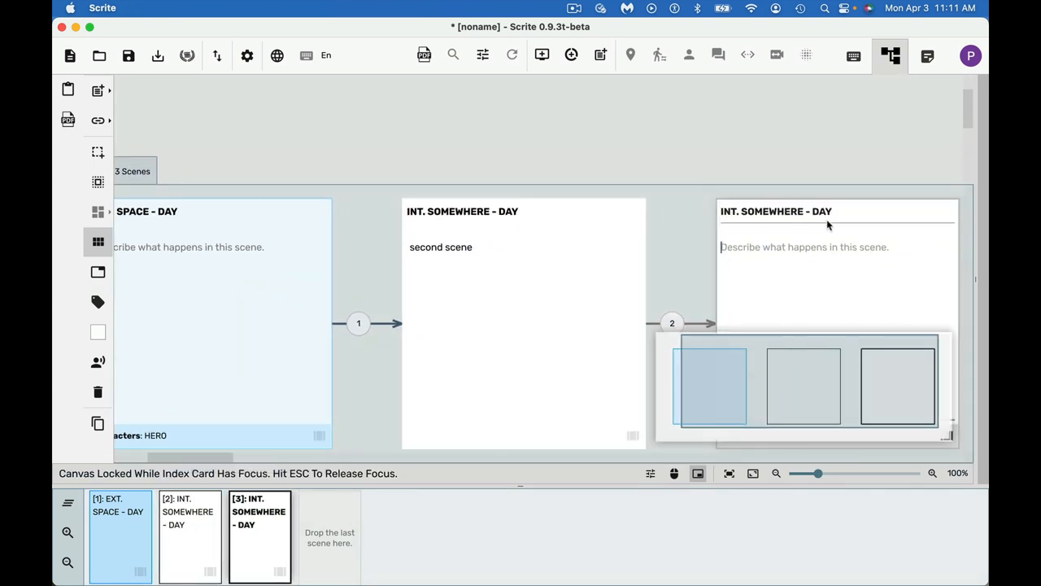
{"action": "type", "text": "third scene"}
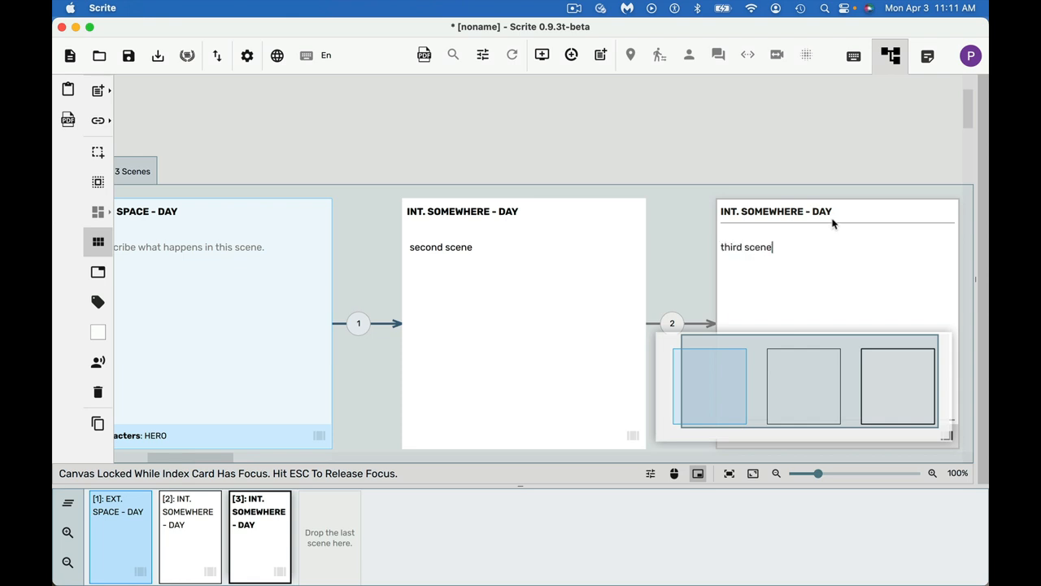
{"action": "mouse_move", "coordinate": [341, 517]}
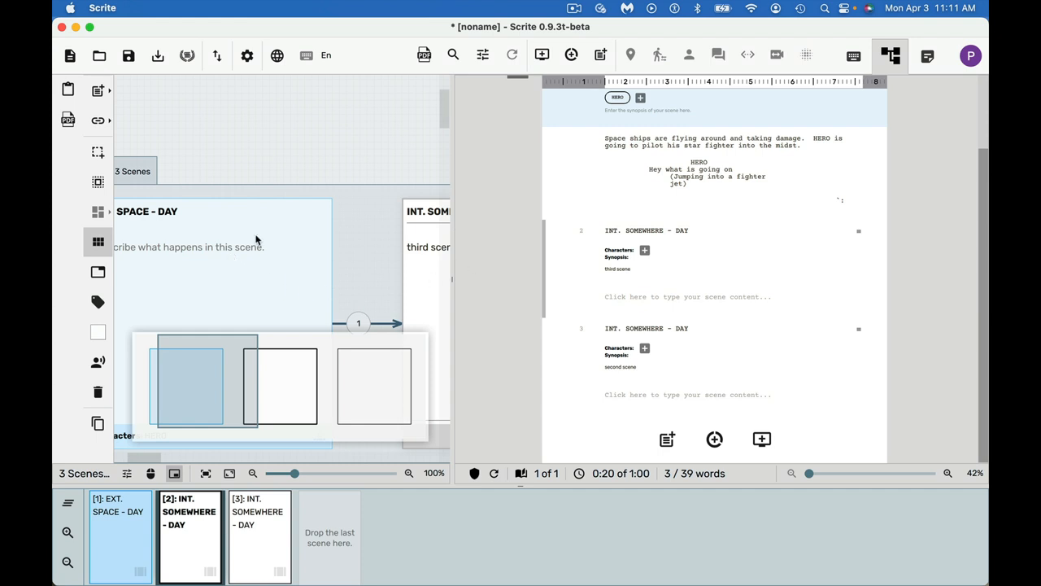
{"action": "mouse_move", "coordinate": [329, 465]}
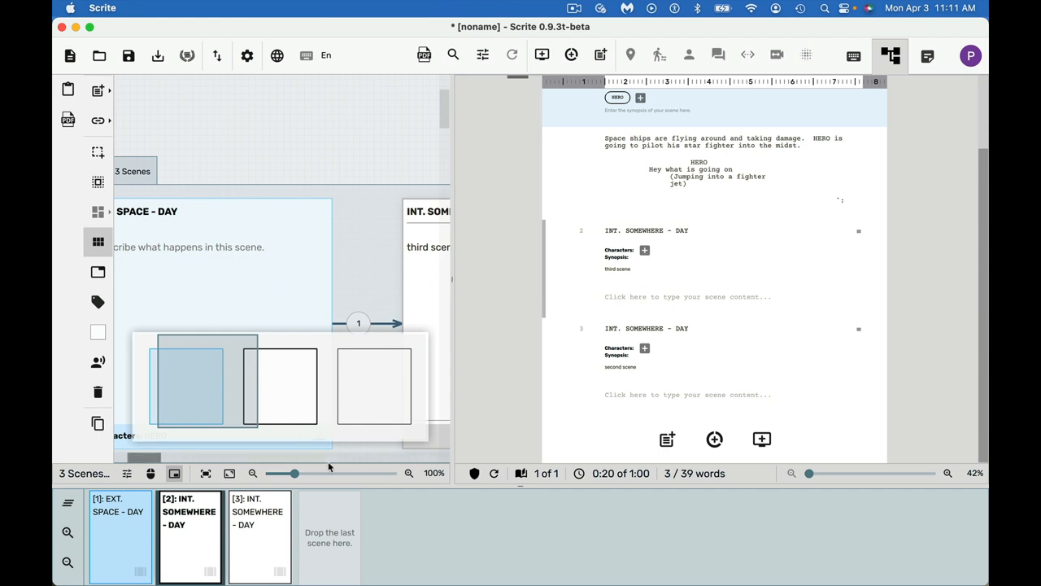
{"action": "mouse_move", "coordinate": [399, 449]}
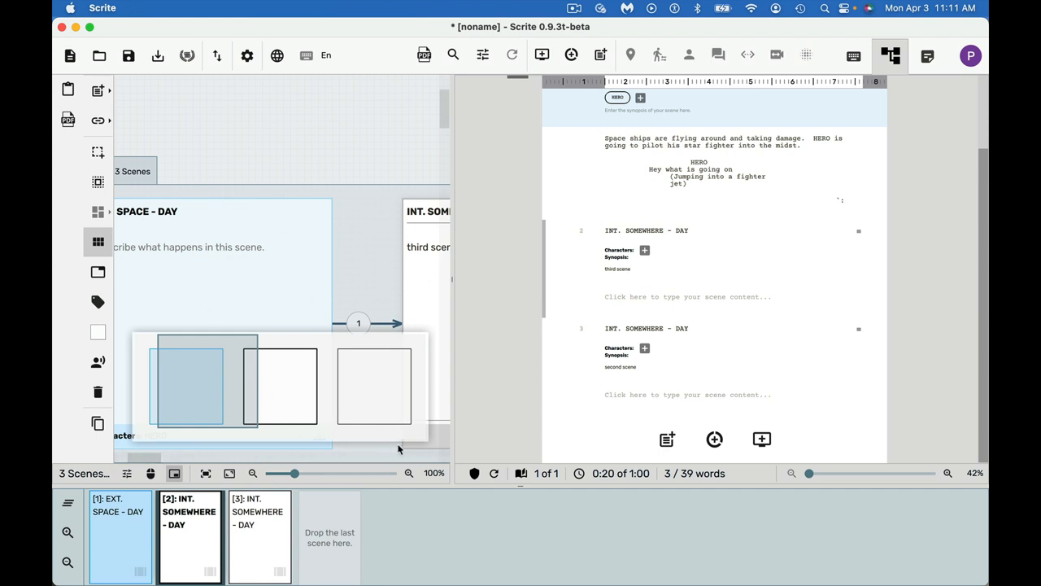
{"action": "mouse_move", "coordinate": [573, 278]}
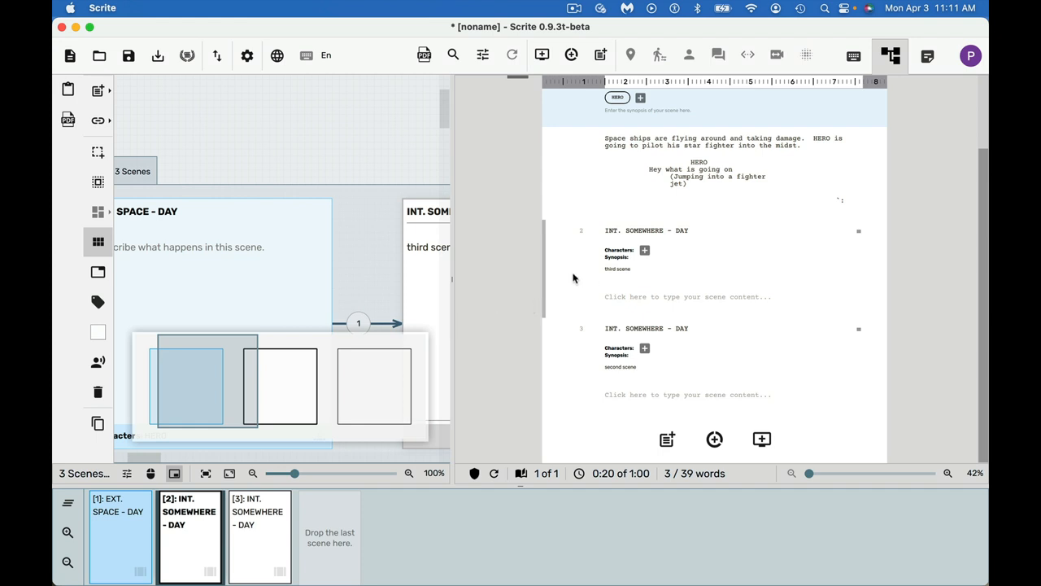
{"action": "mouse_move", "coordinate": [427, 267]}
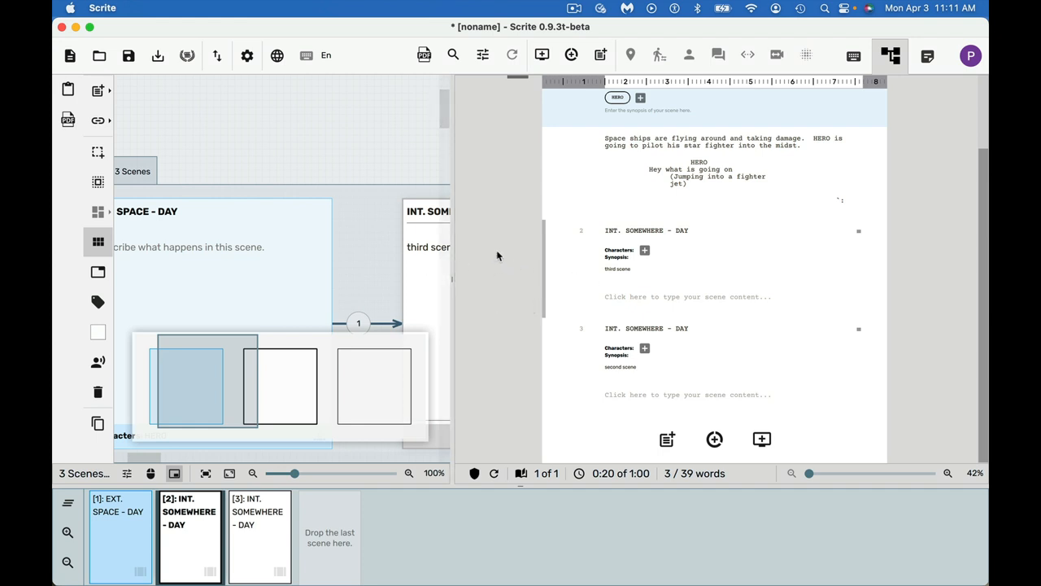
{"action": "mouse_move", "coordinate": [499, 254]}
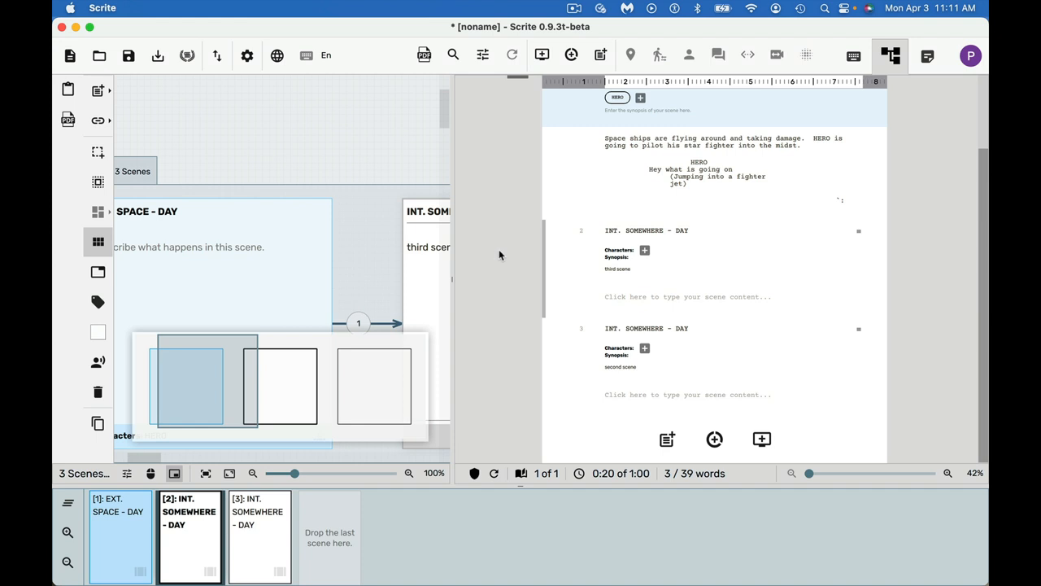
{"action": "mouse_move", "coordinate": [506, 253]}
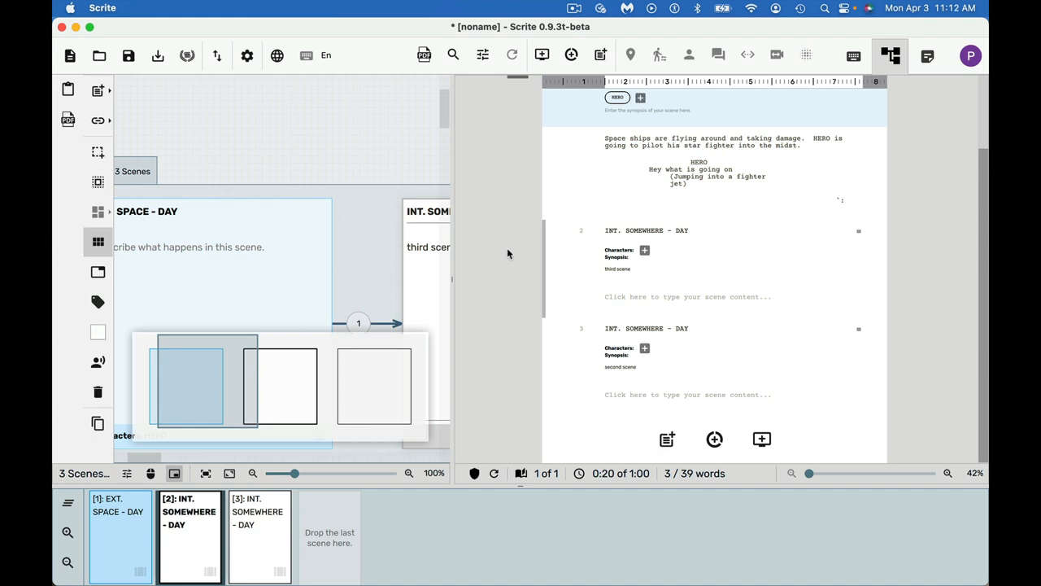
{"action": "mouse_move", "coordinate": [528, 250]}
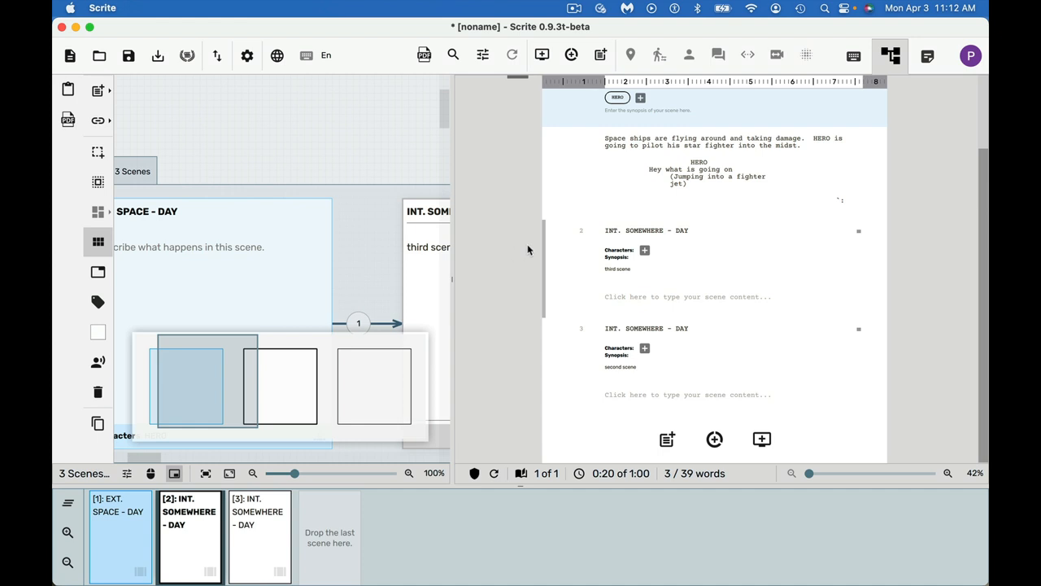
{"action": "mouse_move", "coordinate": [891, 52]}
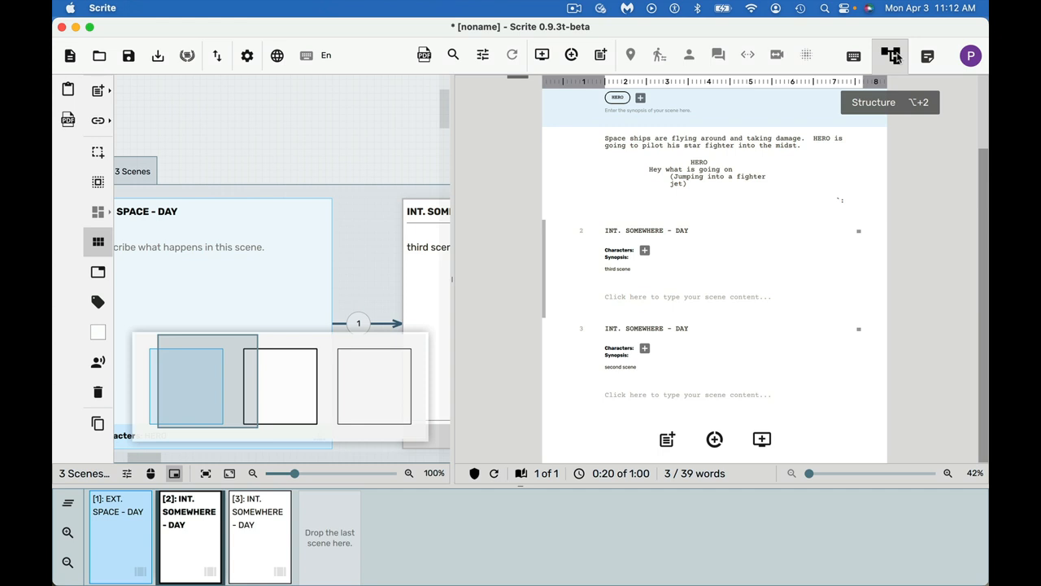
{"action": "mouse_move", "coordinate": [956, 85]}
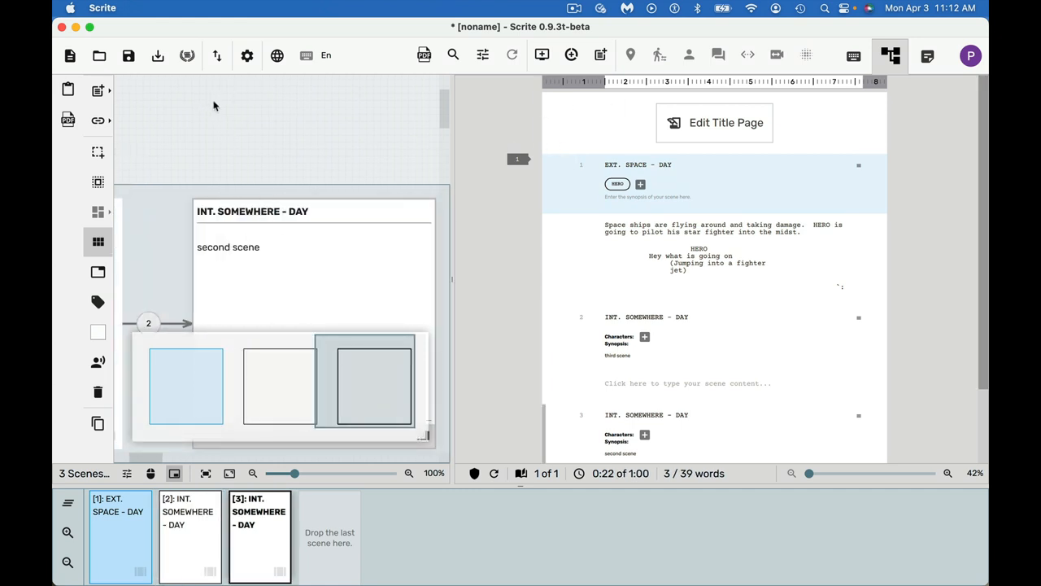
{"action": "mouse_move", "coordinate": [110, 85]}
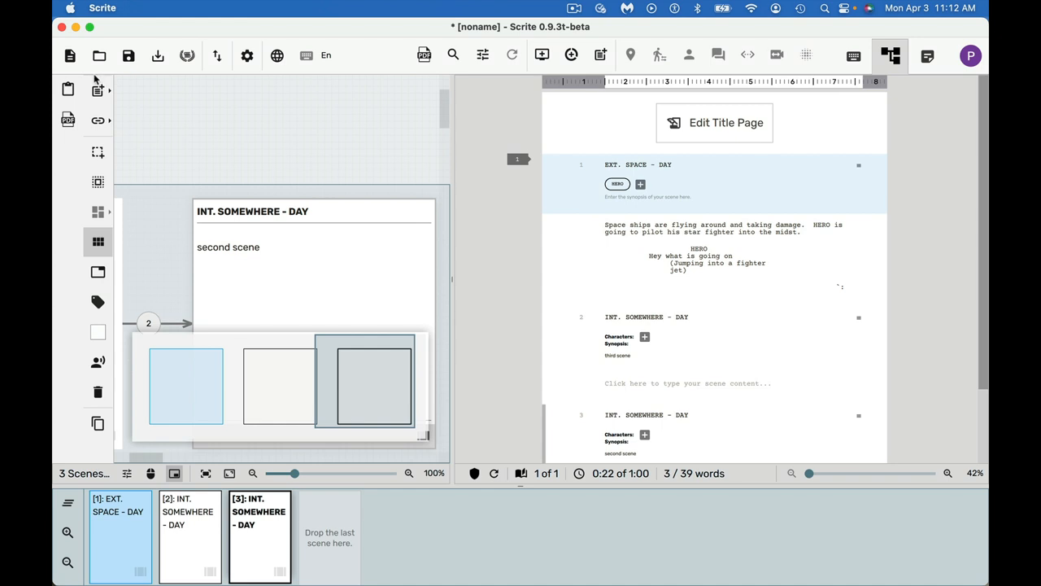
{"action": "mouse_move", "coordinate": [73, 63]}
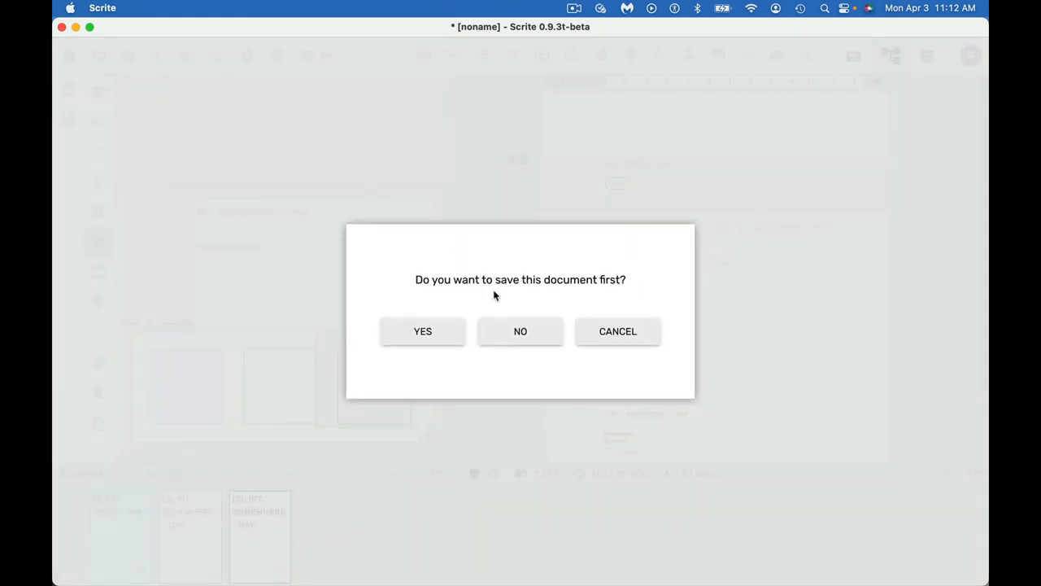
Discard the unsaved draft so the long 69-page imported screenplay opens.
{"action": "left_click", "coordinate": [520, 332]}
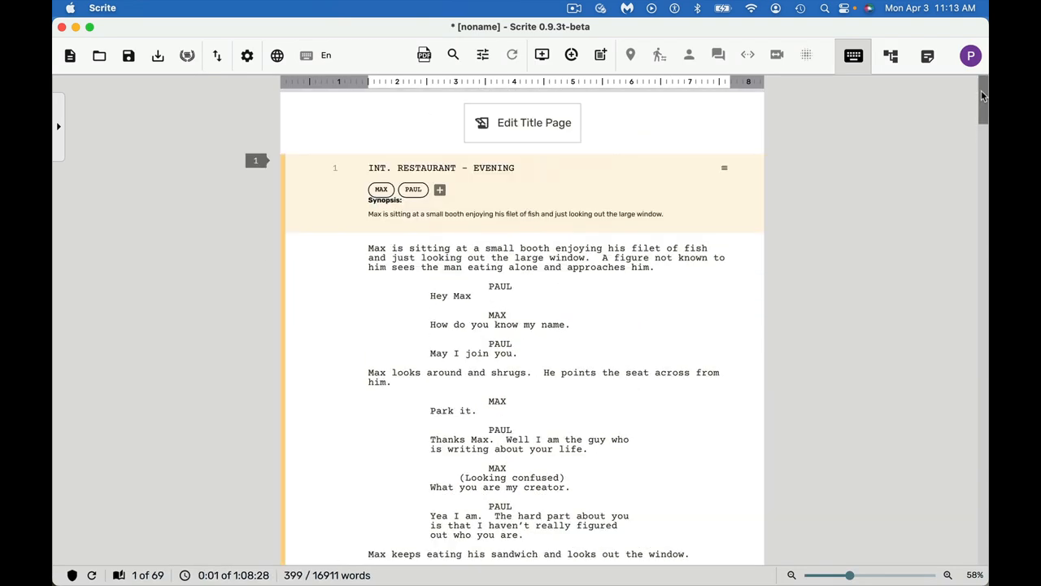
{"action": "mouse_move", "coordinate": [685, 122]}
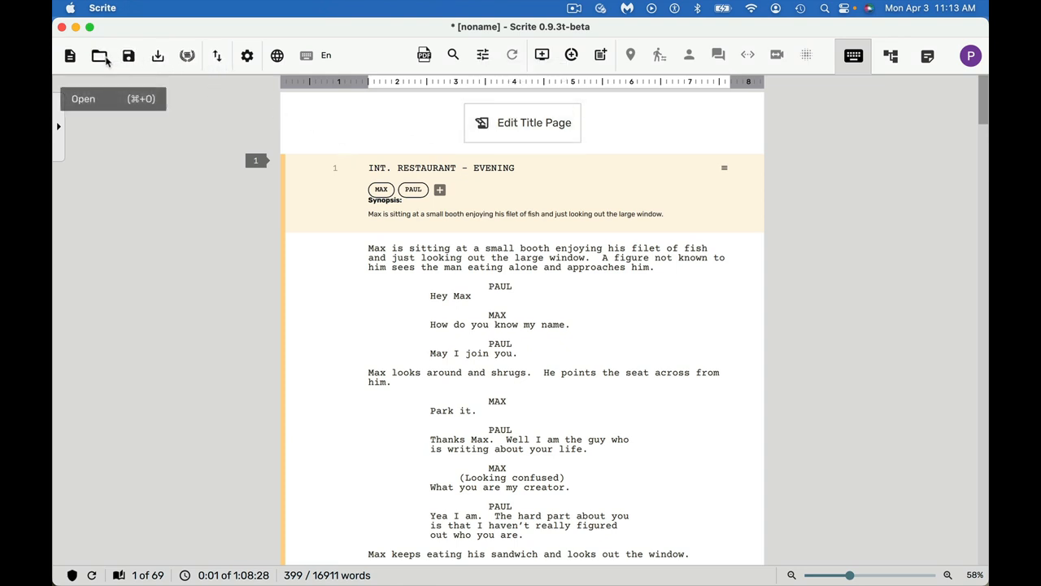
{"action": "mouse_move", "coordinate": [216, 55]}
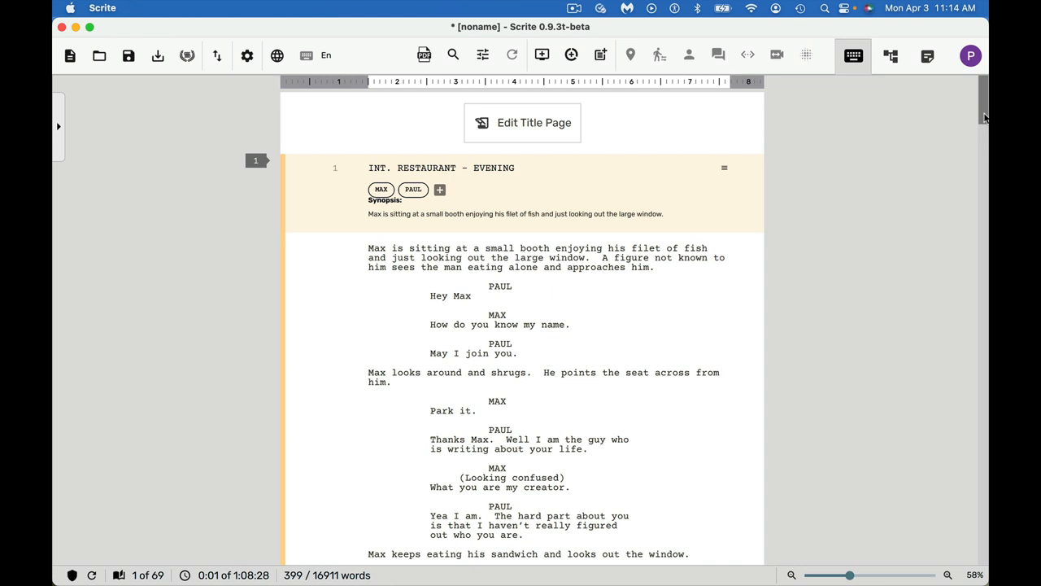
{"action": "mouse_move", "coordinate": [892, 55]}
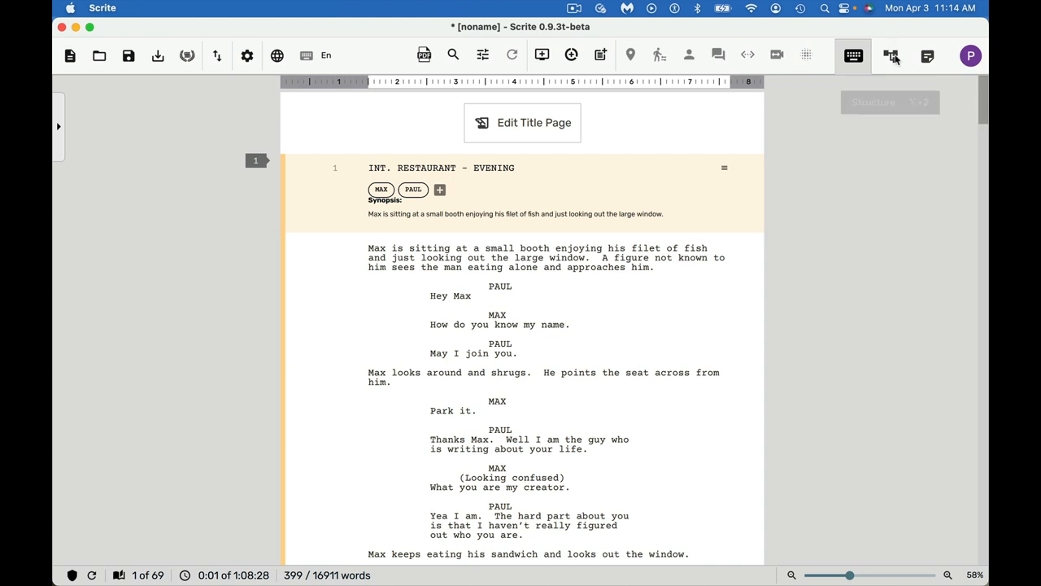
Review the 66 scene cards and script in Structure view through to page 59's INT. HUSSAIN BRIDGE.
{"action": "left_click", "coordinate": [891, 56]}
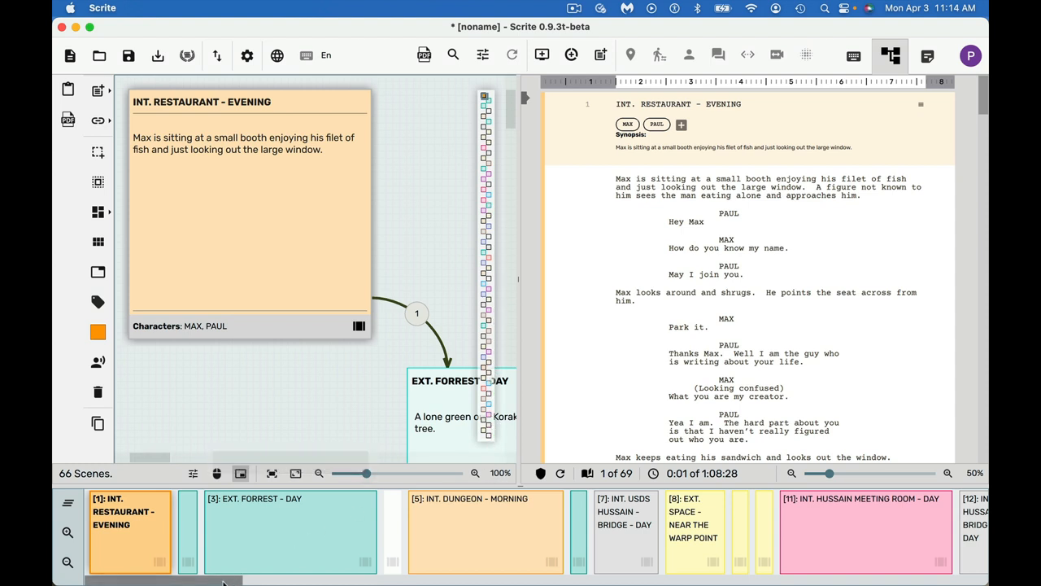
{"action": "scroll", "scroll_direction": "right", "scroll_amount": 3}
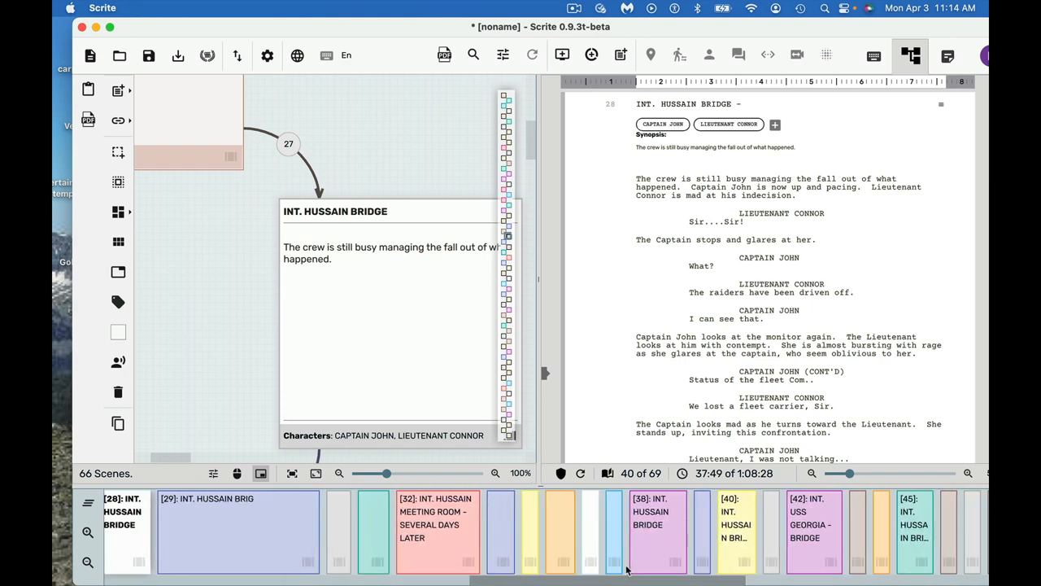
{"action": "scroll", "scroll_direction": "right", "scroll_amount": 3}
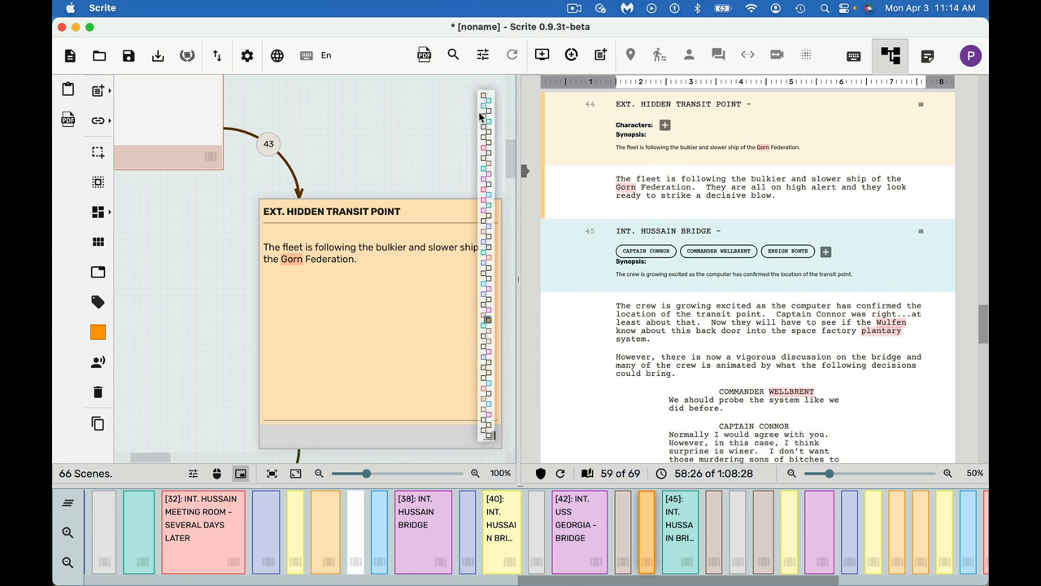
{"action": "mouse_move", "coordinate": [504, 361]}
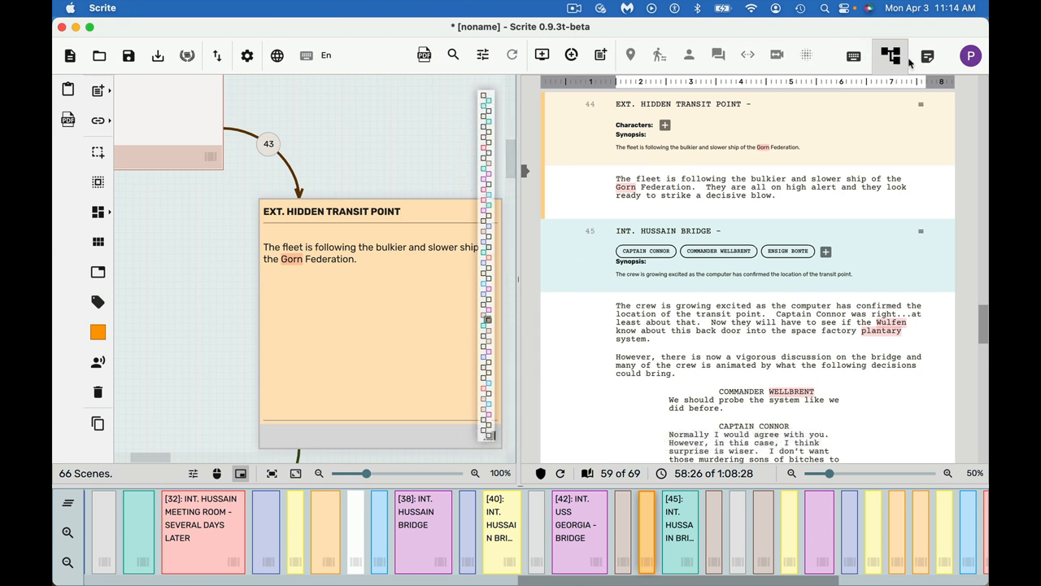
Browse the Notebook scene list to scene 60, INT. COCKPIT, and view its synopsis.
{"action": "left_click", "coordinate": [927, 56]}
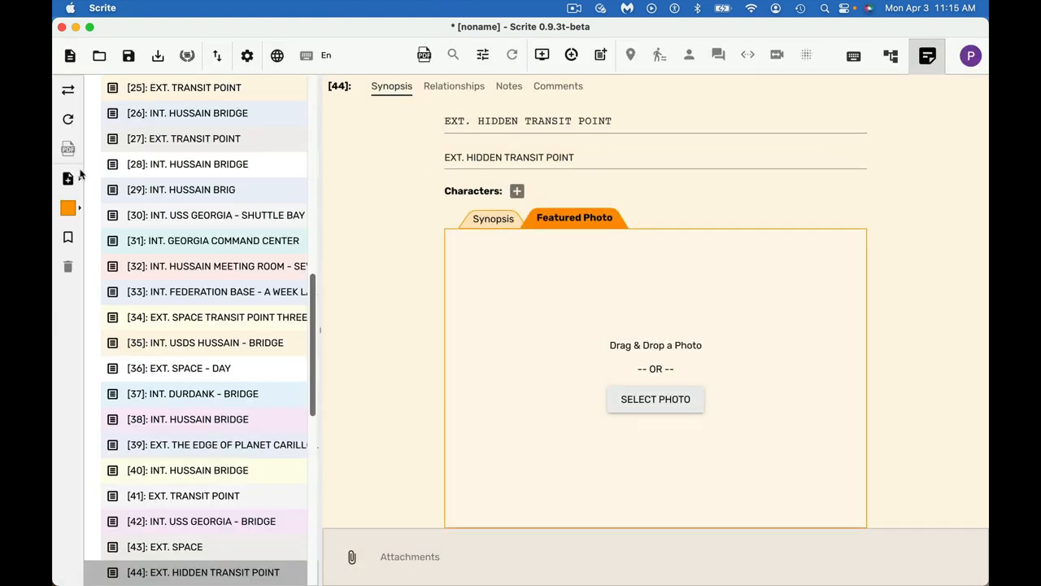
{"action": "mouse_move", "coordinate": [311, 319]}
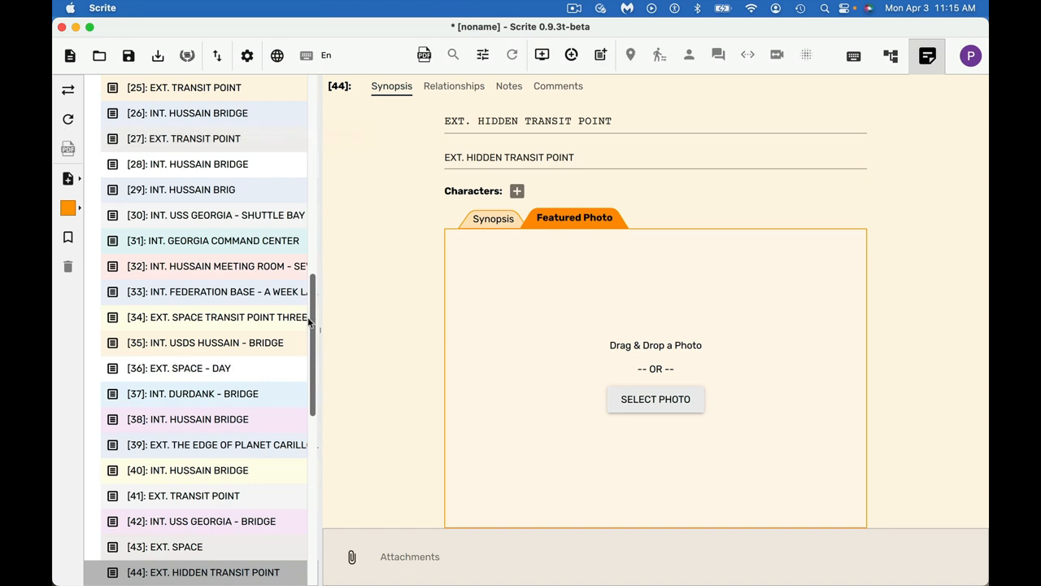
{"action": "scroll", "scroll_direction": "down", "scroll_amount": 3}
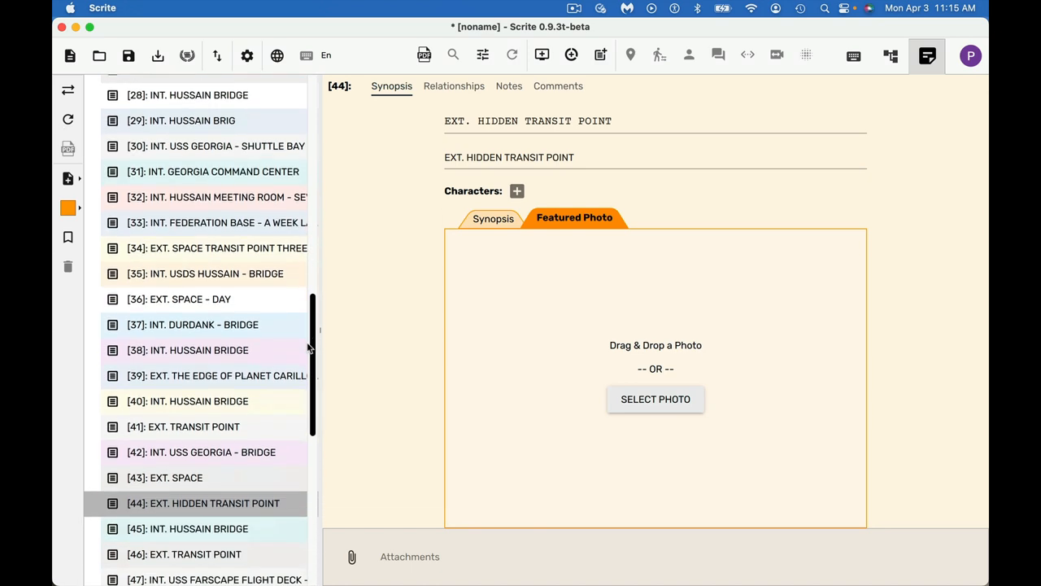
{"action": "scroll", "scroll_direction": "down", "scroll_amount": 3}
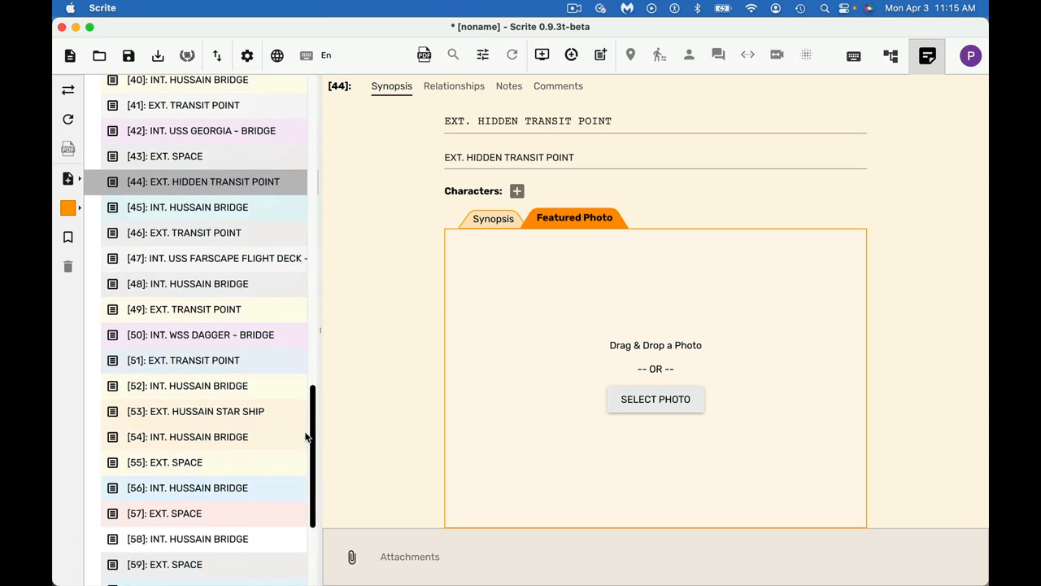
{"action": "left_click", "coordinate": [171, 469]}
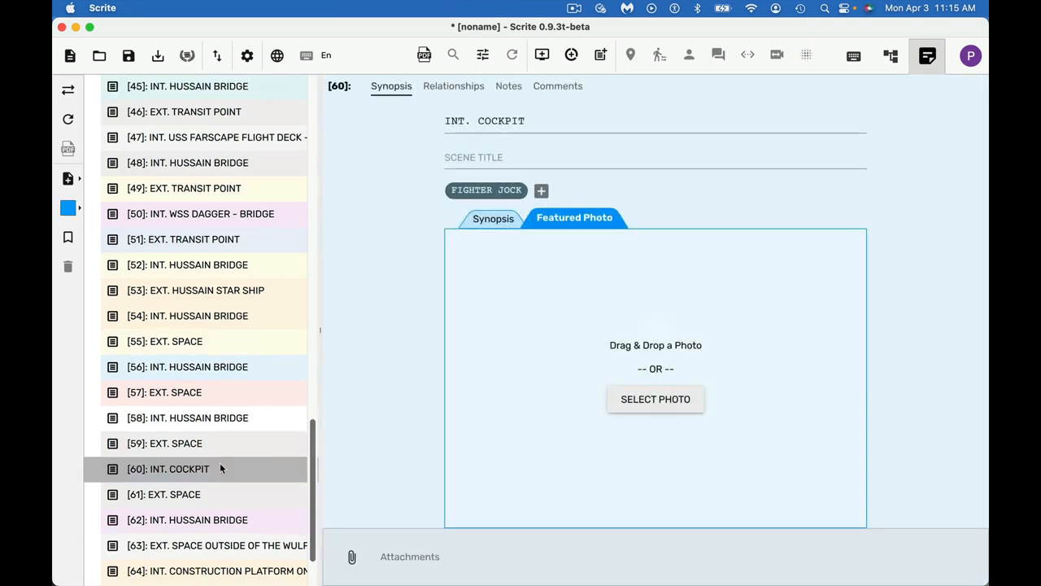
{"action": "mouse_move", "coordinate": [957, 215]}
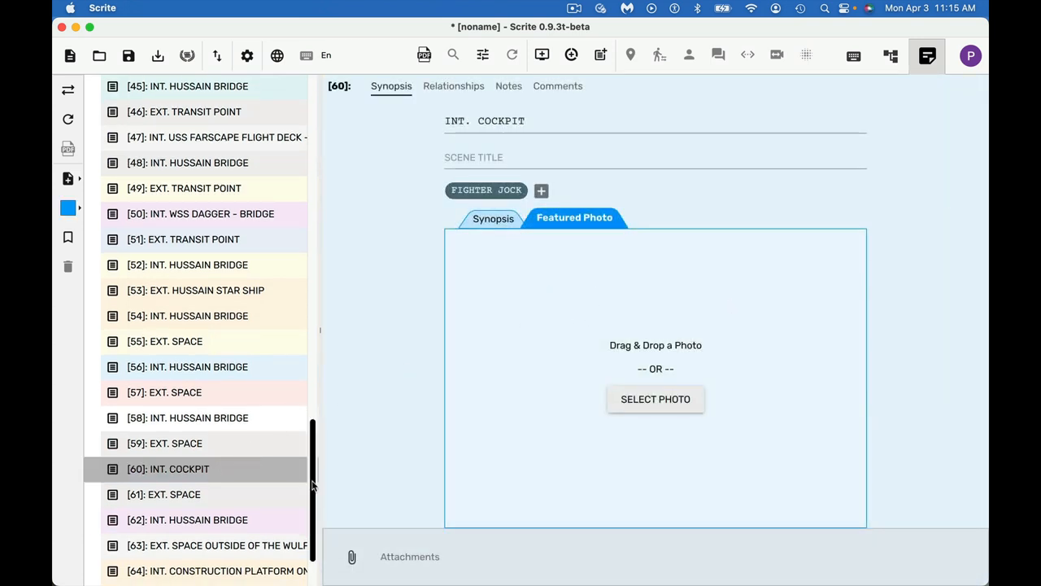
{"action": "left_click", "coordinate": [493, 218]}
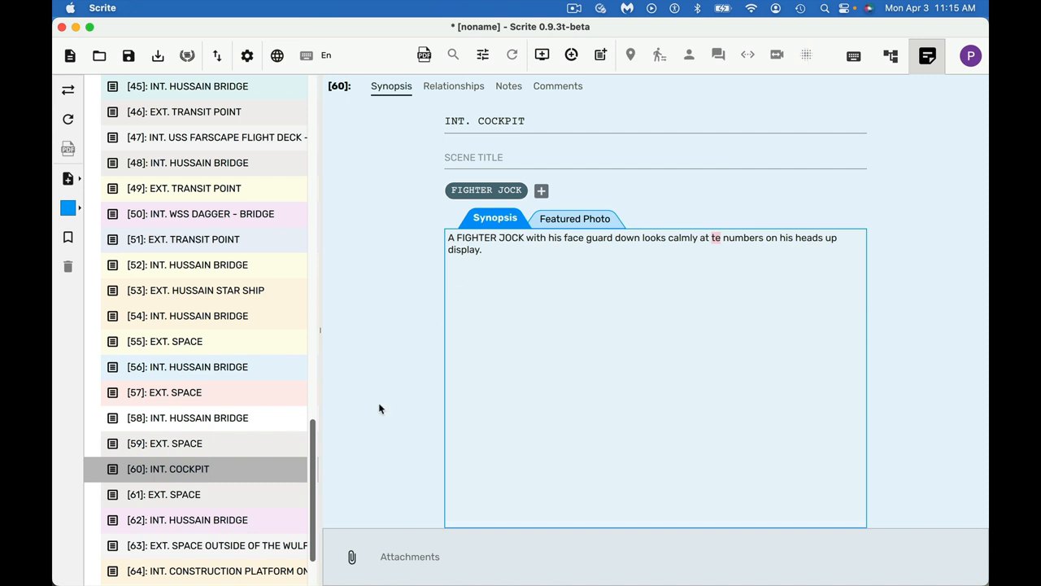
Review scene 62, INT. HUSSAIN BRIDGE — relationships, comments and synopsis — then return to the editor.
{"action": "scroll", "scroll_direction": "down", "scroll_amount": 3}
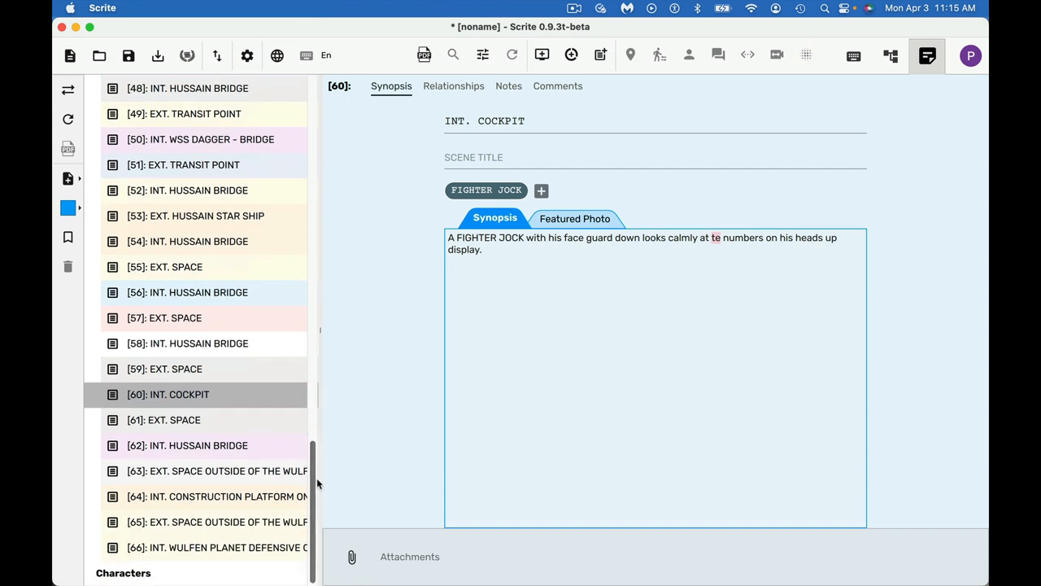
{"action": "left_click", "coordinate": [187, 446]}
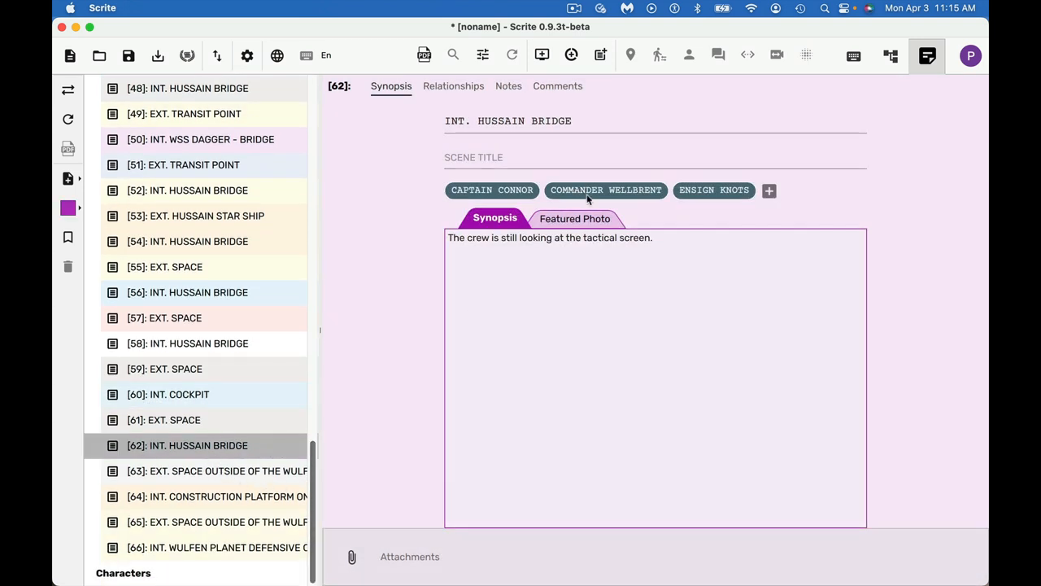
{"action": "mouse_move", "coordinate": [550, 198]}
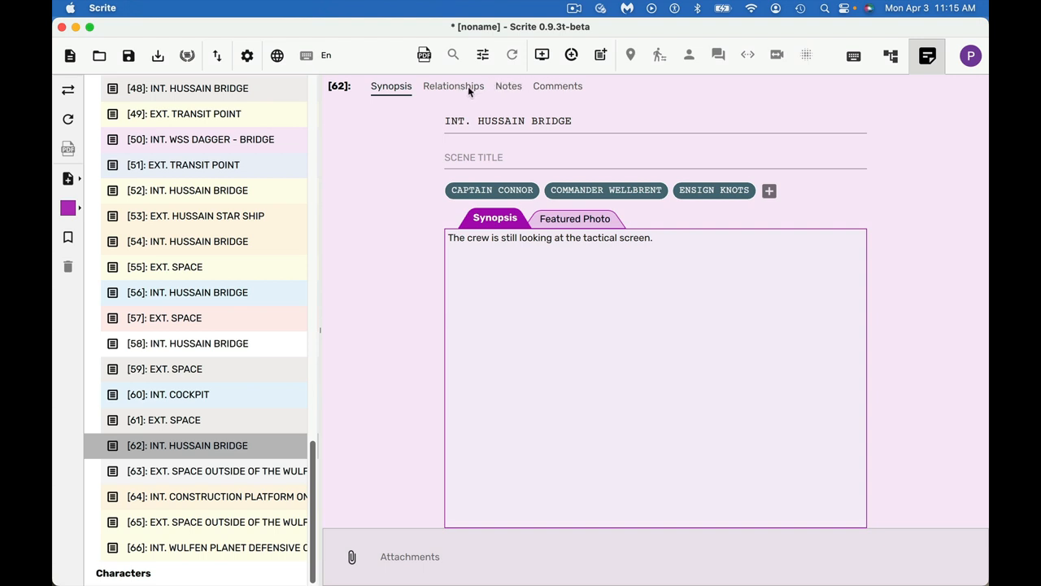
{"action": "left_click", "coordinate": [452, 84]}
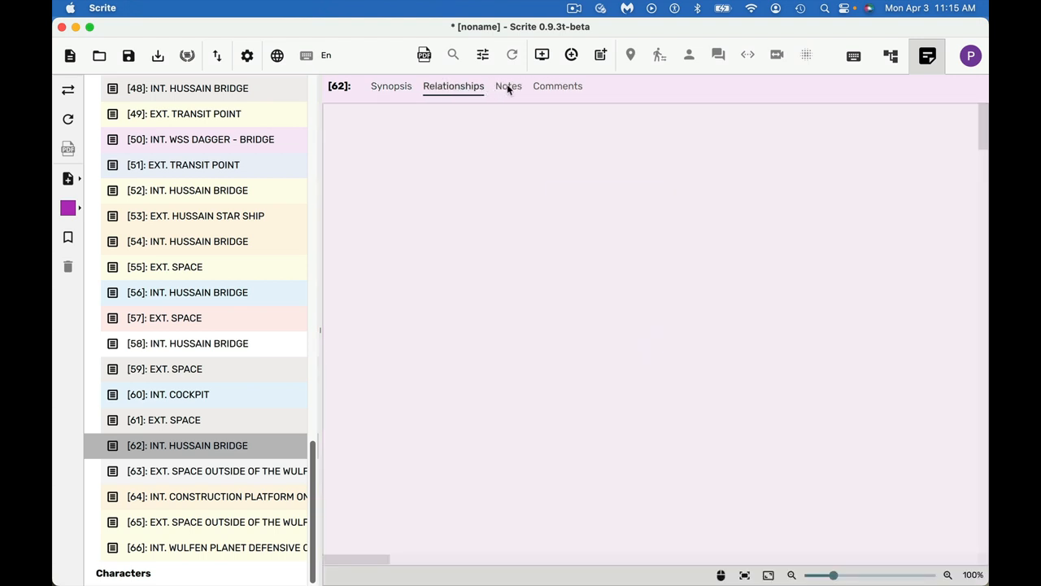
{"action": "left_click", "coordinate": [558, 86]}
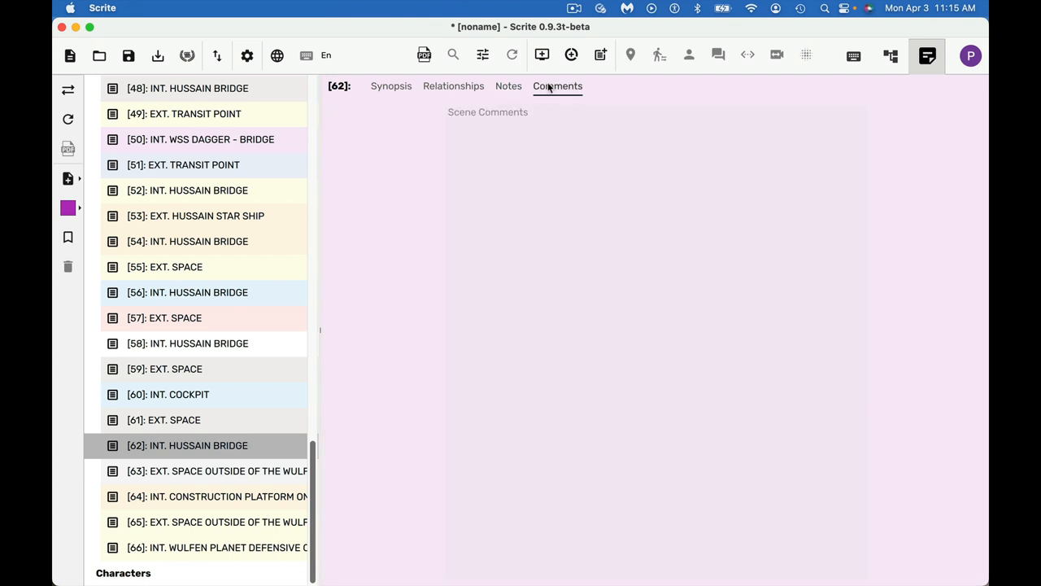
{"action": "mouse_move", "coordinate": [397, 85]}
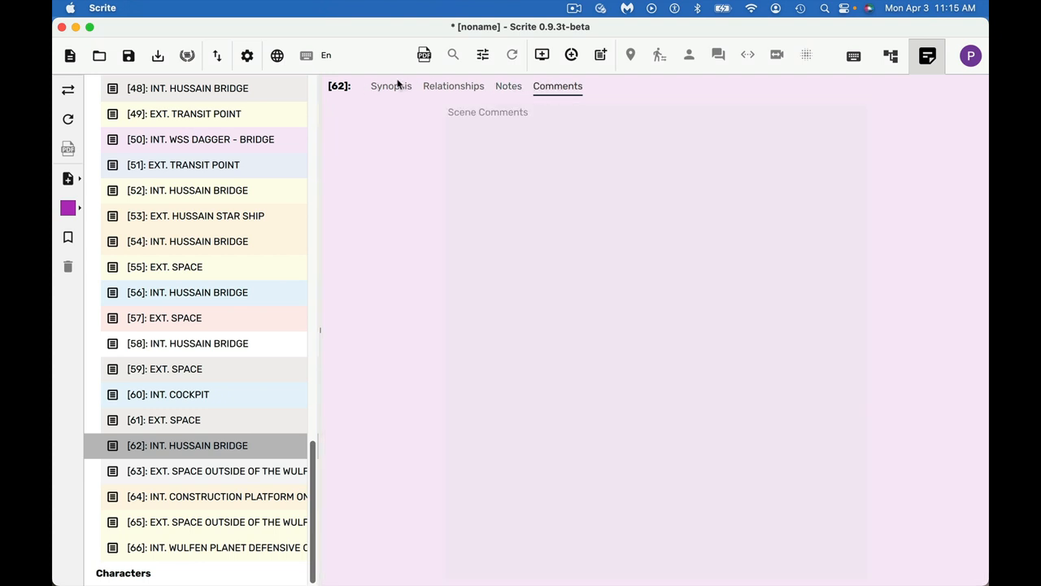
{"action": "left_click", "coordinate": [390, 85]}
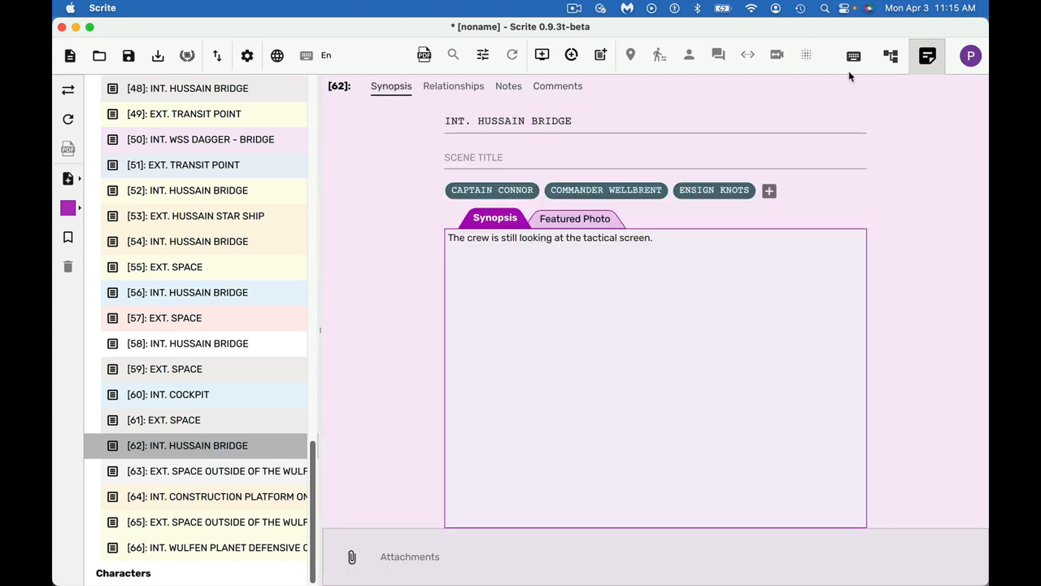
{"action": "left_click", "coordinate": [853, 55]}
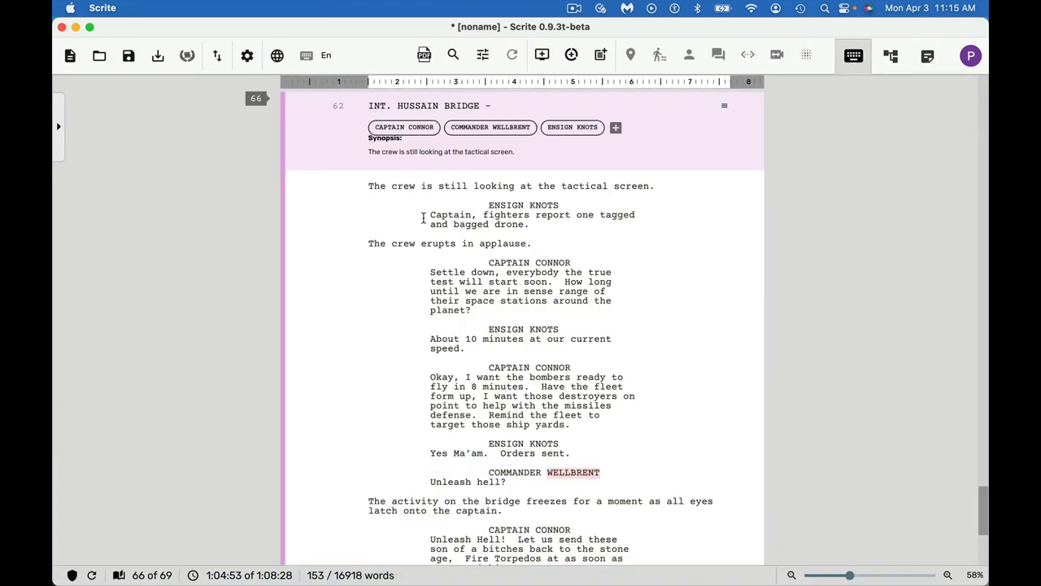
{"action": "mouse_move", "coordinate": [984, 501]}
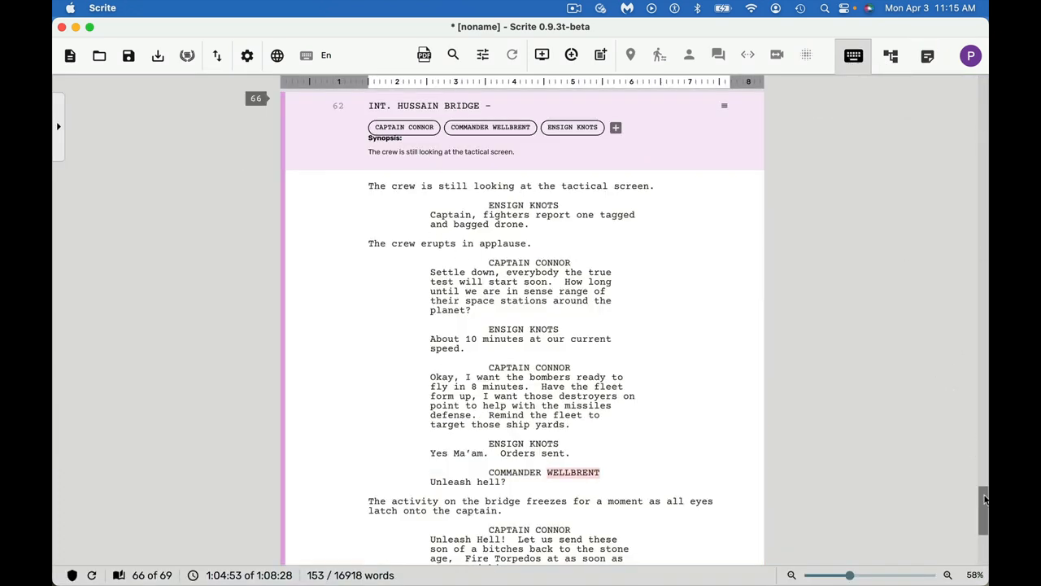
Scroll the editor past scene 62 to scene 63, EXT. SPACE OUTSIDE OF THE WULFEN WORLD.
{"action": "scroll", "scroll_direction": "down", "scroll_amount": 3}
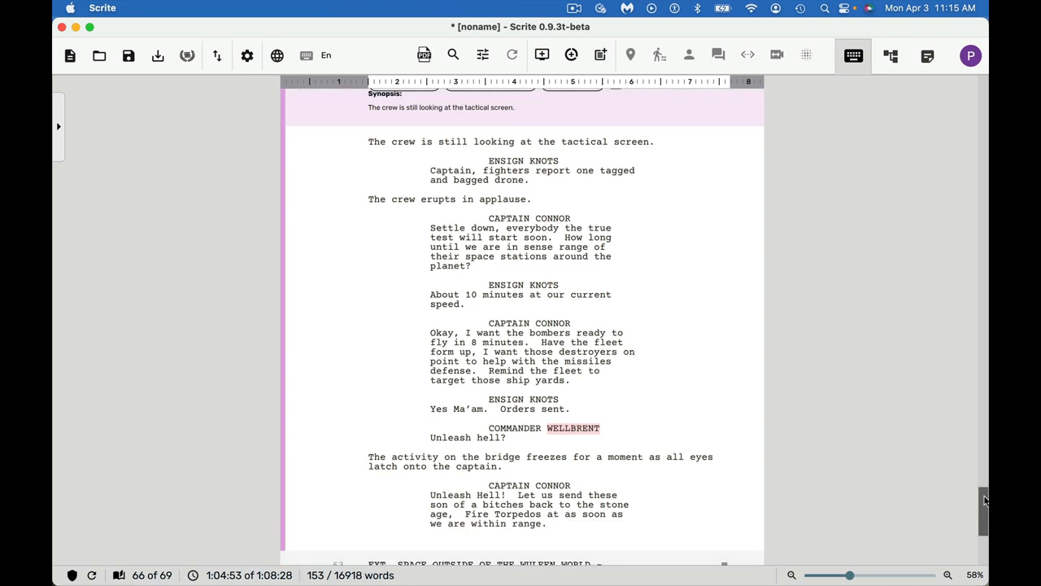
{"action": "scroll", "scroll_direction": "down", "scroll_amount": 3}
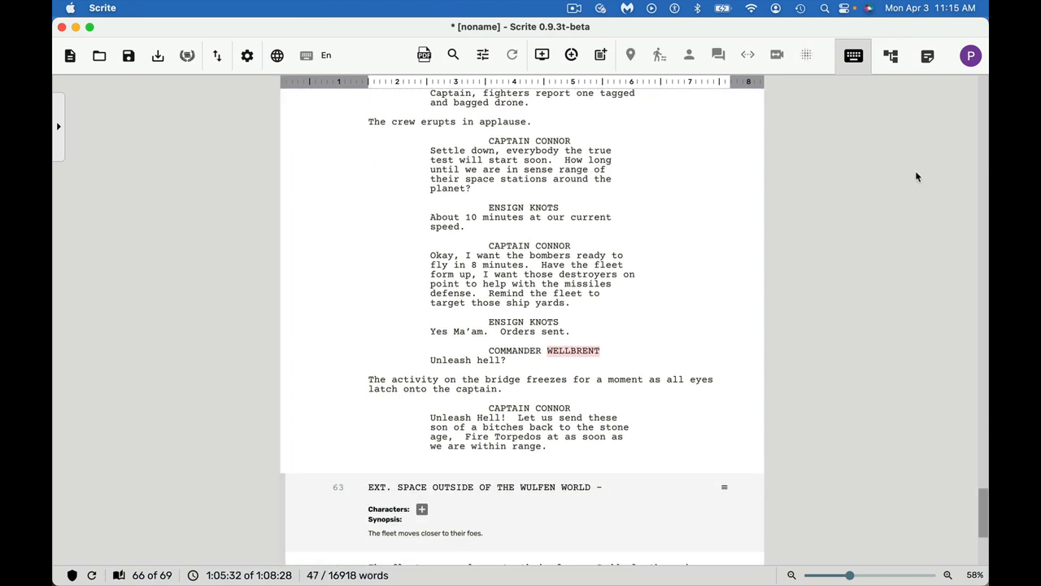
{"action": "mouse_move", "coordinate": [892, 54]}
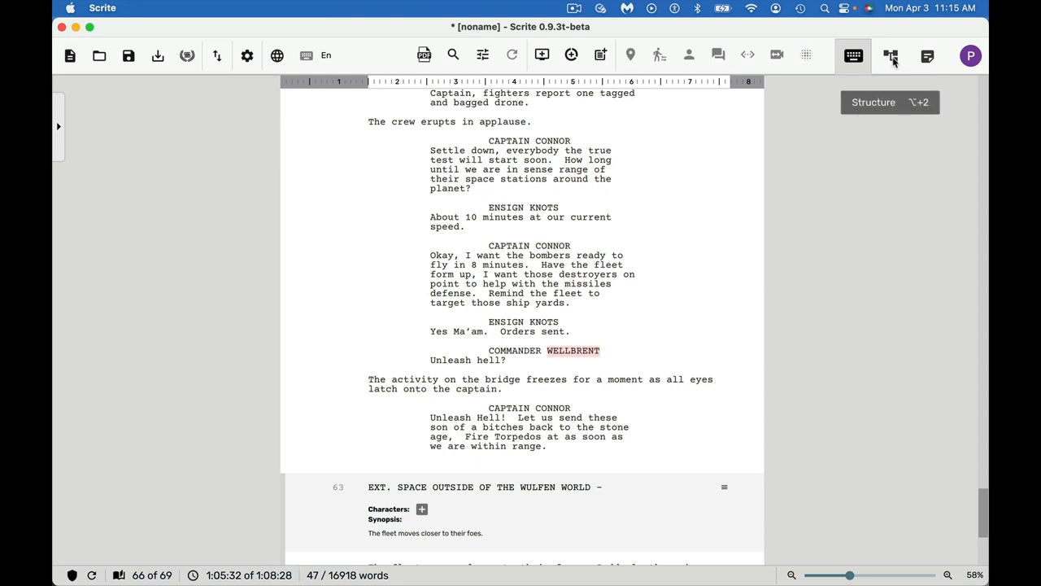
Centre the structure canvas on the EXT. SPACE OUTSIDE OF THE WULFEN WORLD card with the timeline at the opening scenes.
{"action": "left_click", "coordinate": [890, 54]}
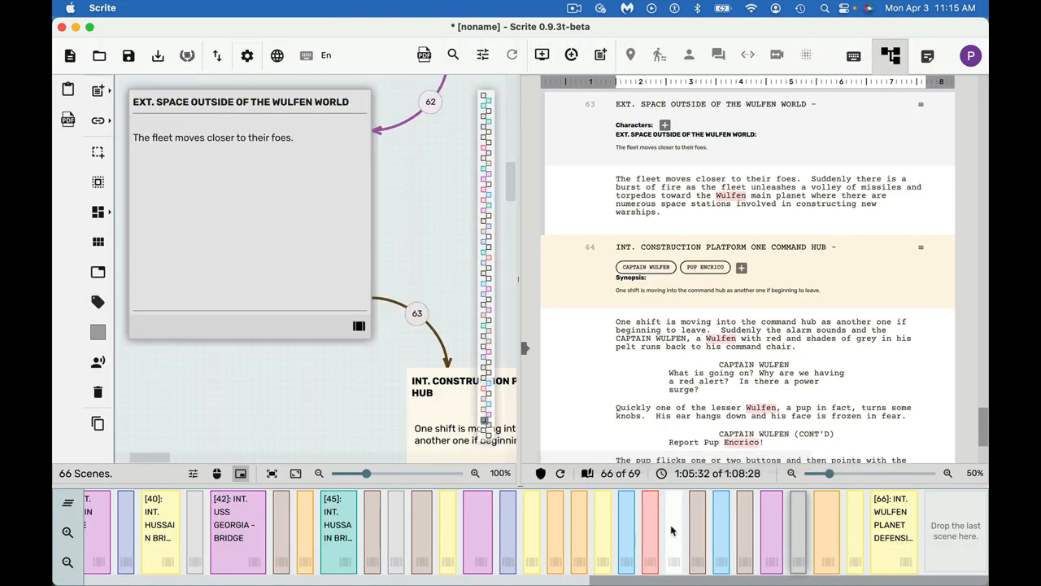
{"action": "mouse_move", "coordinate": [452, 413]}
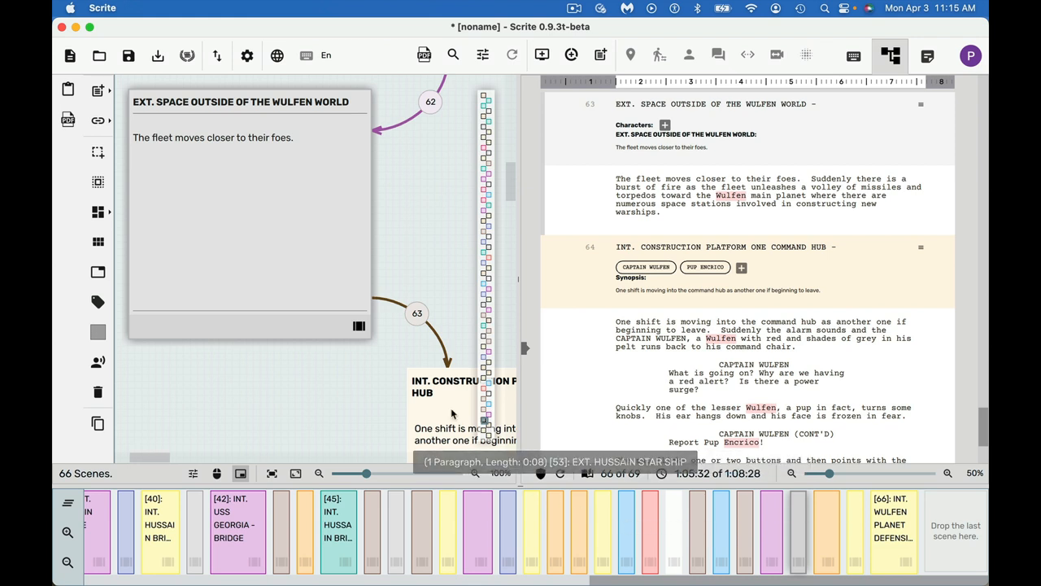
{"action": "mouse_move", "coordinate": [345, 163]}
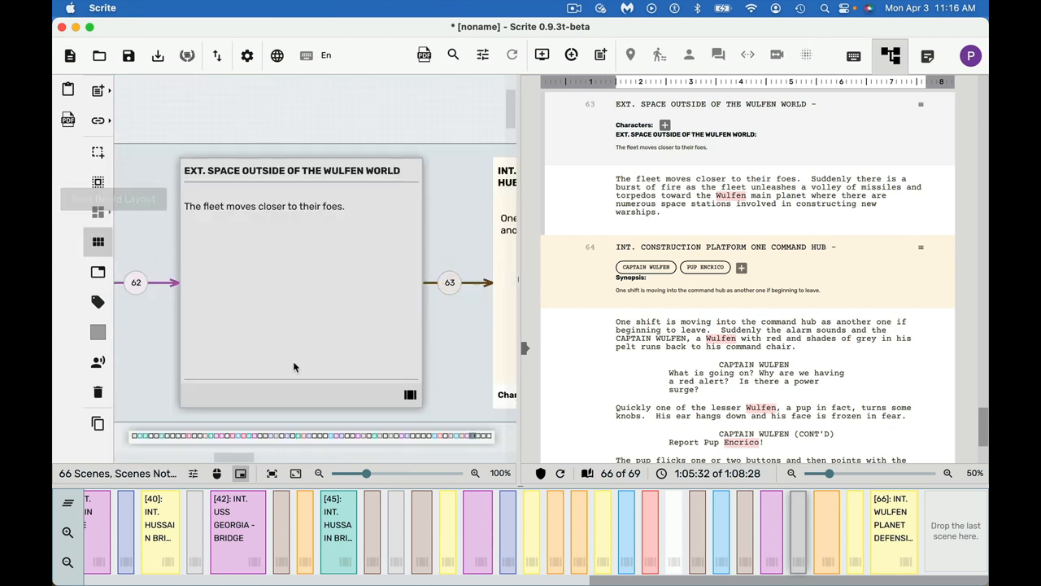
{"action": "mouse_move", "coordinate": [356, 439]}
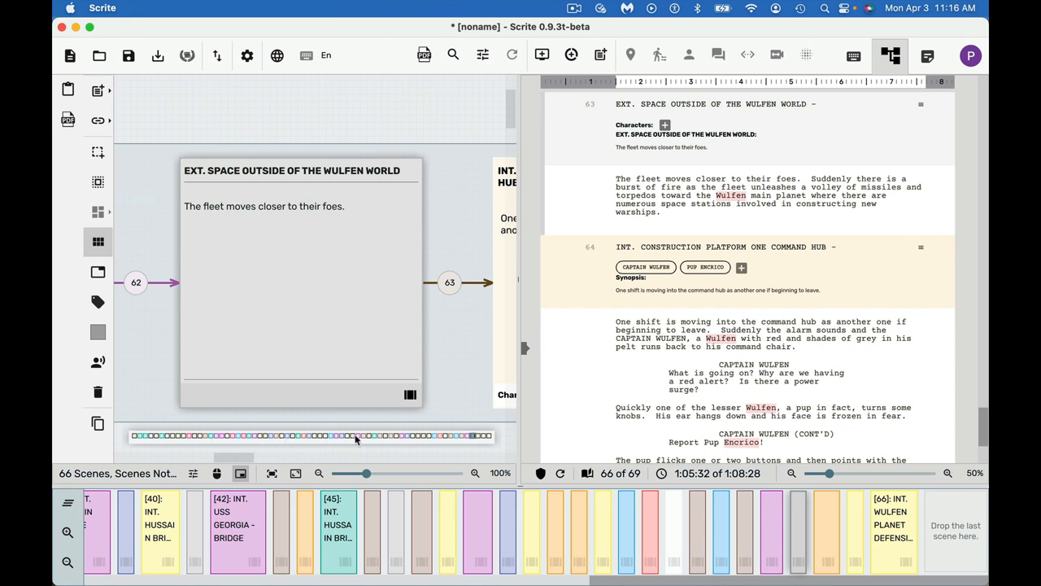
{"action": "mouse_move", "coordinate": [382, 257]}
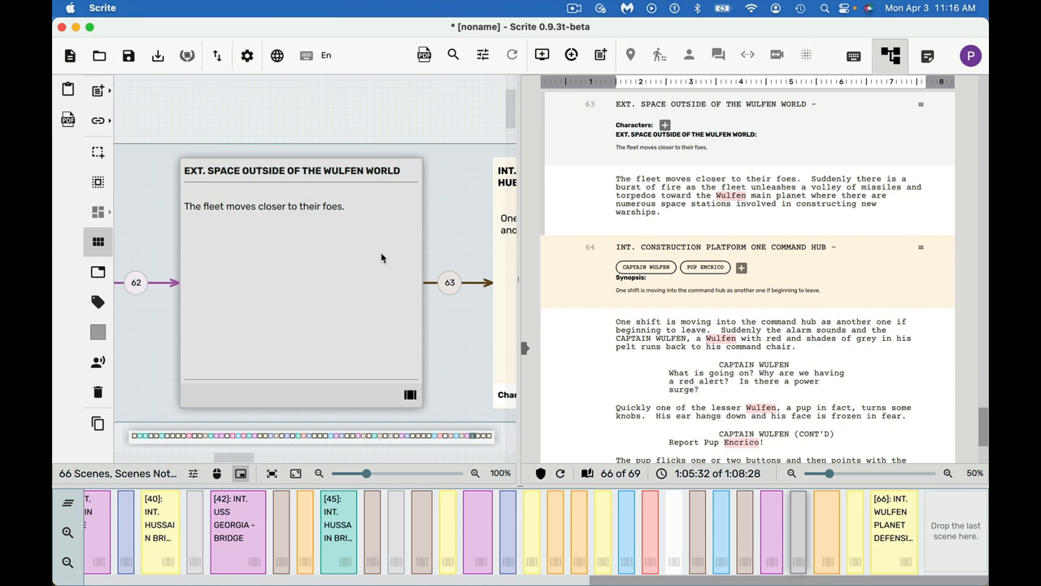
{"action": "mouse_move", "coordinate": [130, 456]}
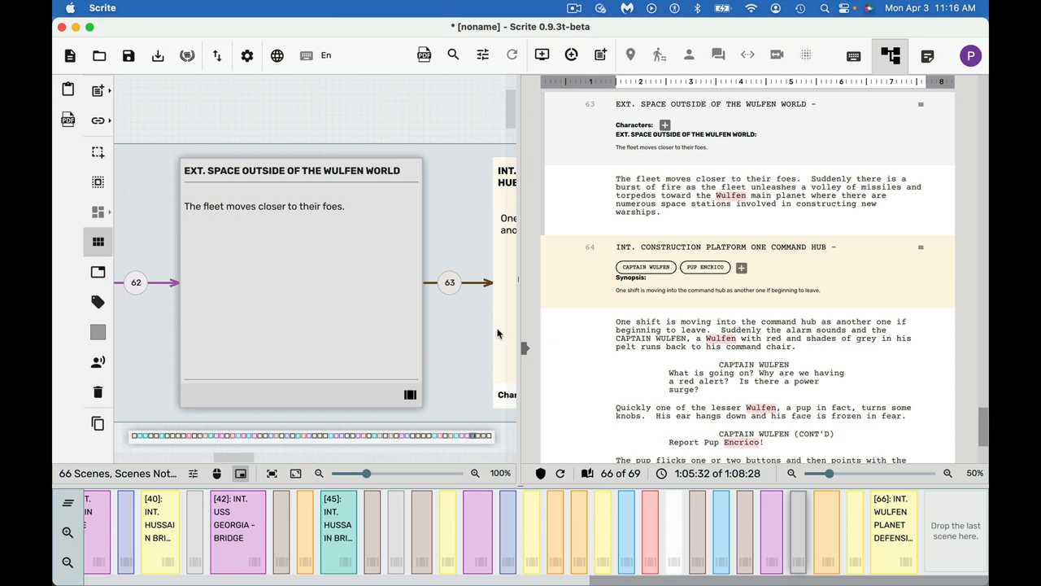
{"action": "mouse_move", "coordinate": [172, 337]}
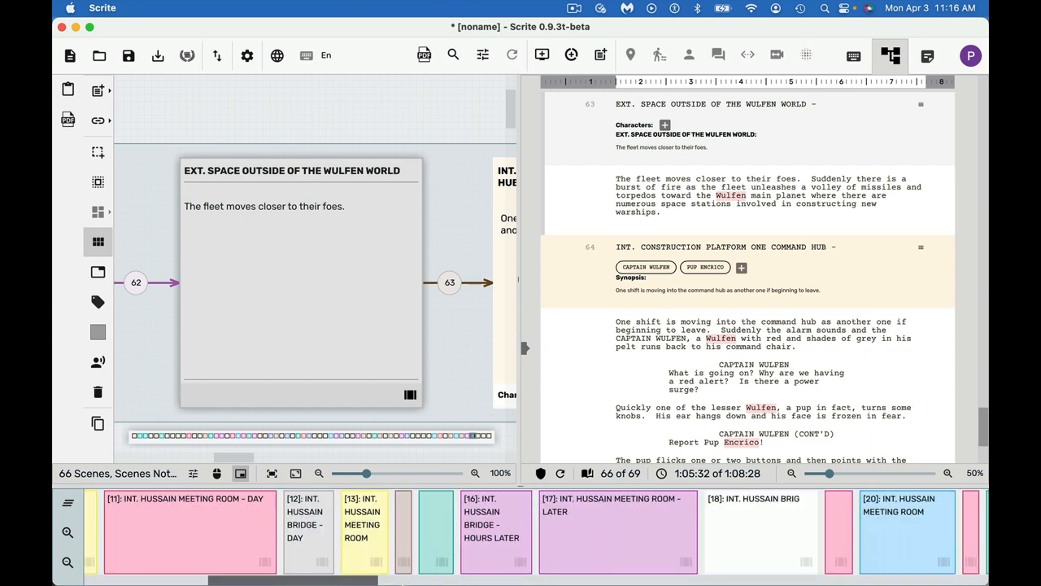
{"action": "scroll", "scroll_direction": "left", "scroll_amount": 3}
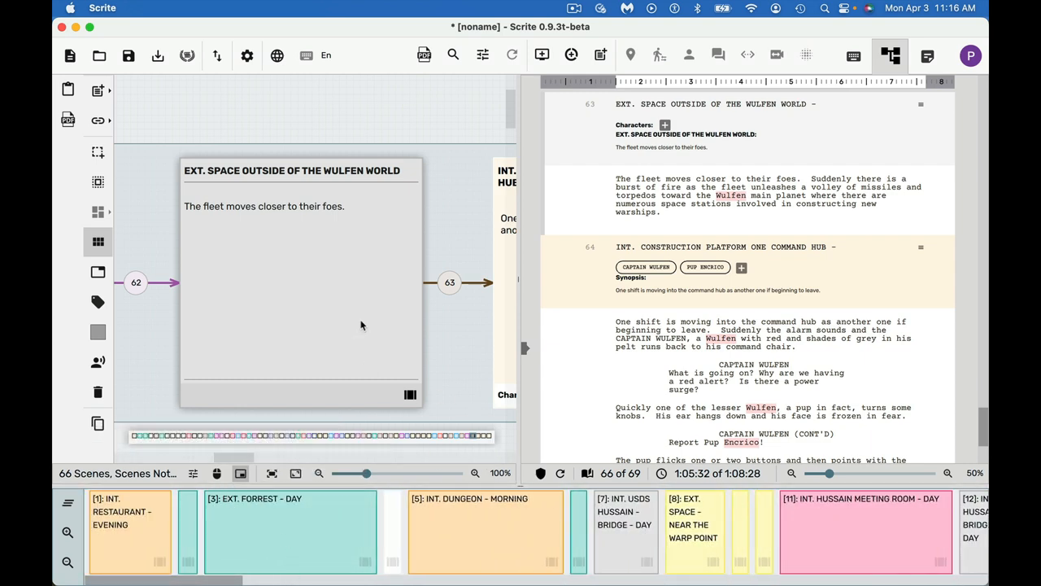
{"action": "mouse_move", "coordinate": [433, 311]}
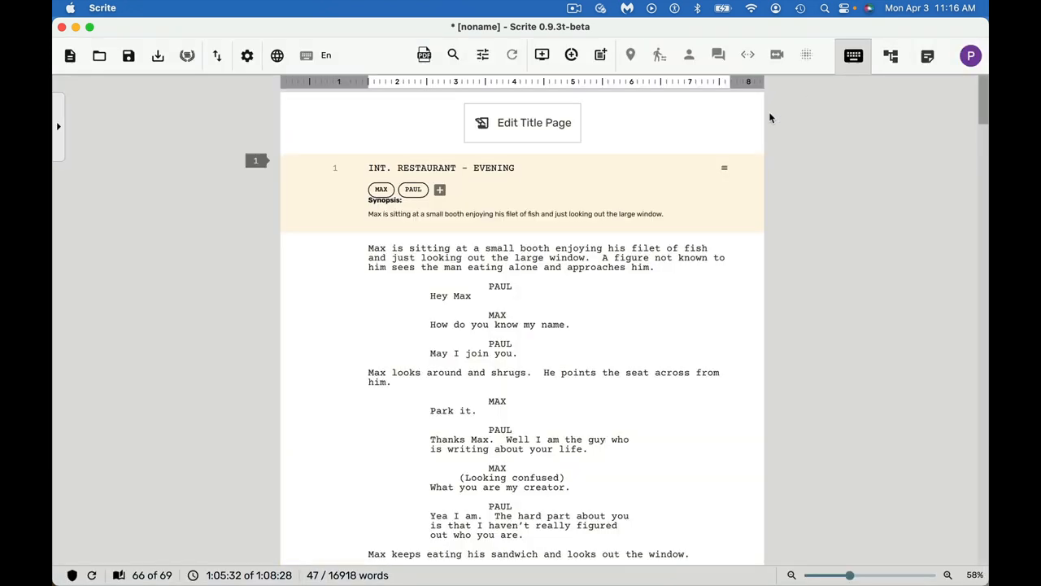
Scroll the full-width editor to scenes 63 and 64, the Wulfen World and Construction Platform One scenes.
{"action": "scroll", "scroll_direction": "down", "scroll_amount": 3}
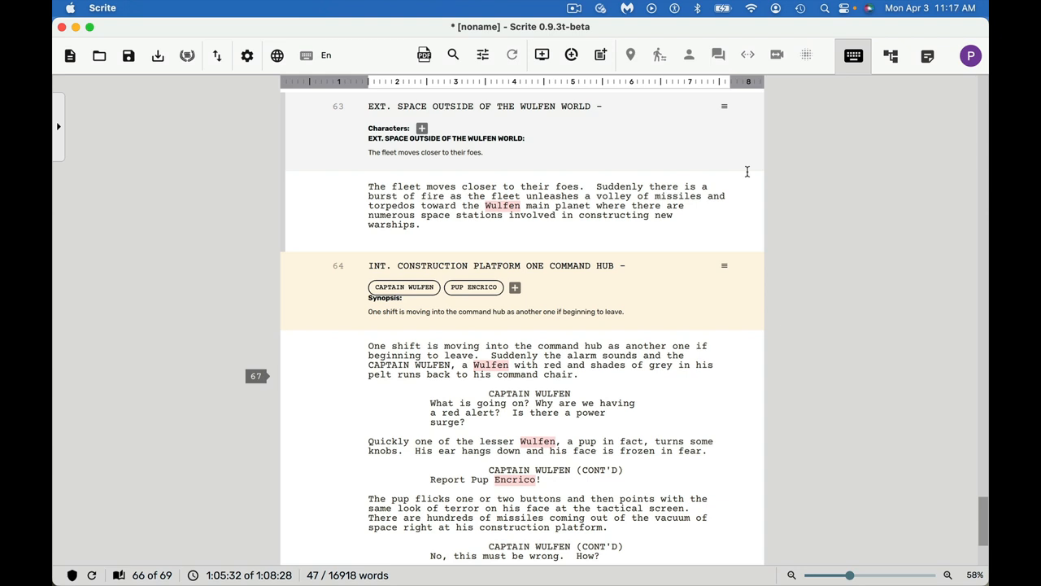
{"action": "mouse_move", "coordinate": [262, 356]}
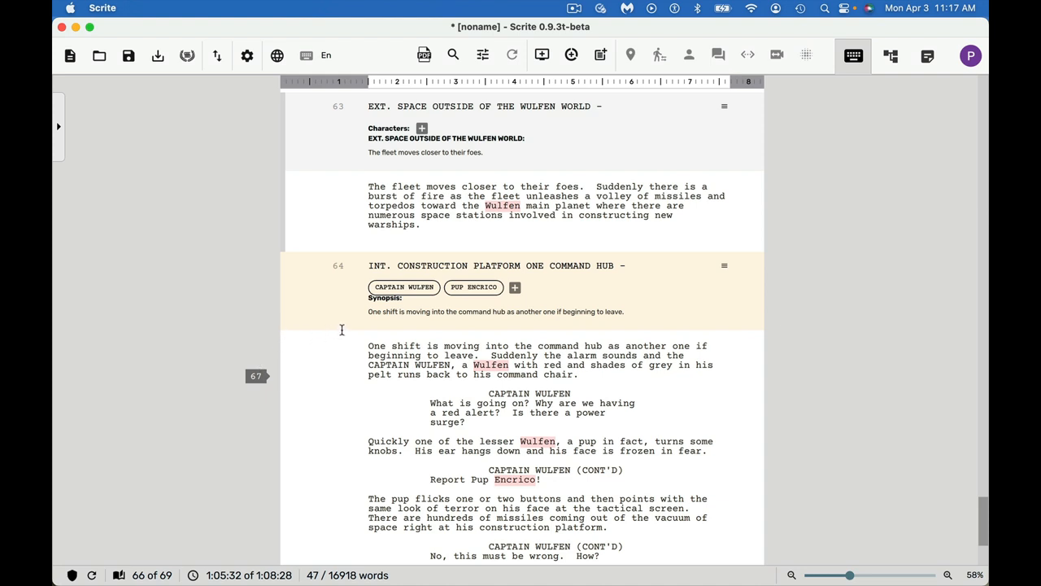
{"action": "mouse_move", "coordinate": [343, 335]}
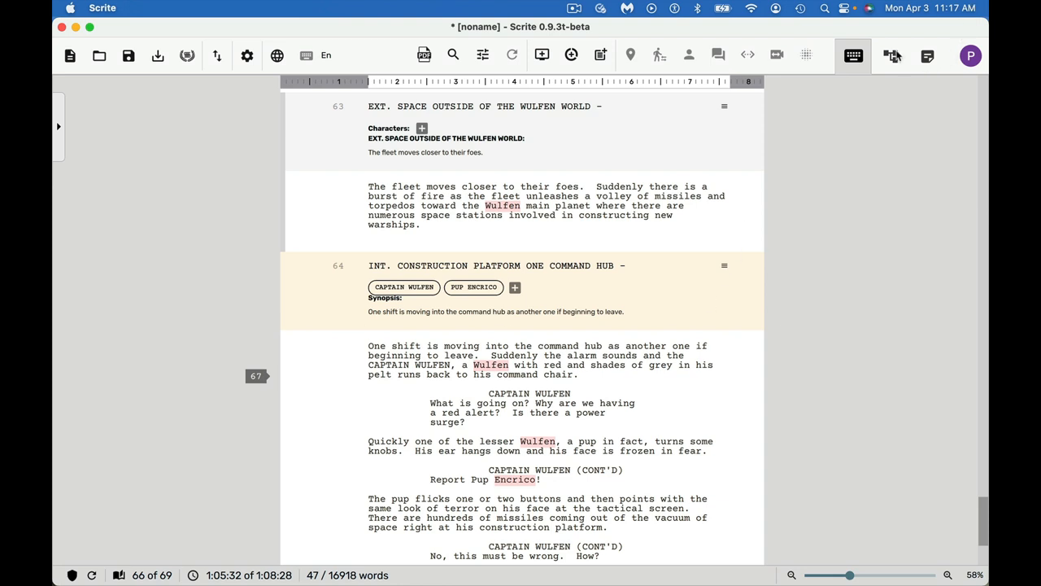
{"action": "mouse_move", "coordinate": [892, 55]}
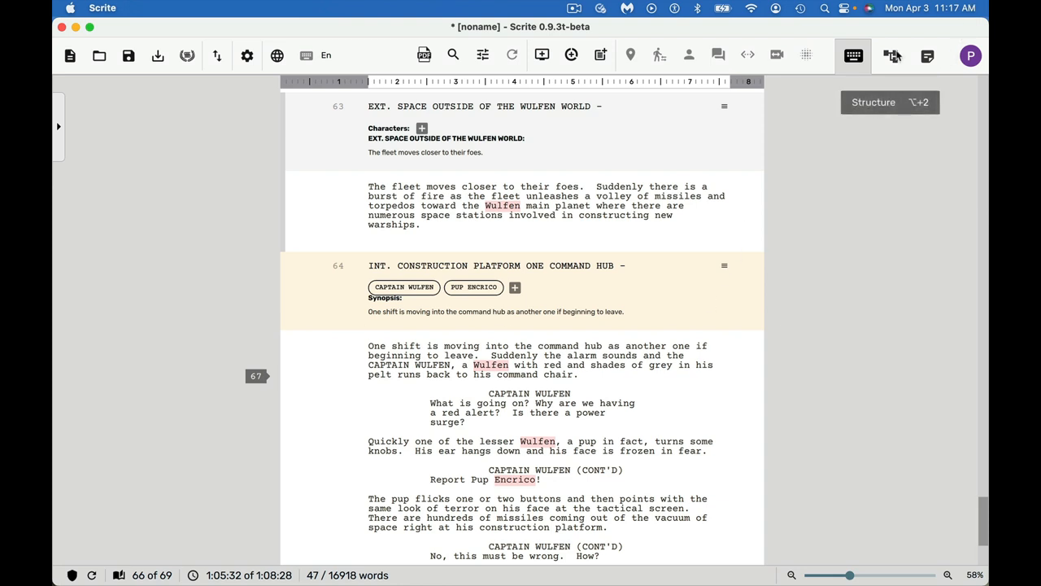